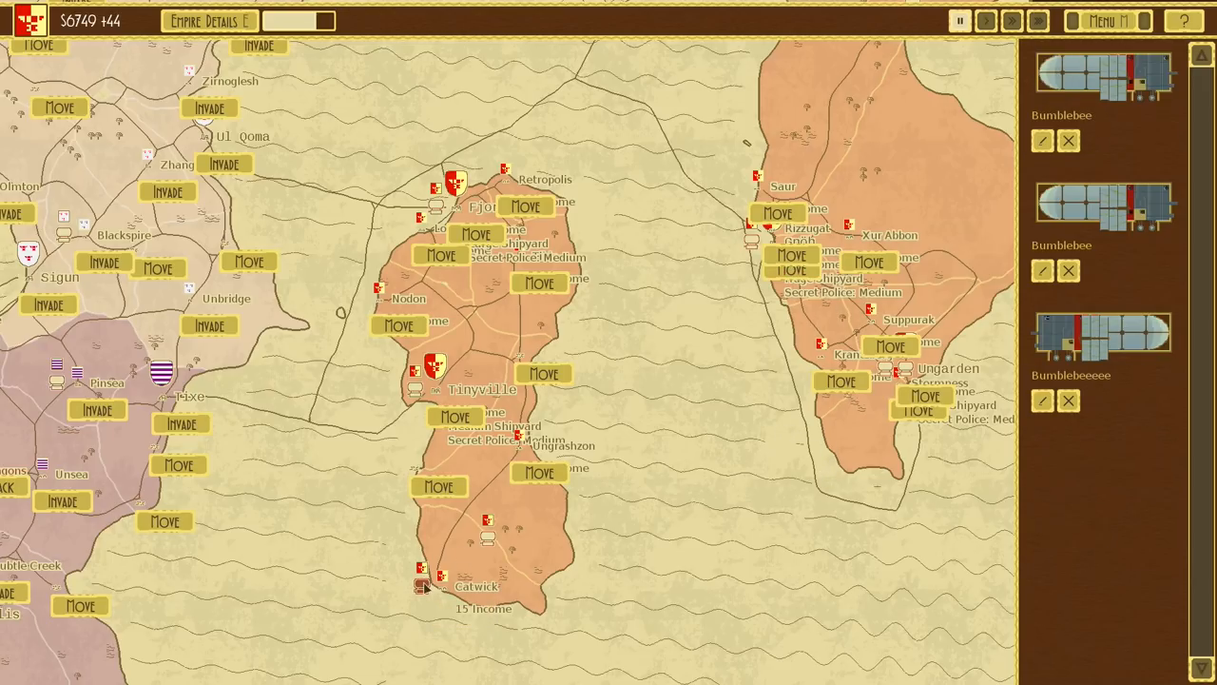
mouse_move(433, 547)
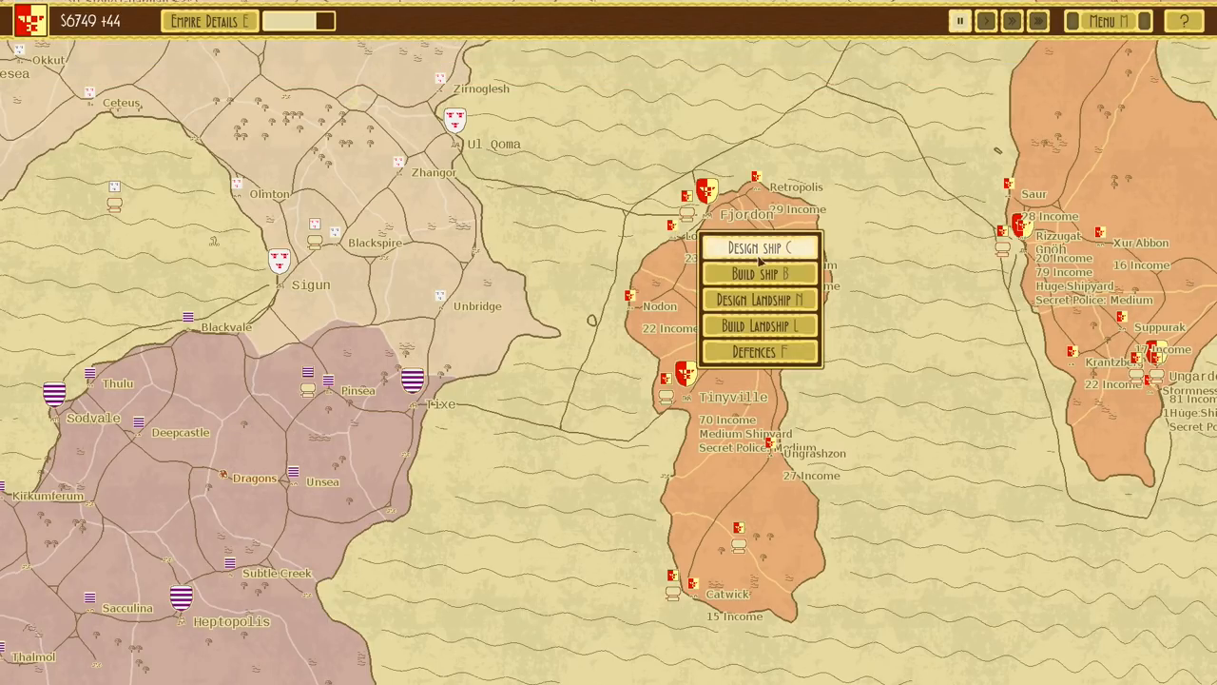
left_click(759, 247)
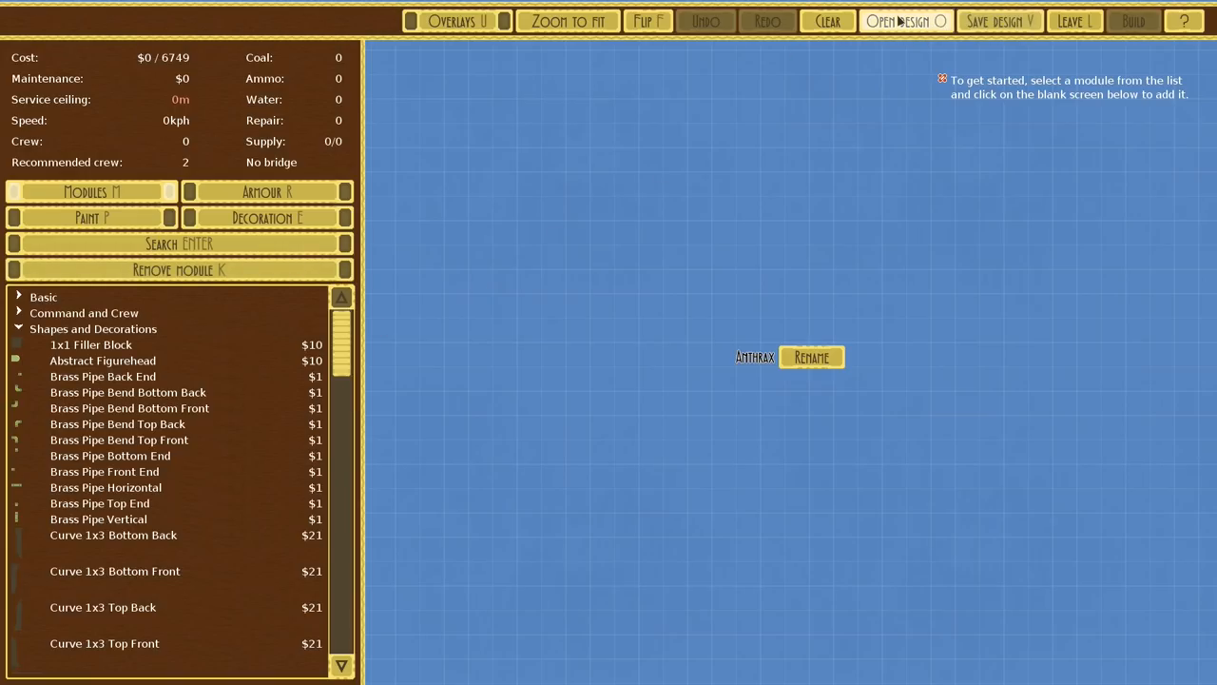
left_click(904, 20)
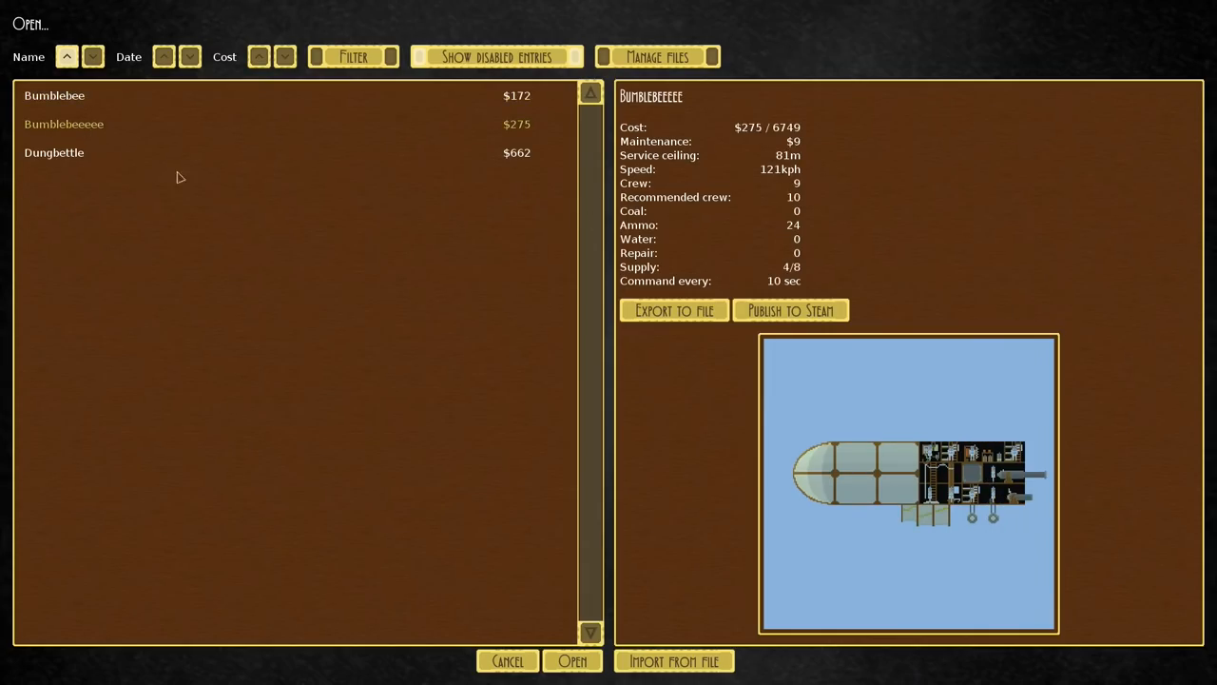
left_click(571, 660)
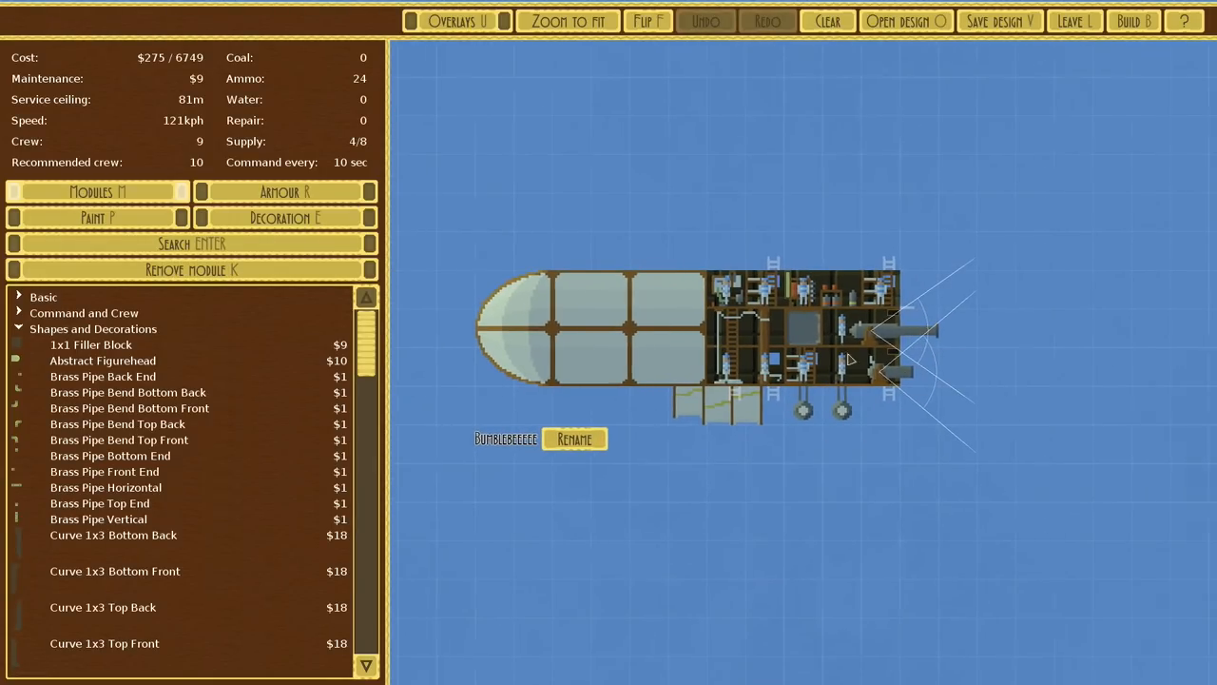
mouse_move(827, 371)
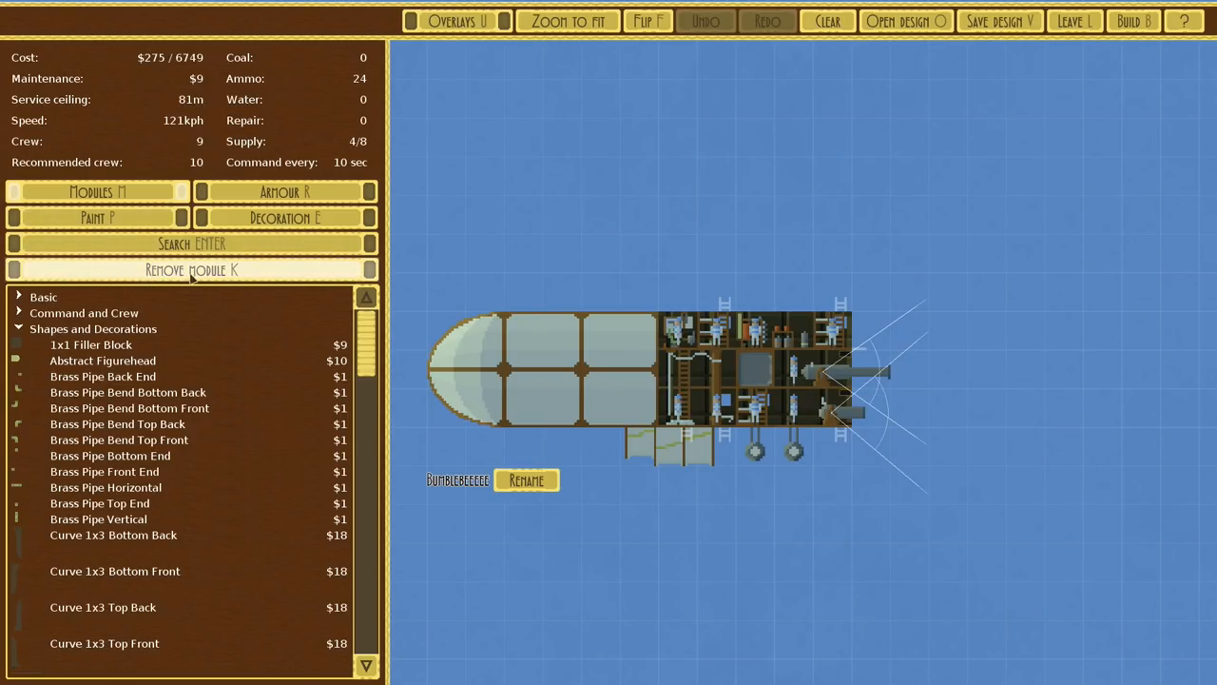
scroll("down", 3)
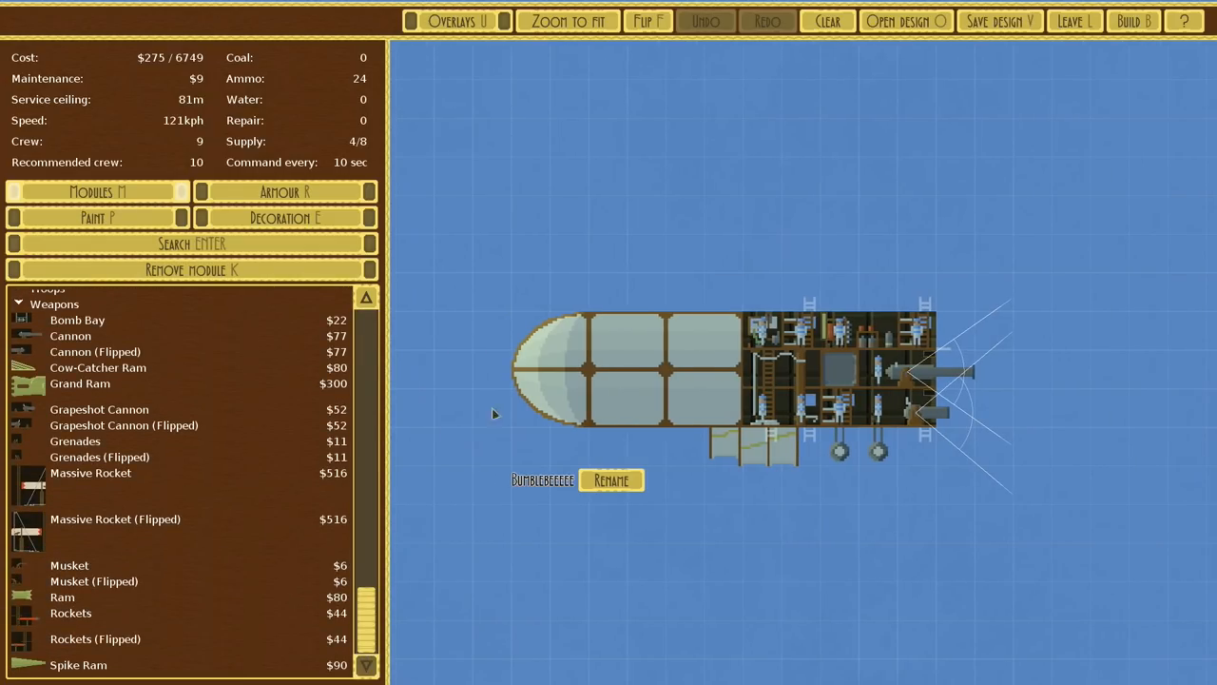
mouse_move(707, 54)
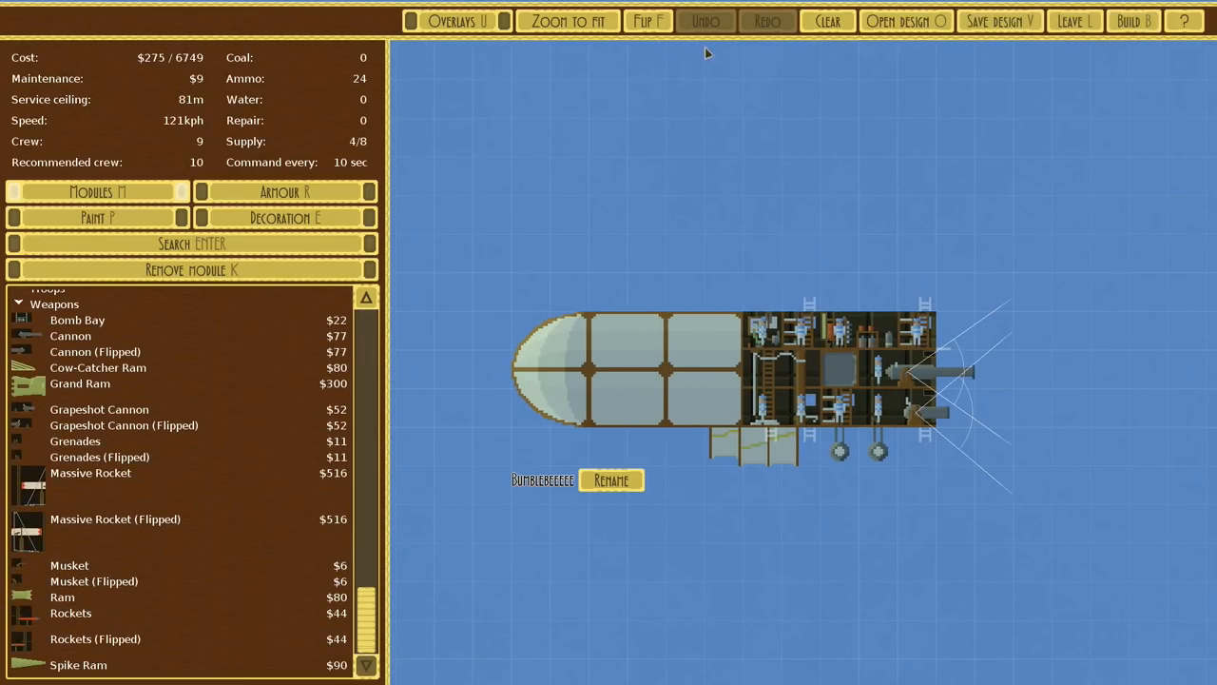
left_click(1073, 21)
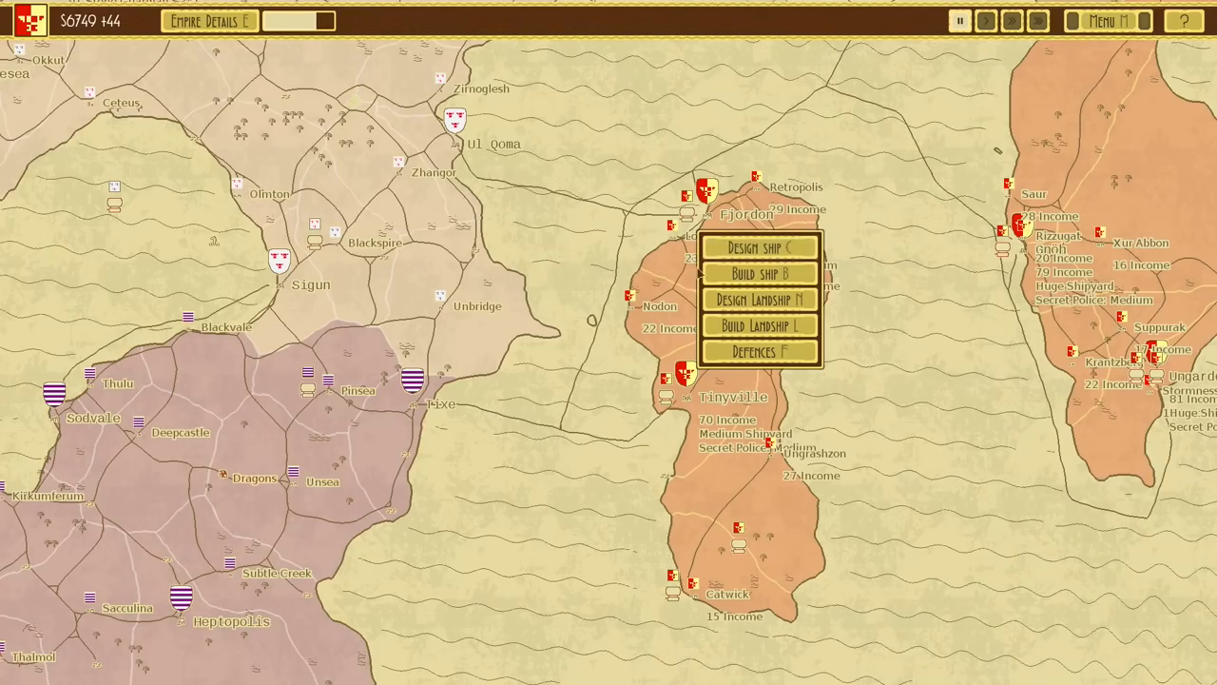
Create the Steriliser design with a suspendium dust tank hull and a rounded endcap
left_click(760, 247)
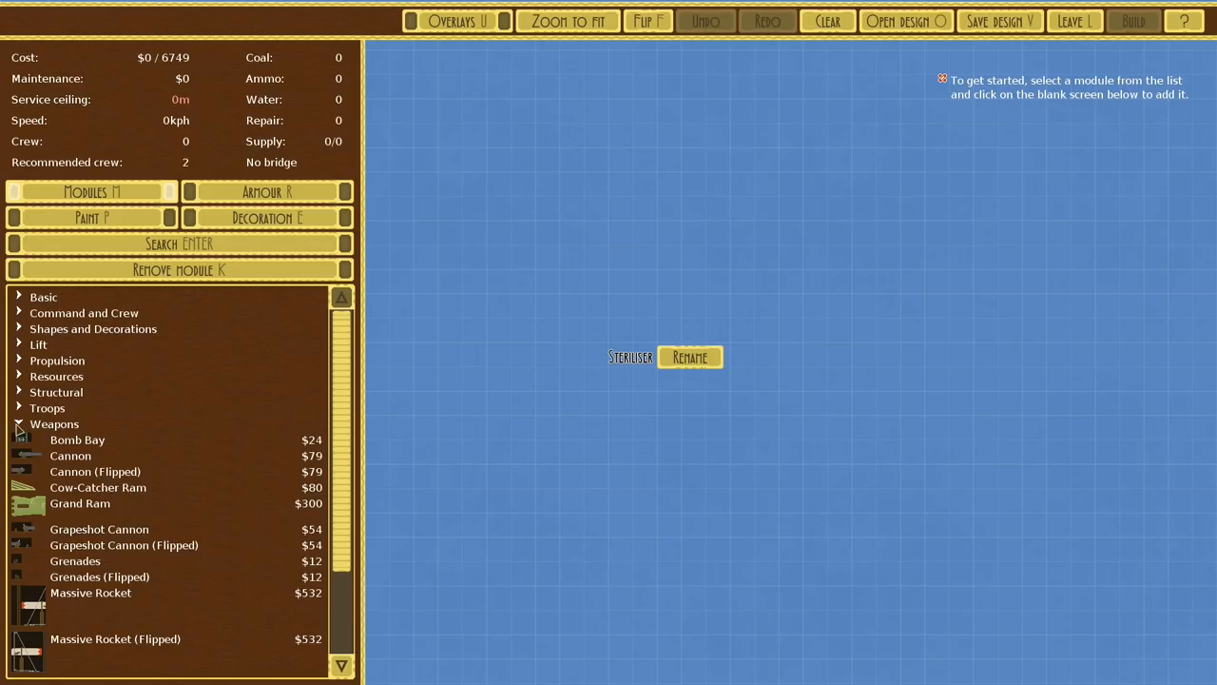
left_click(39, 344)
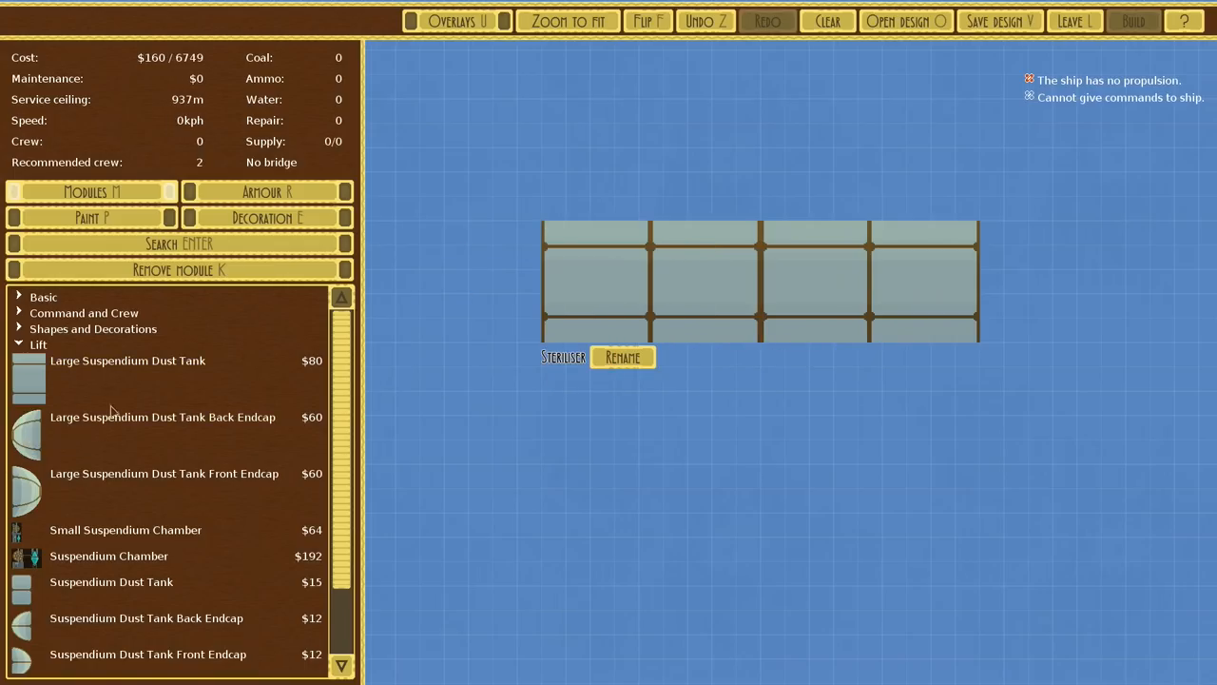
left_click(162, 416)
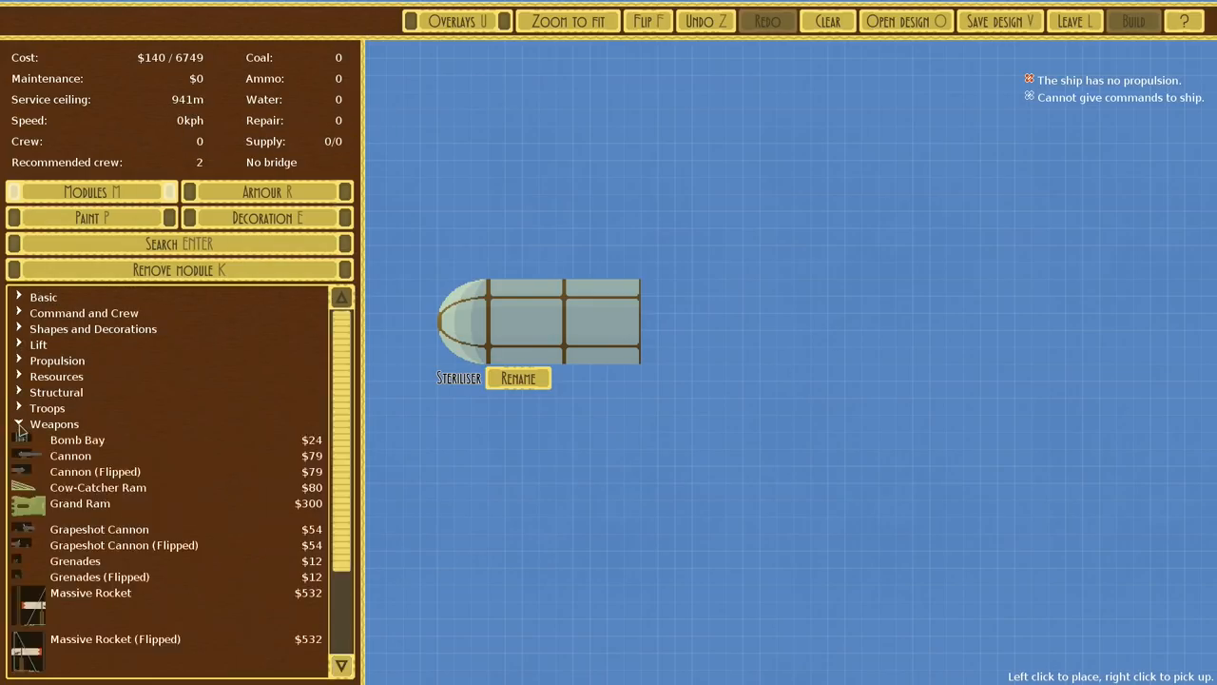
scroll("down", 3)
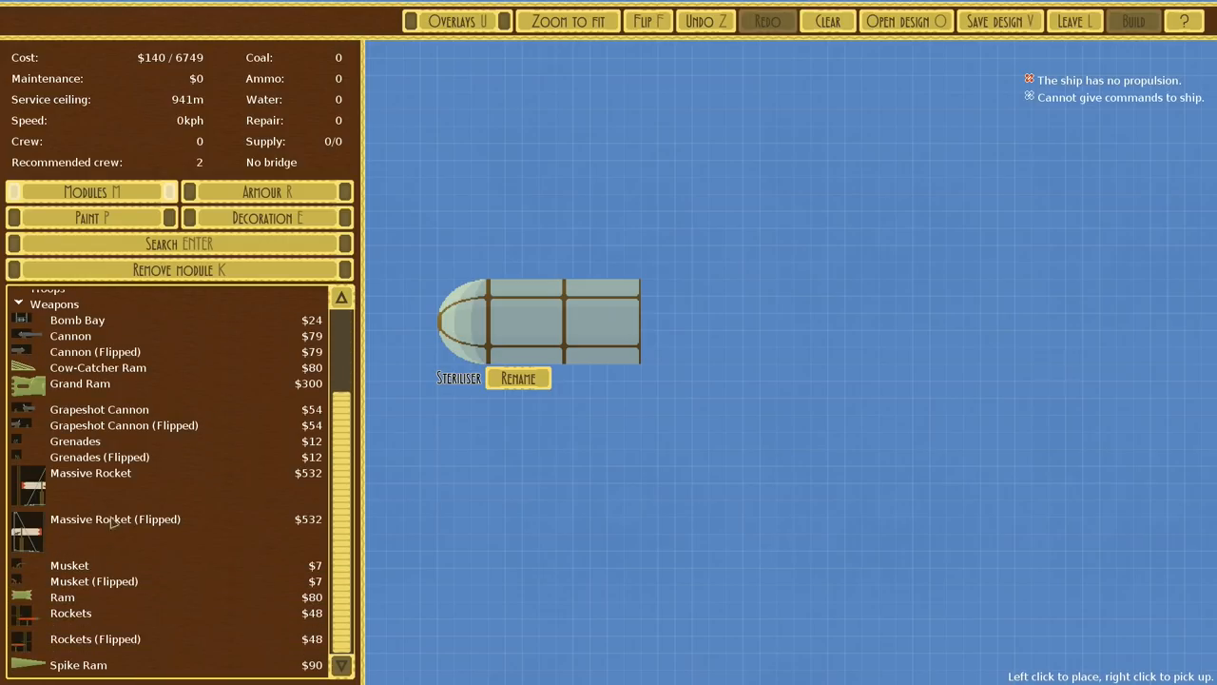
mouse_move(115, 519)
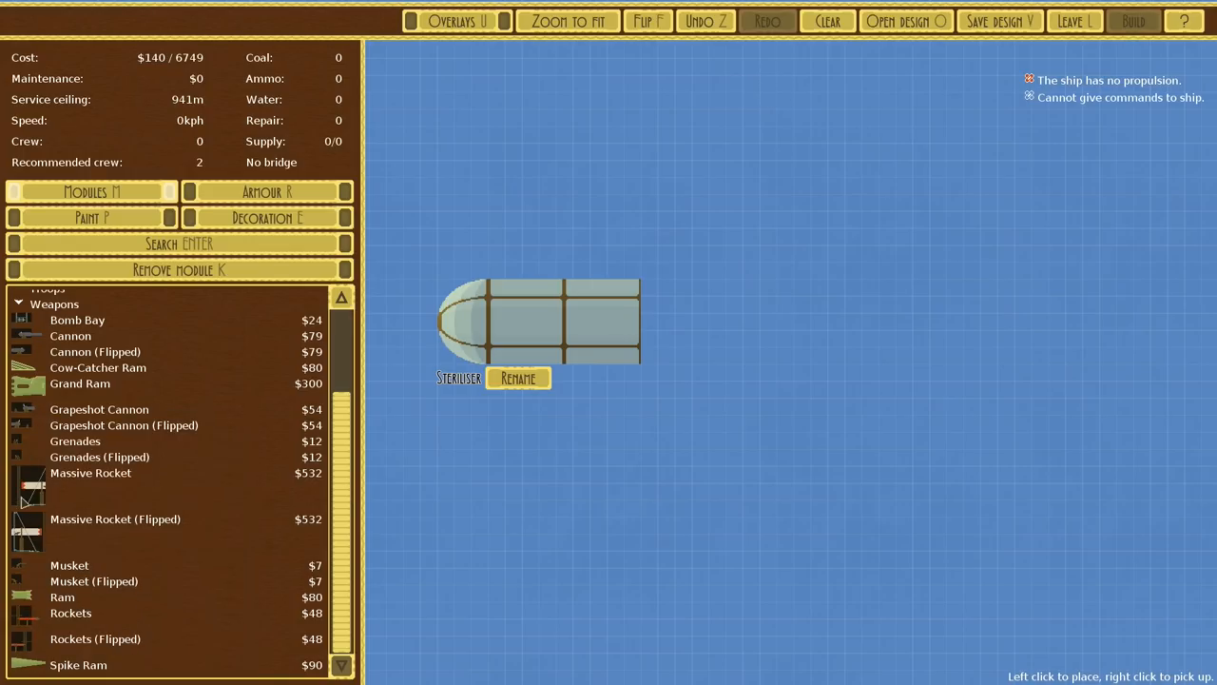
Try a Massive Rocket, then mount Rockets behind the dust-tank hull
left_click(675, 295)
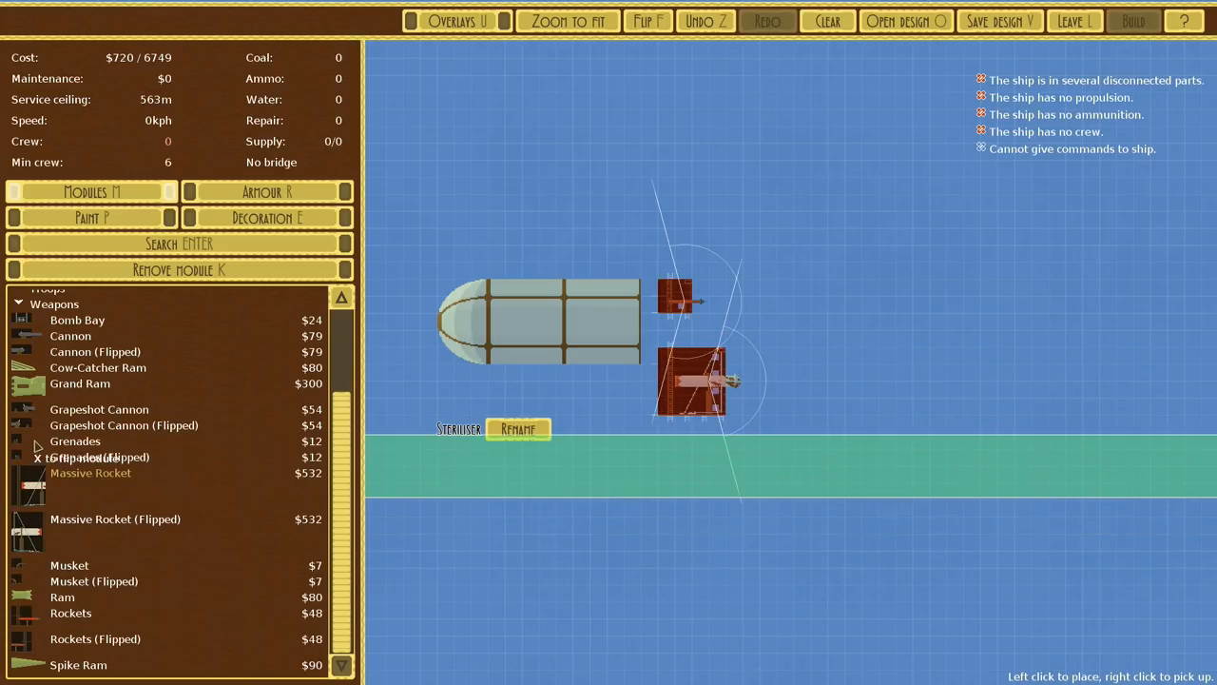
mouse_move(70, 613)
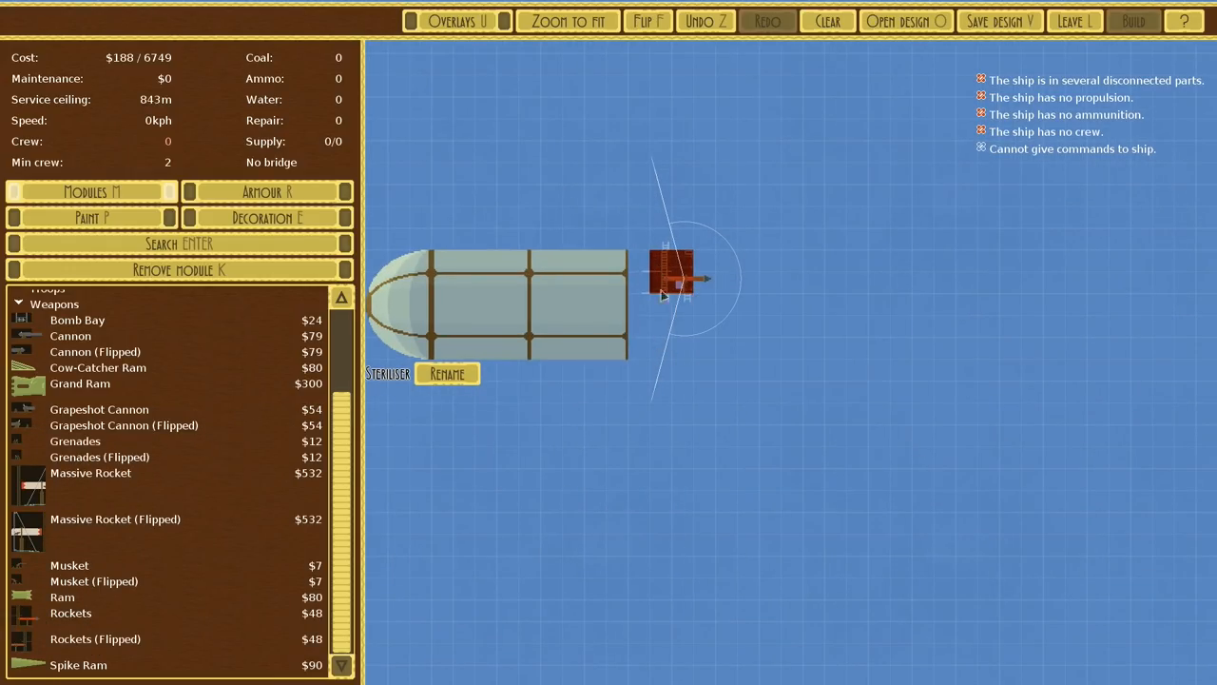
mouse_move(26, 622)
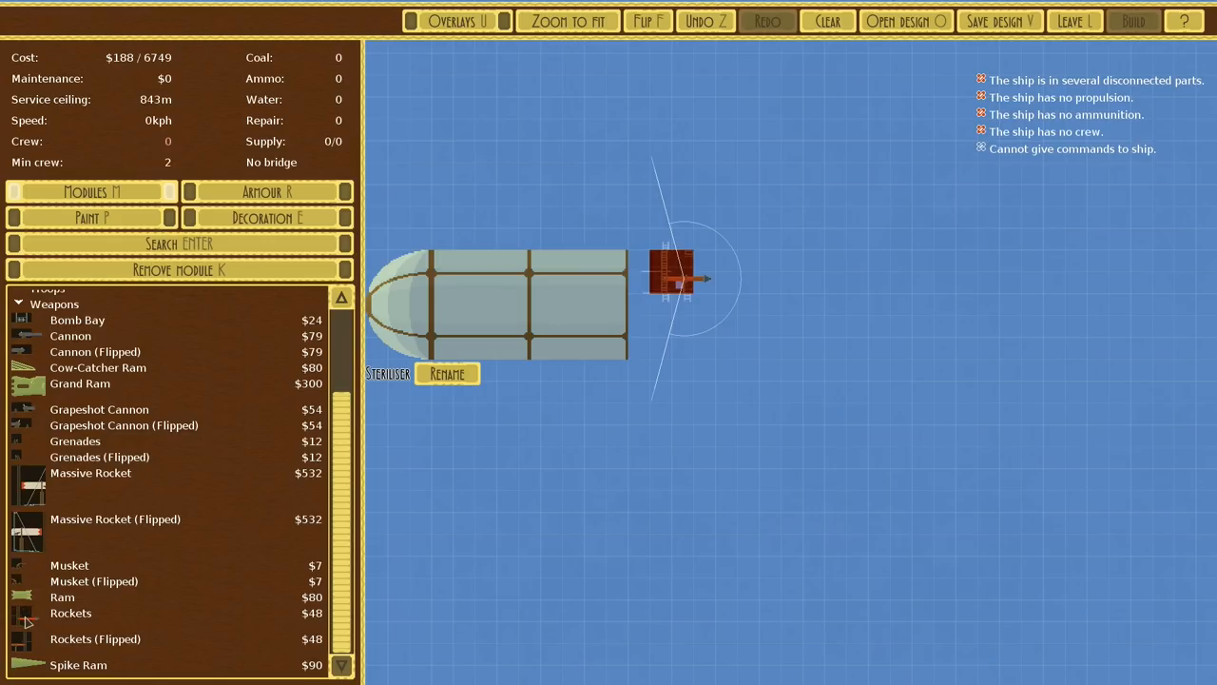
left_click(71, 612)
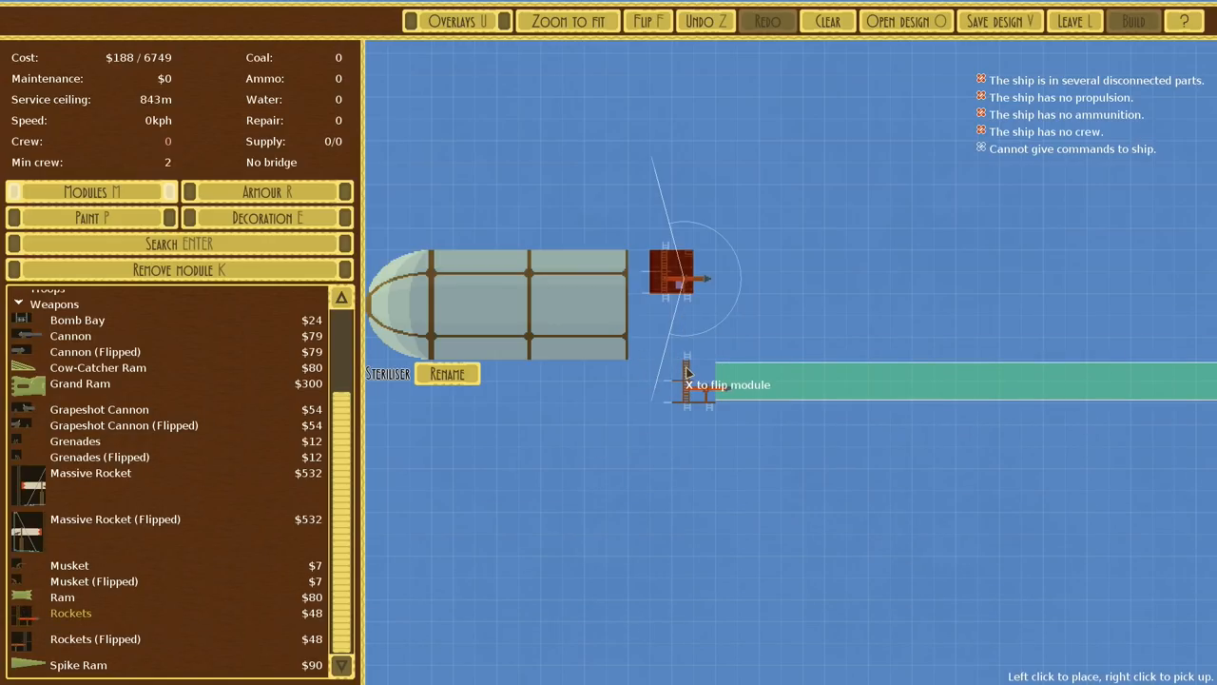
left_click(689, 385)
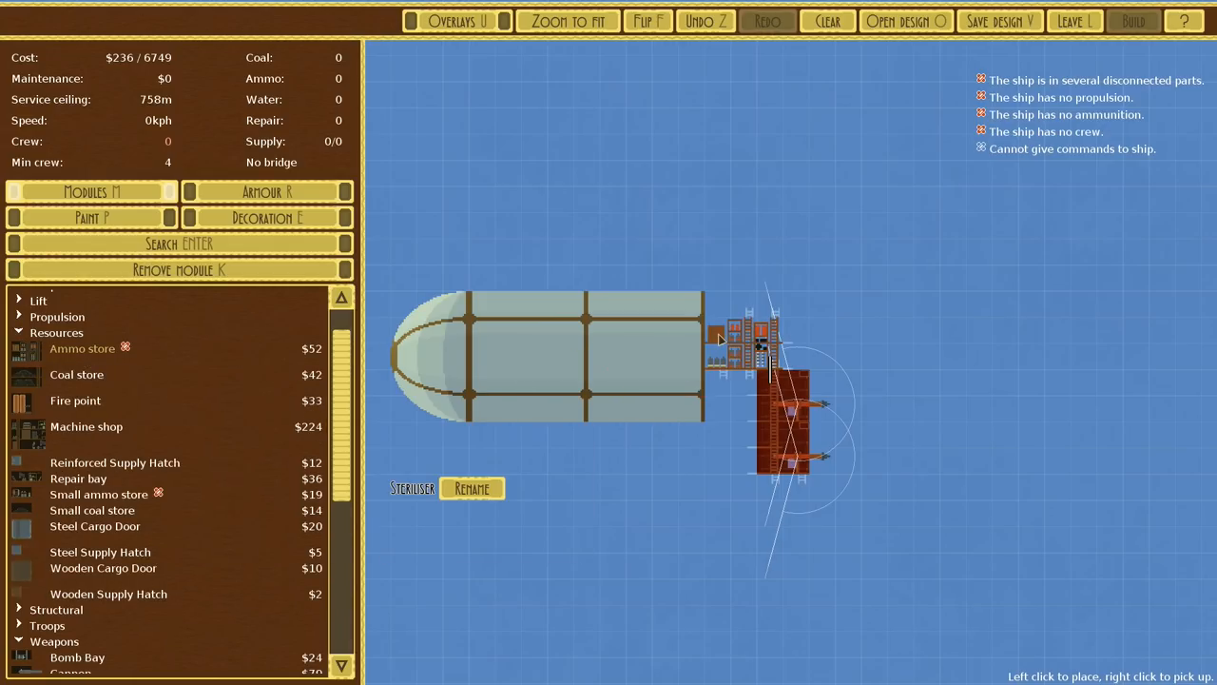
Place an ammo store beside the rockets, enable the Explosion damage overlay, and pick up the hull
left_click(732, 399)
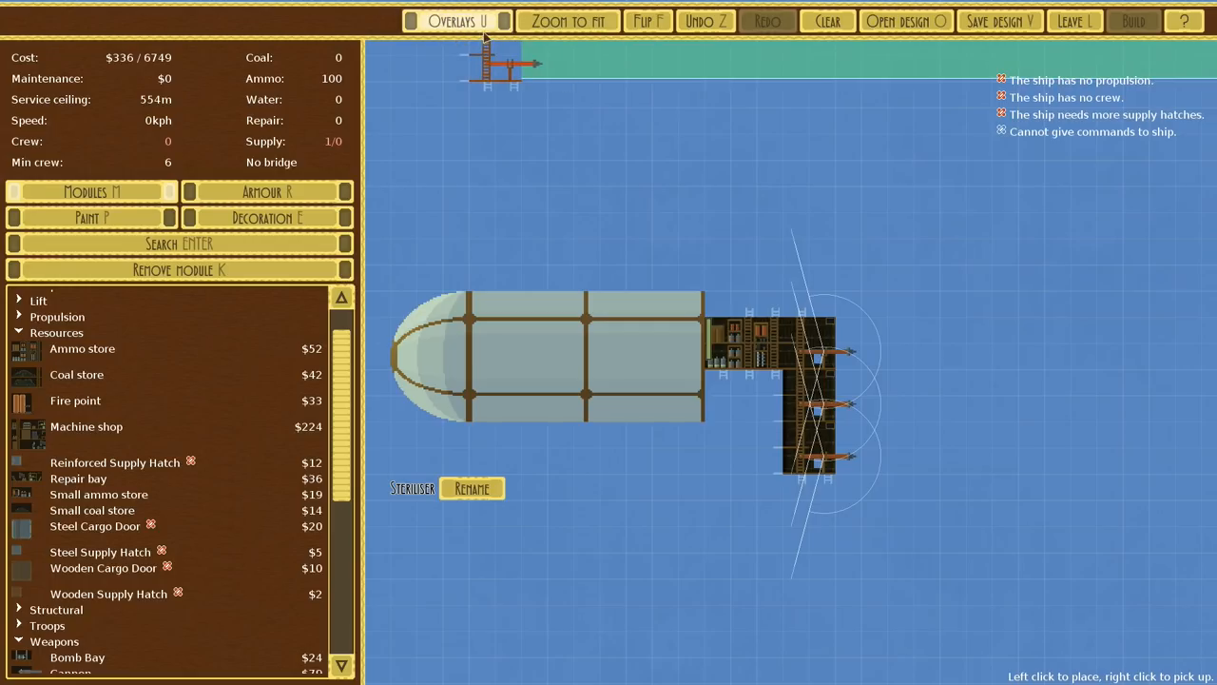
left_click(457, 21)
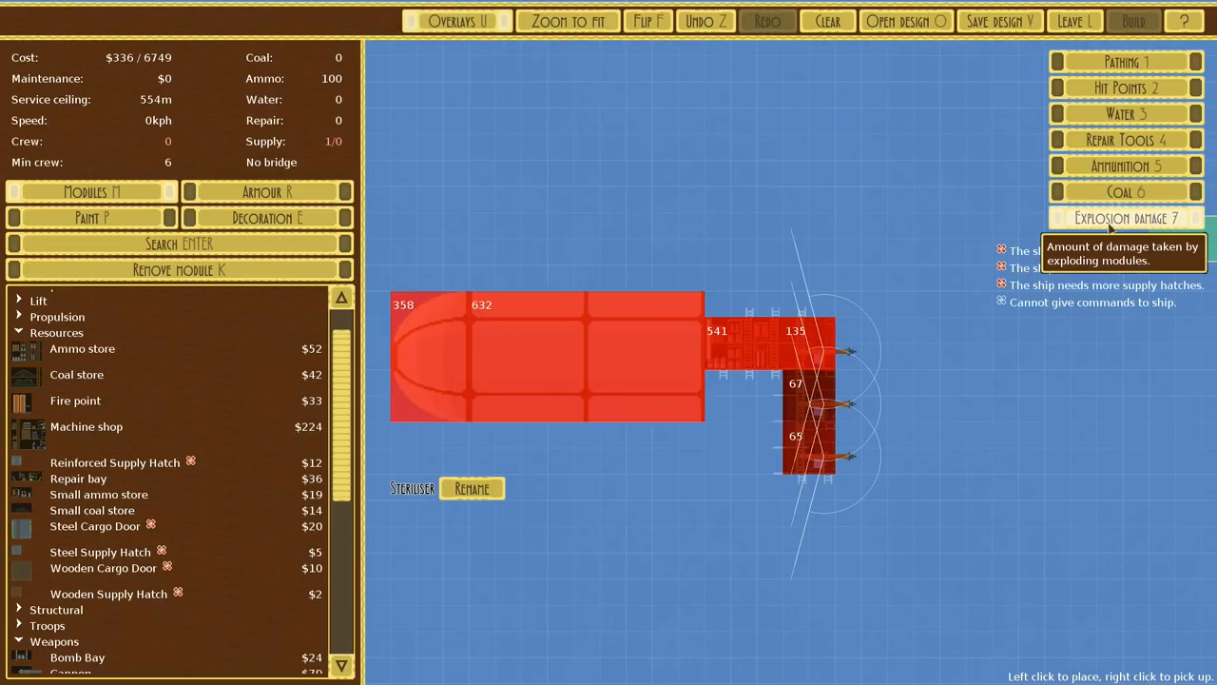
mouse_move(608, 327)
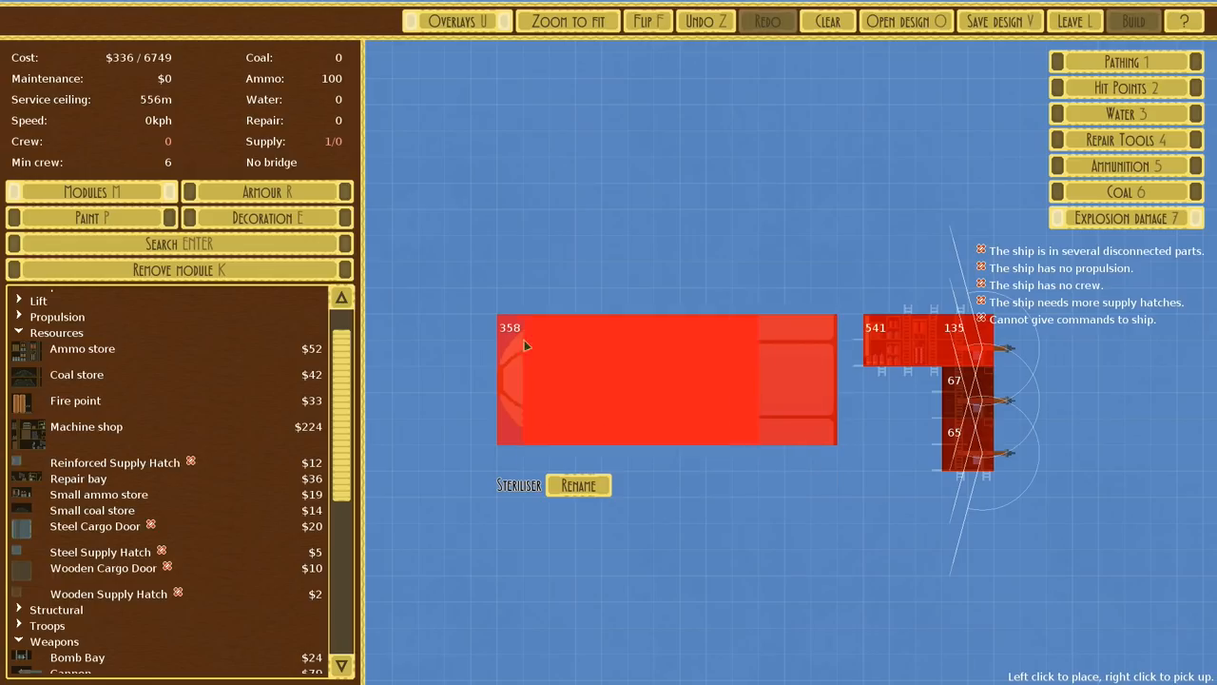
left_click(178, 269)
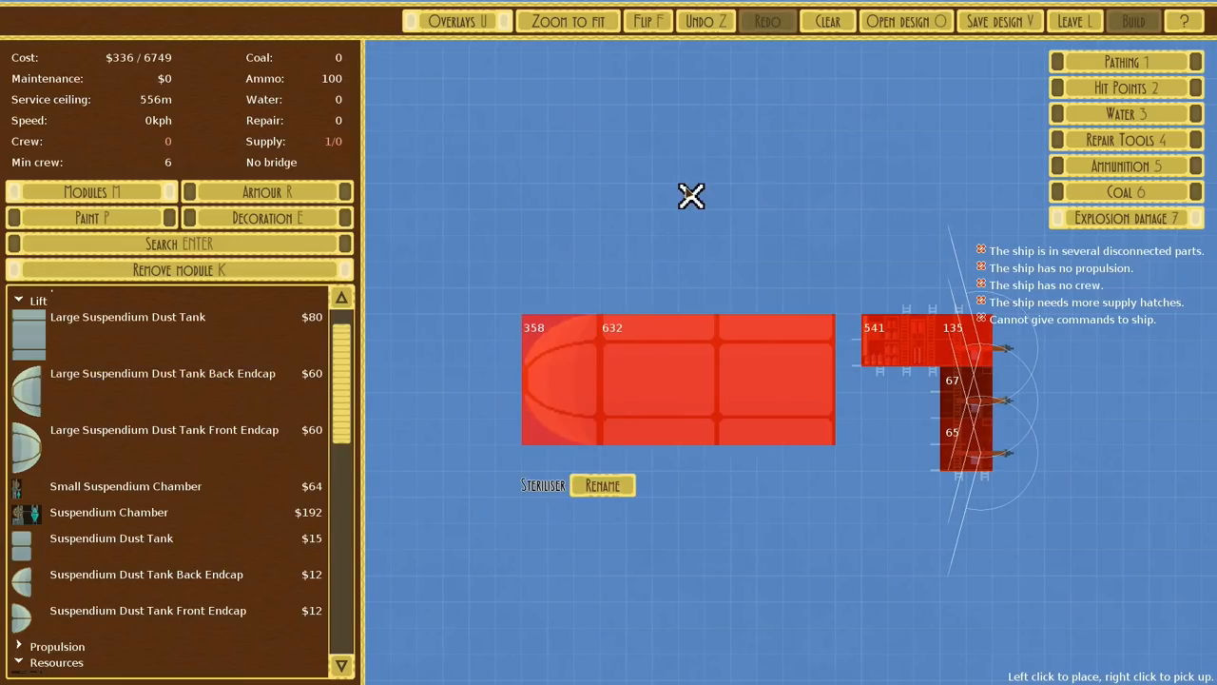
Join the hull to the stern with structural corridors and add another rear module
scroll("down", 3)
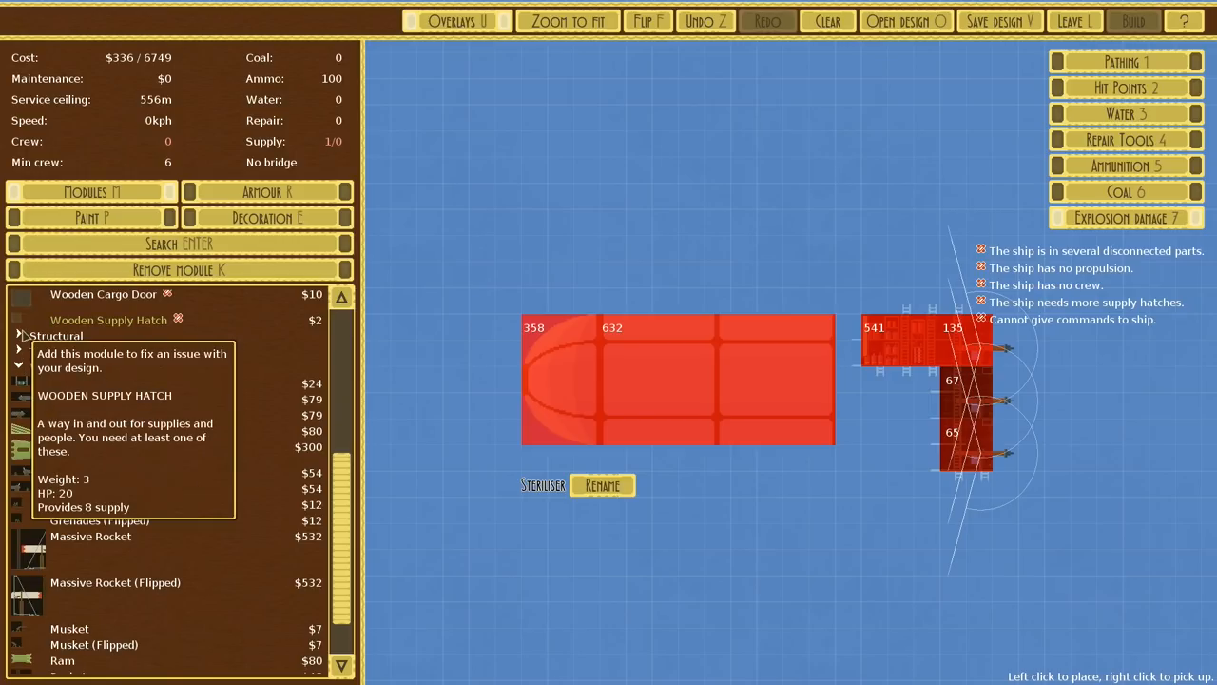
left_click(19, 336)
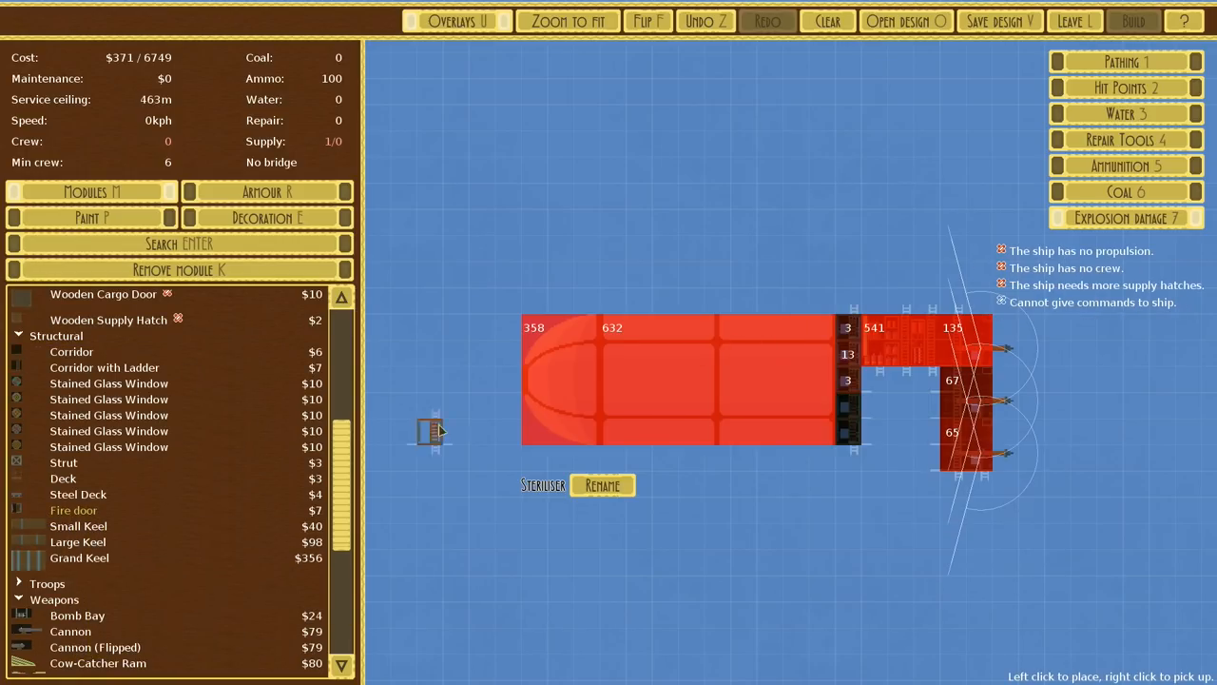
mouse_move(73, 510)
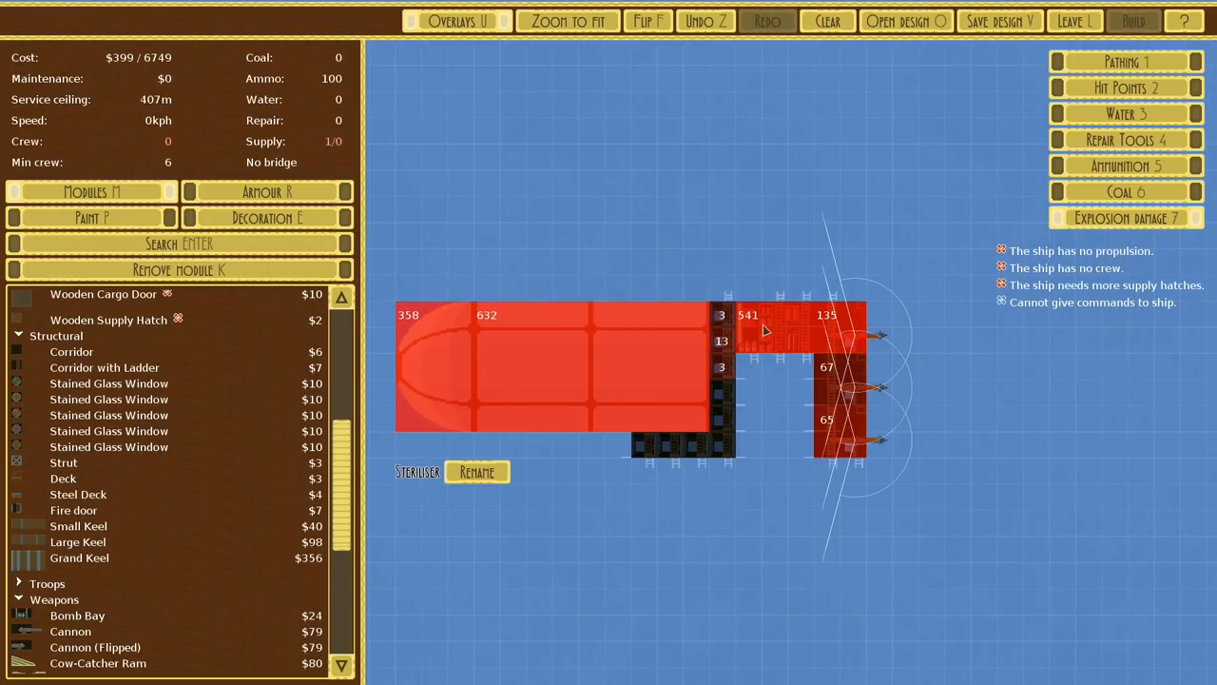
left_click(178, 243)
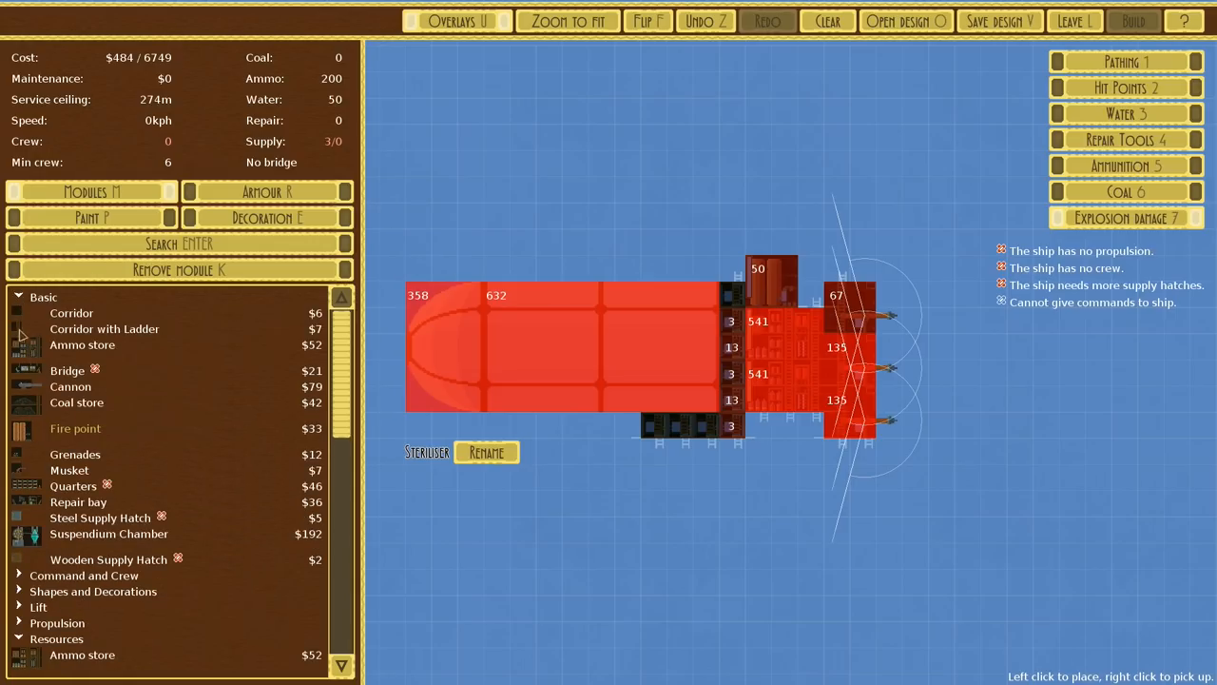
mouse_move(63, 485)
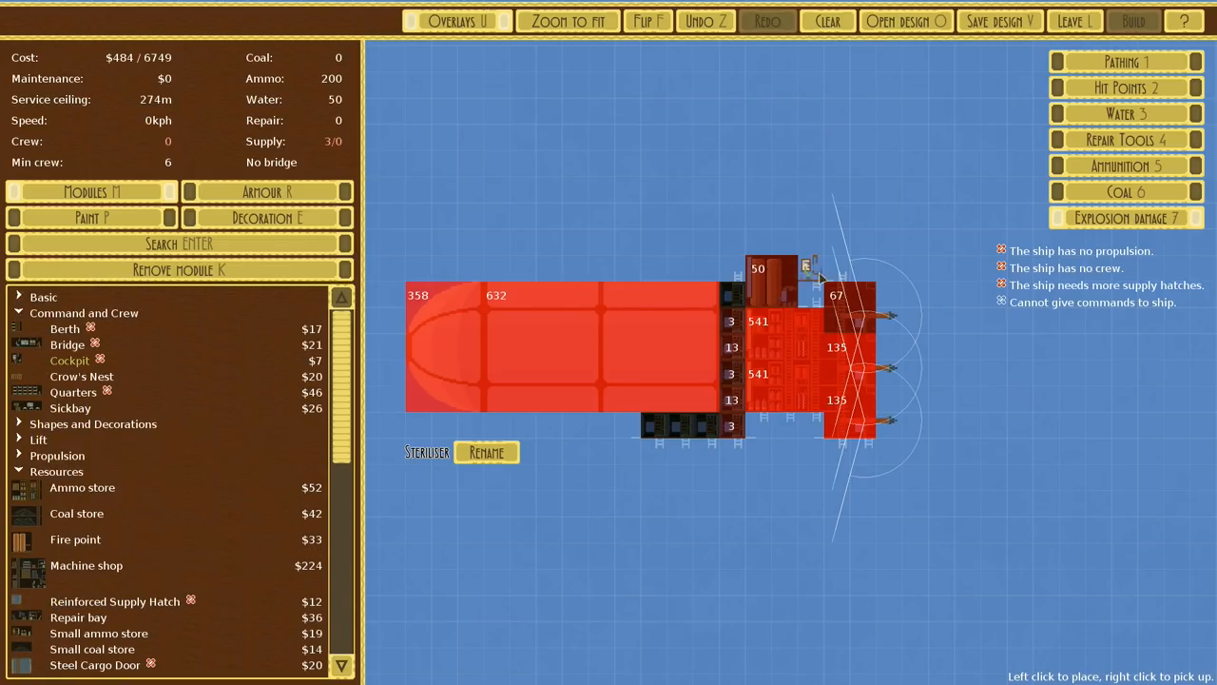
Build a cockpit into the gap atop the rear cabin alongside twelve-crew quarters
left_click(808, 285)
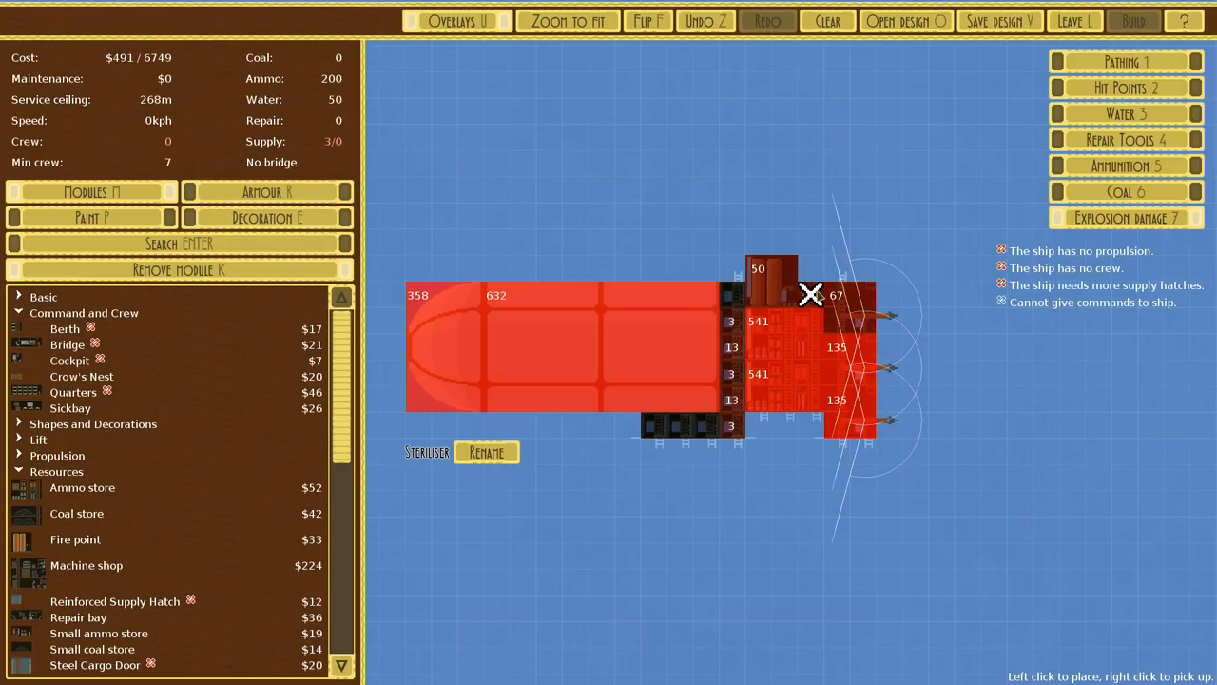
mouse_move(69, 359)
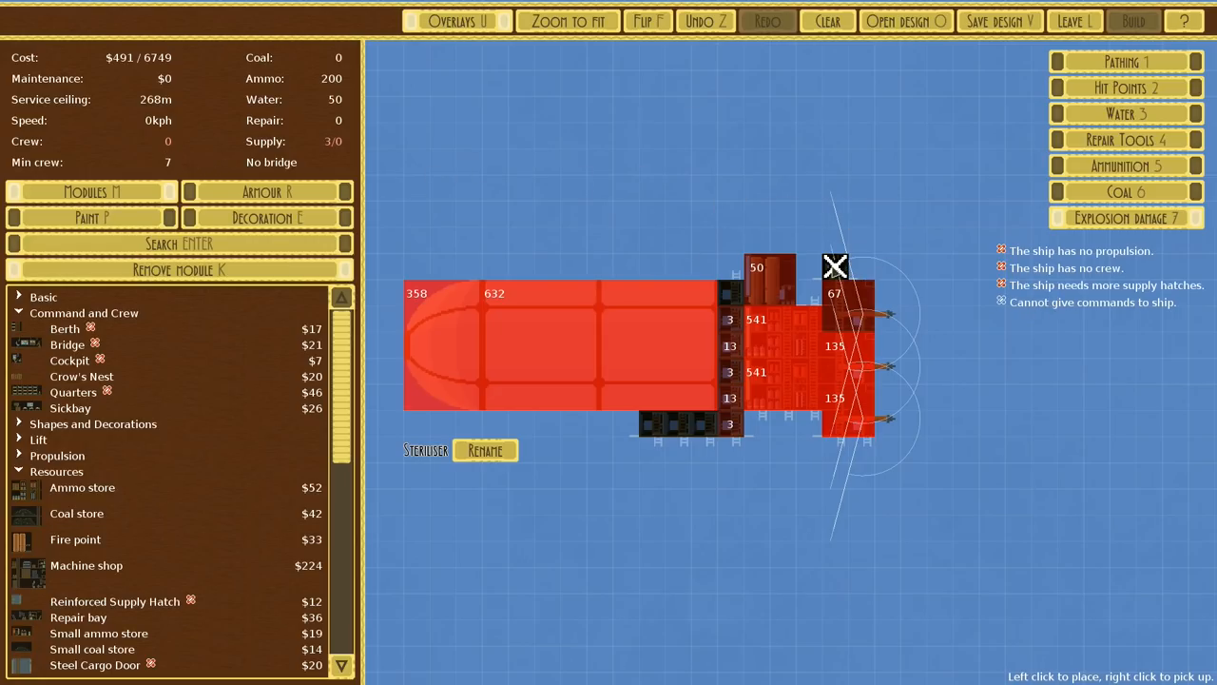
mouse_move(23, 330)
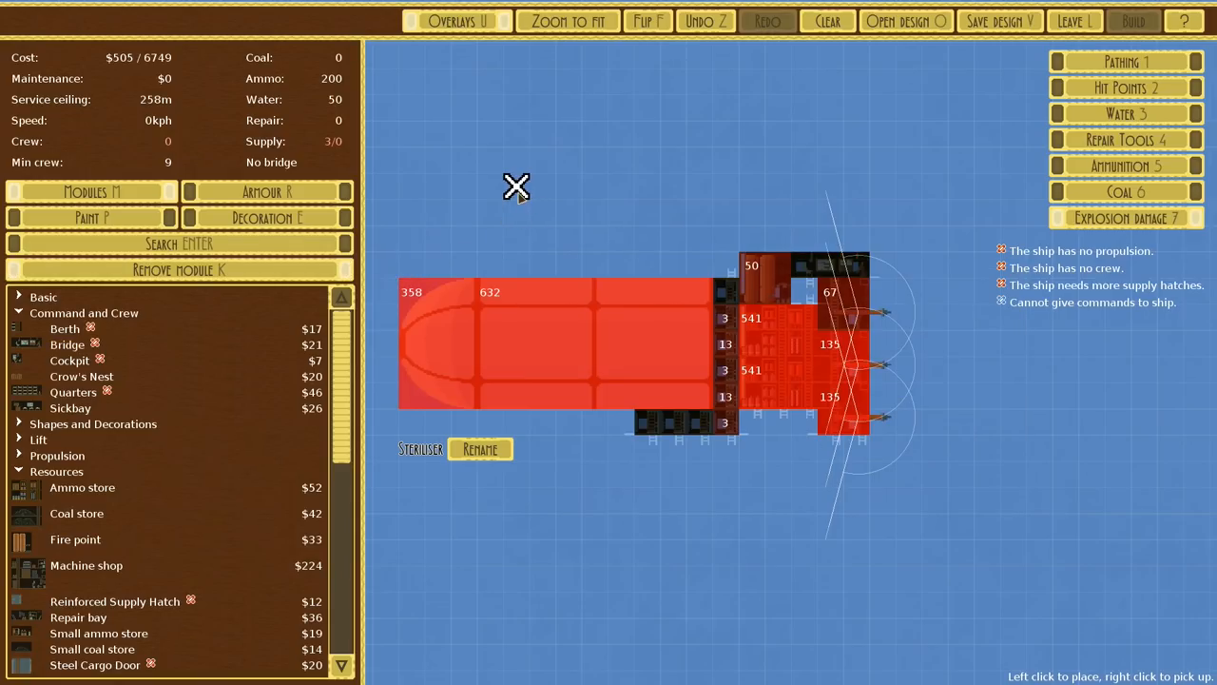
mouse_move(69, 408)
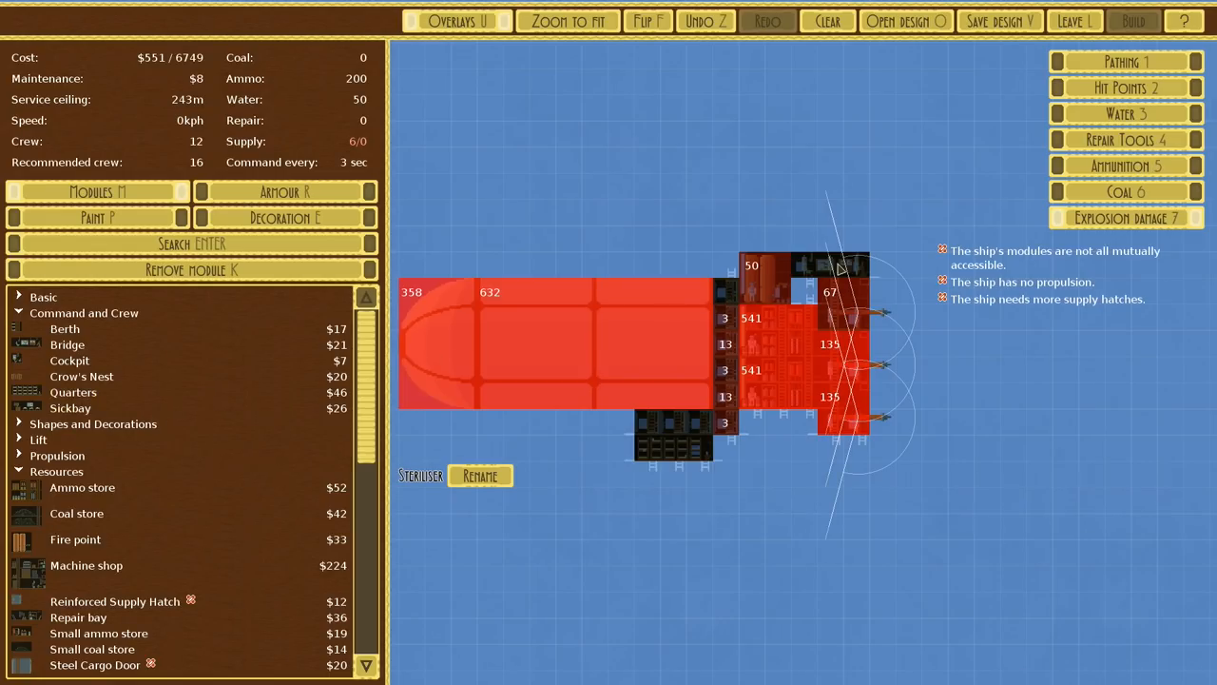
mouse_move(67, 344)
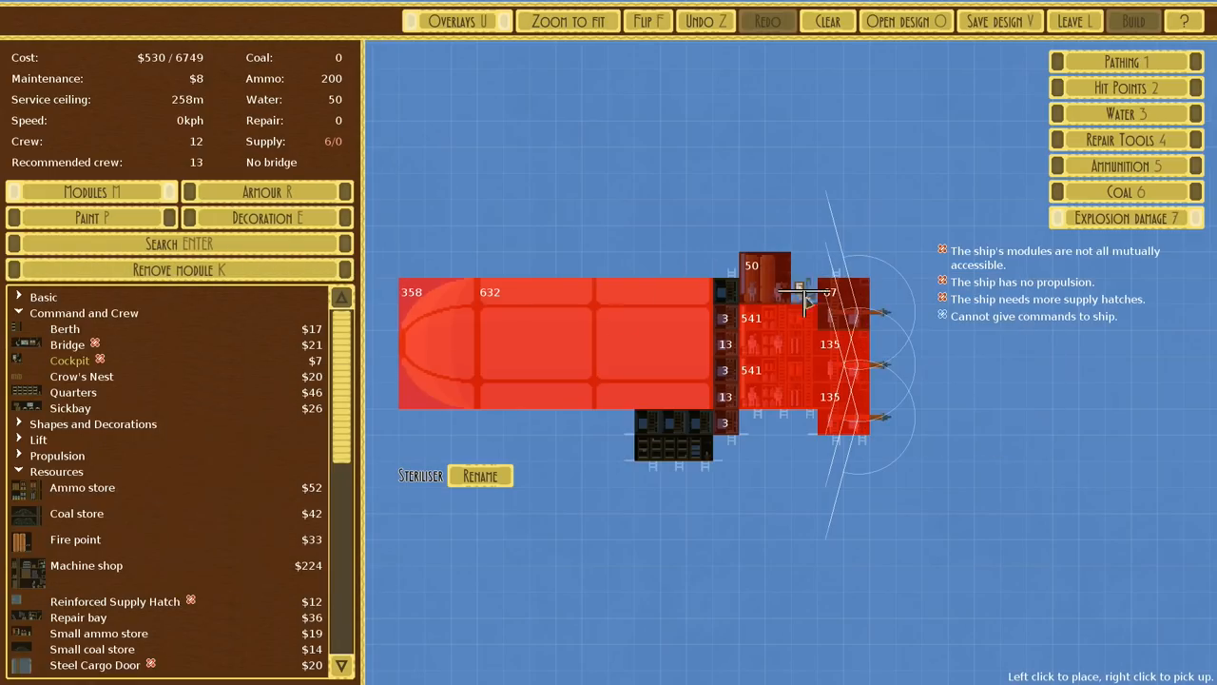
left_click(798, 290)
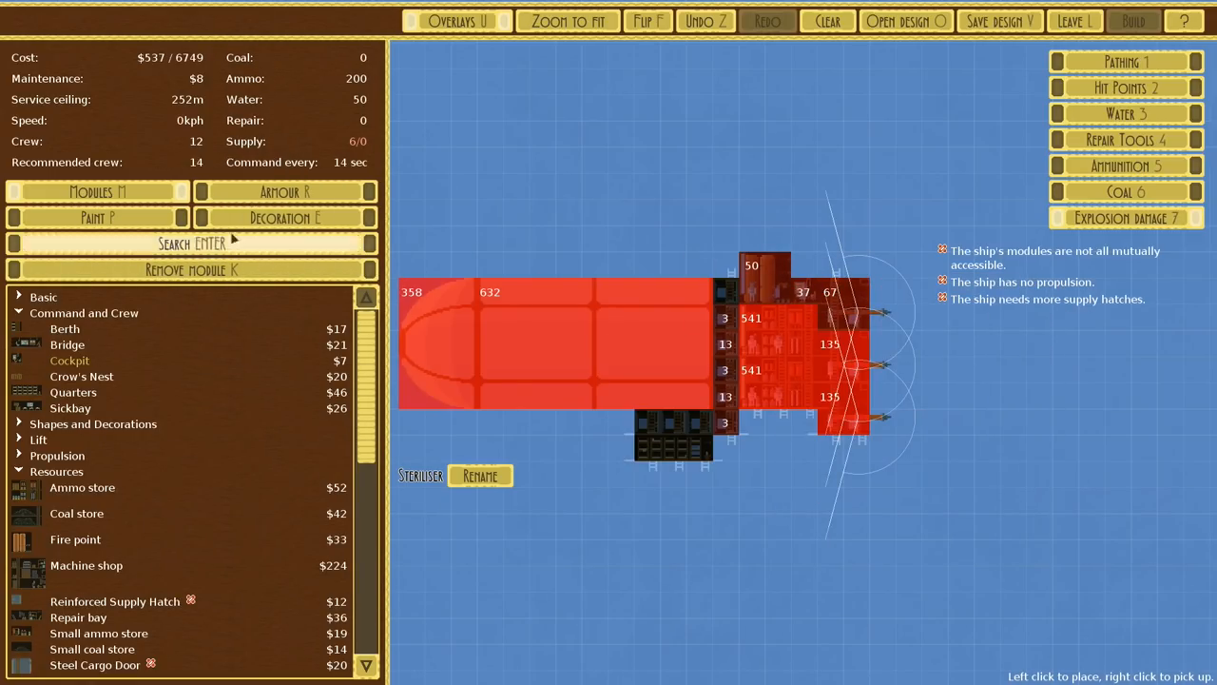
mouse_move(347, 166)
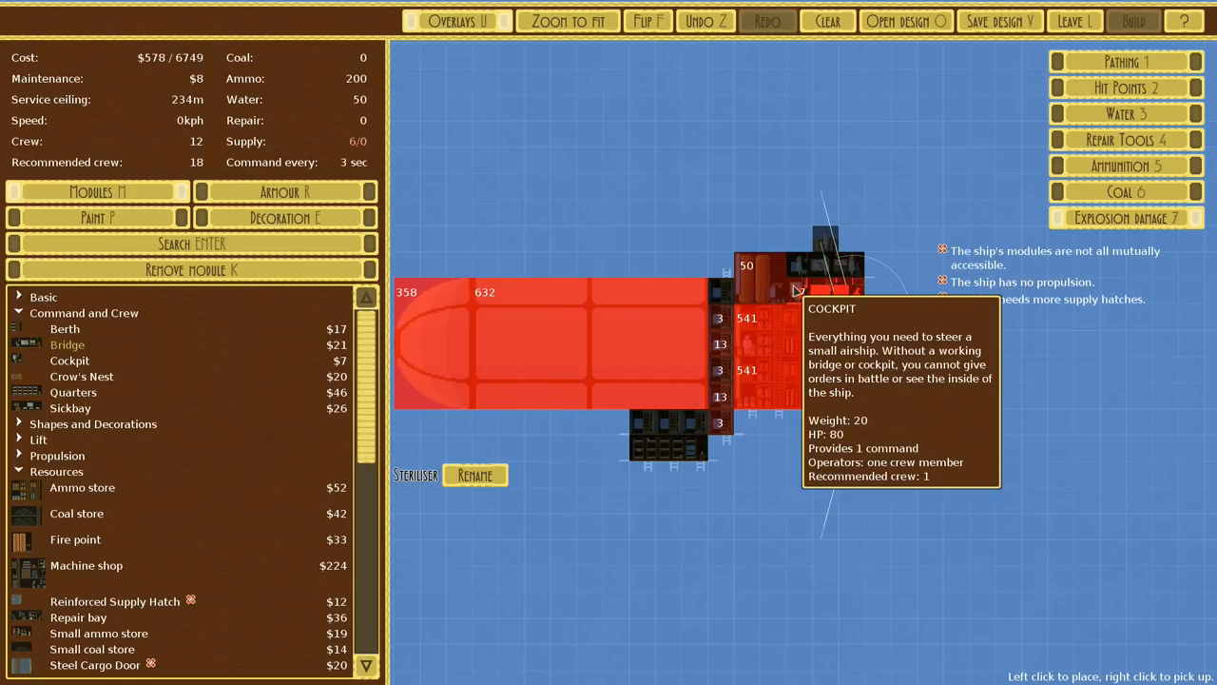
mouse_move(825, 292)
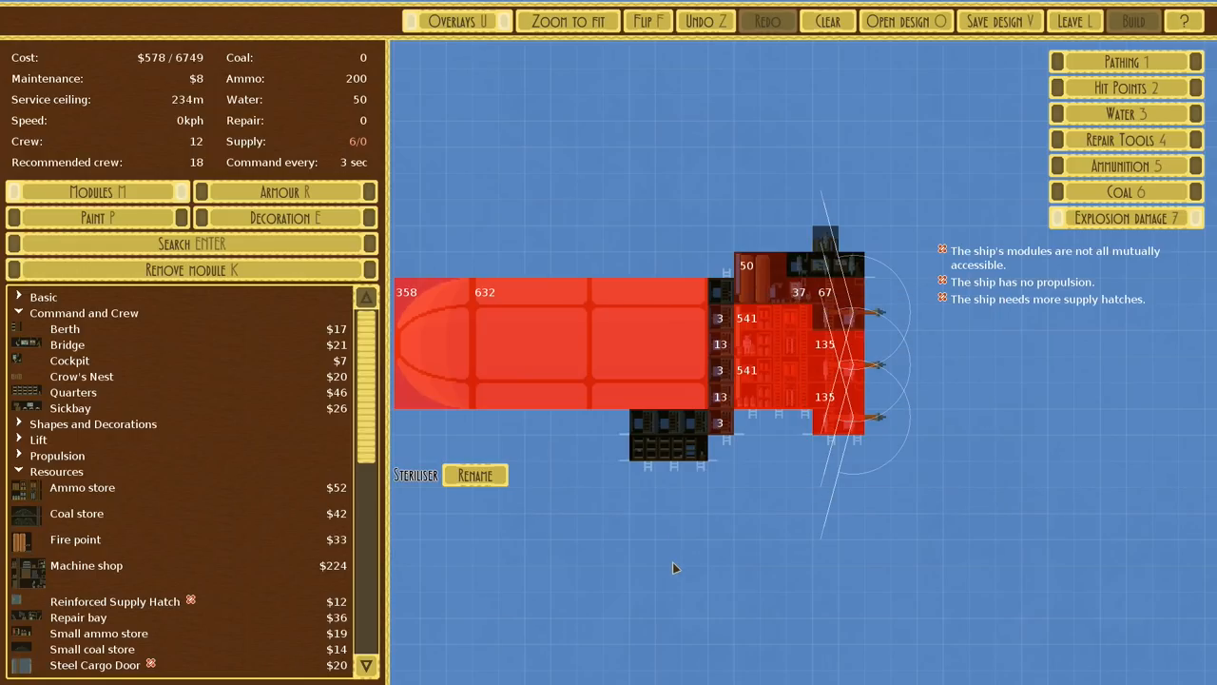
mouse_move(797, 250)
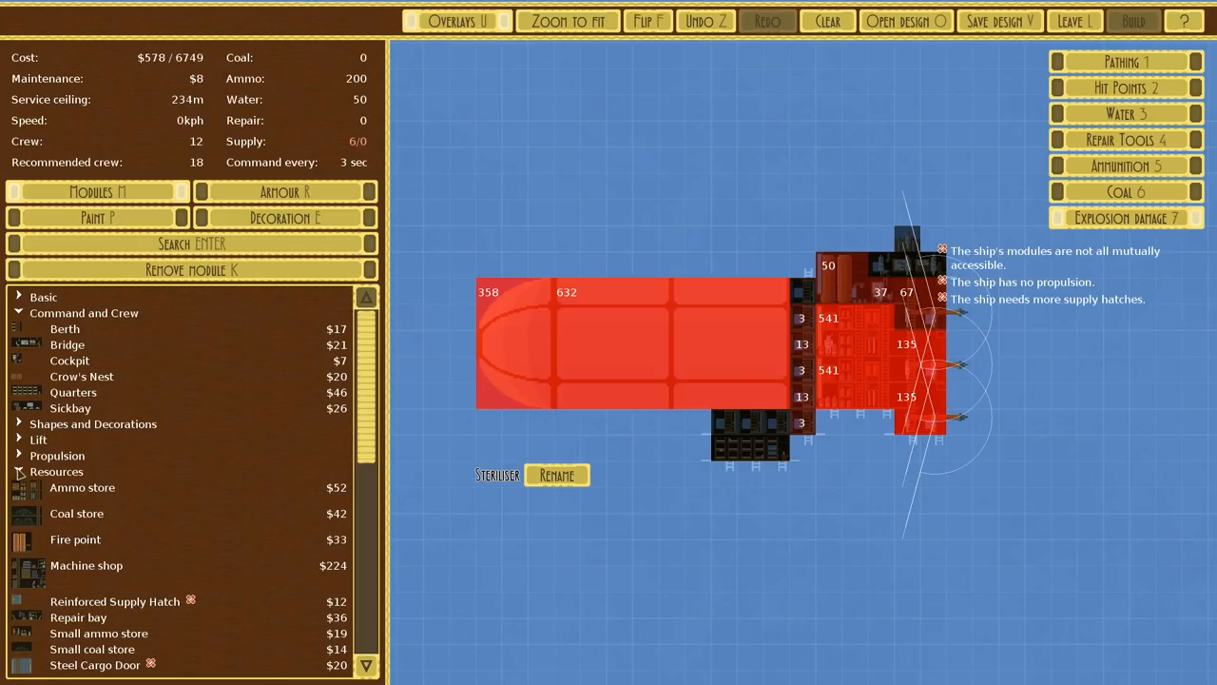
Place Large Sails above and below the stern, reaching 131 kph
left_click(57, 455)
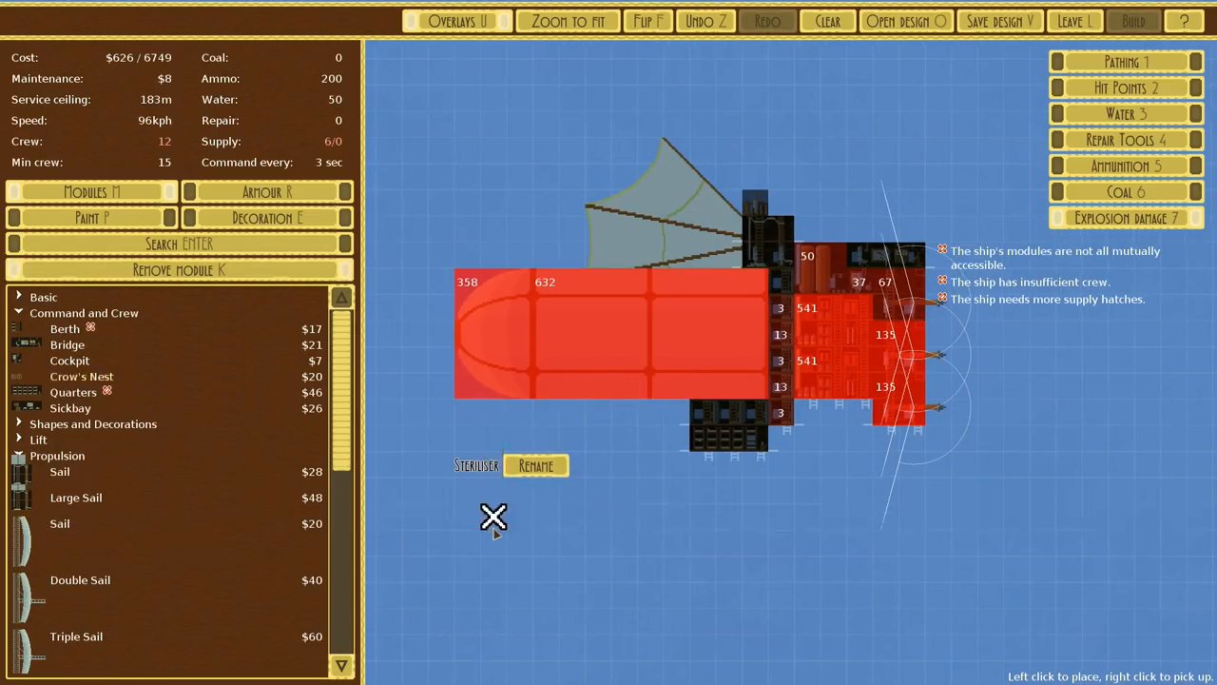
mouse_move(780, 465)
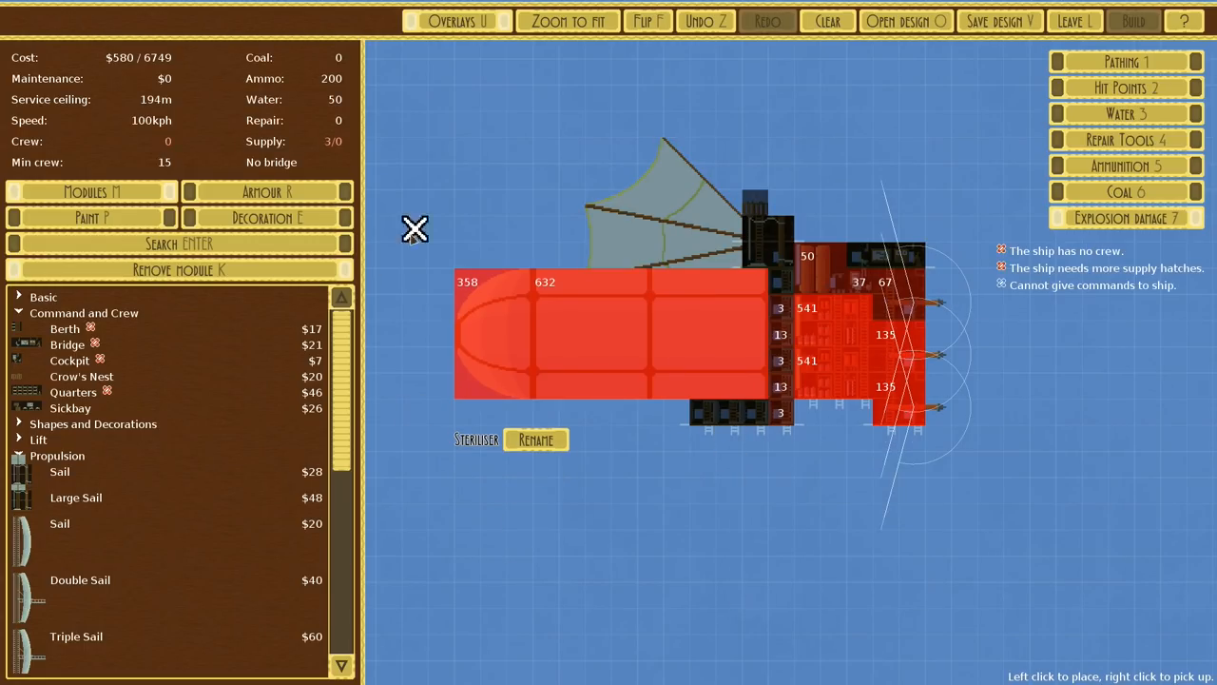
mouse_move(76, 497)
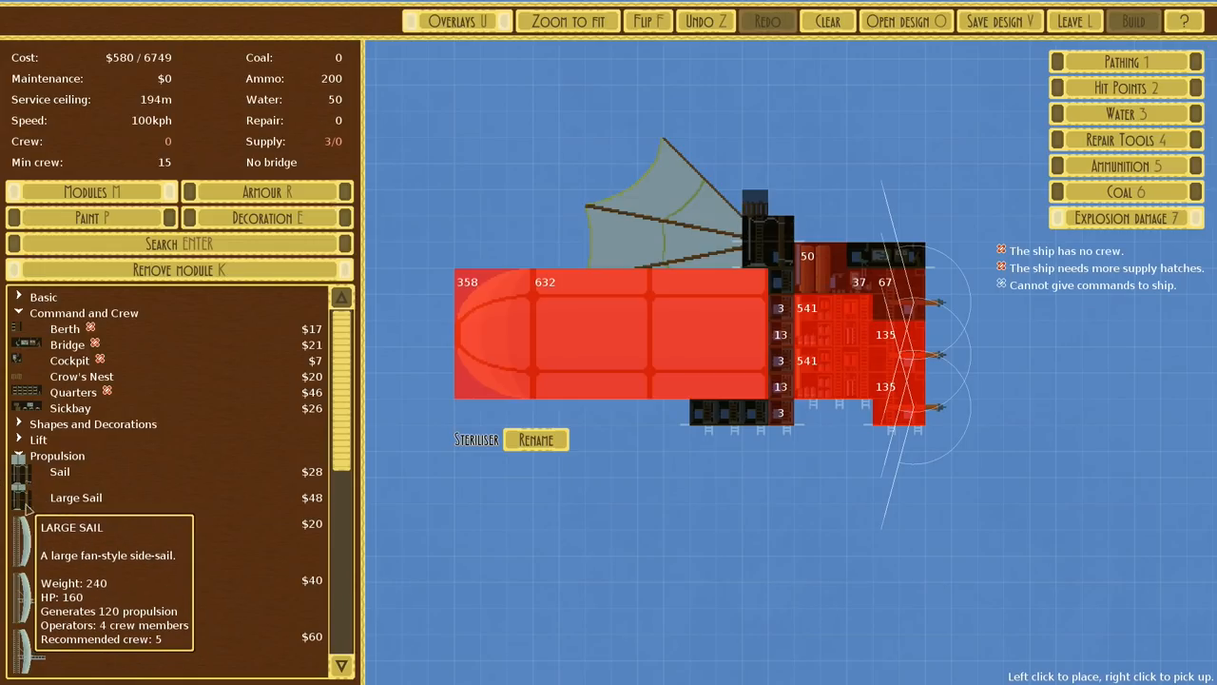
left_click(75, 497)
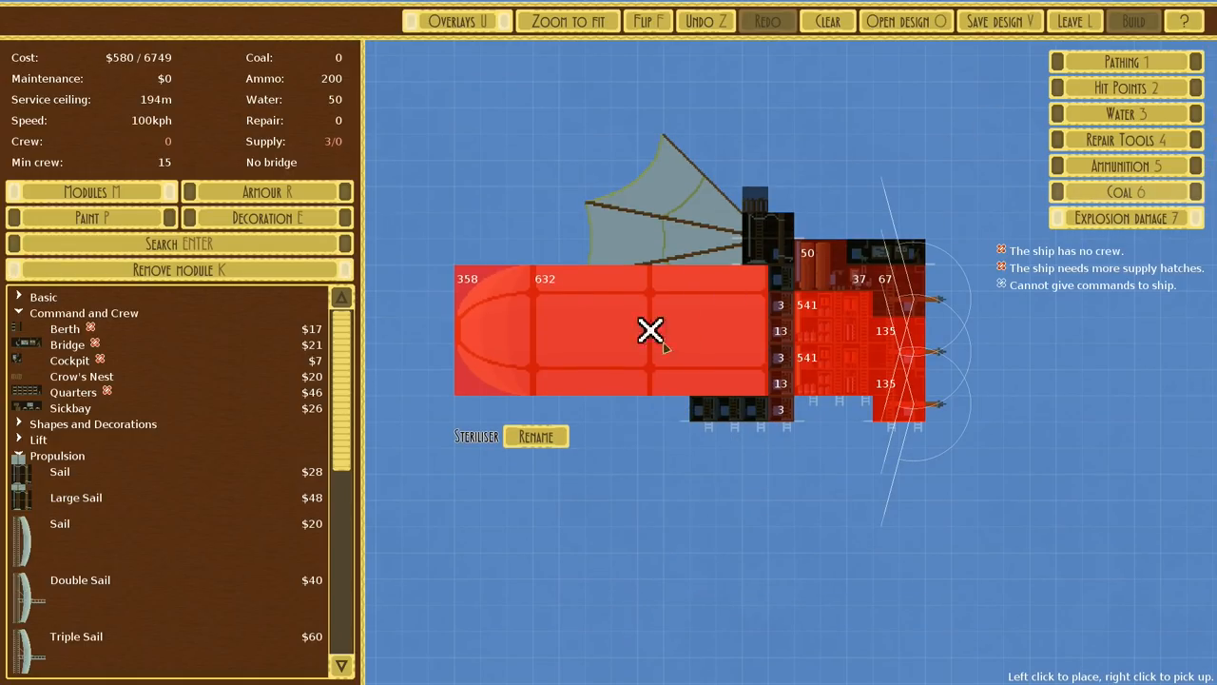
left_click(784, 410)
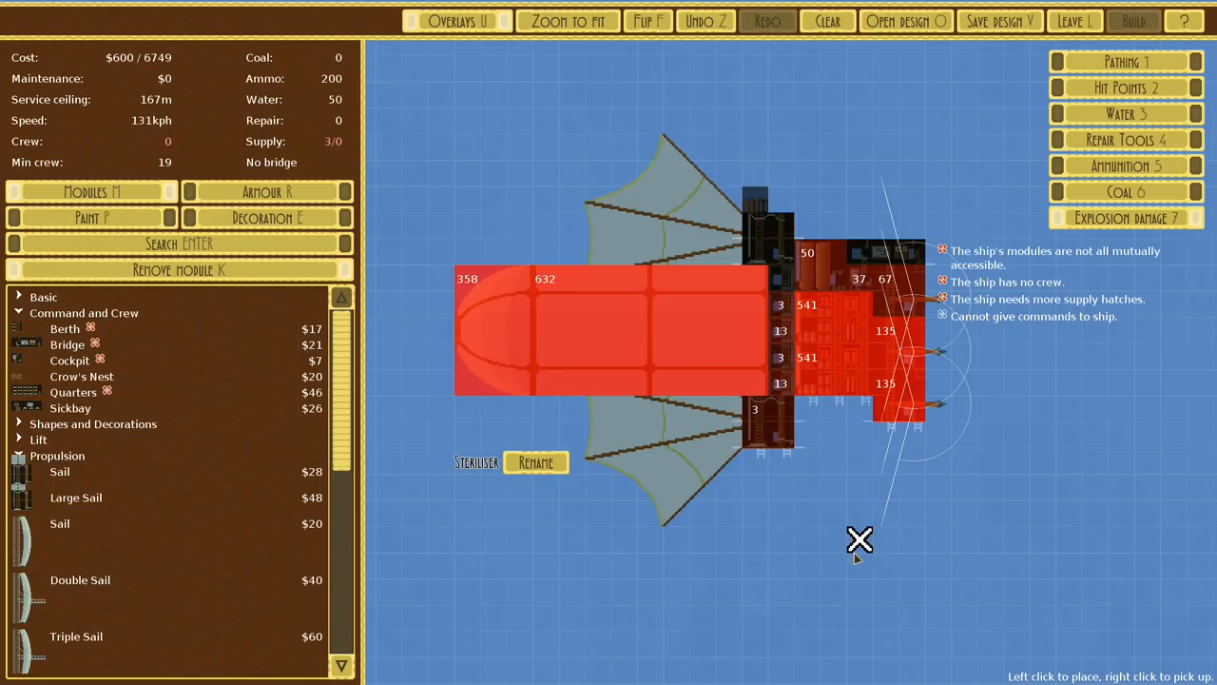
mouse_move(832, 461)
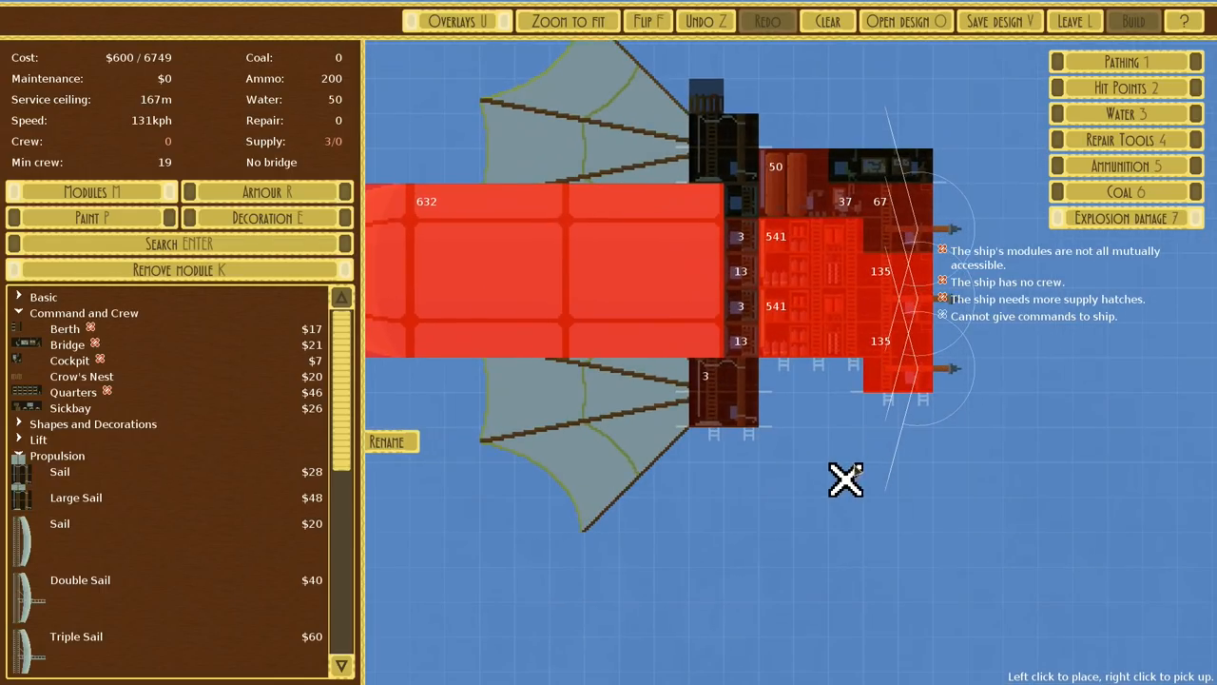
mouse_move(777, 446)
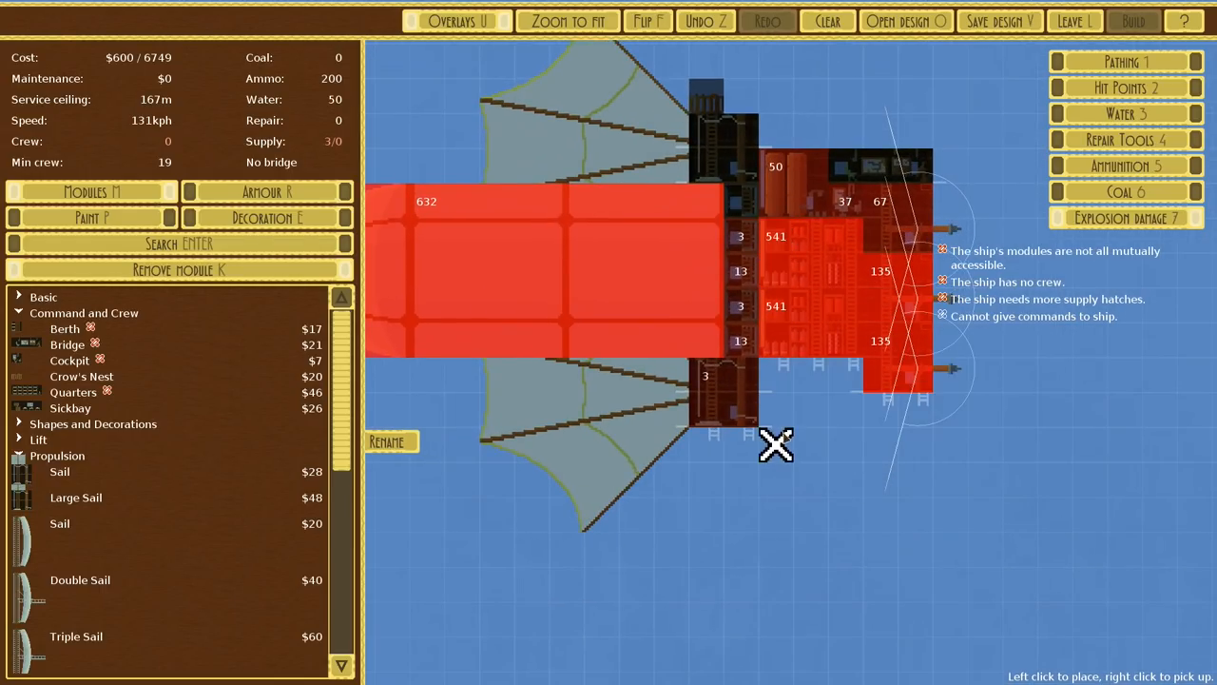
mouse_move(777, 166)
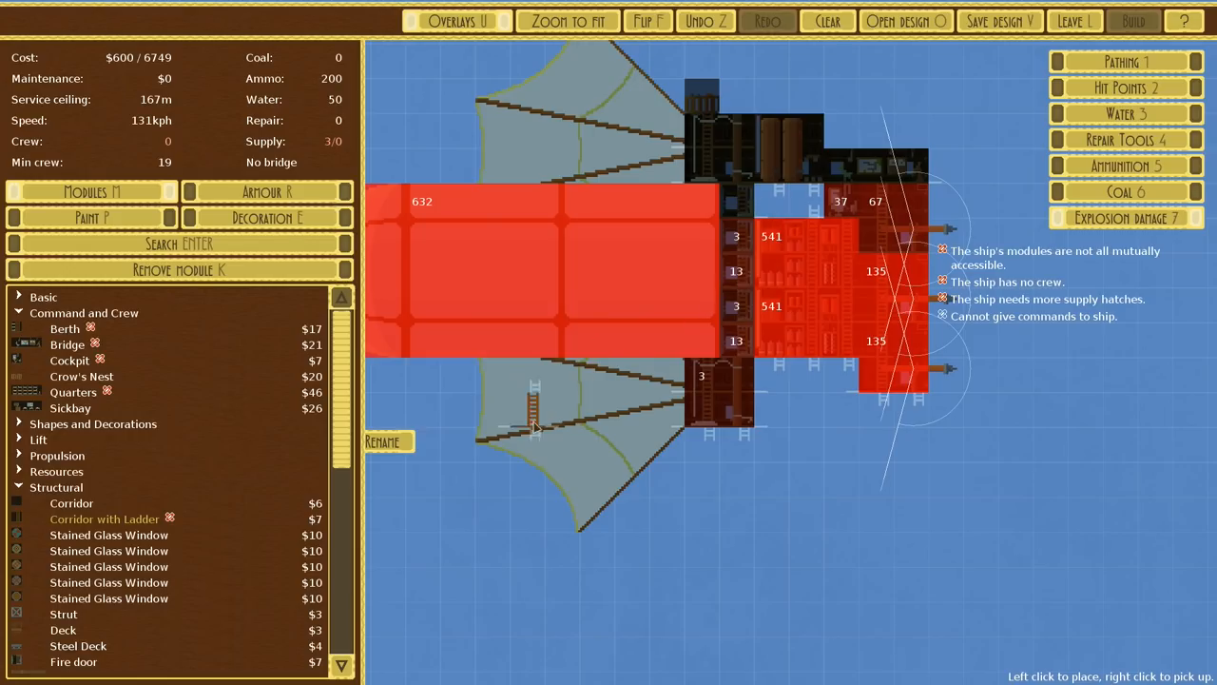
Turn on the Pathing overlay and choose struts to link the hull and cabin
scroll("down", 3)
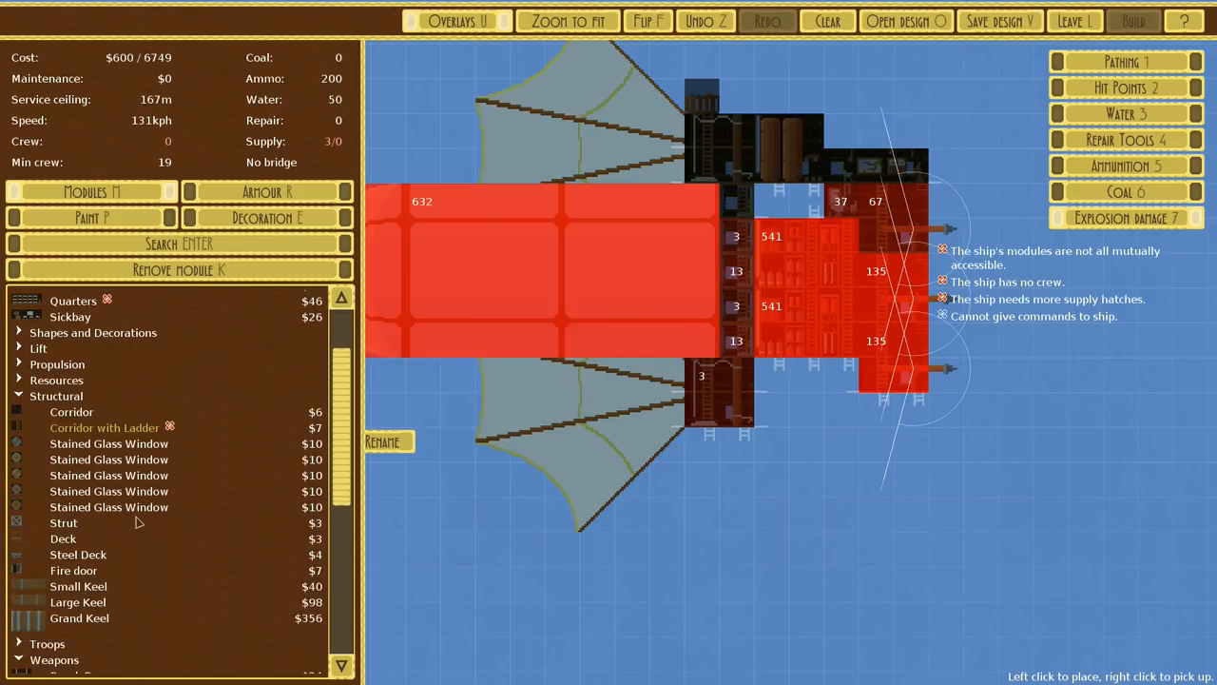
mouse_move(73, 569)
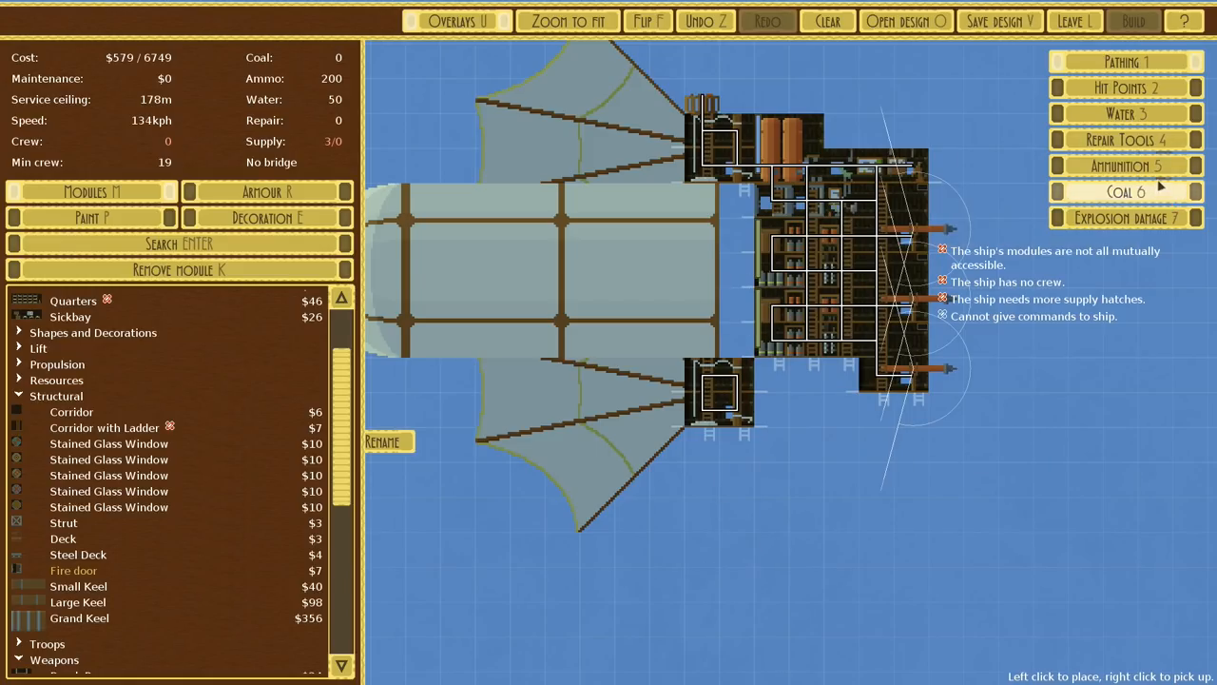
left_click(1125, 217)
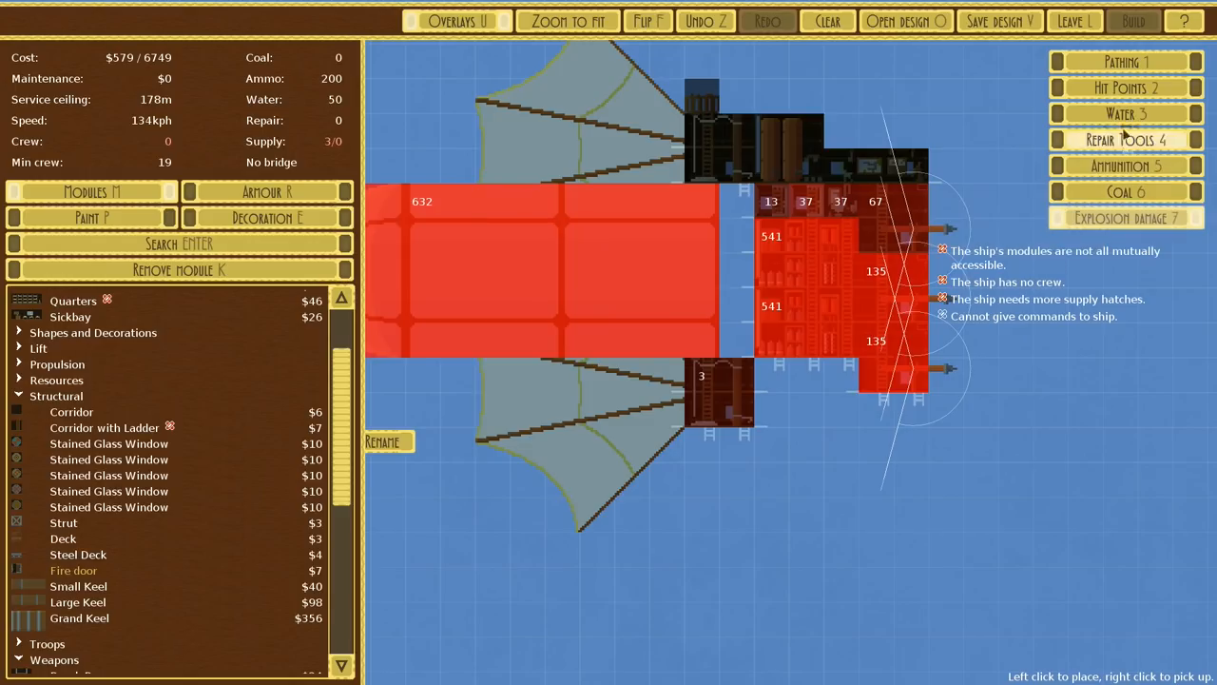
mouse_move(1125, 61)
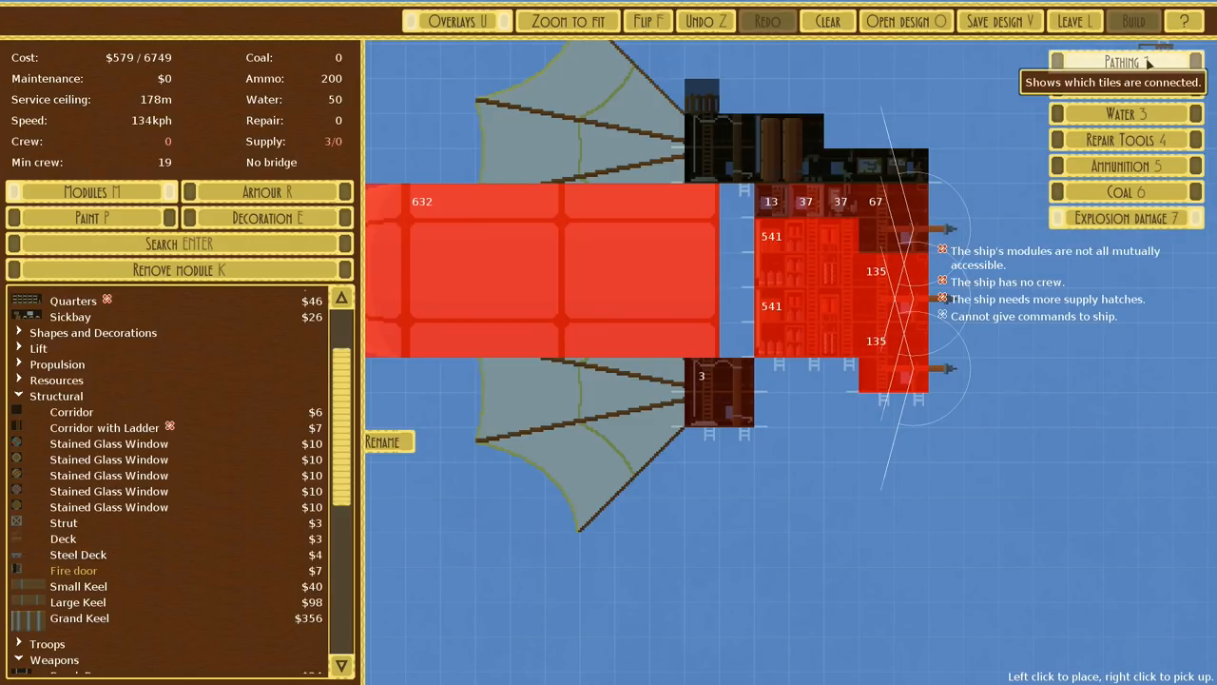
left_click(1125, 61)
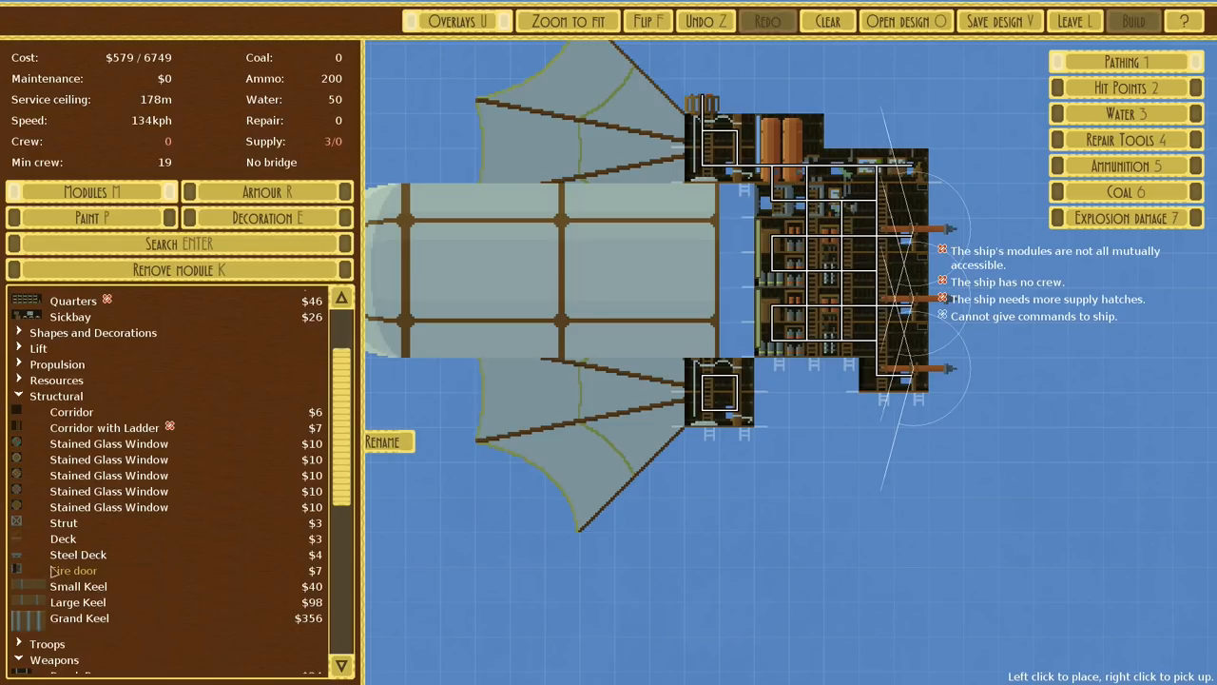
mouse_move(64, 523)
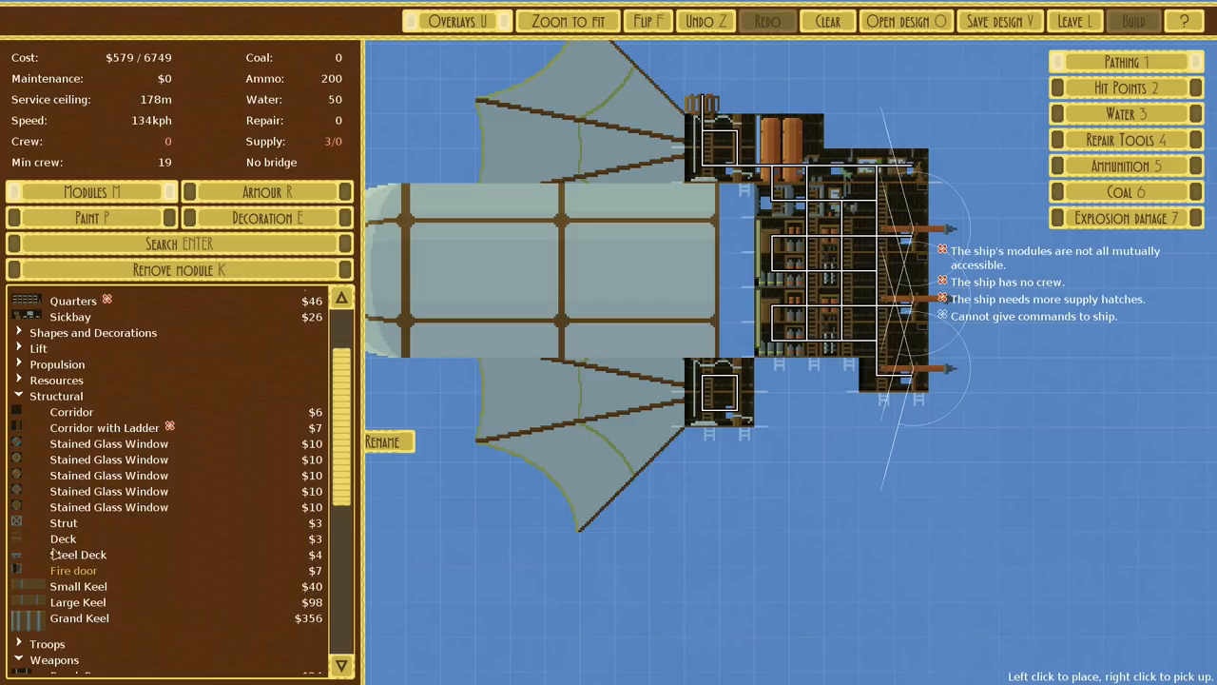
left_click(737, 306)
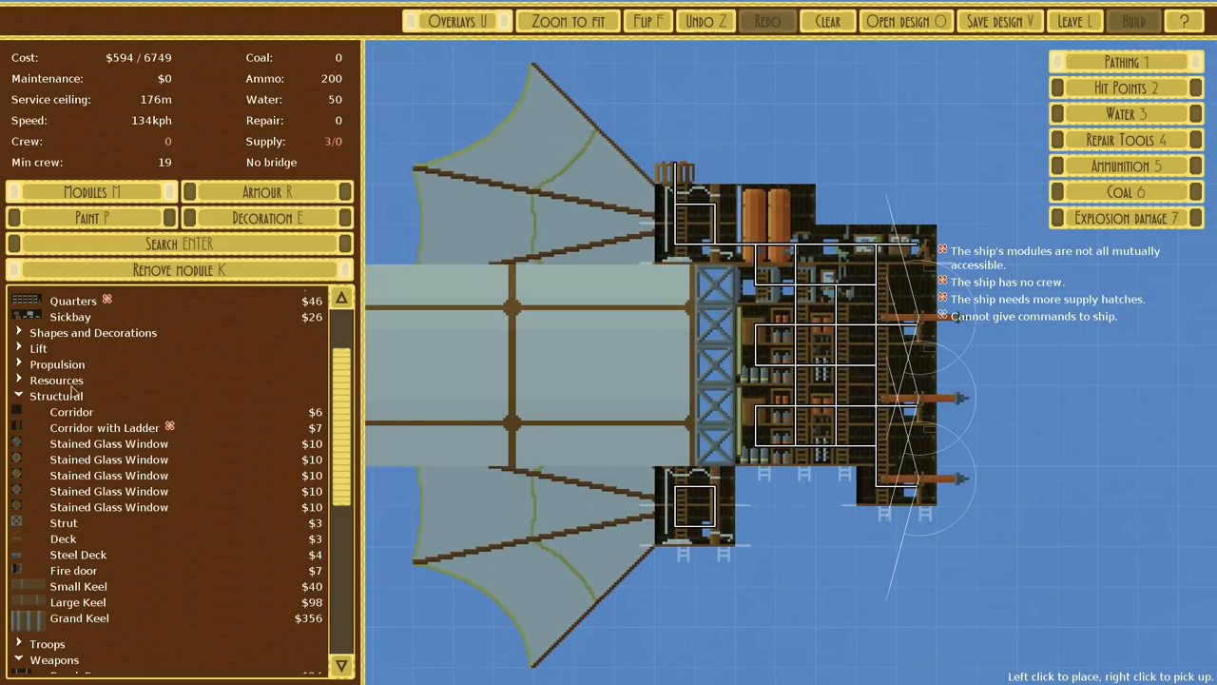
Collapse the Structural list and expand the Basic modules, leaving the $594 layout unchanged
left_click(55, 395)
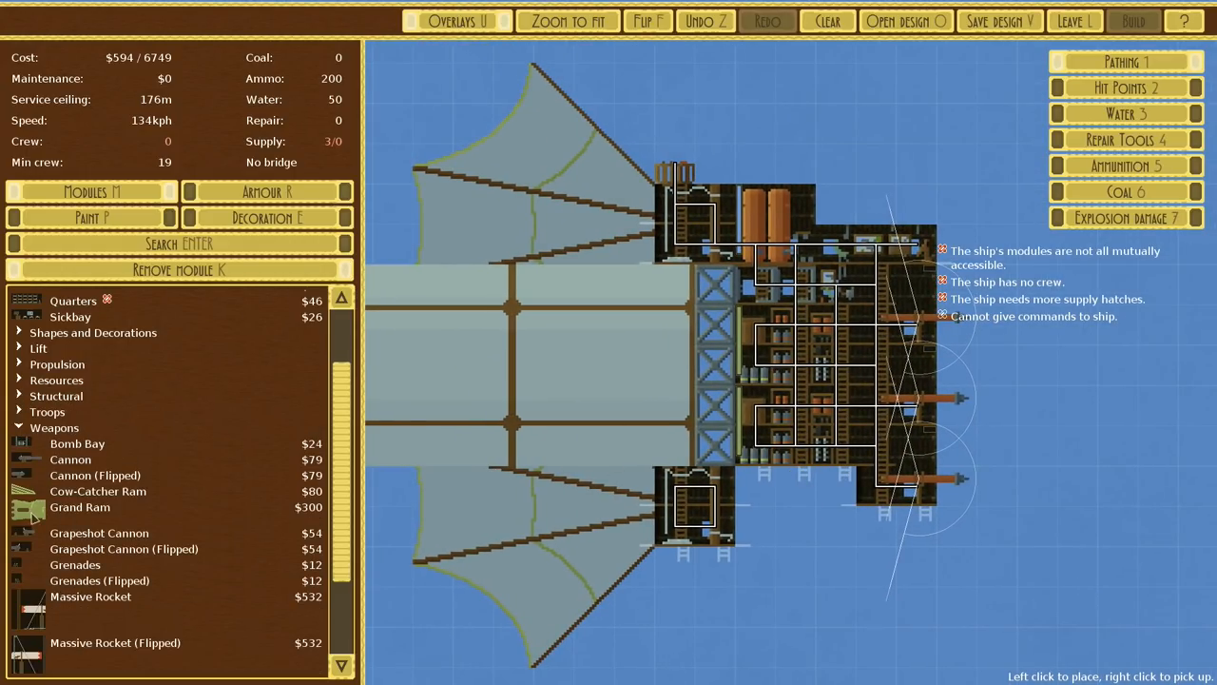
left_click(93, 332)
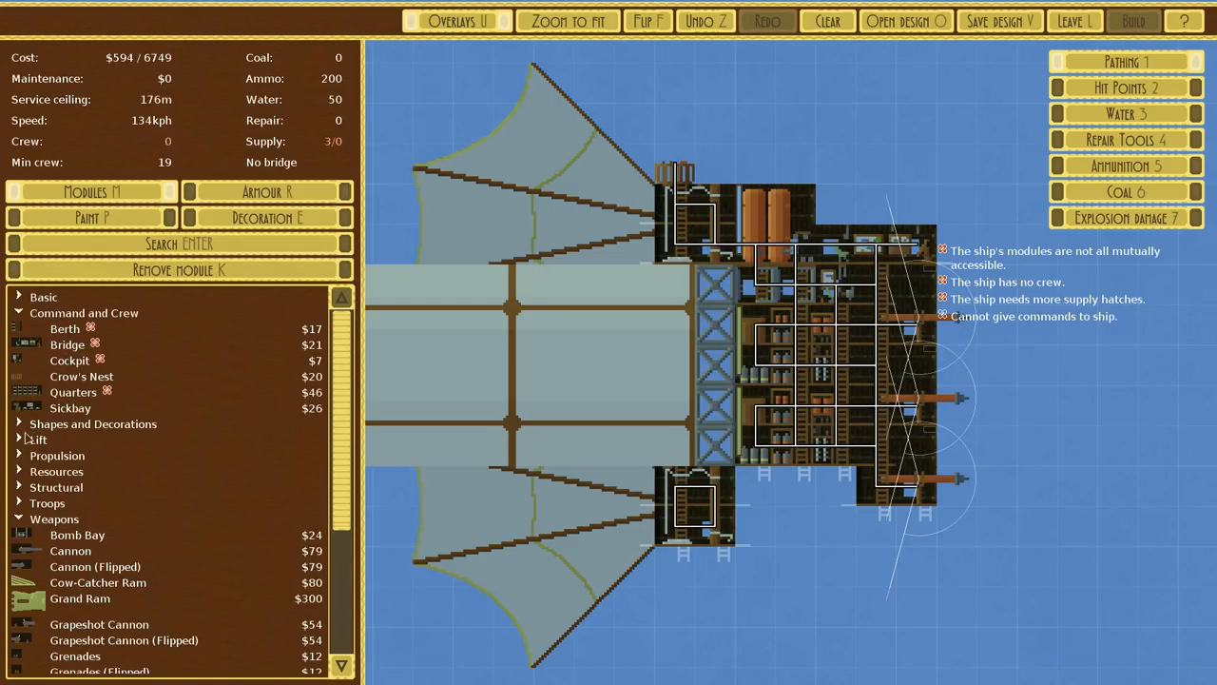
left_click(43, 297)
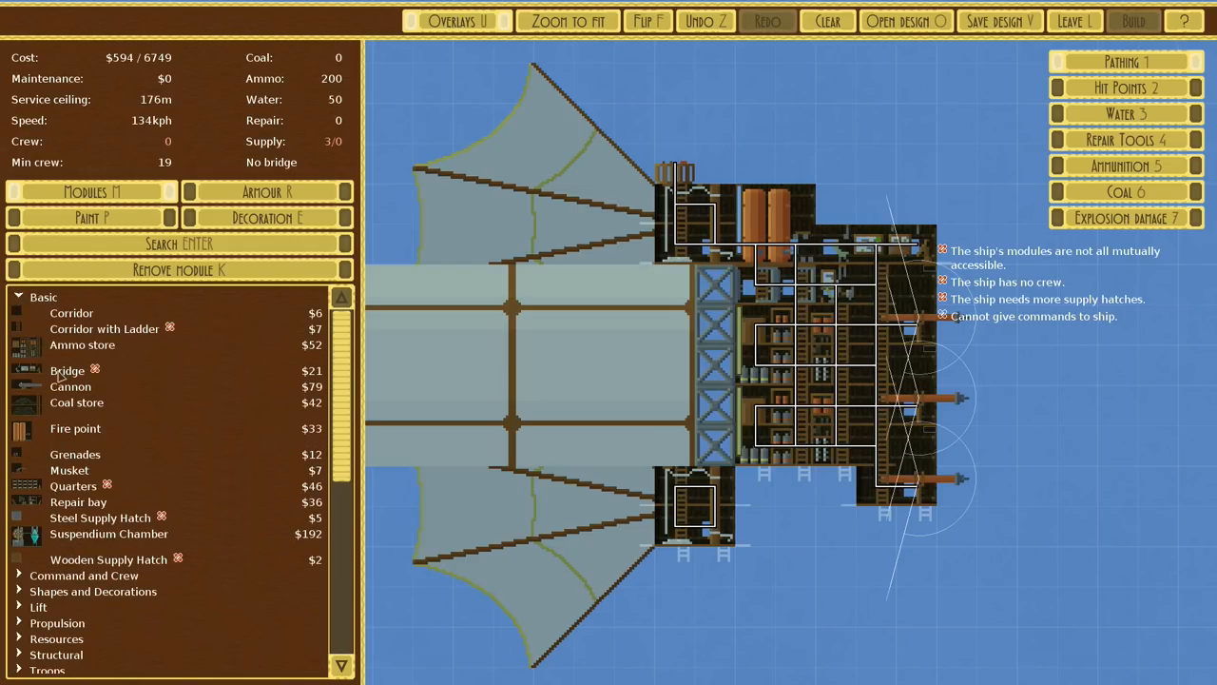
mouse_move(78, 501)
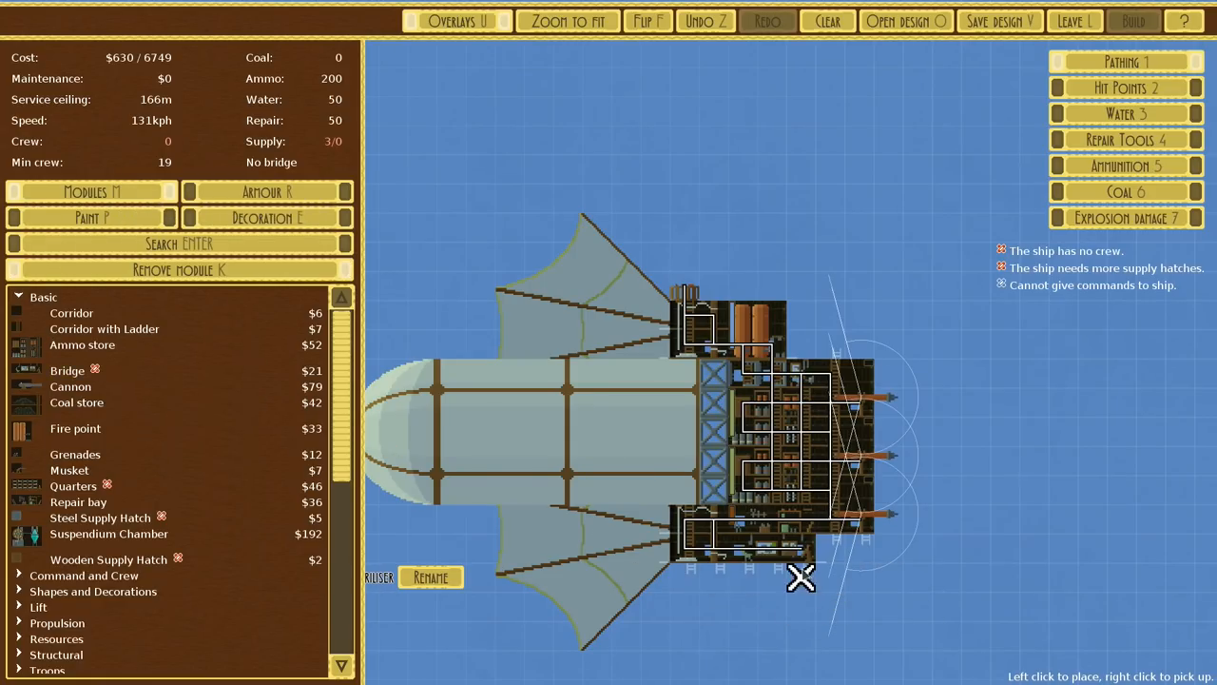
mouse_move(52, 516)
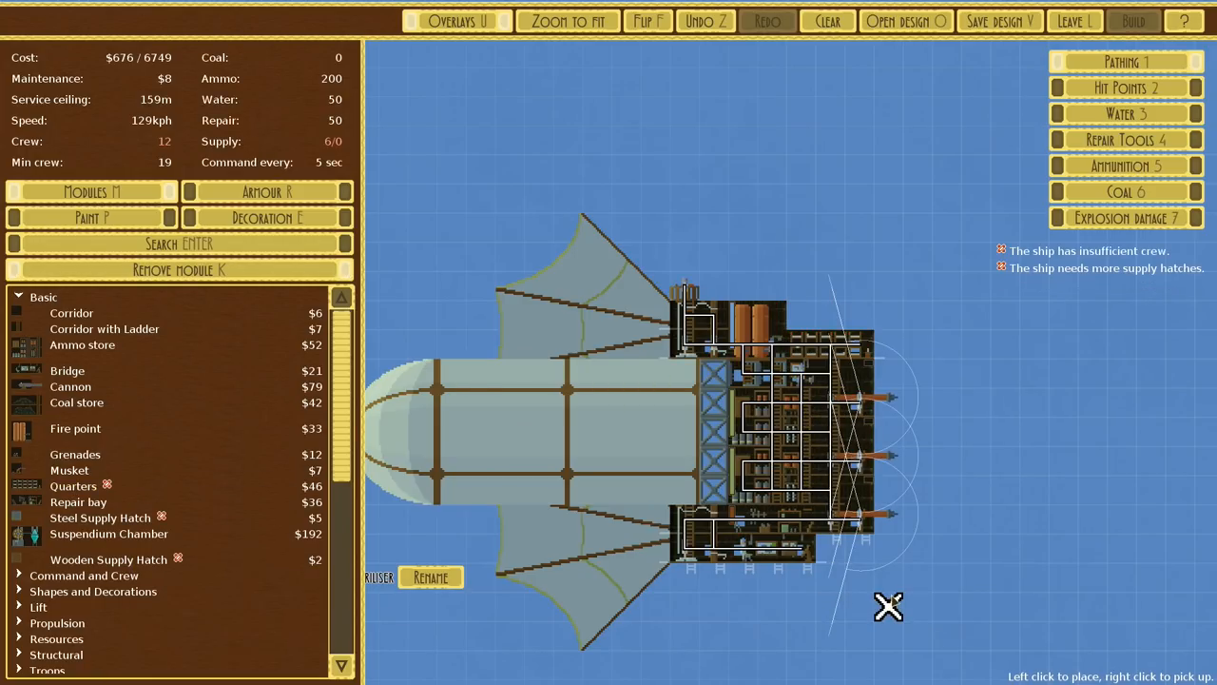
mouse_move(50, 424)
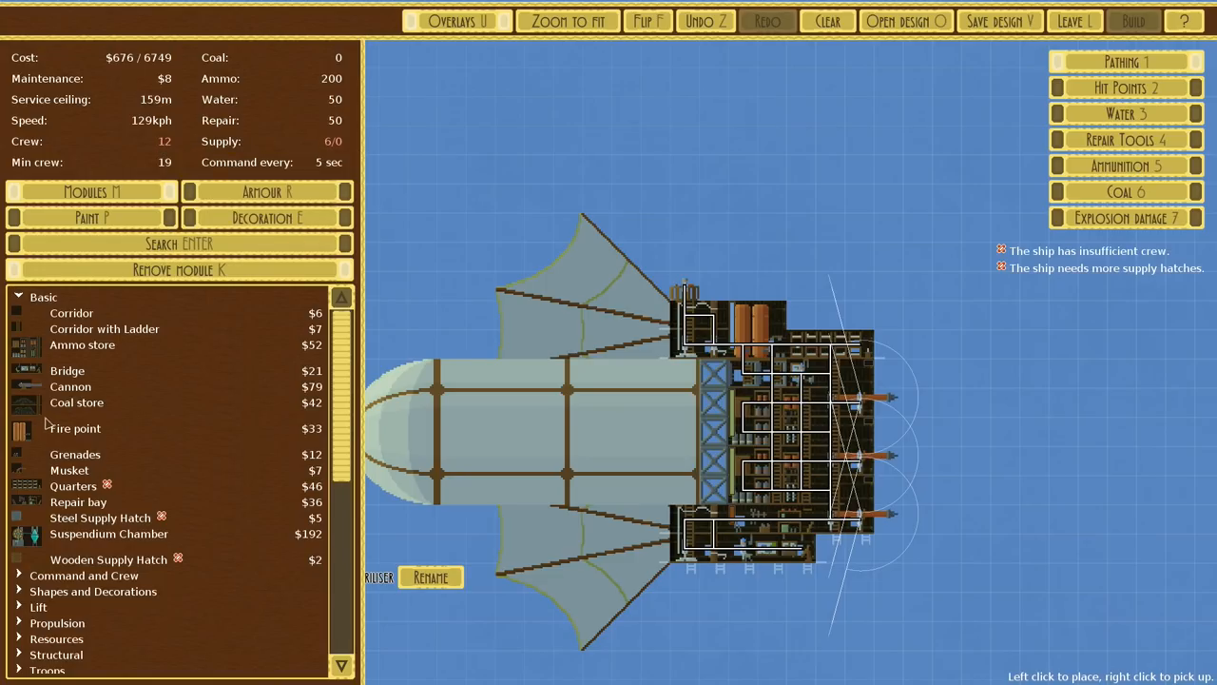
mouse_move(24, 330)
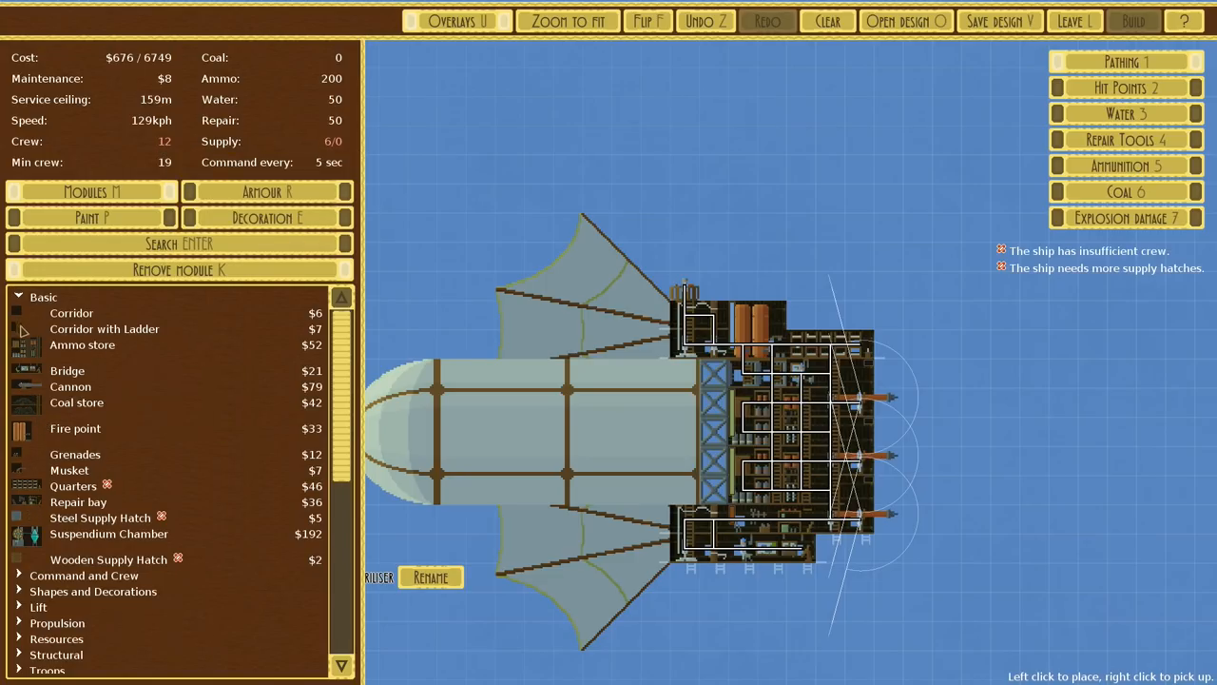
Place a Berth from the Command and Crew modules on the ship
left_click(44, 297)
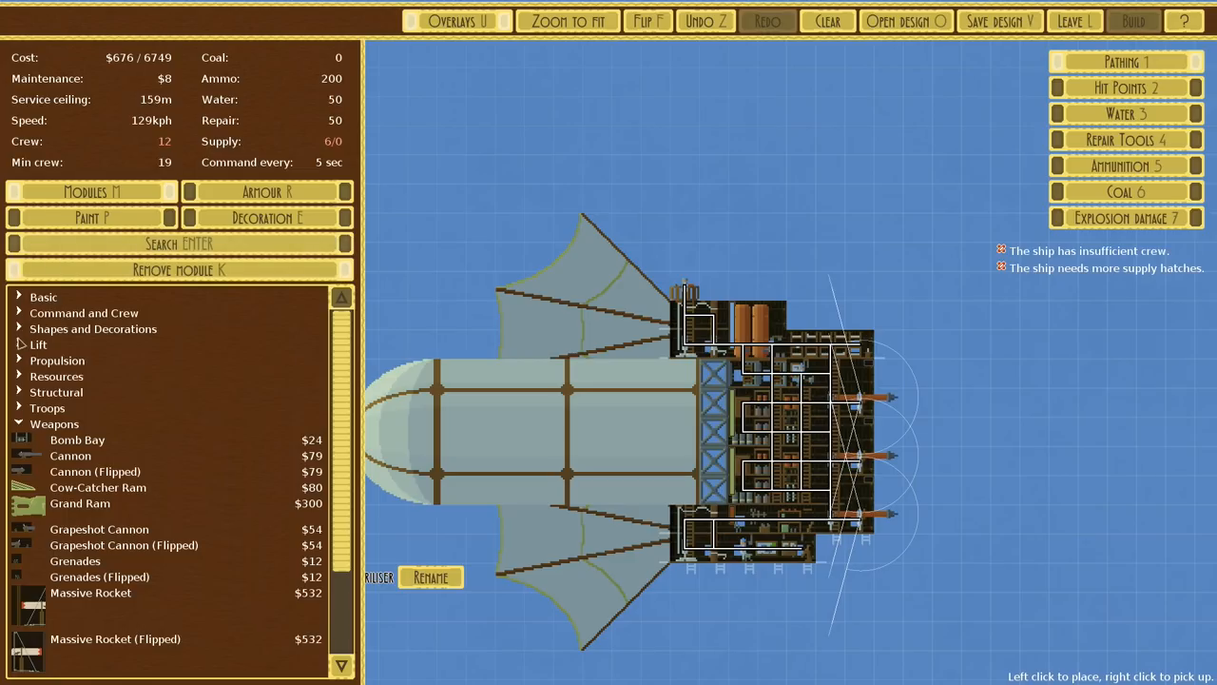
left_click(55, 423)
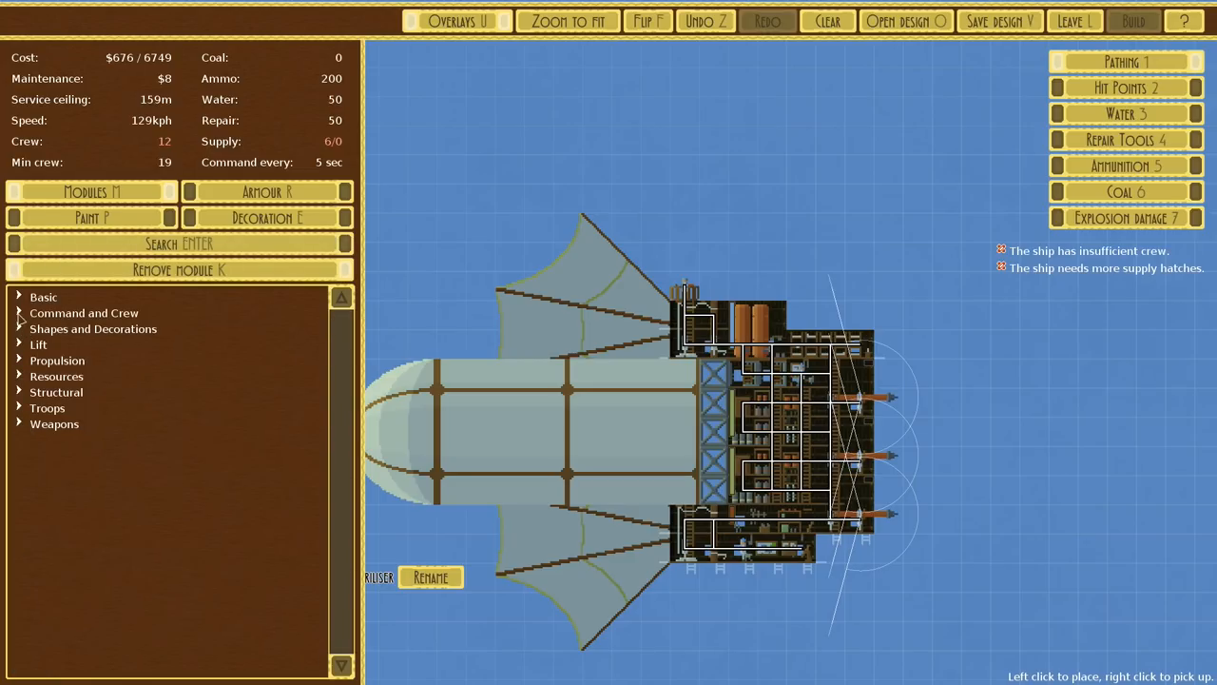
left_click(84, 312)
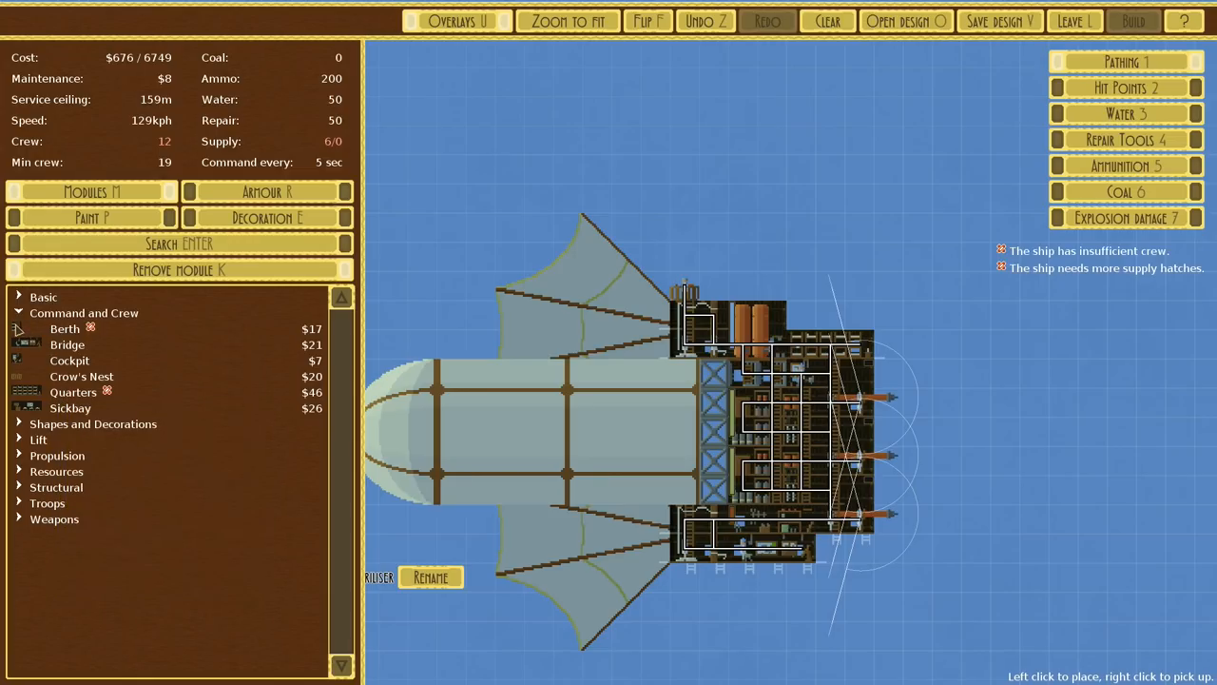
mouse_move(64, 328)
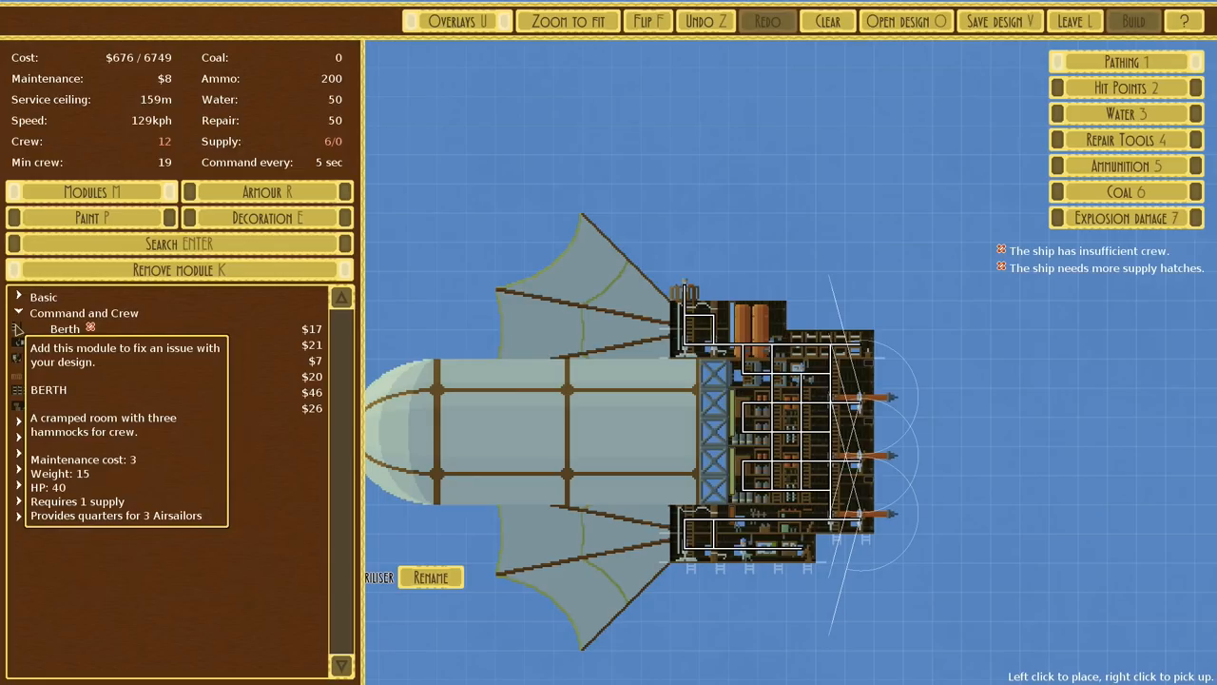
left_click(65, 328)
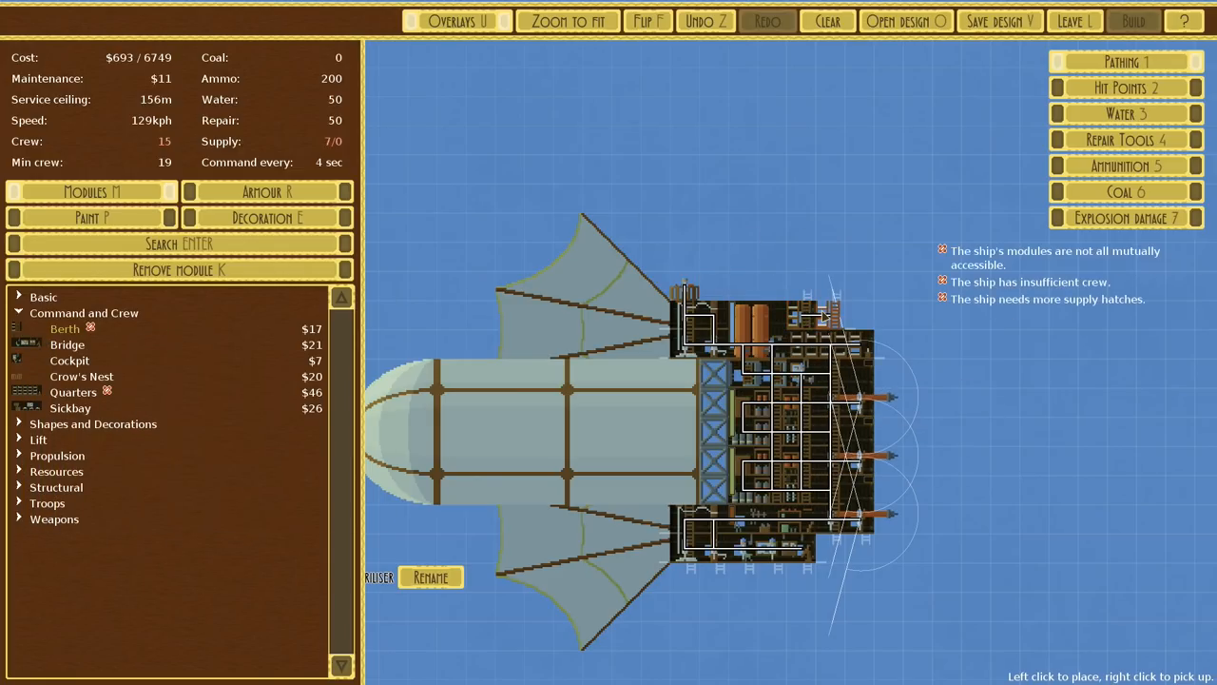
left_click(822, 314)
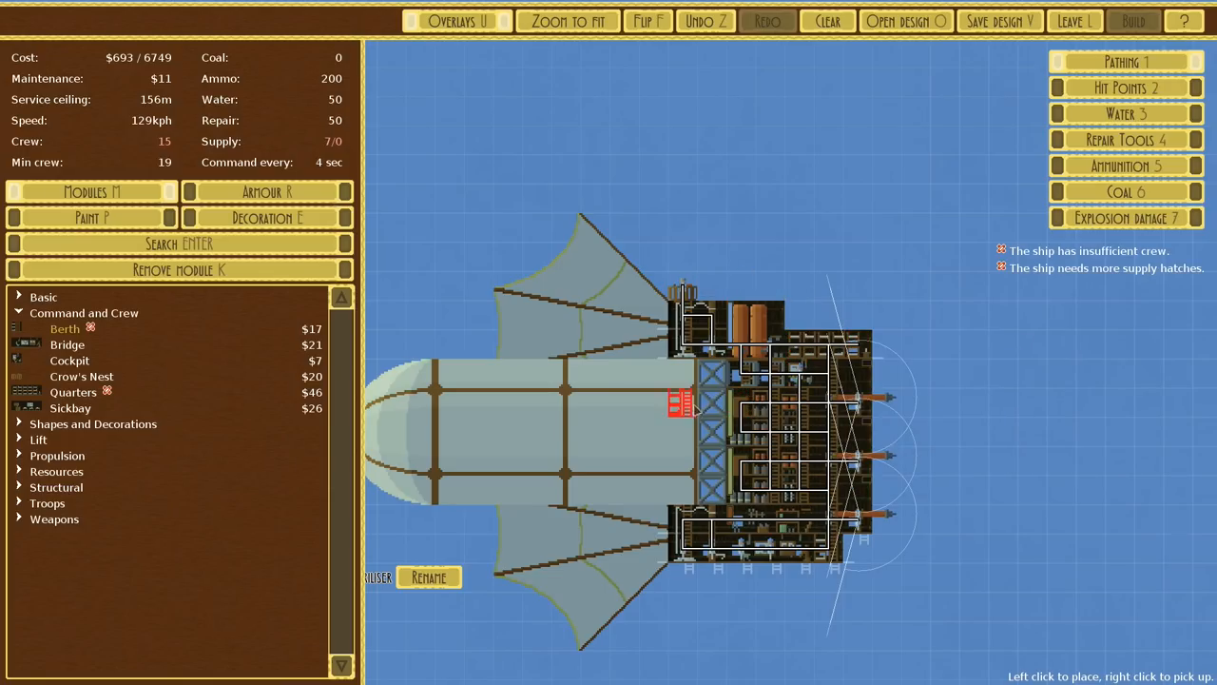
mouse_move(716, 463)
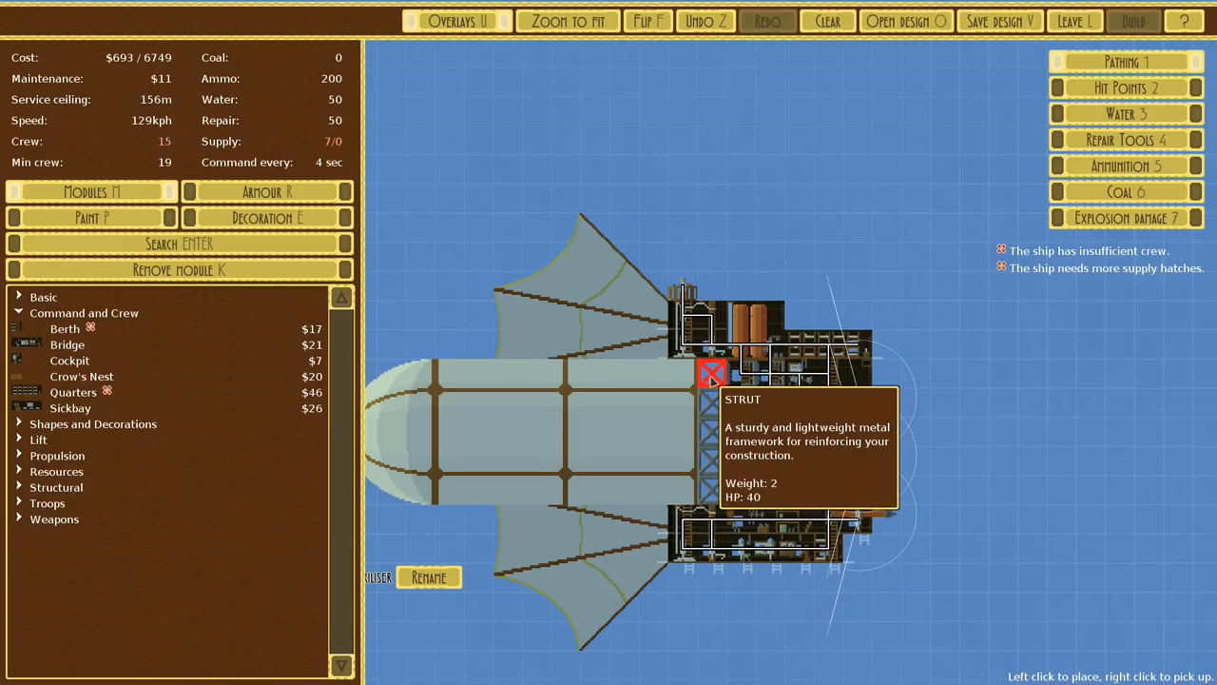
Remove a strut, add quarters and more berths for 33 crew, and check the Armour view
left_click(711, 371)
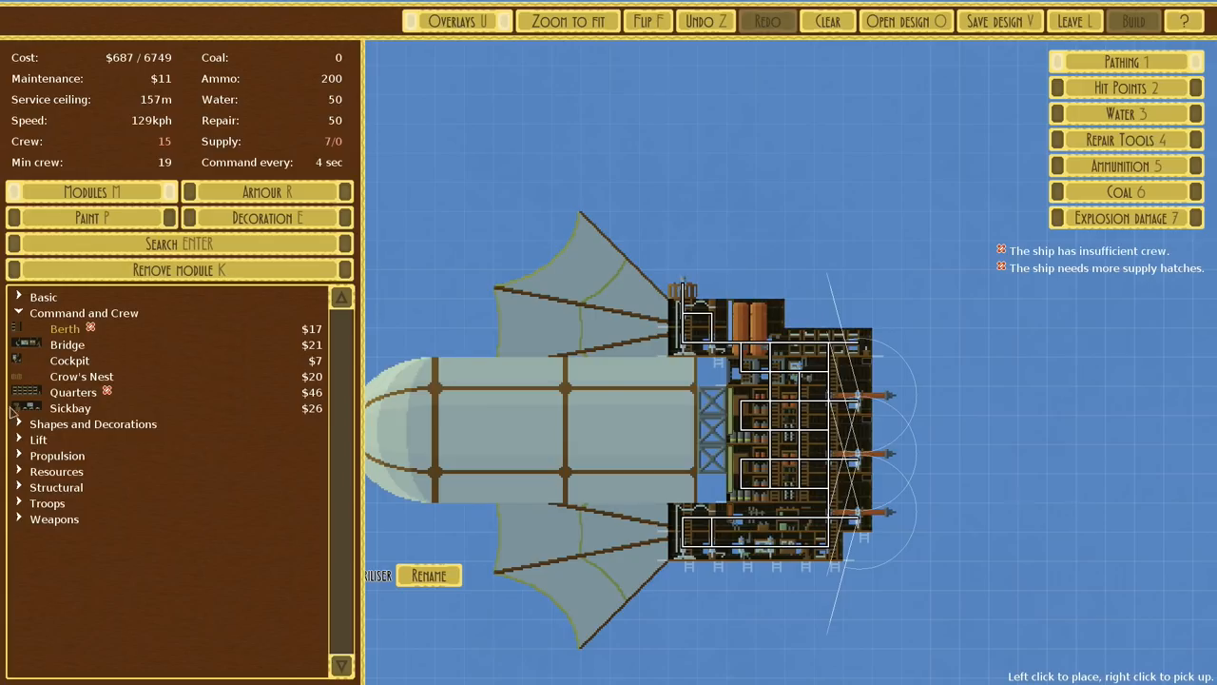
left_click(822, 309)
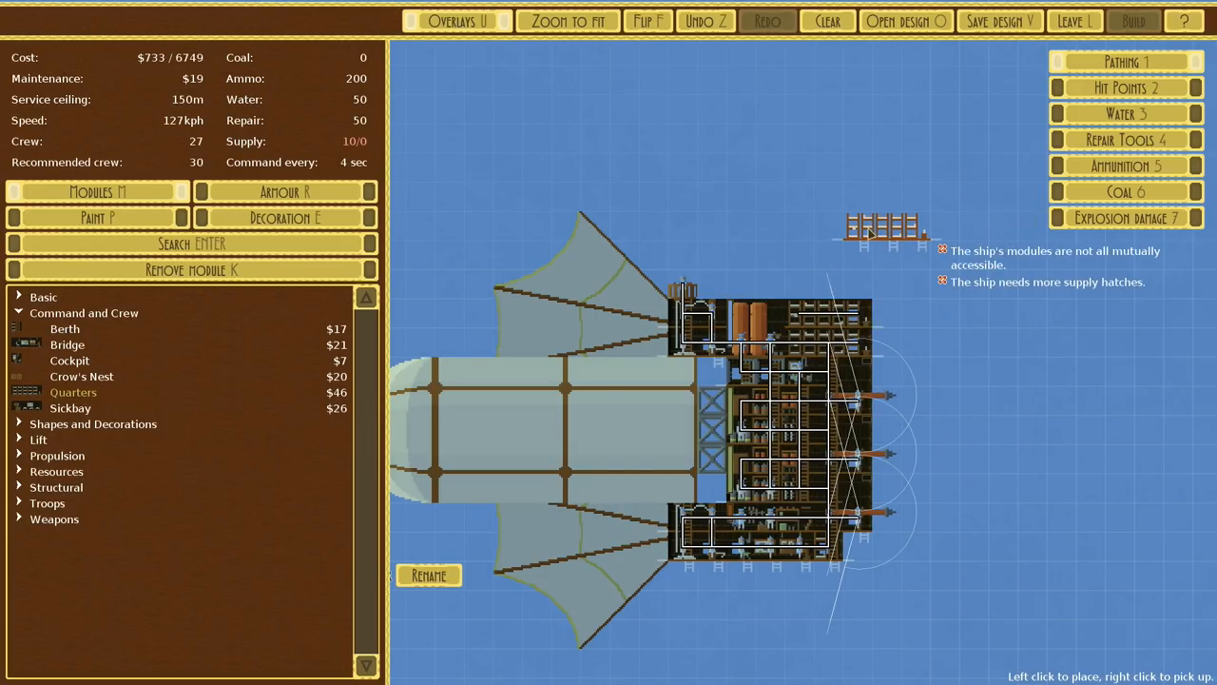
mouse_move(67, 344)
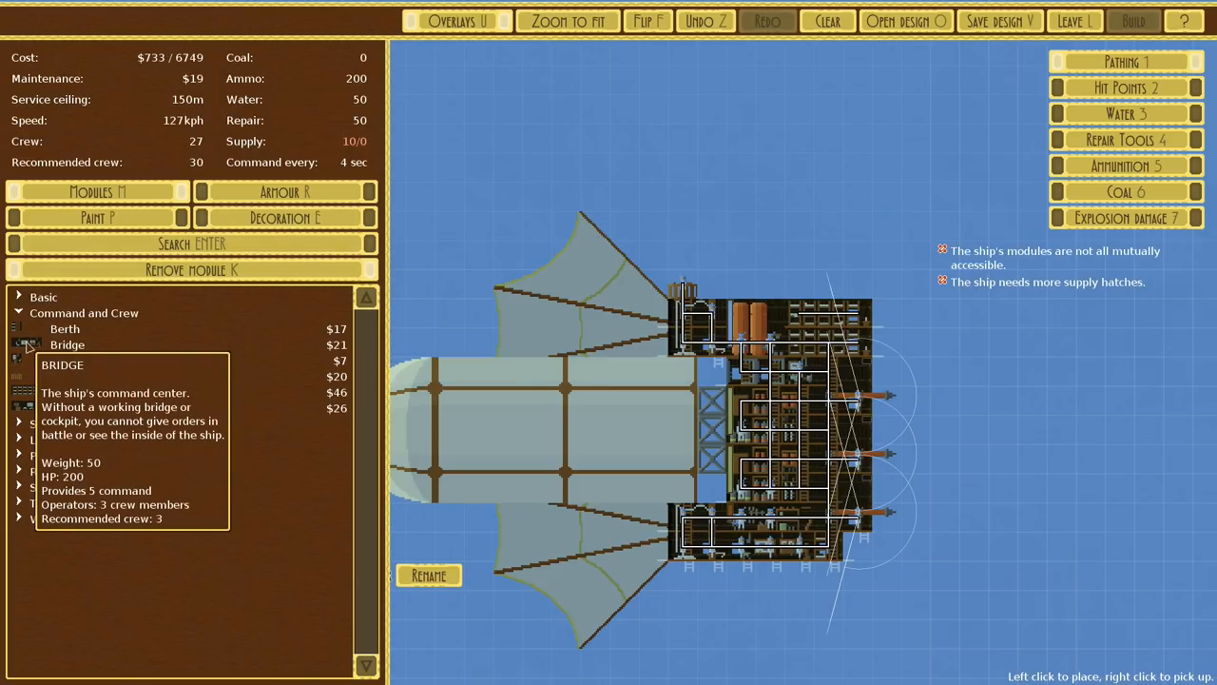
left_click(711, 487)
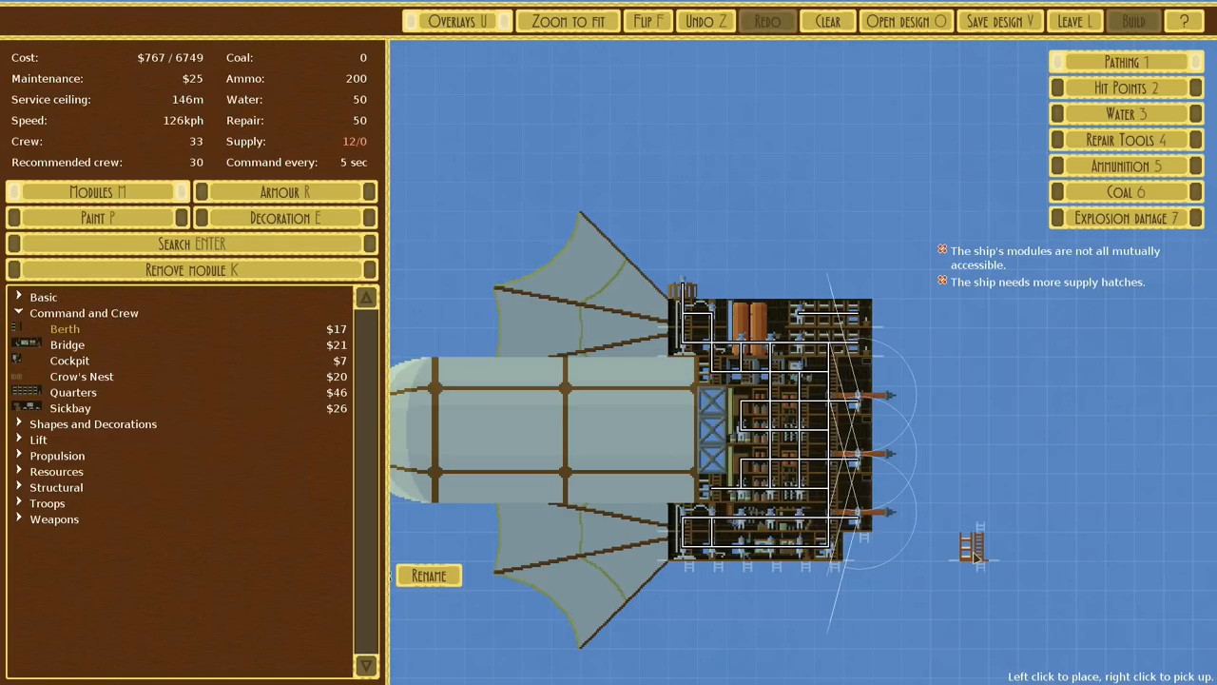
mouse_move(1003, 575)
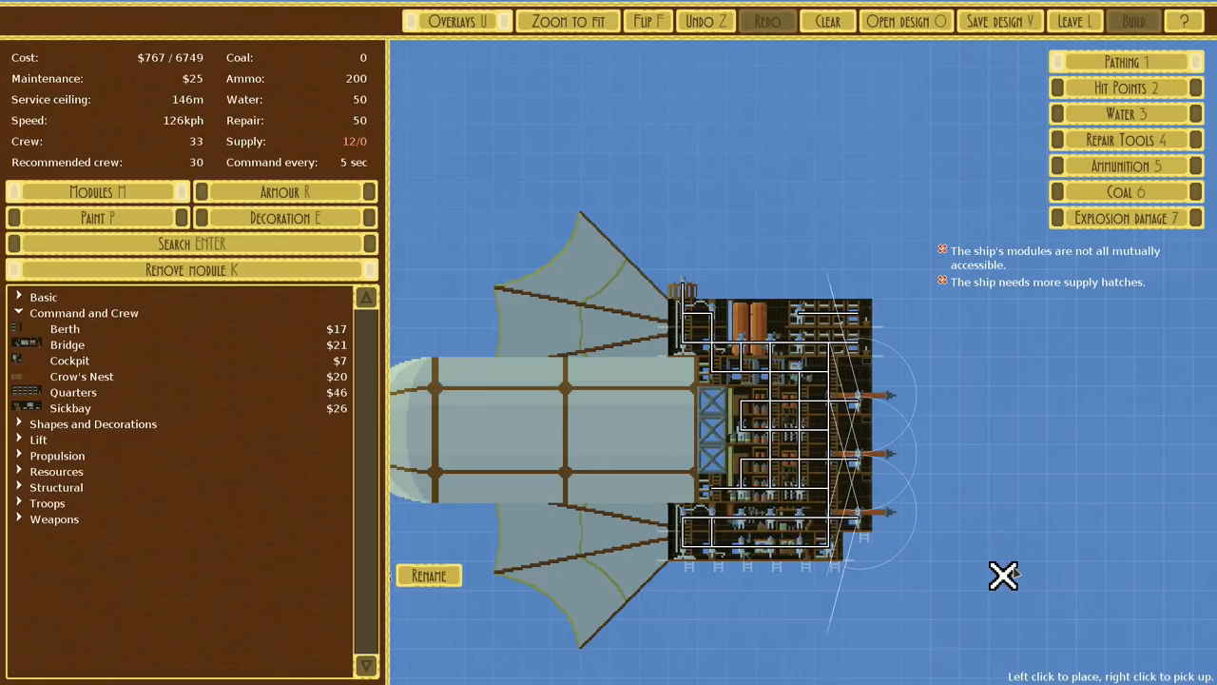
mouse_move(24, 319)
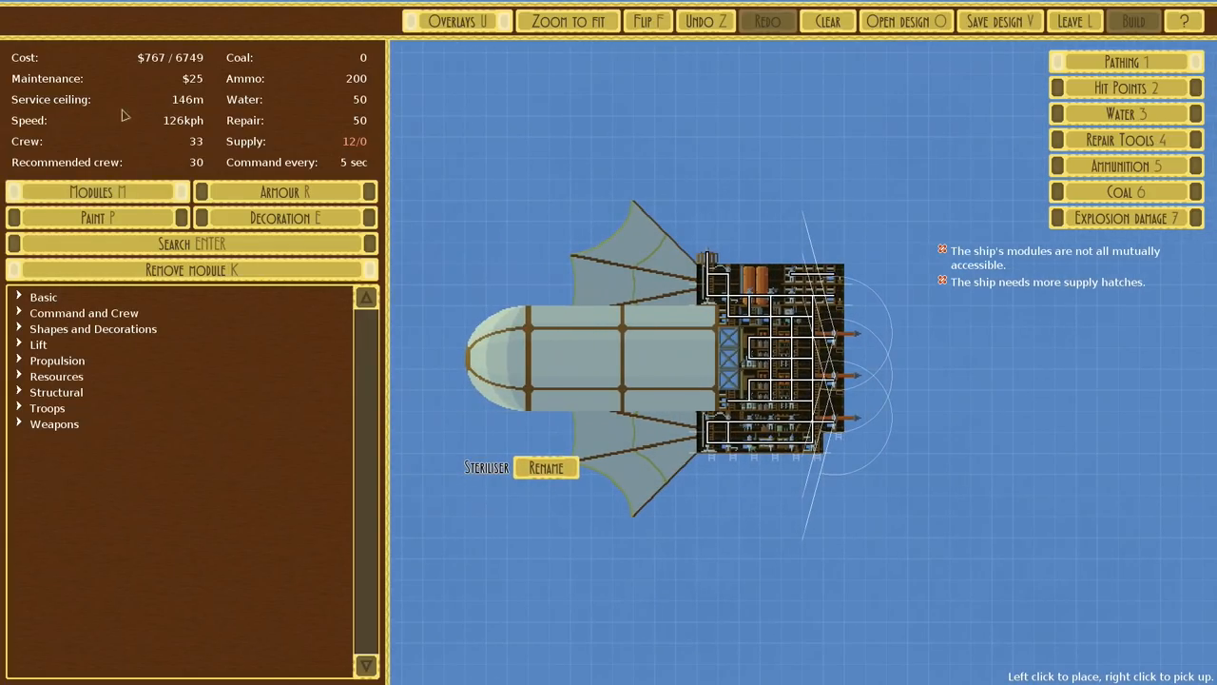
left_click(285, 191)
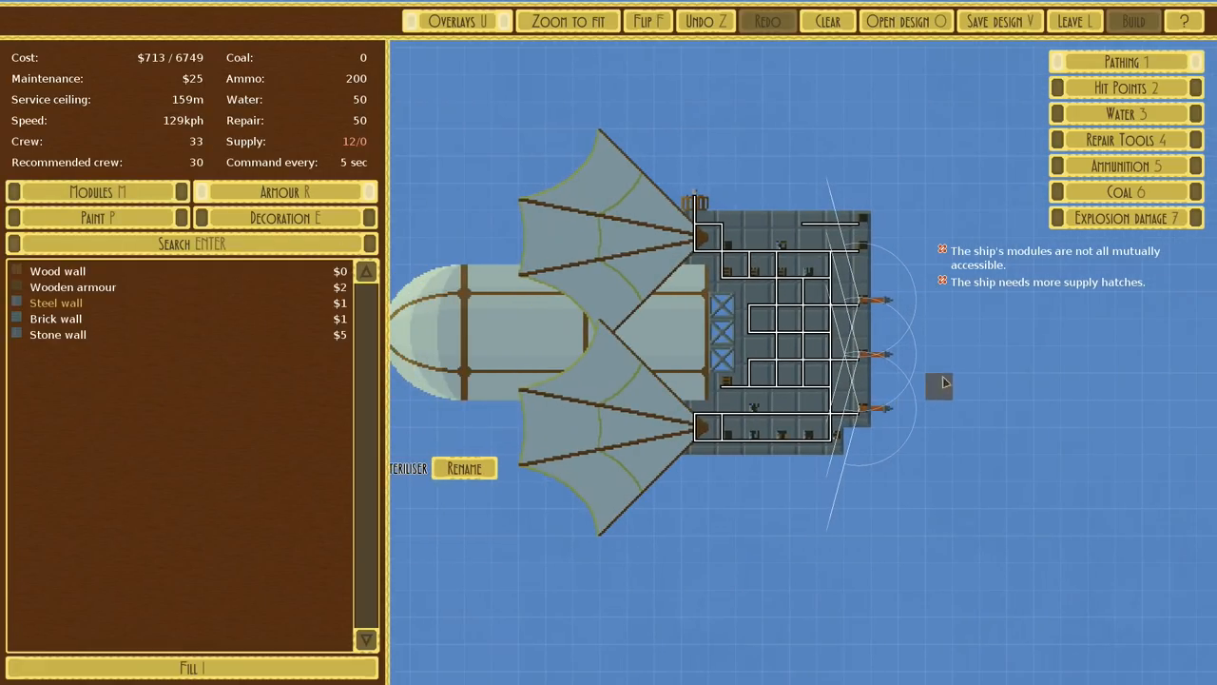
left_click(96, 191)
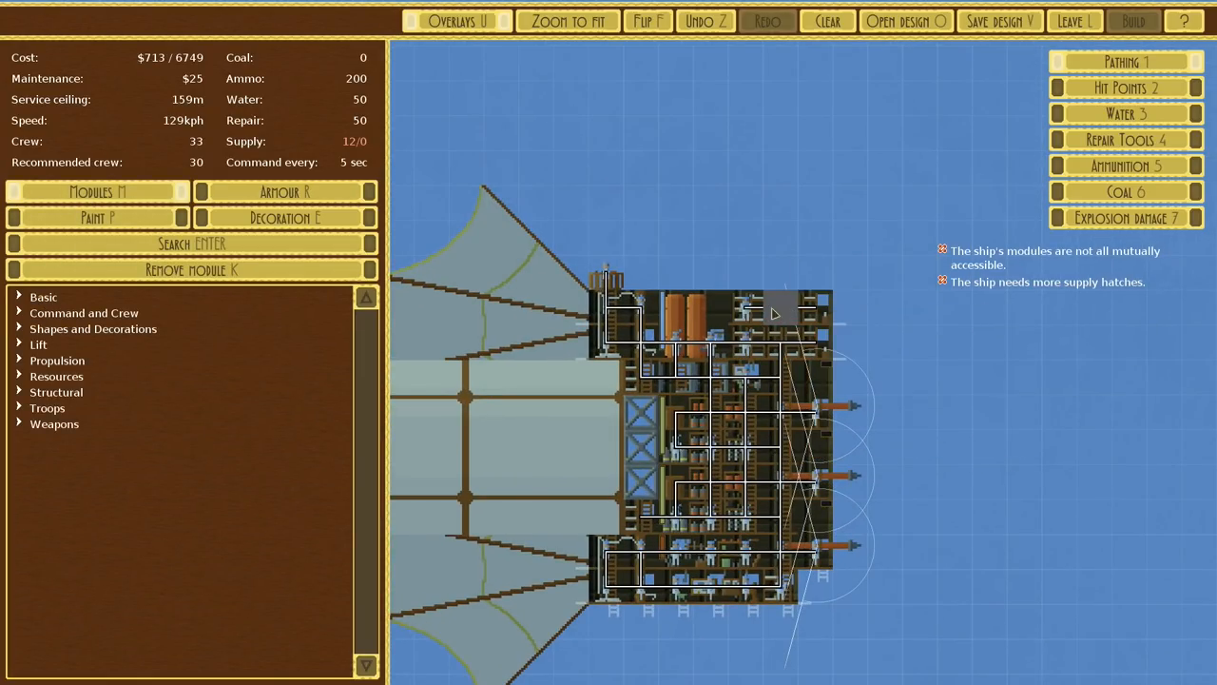
left_click(190, 243)
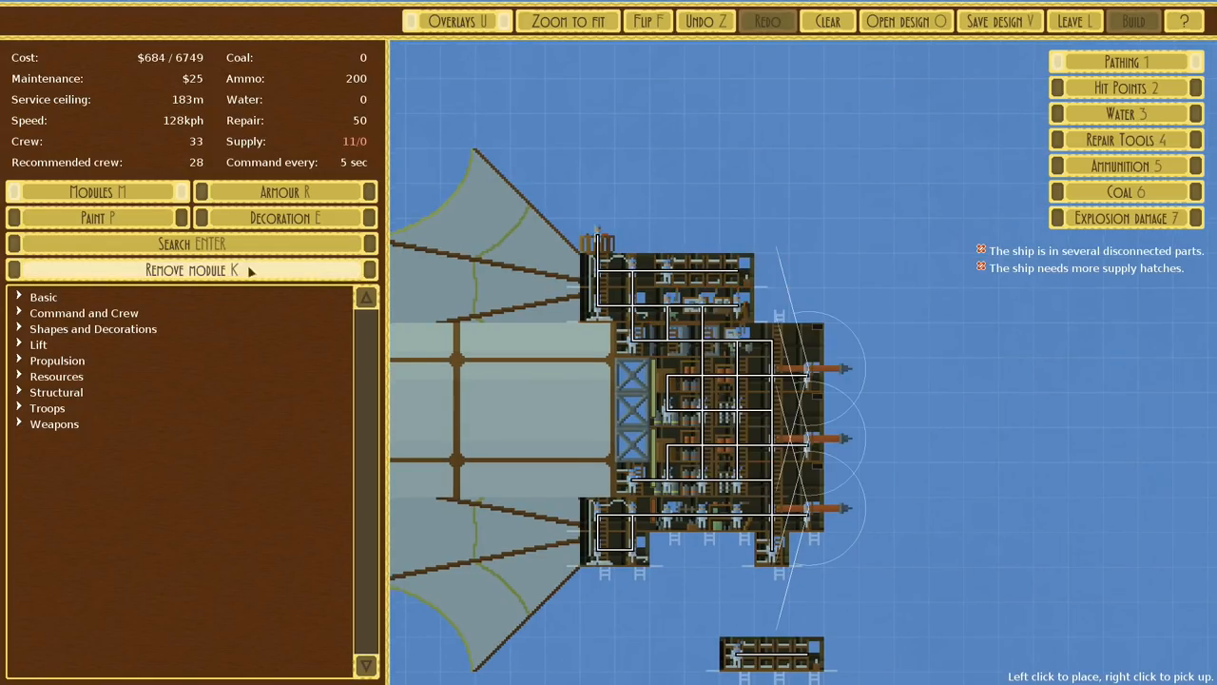
left_click(43, 296)
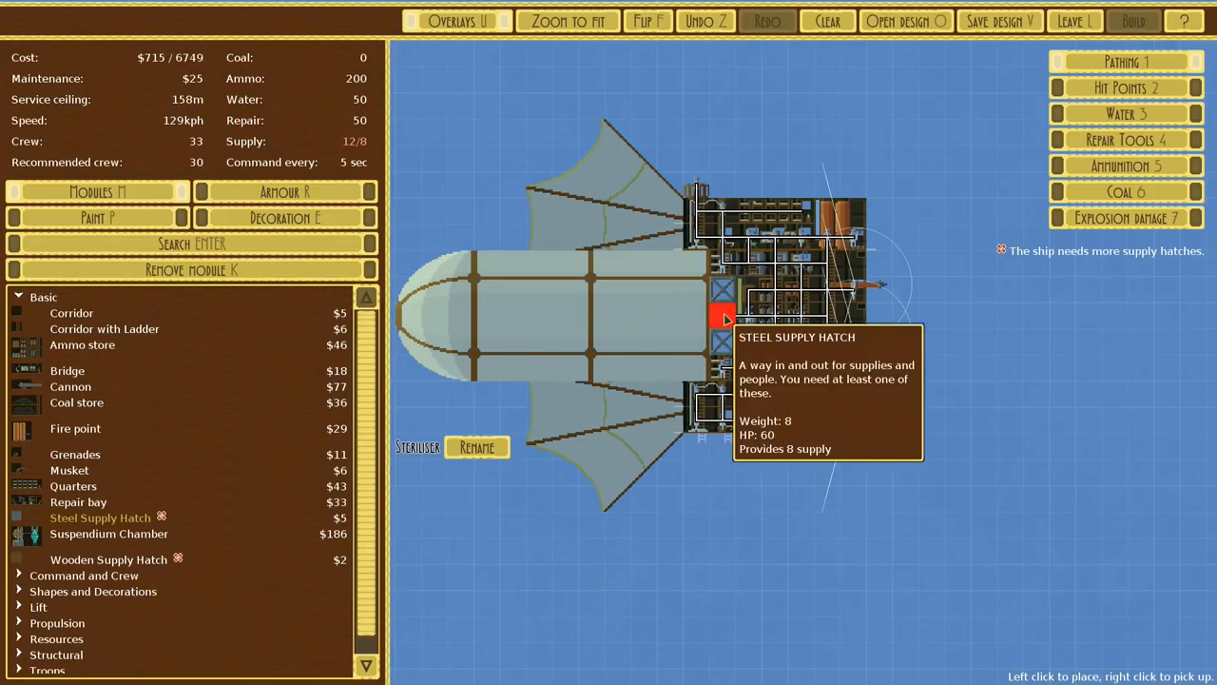
mouse_move(718, 292)
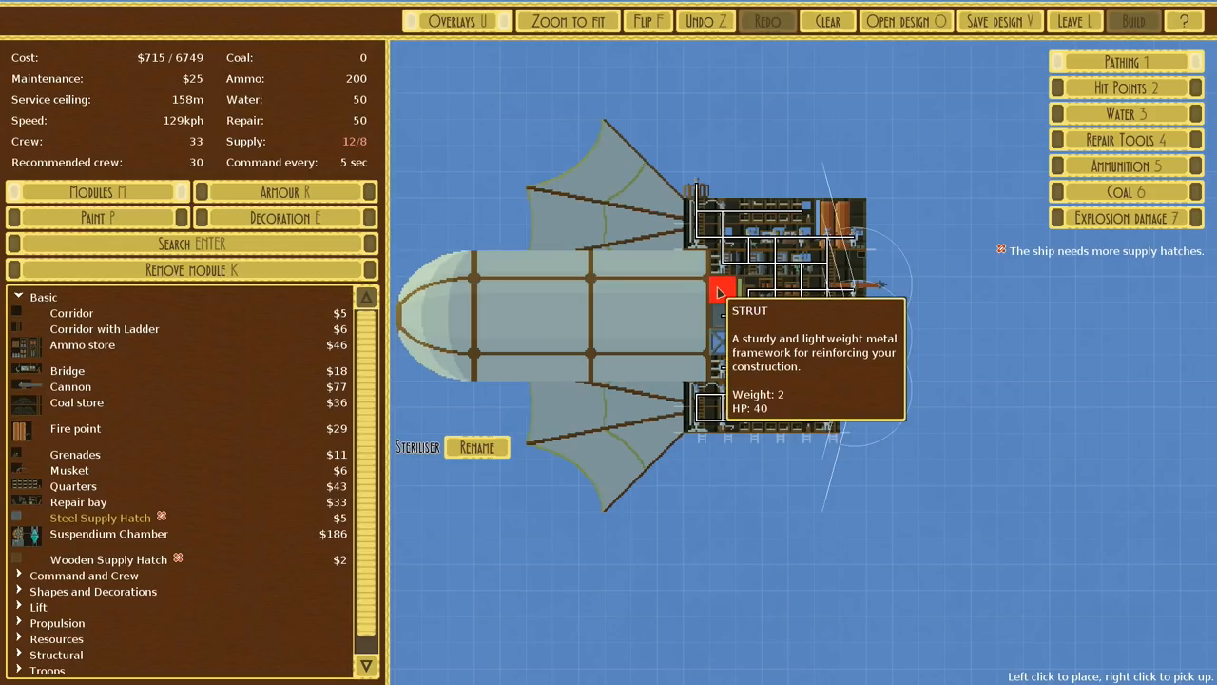
Replace a strut with a steel supply hatch, reaching 16 supply and clearing warnings
left_click(721, 290)
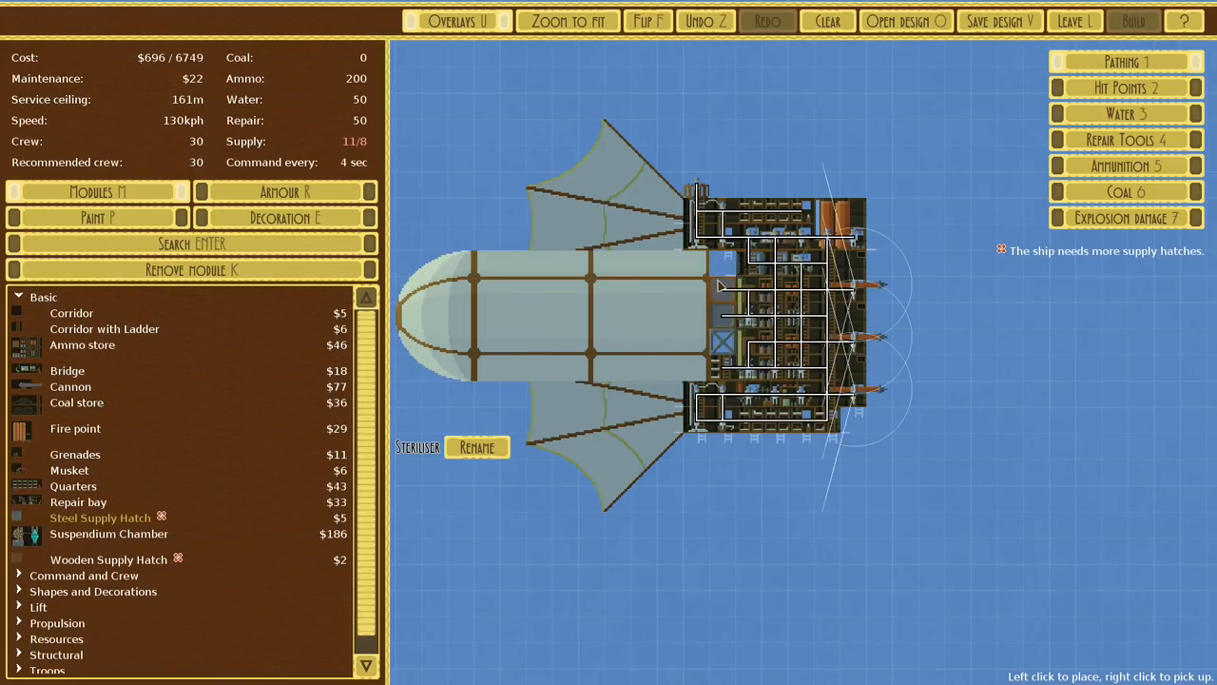
left_click(723, 287)
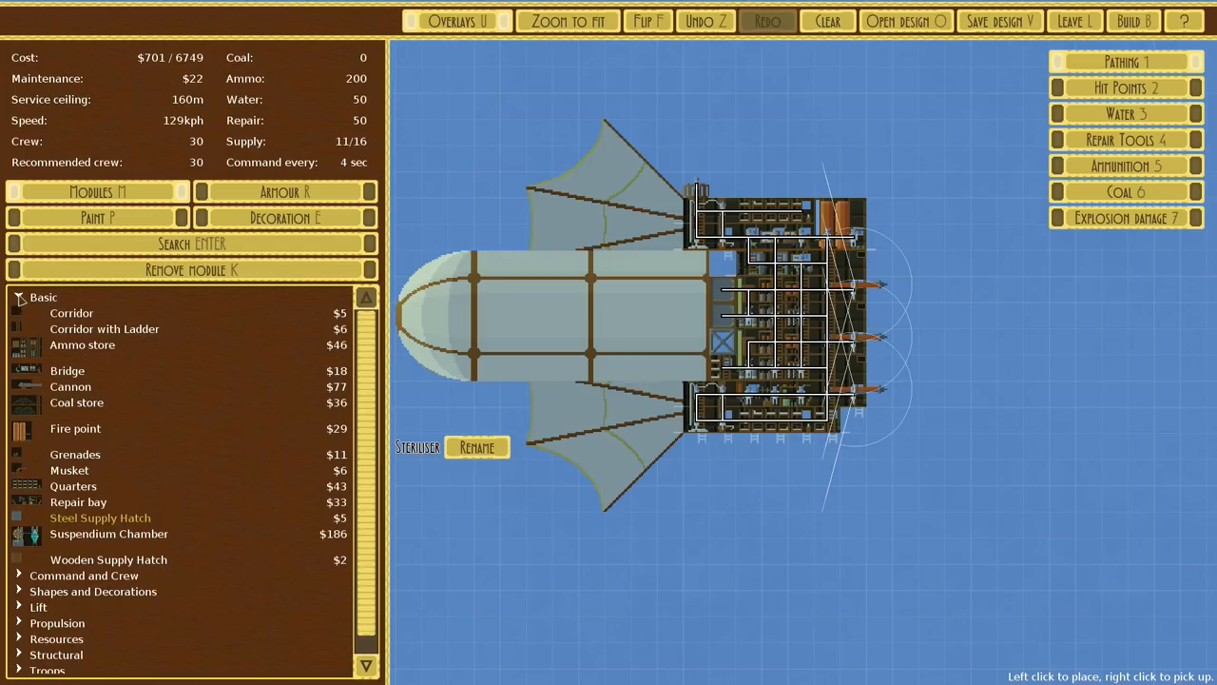
left_click(44, 297)
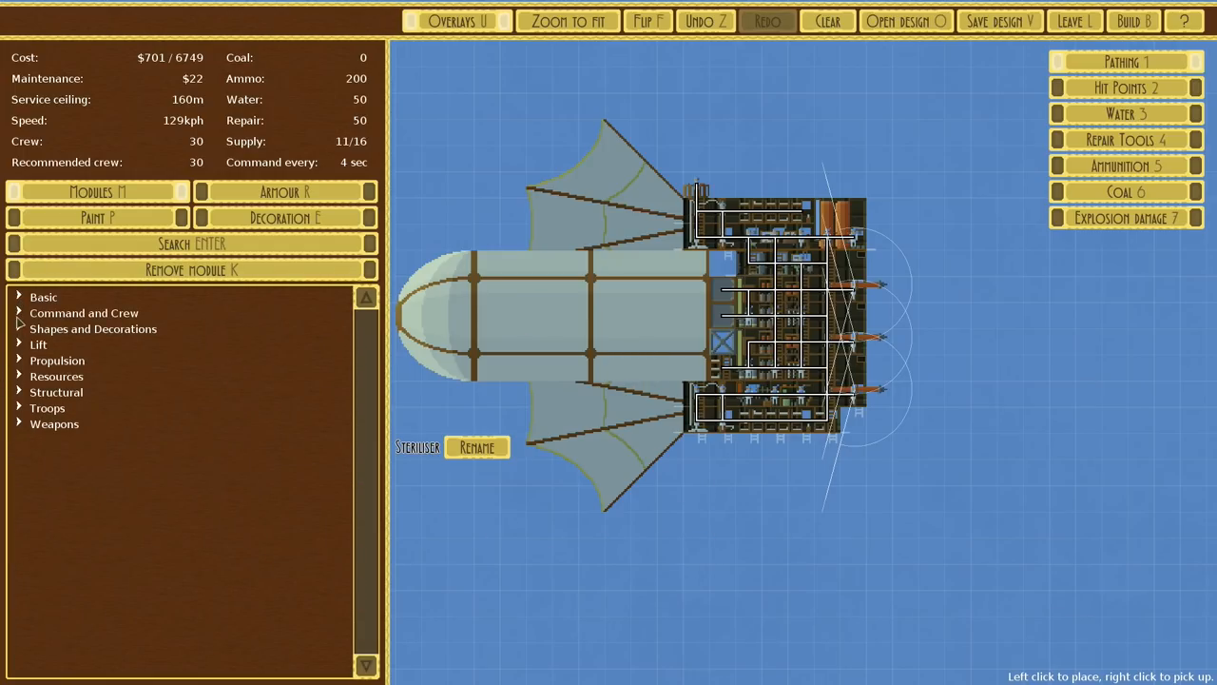
left_click(84, 313)
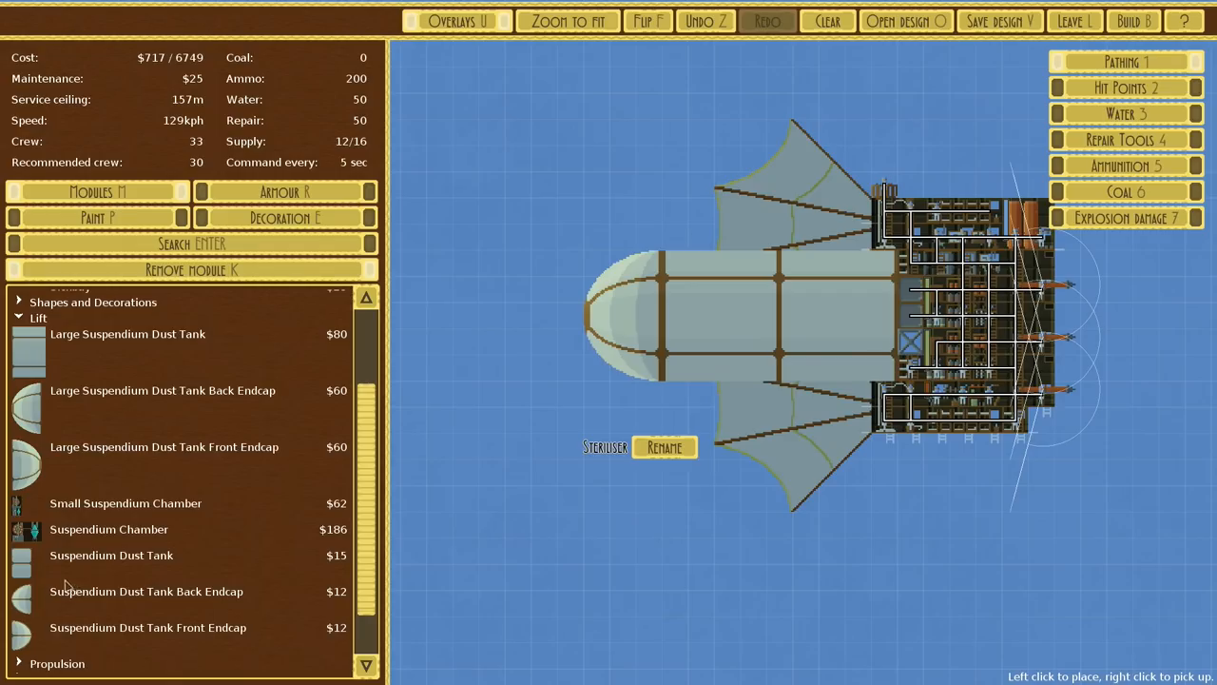
Add a second suspendium dust tank below the main one for a 191 m ceiling, checking armour
left_click(111, 554)
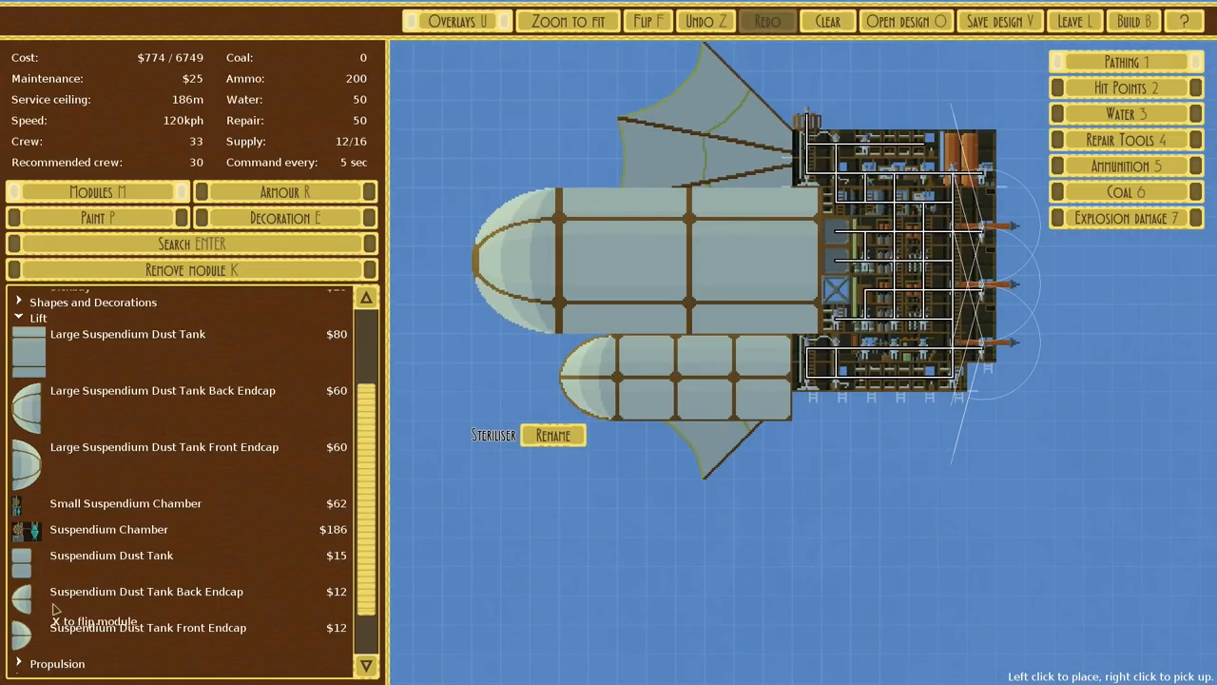
mouse_move(806, 352)
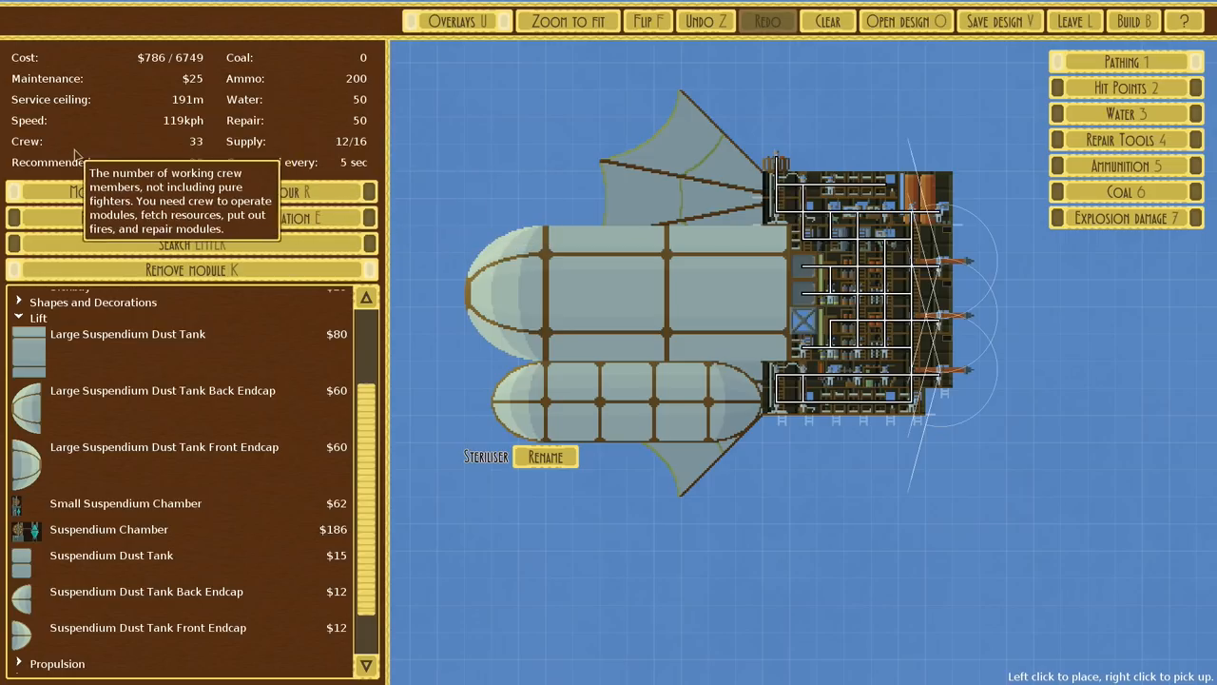
mouse_move(65, 78)
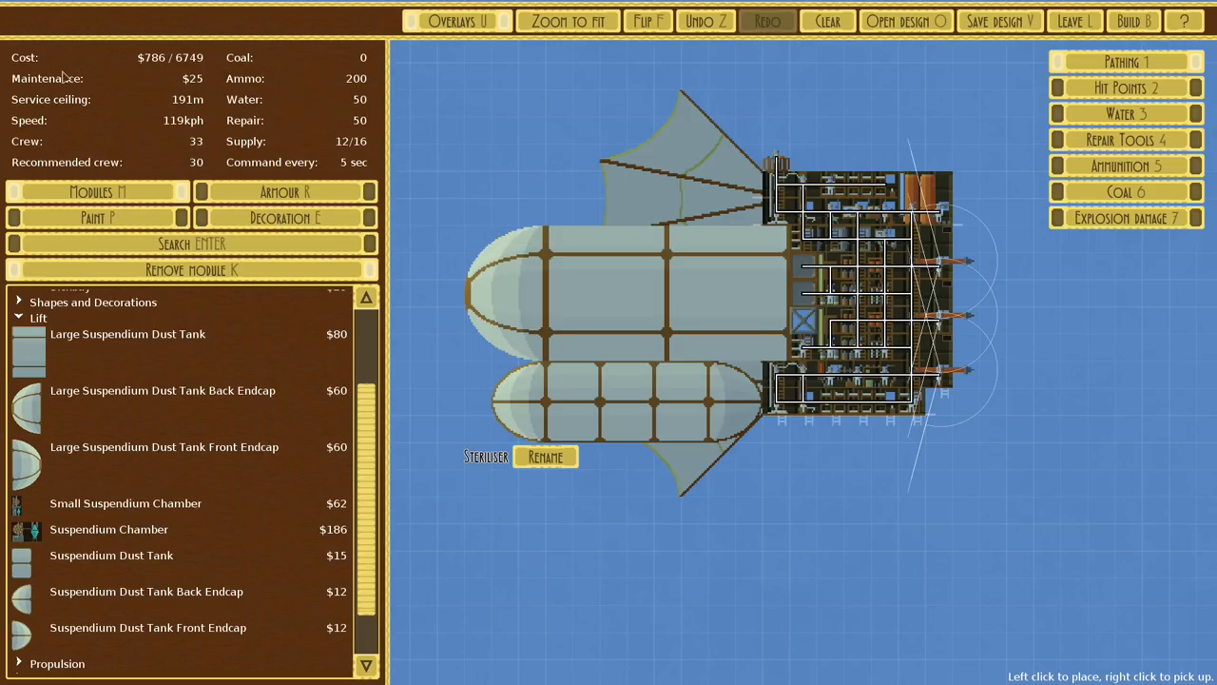
left_click(284, 191)
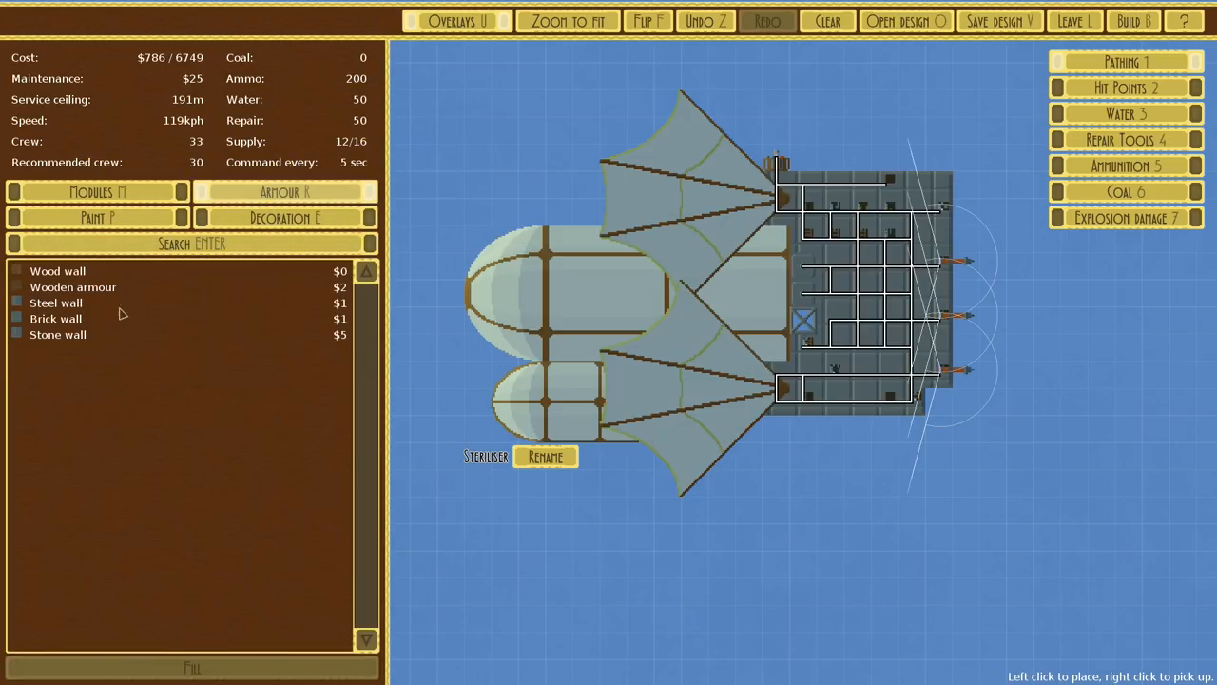
left_click(55, 303)
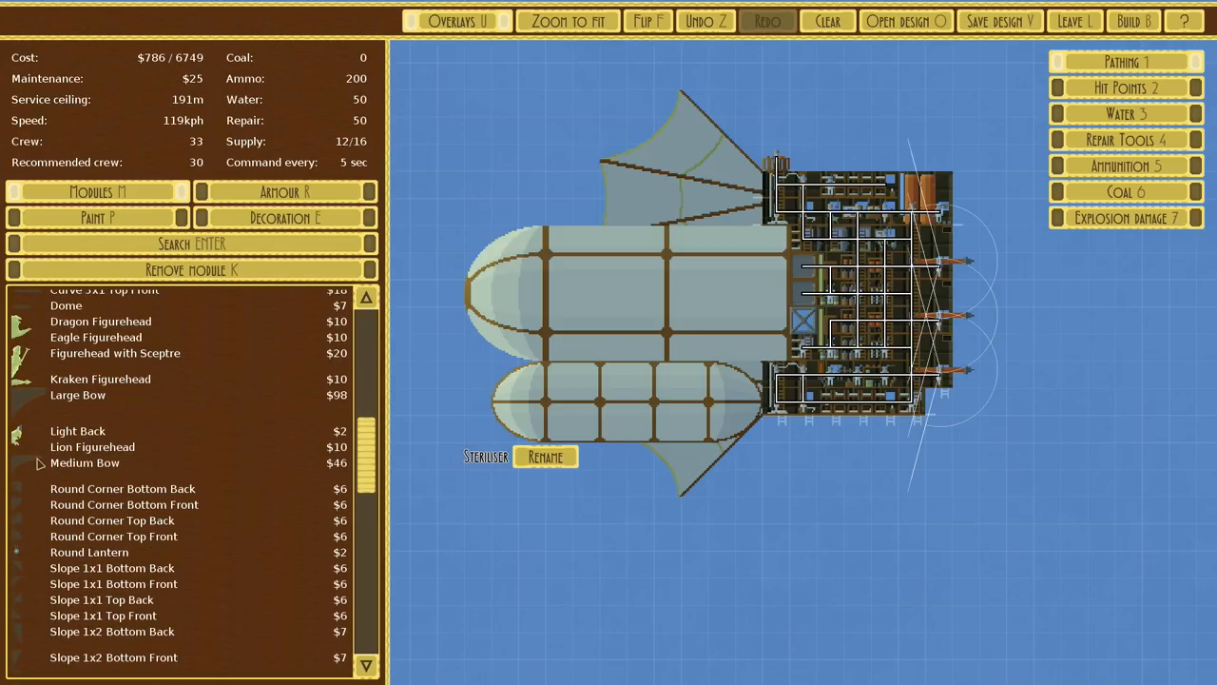
mouse_move(93, 447)
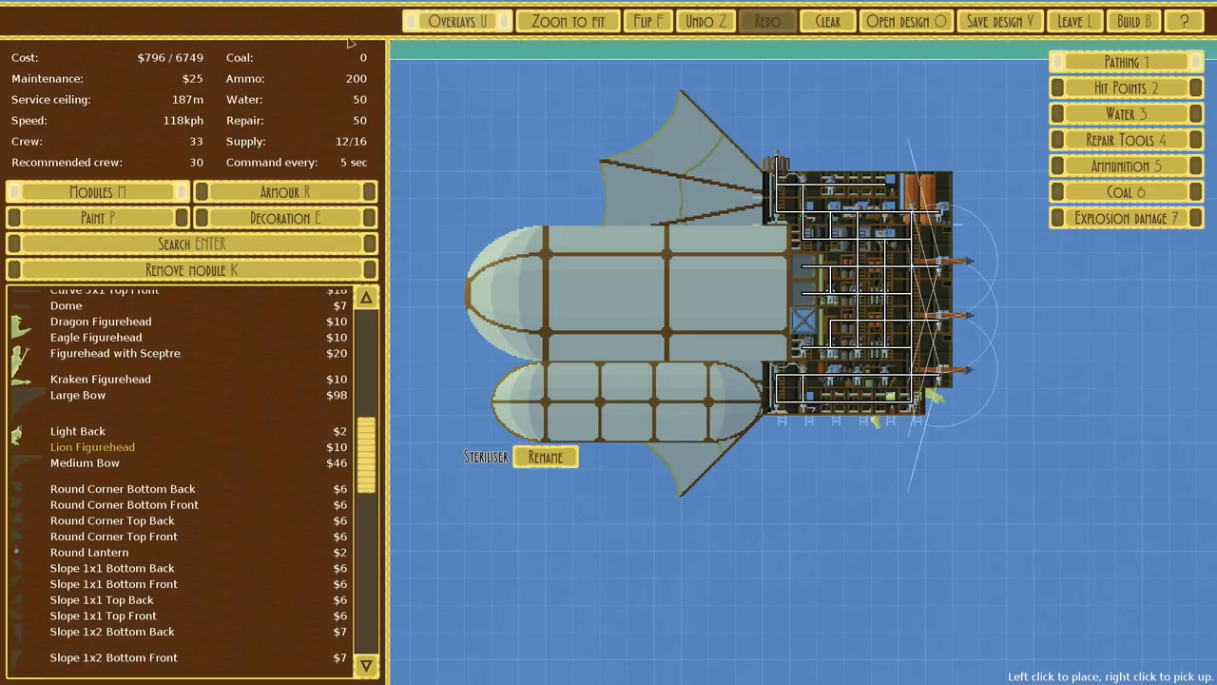
Hang a Kraken figurehead under the Steriliser's hull, bringing the cost to $796
left_click(284, 217)
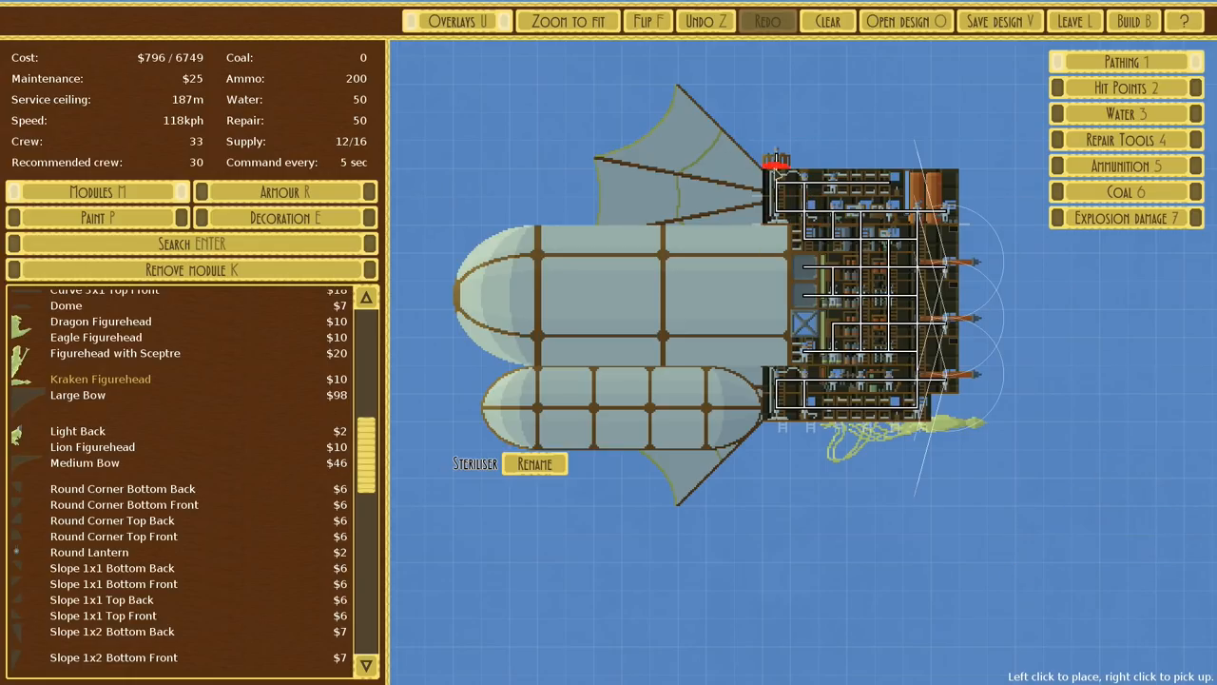
left_click(777, 162)
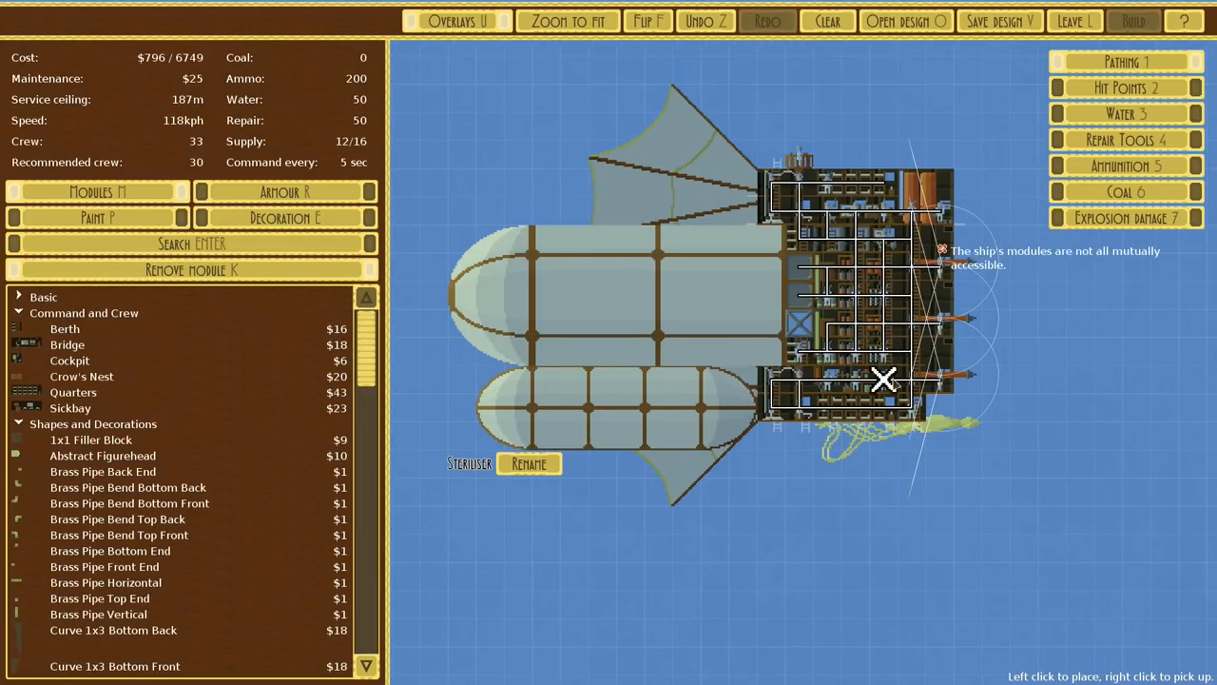
mouse_move(883, 493)
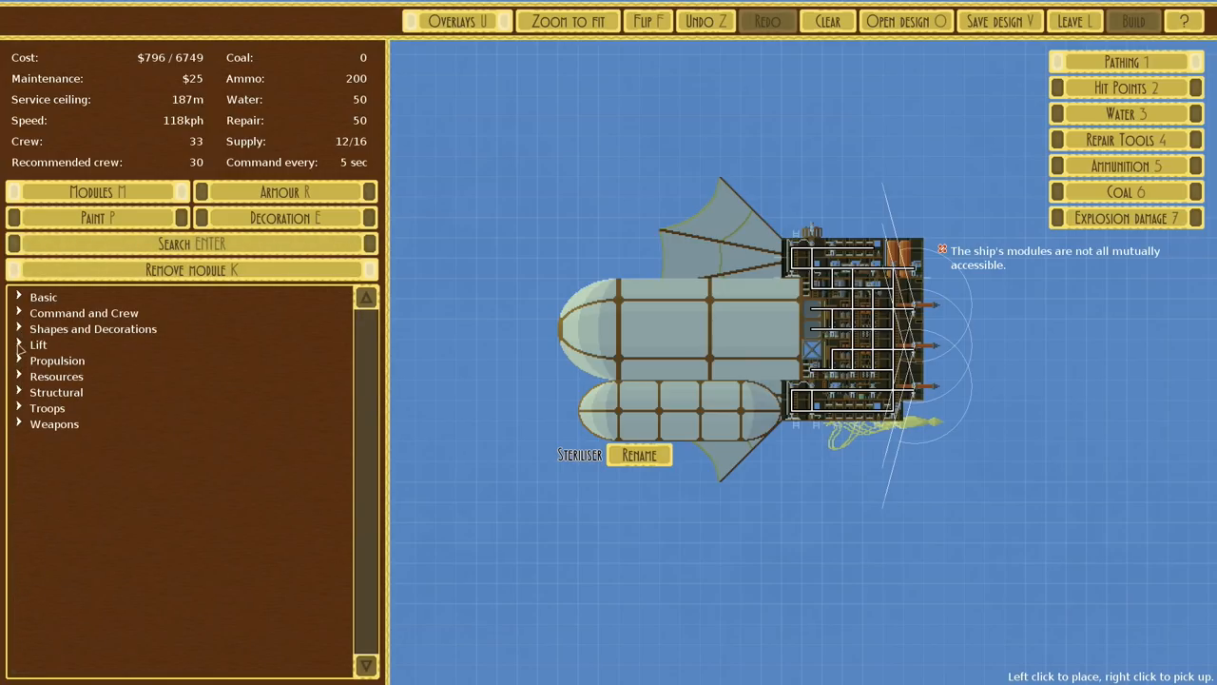
Lengthen the upper and lower dust-tank rows, reaching a 238 m ceiling at $905
left_click(38, 344)
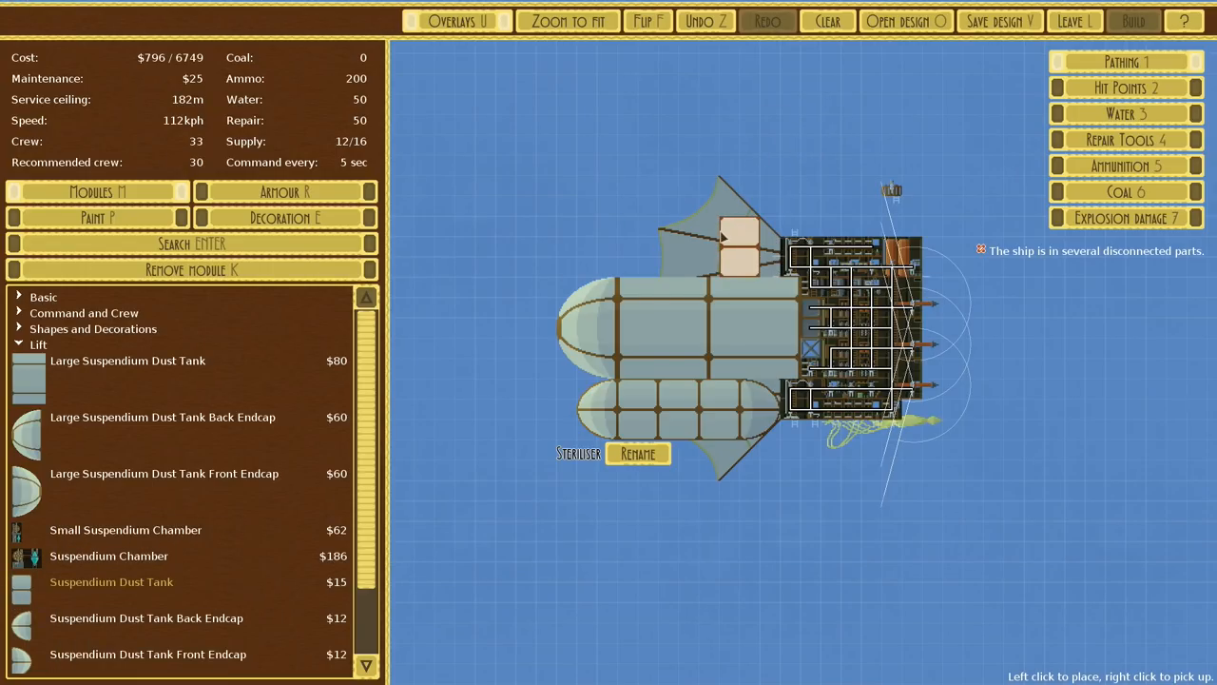
left_click(637, 242)
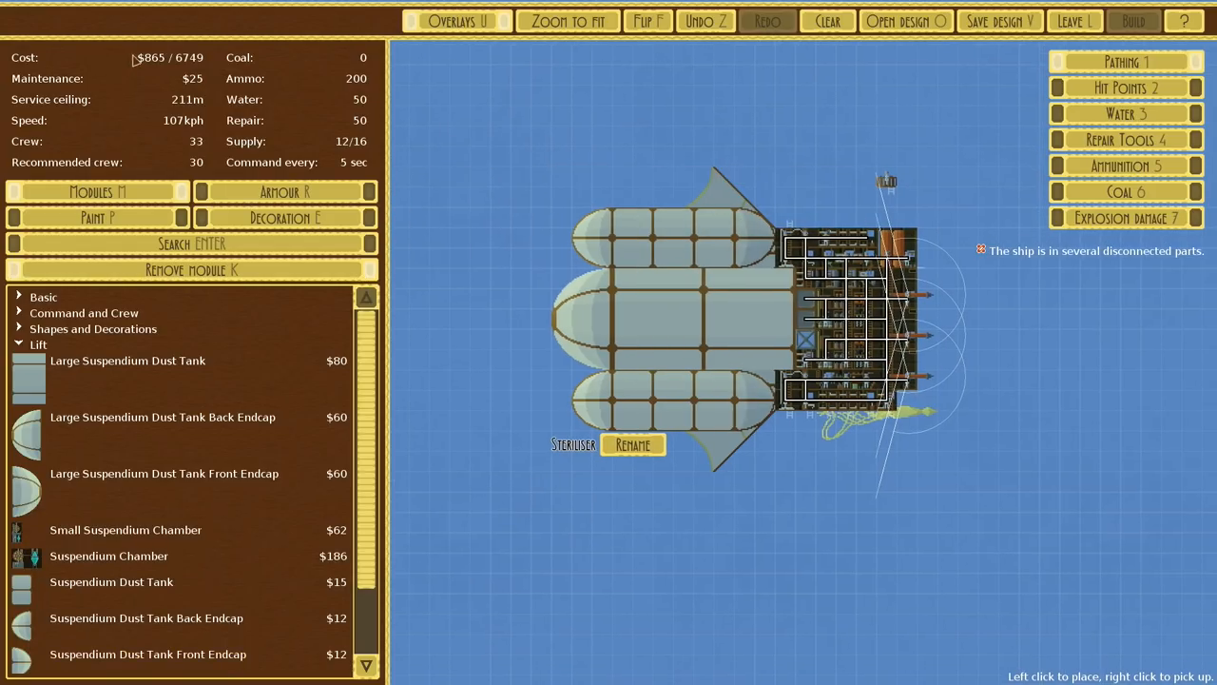
mouse_move(174, 86)
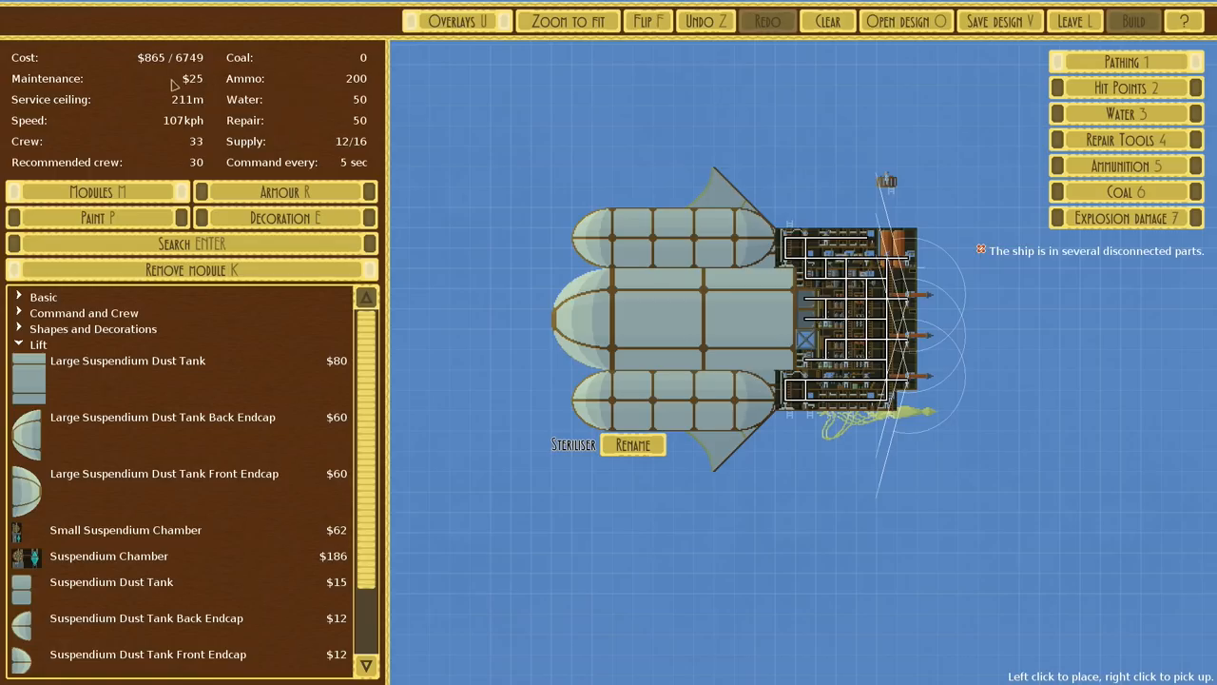
mouse_move(602, 259)
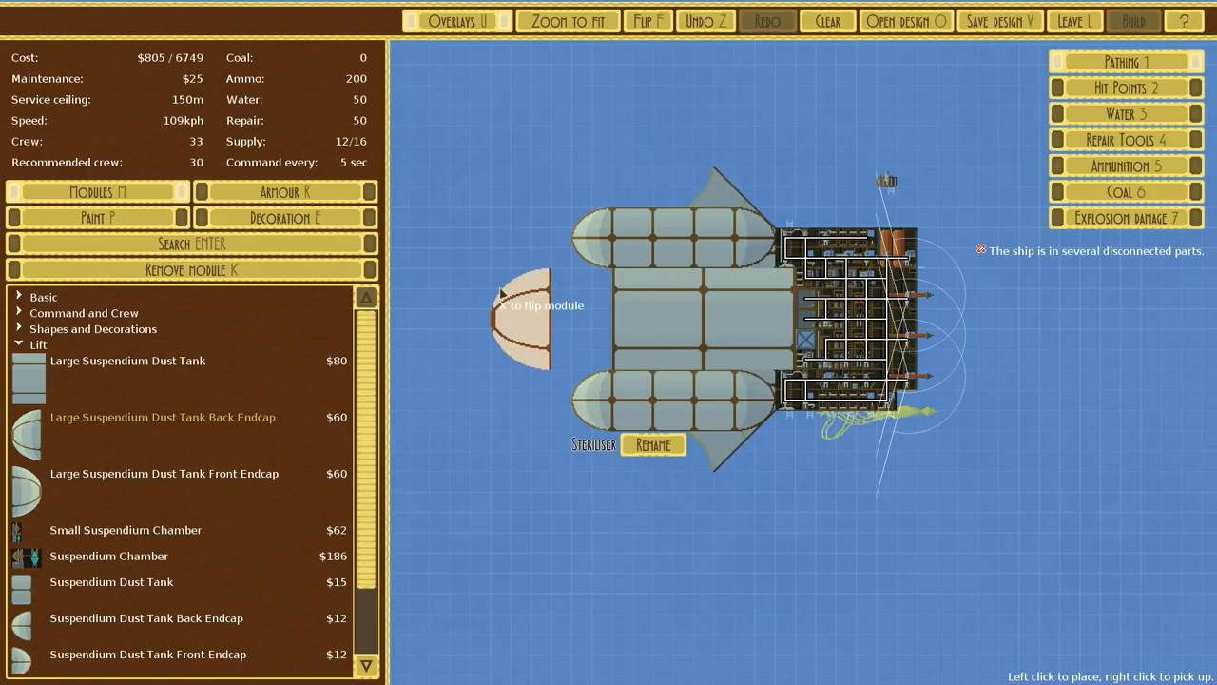
left_click(518, 316)
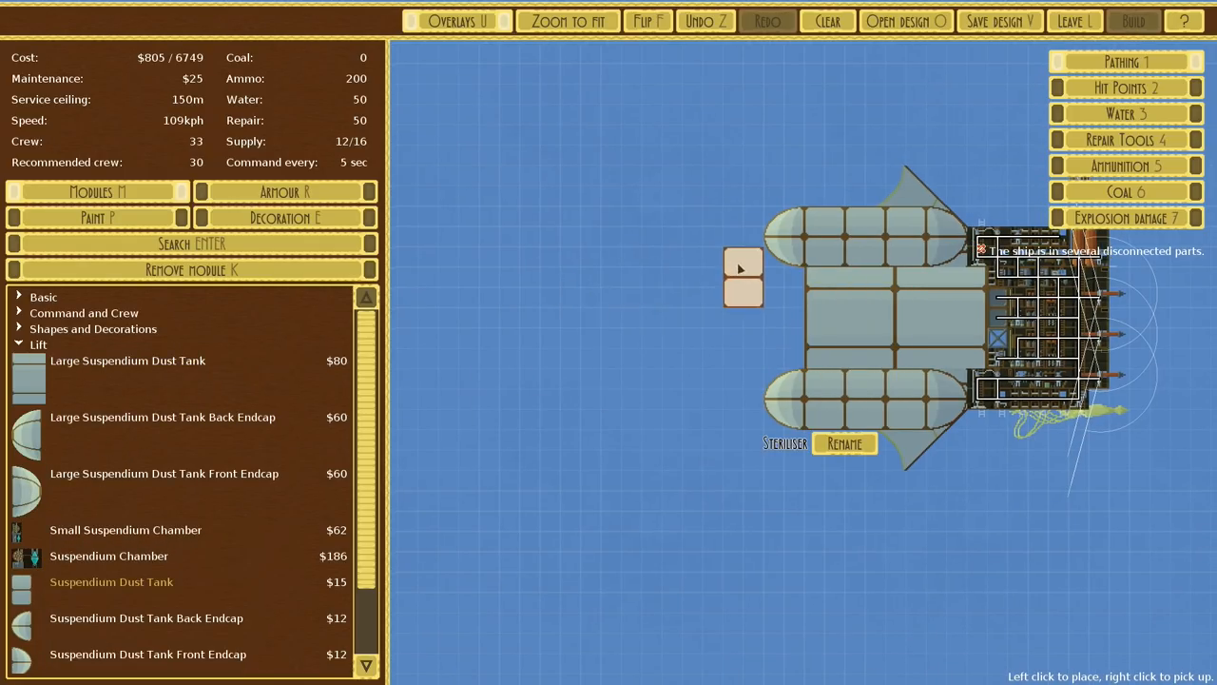
left_click(770, 254)
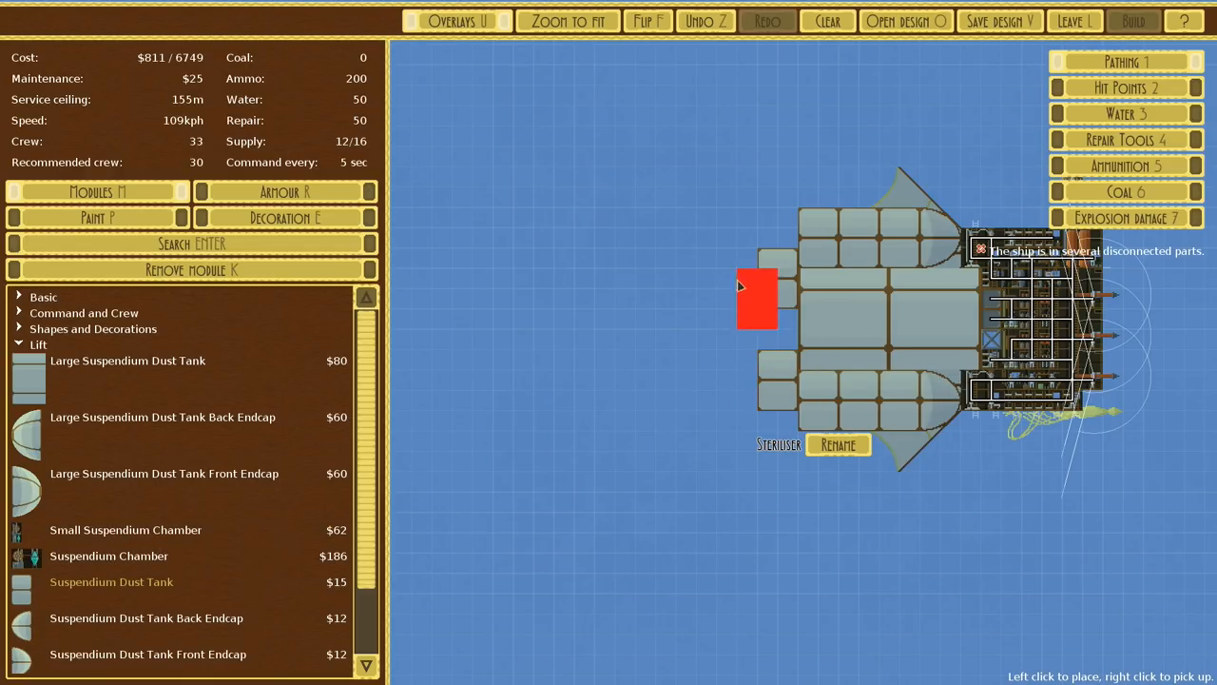
left_click(739, 289)
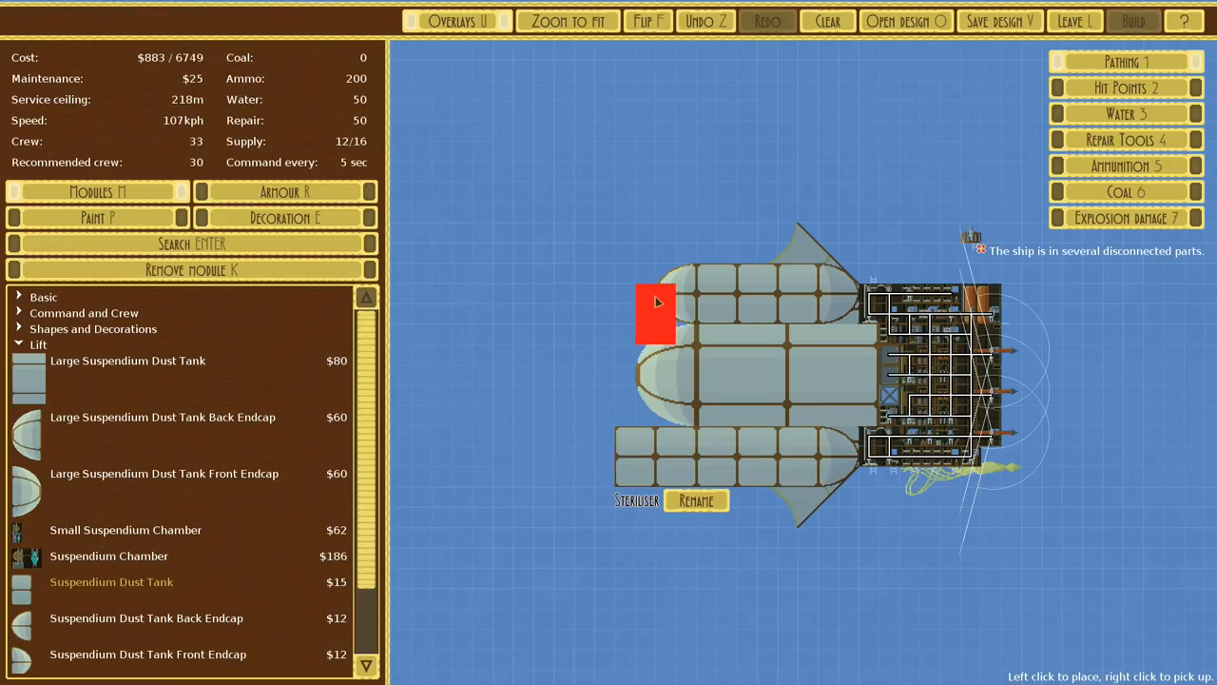
left_click(656, 285)
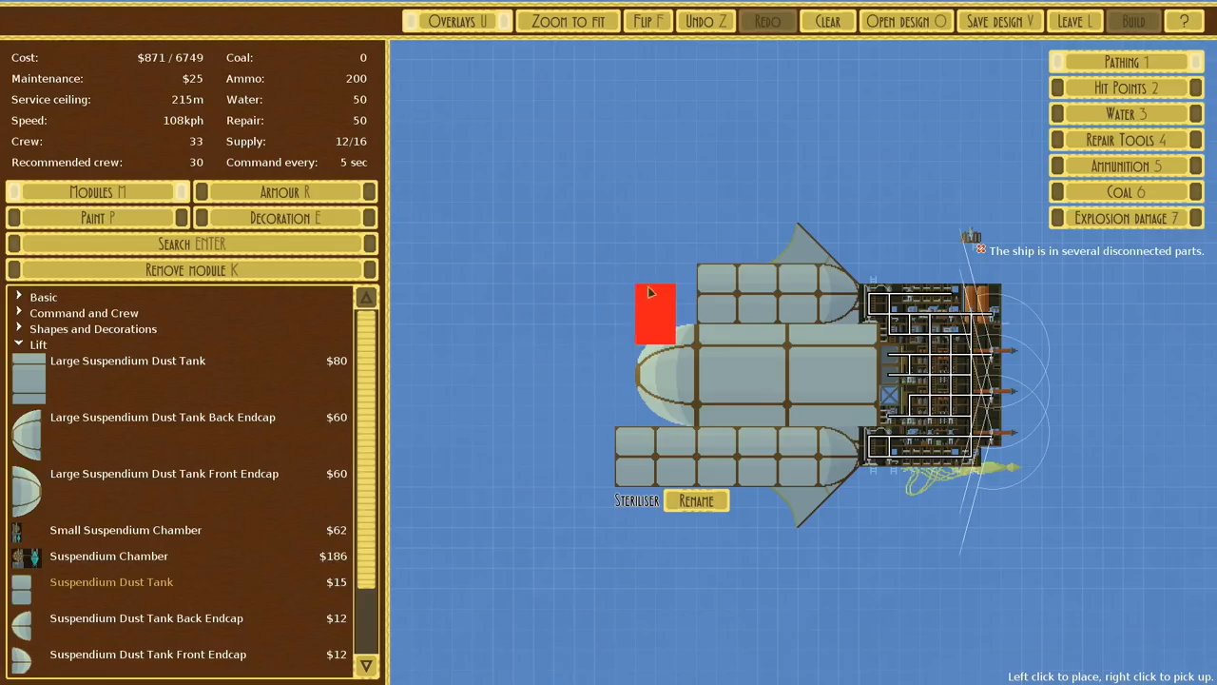
left_click(653, 314)
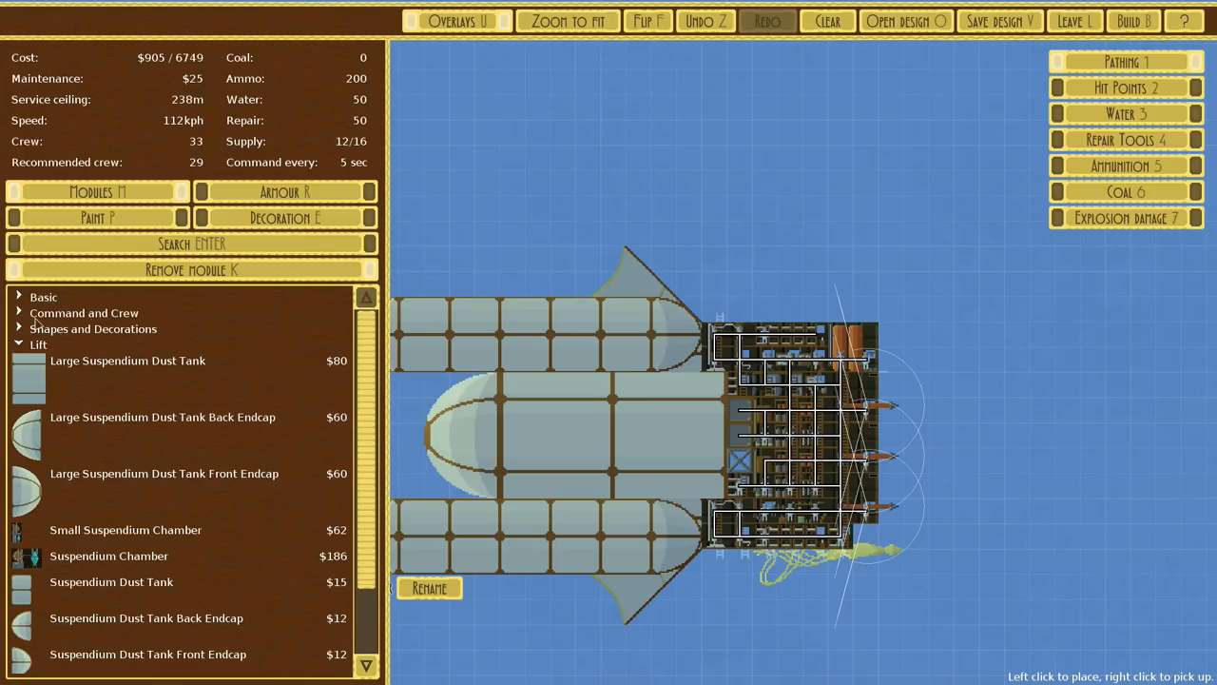
Place a small basic module atop the Steriliser's stern, bringing the cost to $931
left_click(43, 296)
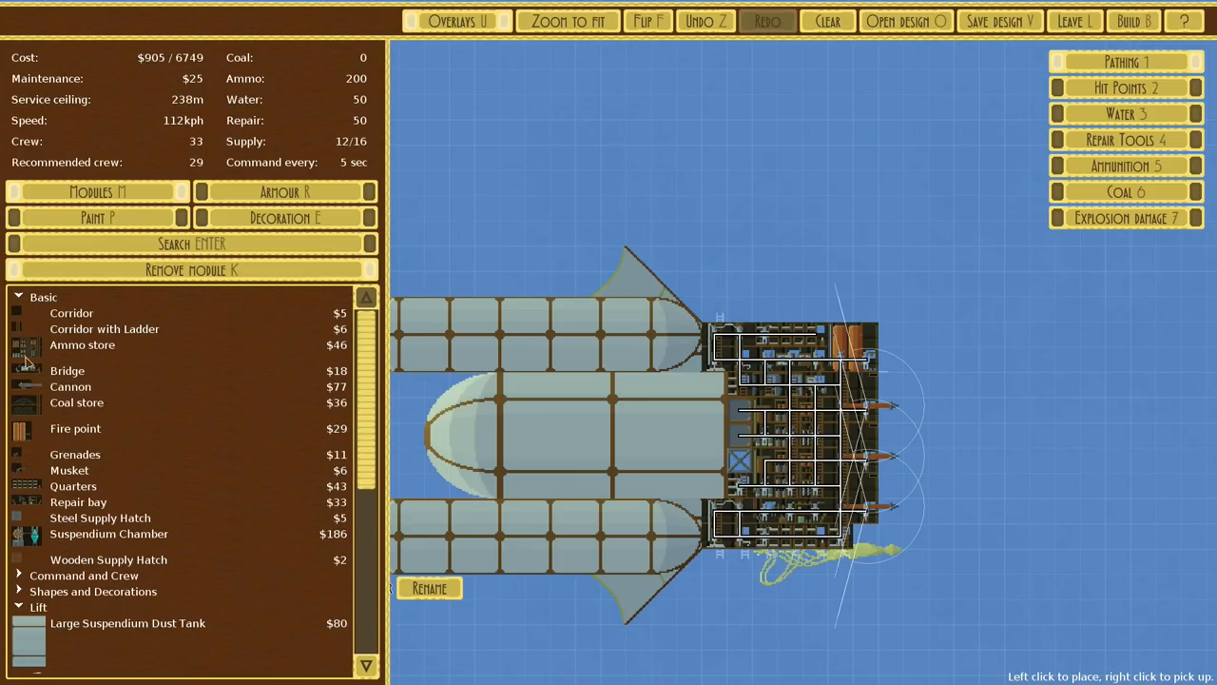
left_click(84, 312)
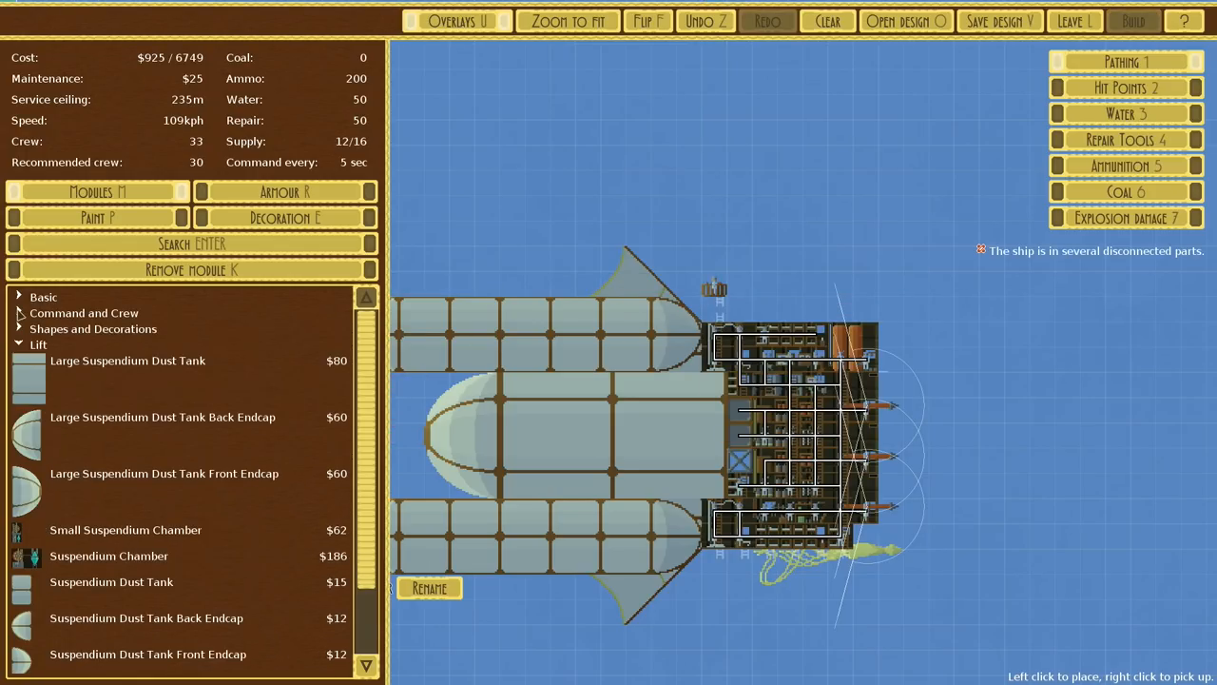
left_click(55, 392)
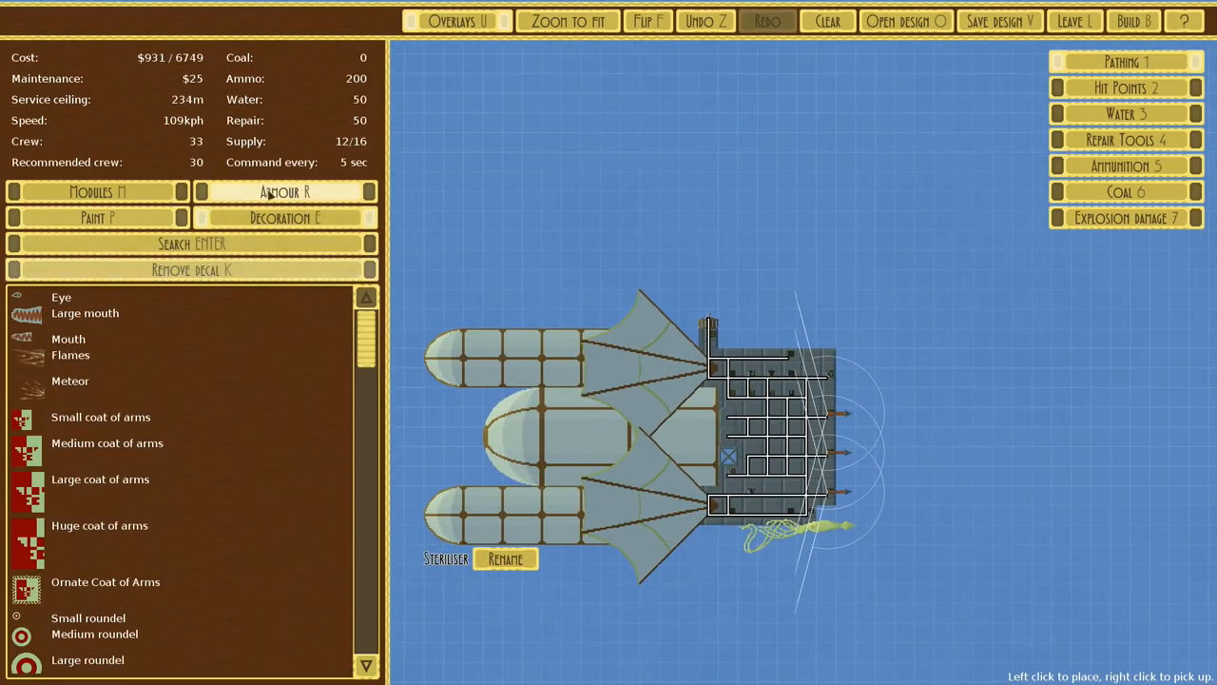
Paint the Steriliser's stern red with the Second Arms Colour
left_click(96, 218)
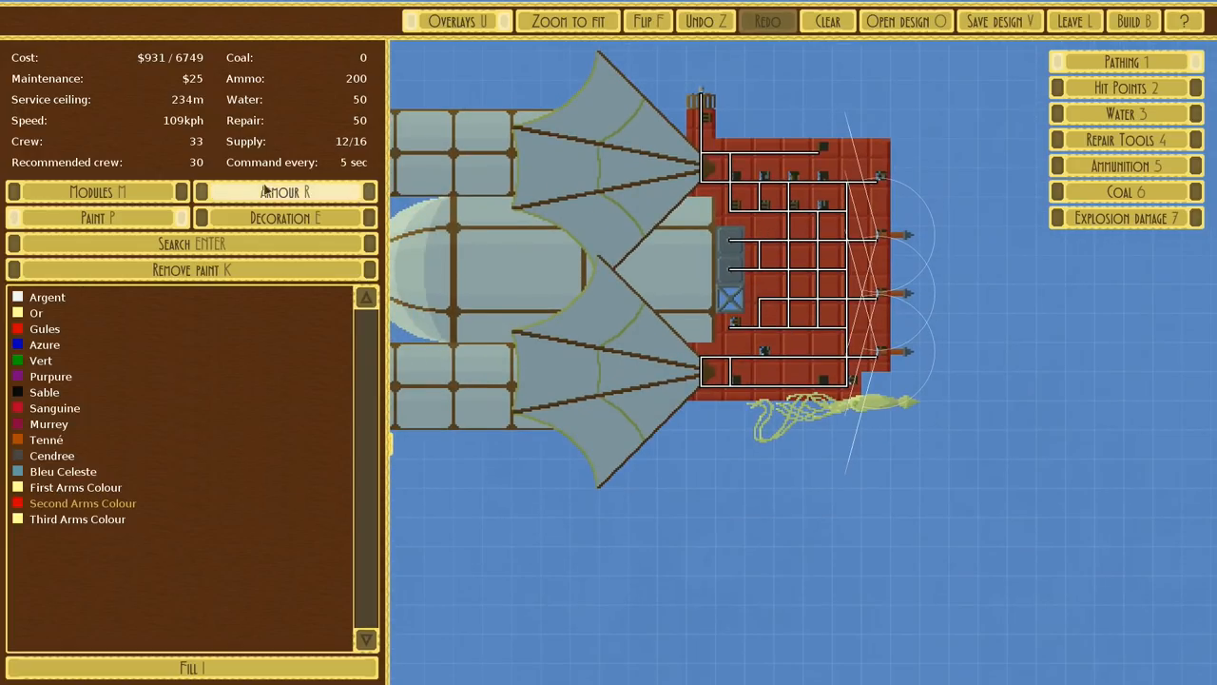
left_click(284, 191)
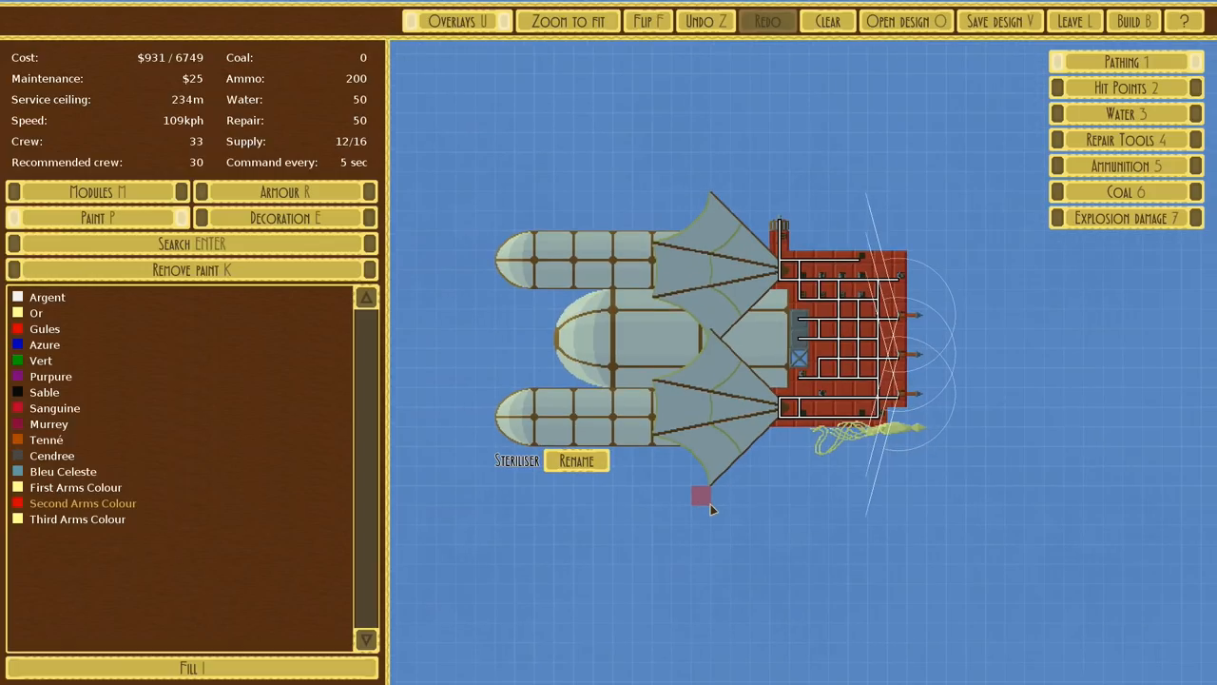
Overlay the seconds to the nearest repair tools across the Steriliser's compartments
left_click(1126, 87)
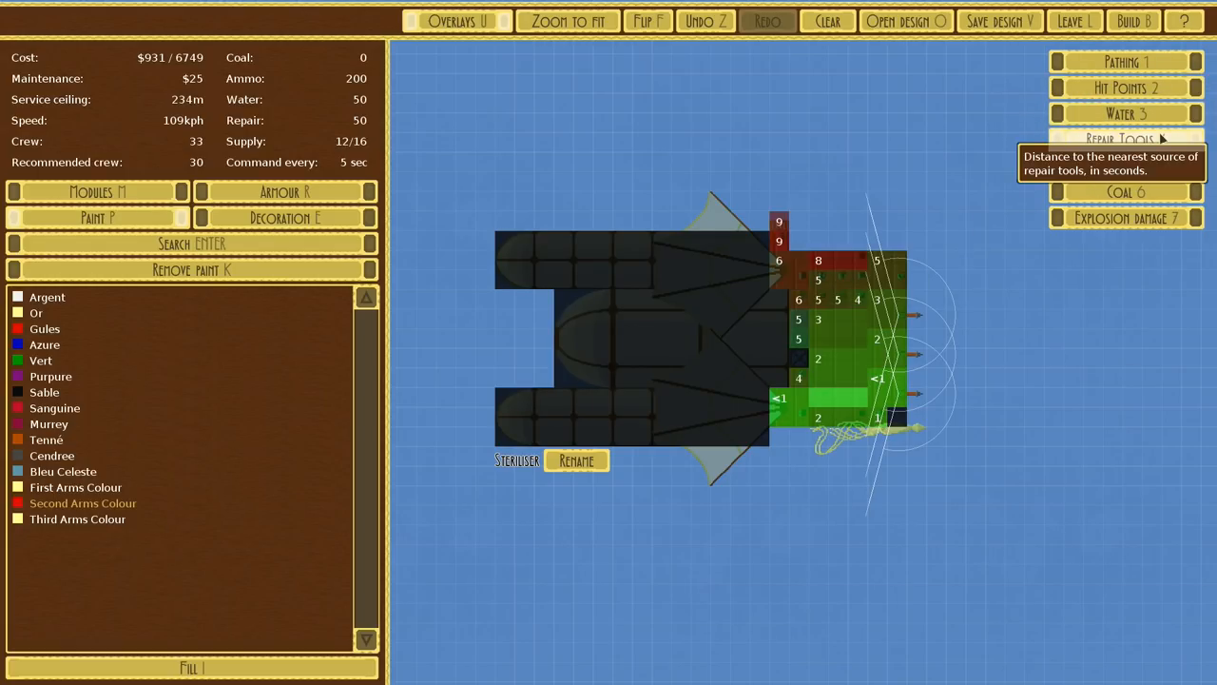
mouse_move(1126, 191)
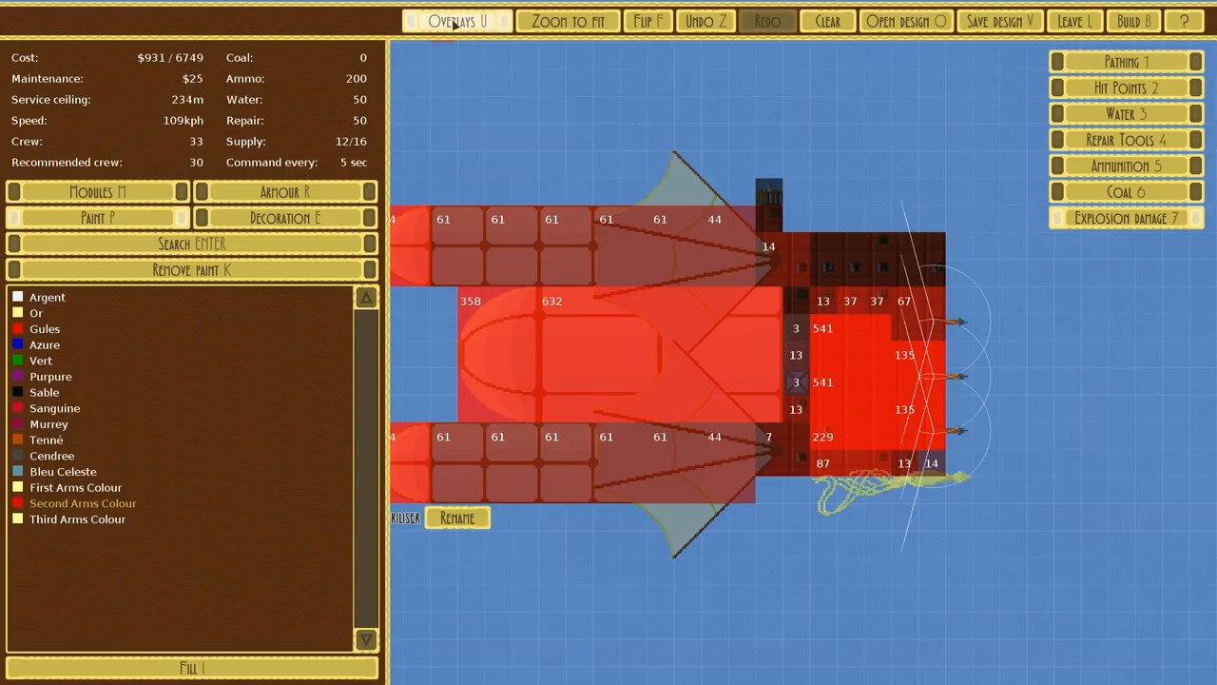
Turn off the explosion damage overlay to return to the plain red-painted hull
left_click(458, 20)
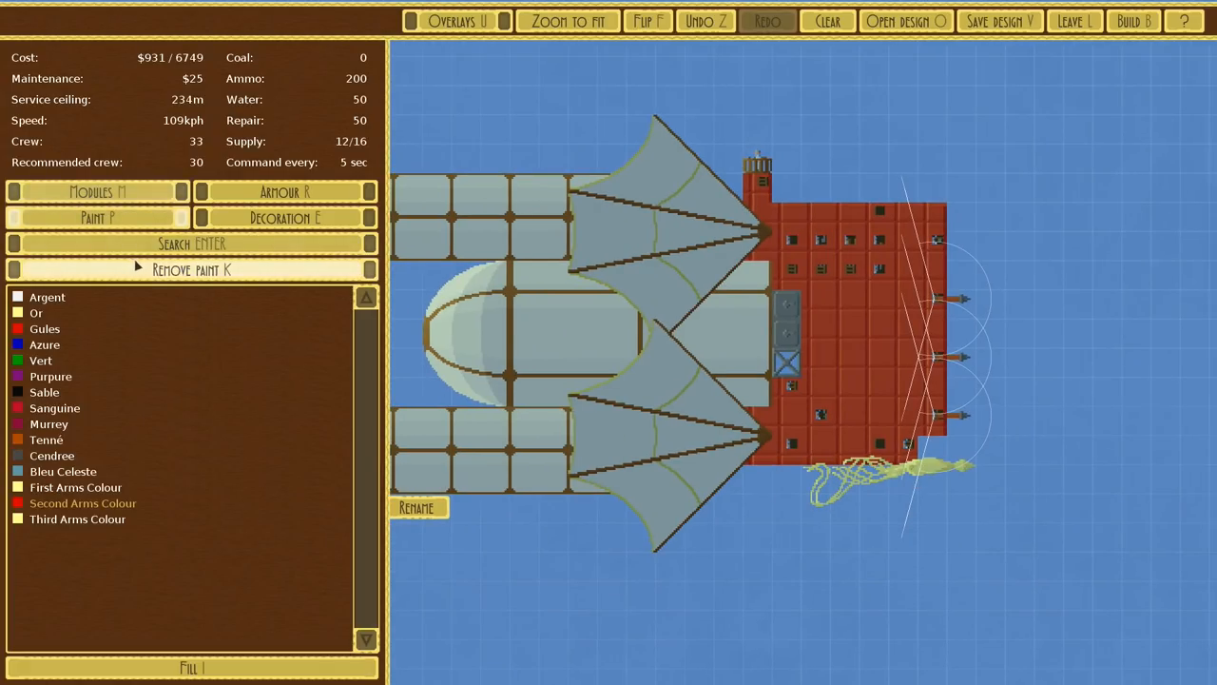
Browse shapes and decorations and add a second Kraken figurehead atop the stern ($941)
left_click(96, 191)
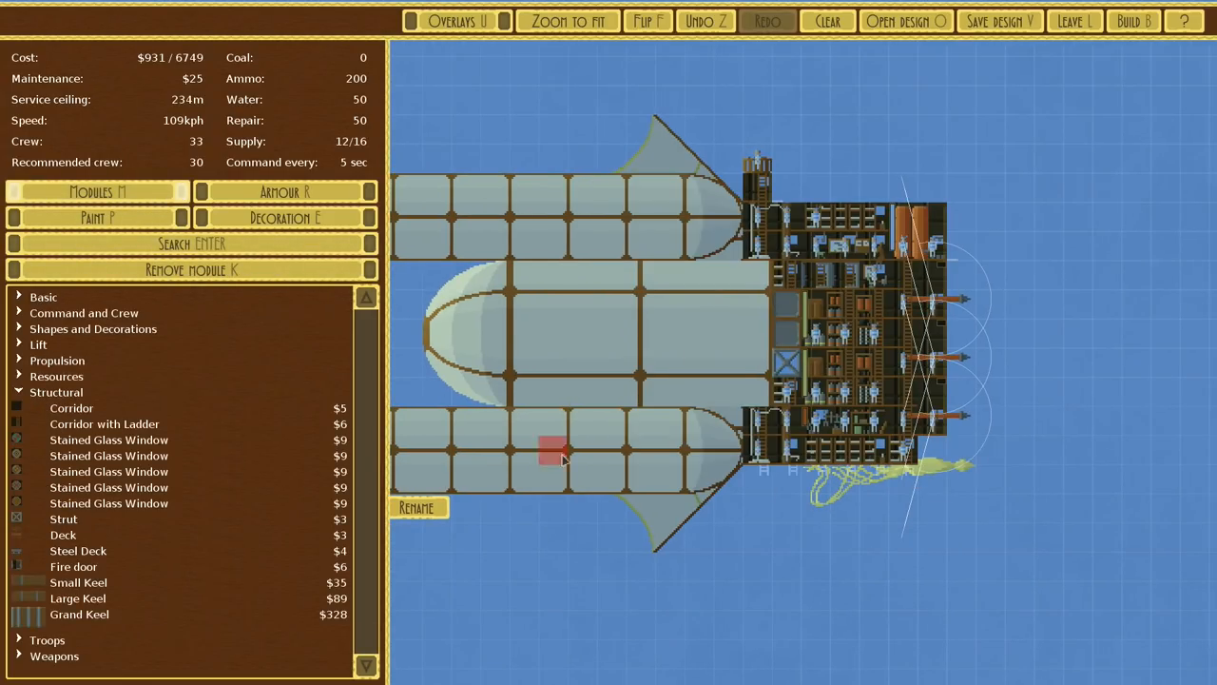
left_click(56, 392)
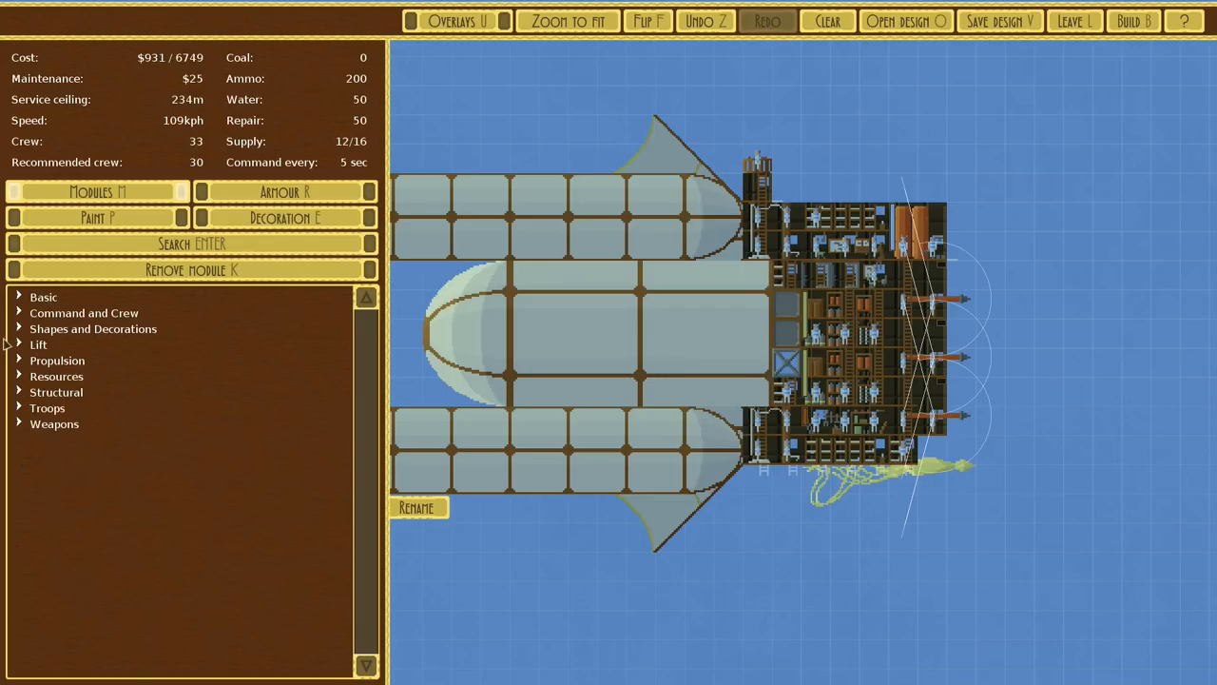
left_click(93, 328)
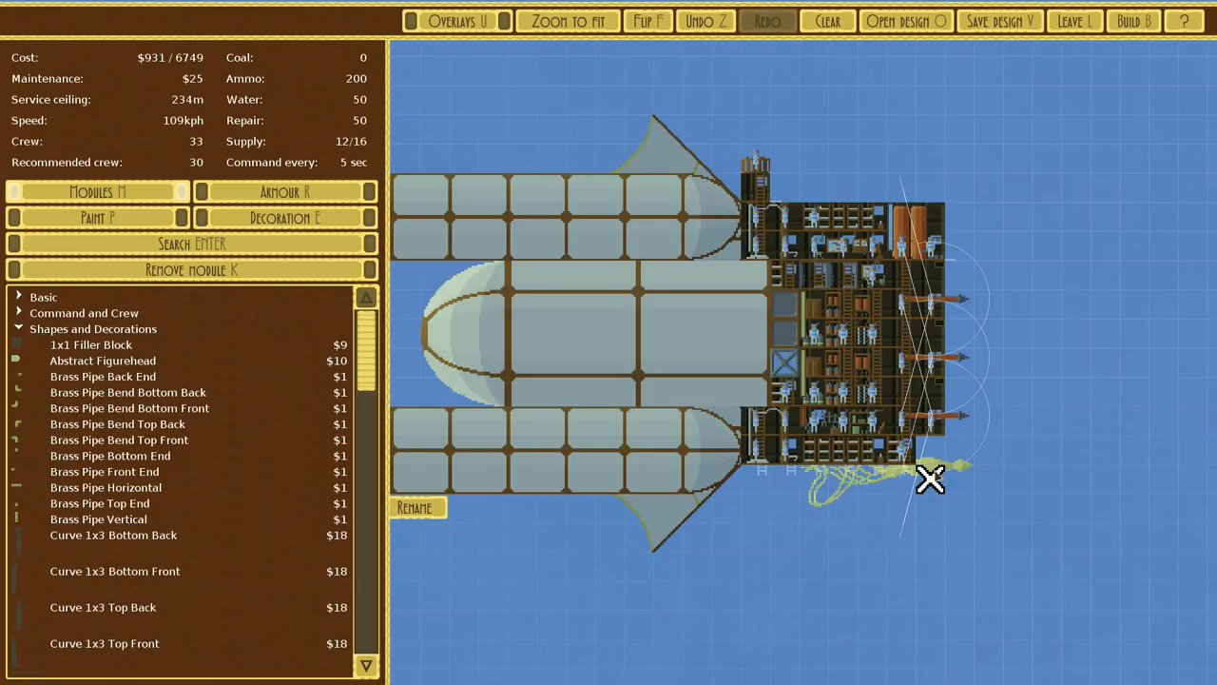
scroll("down", 3)
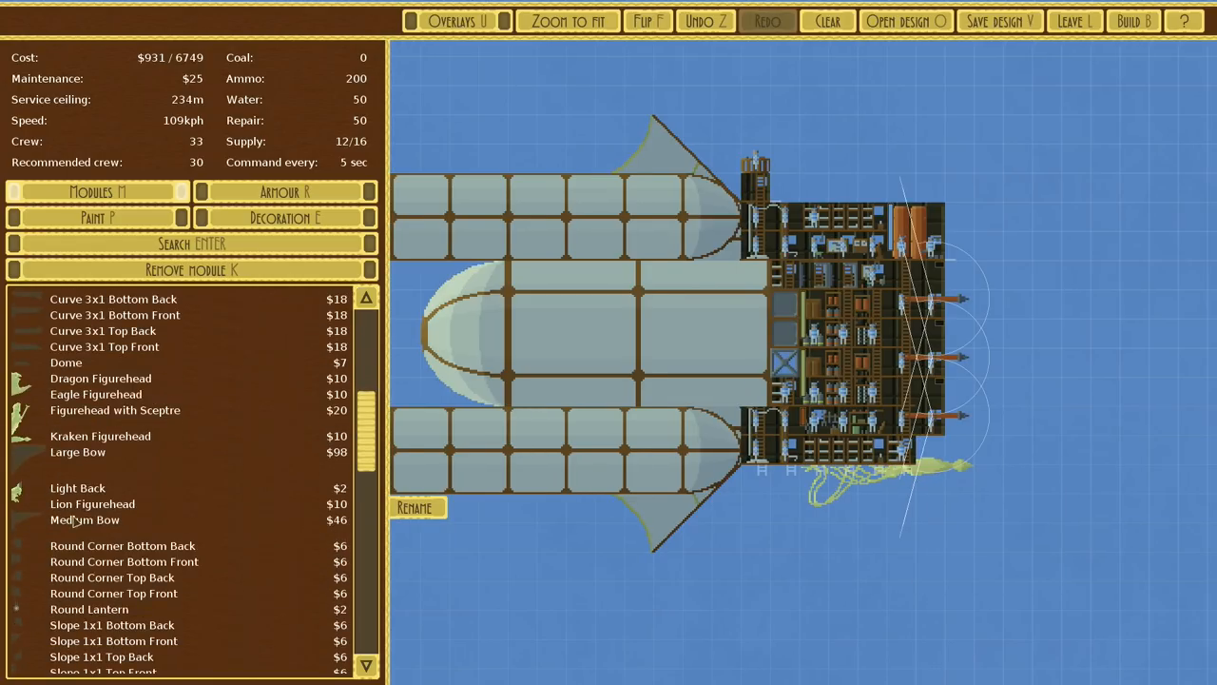
scroll("down", 3)
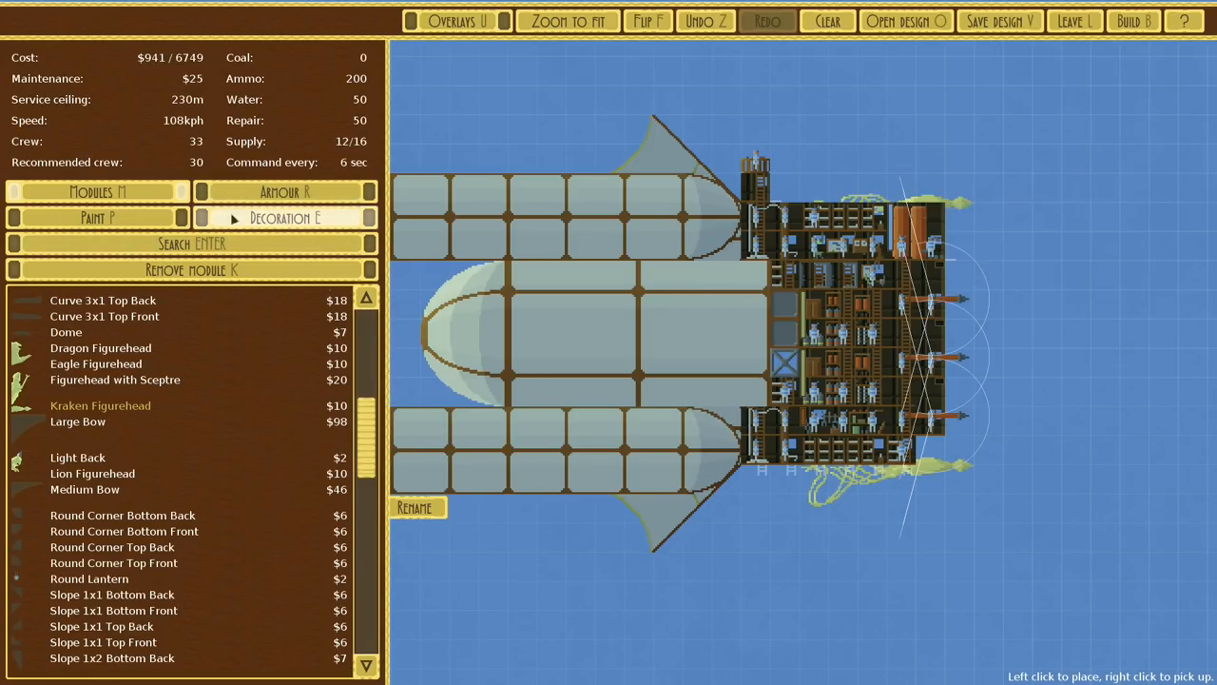
left_click(284, 218)
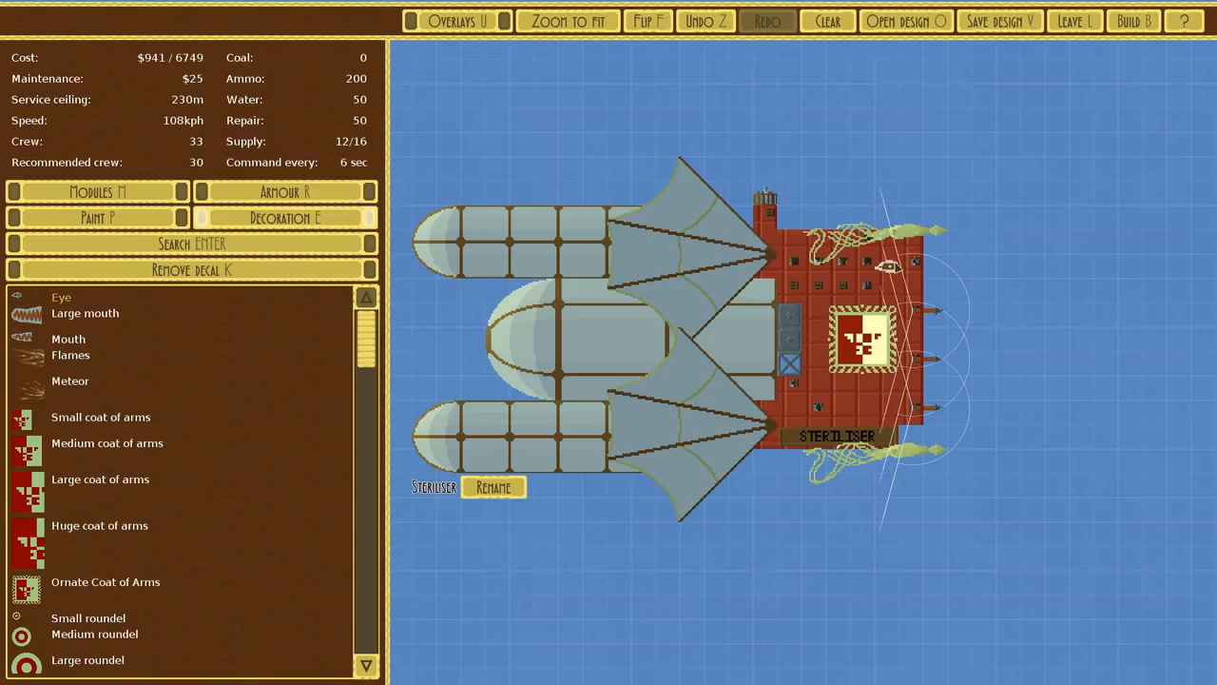
left_click(84, 313)
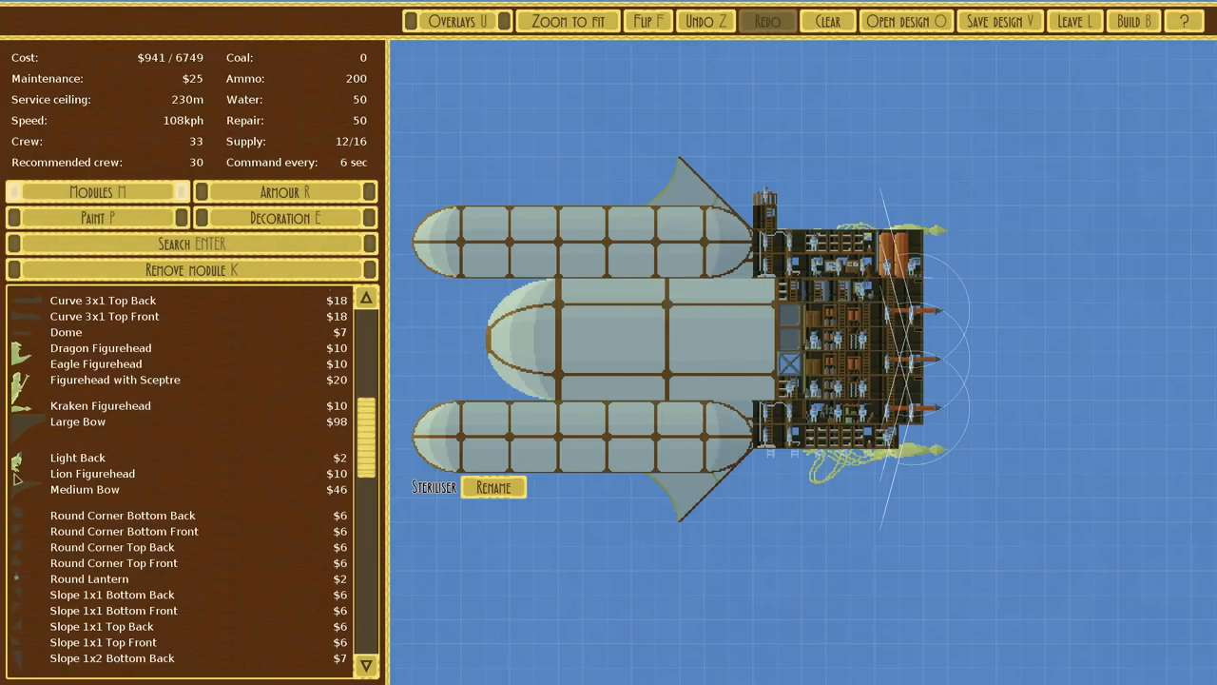
left_click(100, 405)
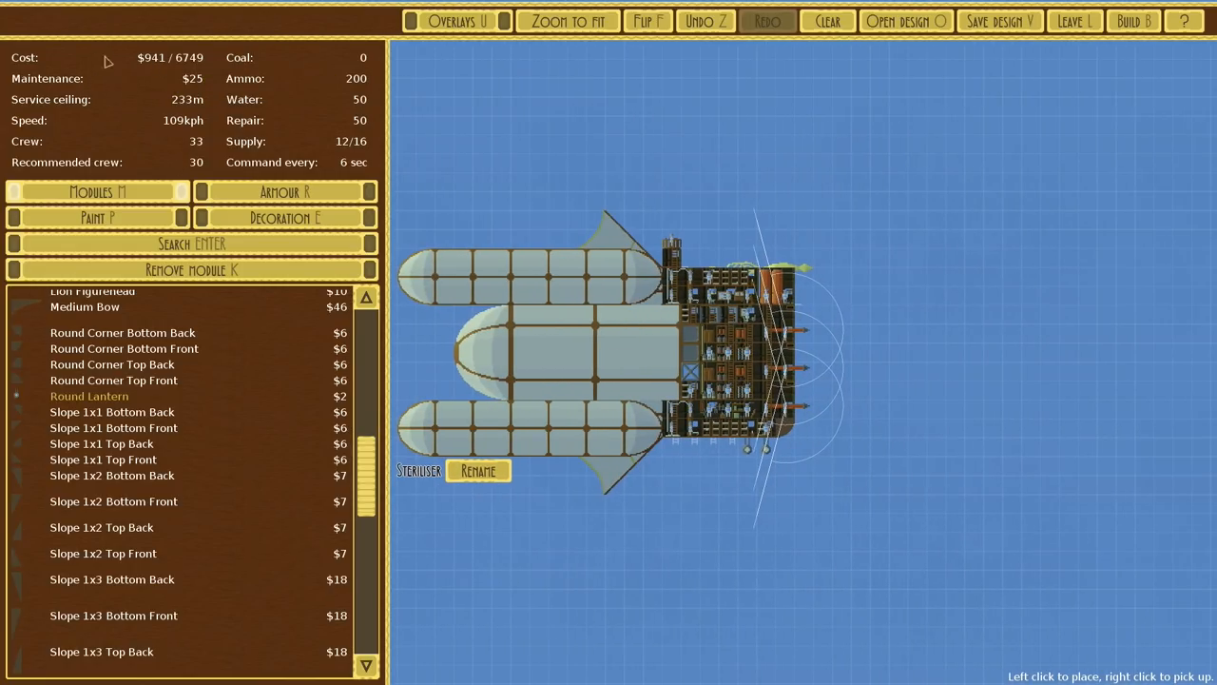
mouse_move(137, 139)
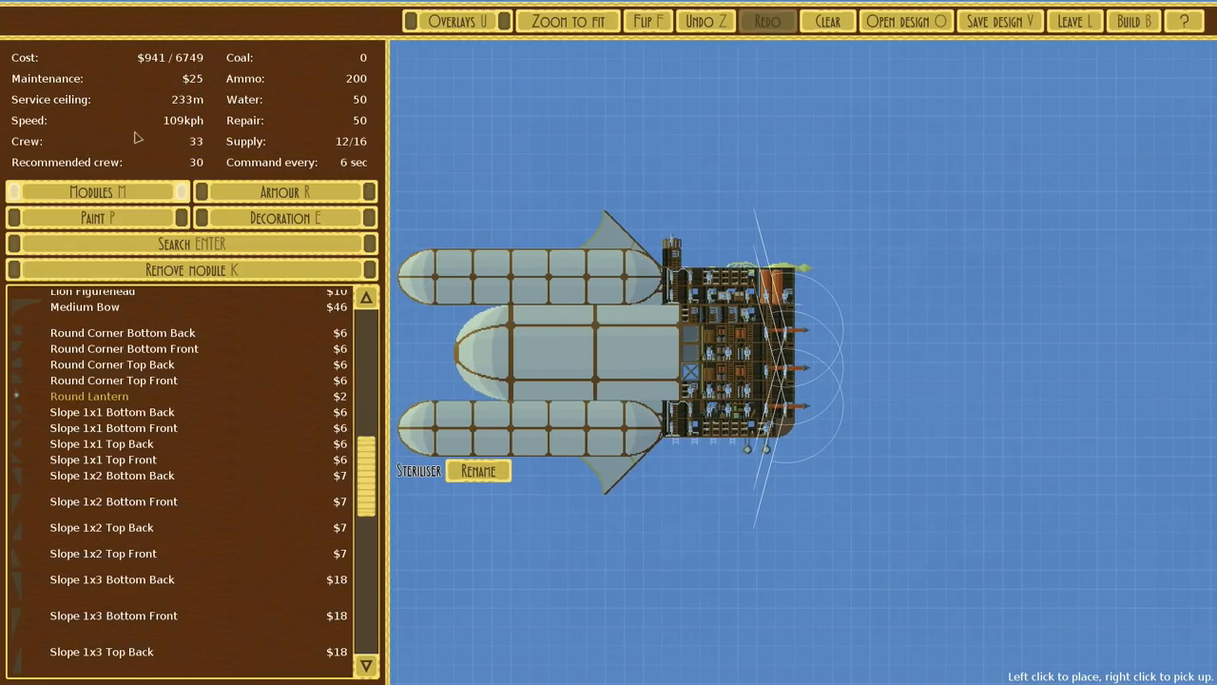
mouse_move(338, 162)
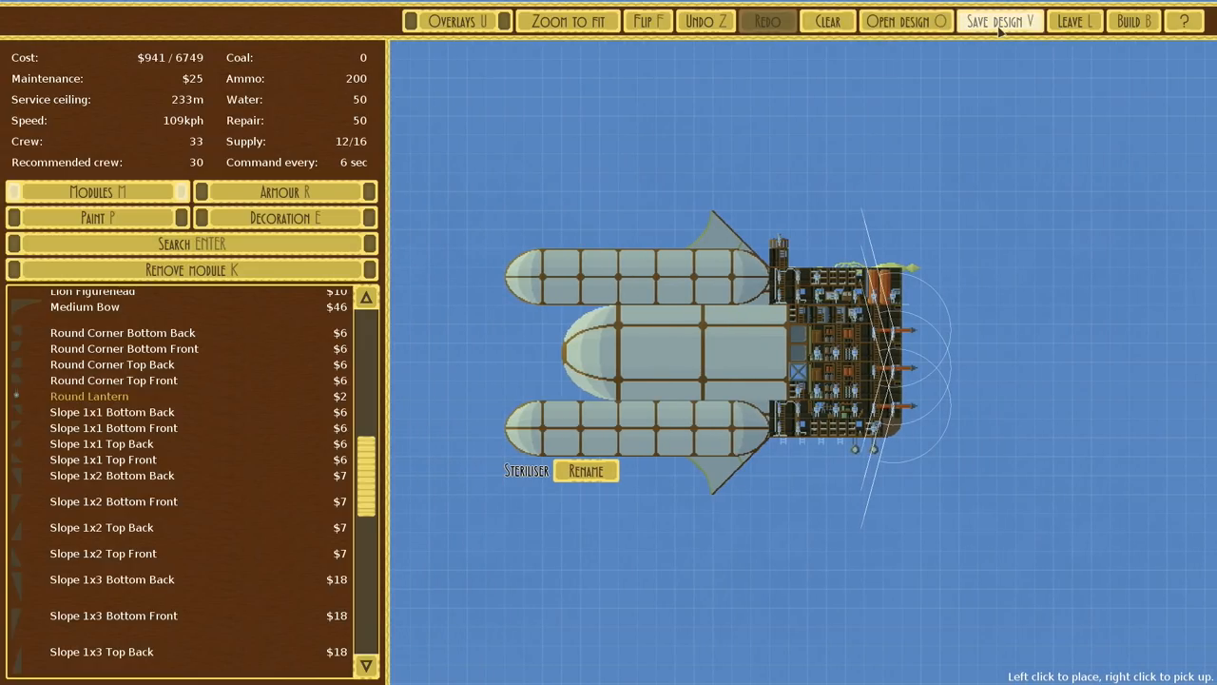
Save the airship design under the name Glowbug
left_click(999, 21)
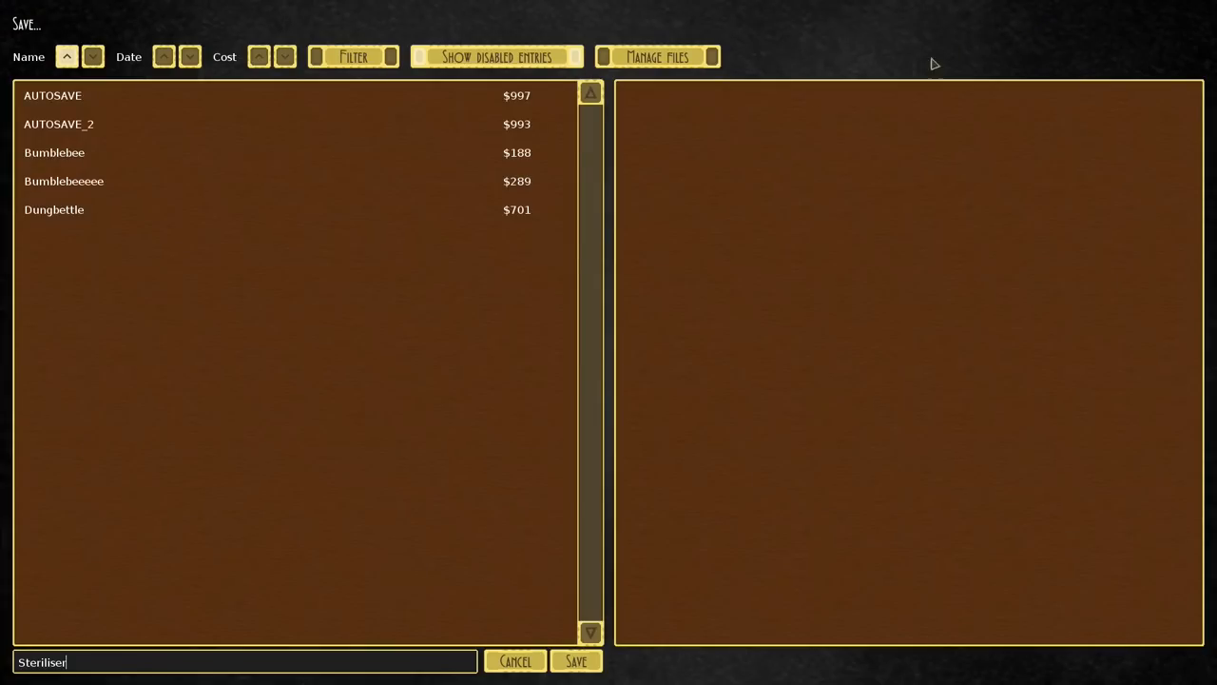
mouse_move(138, 667)
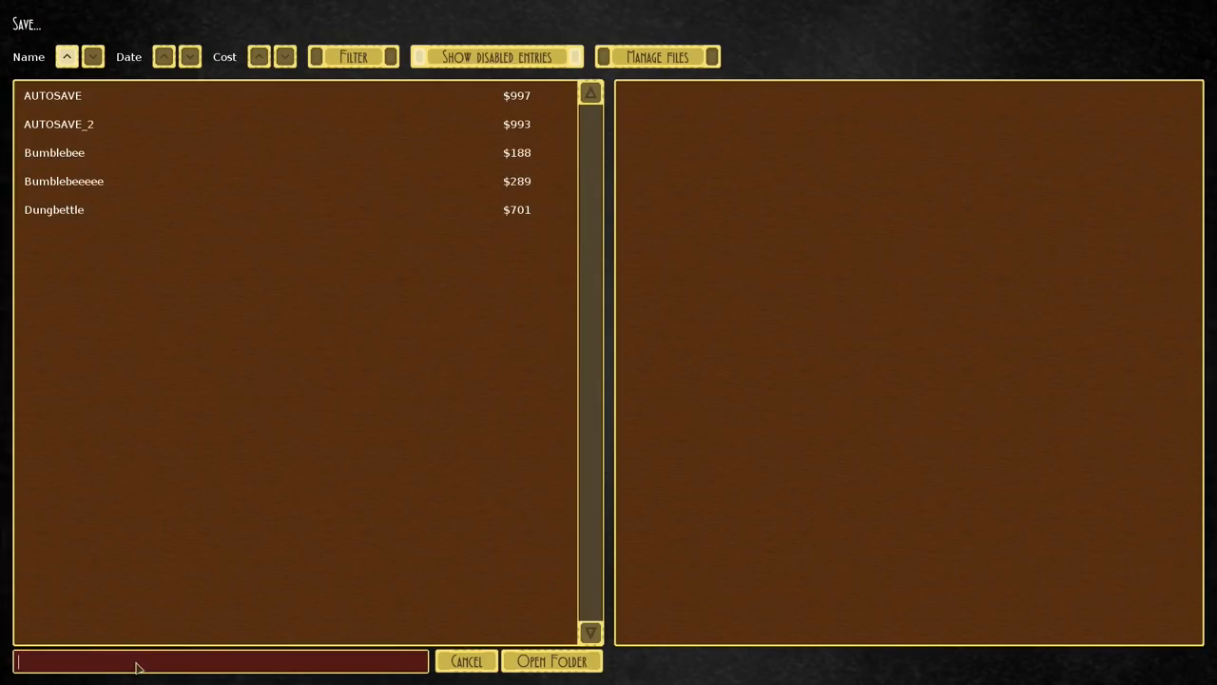
type("Glowb")
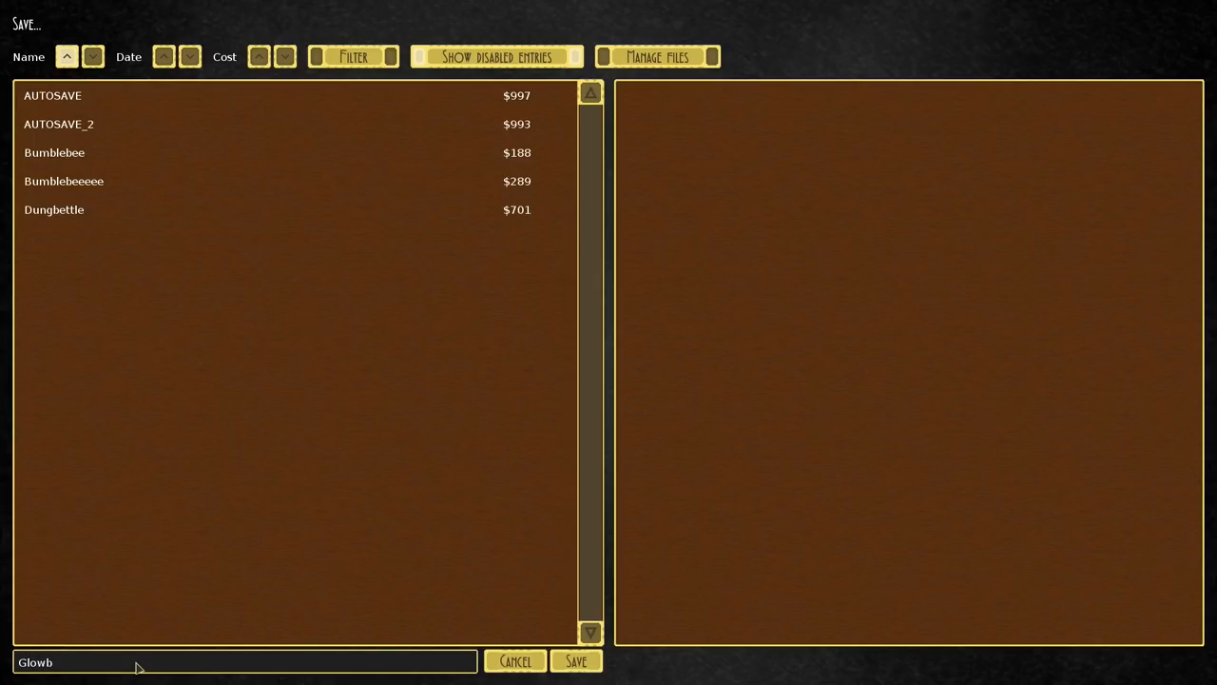
left_click(576, 661)
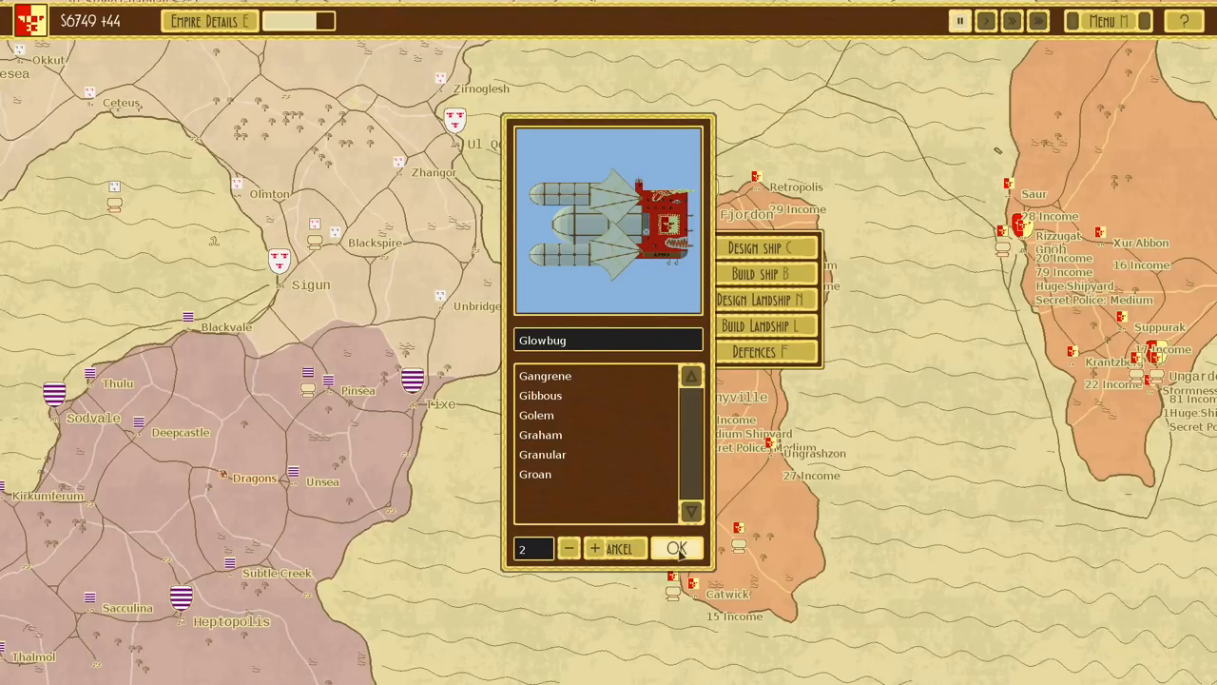
Order two builds of the Glowbug design from the design list
left_click(676, 547)
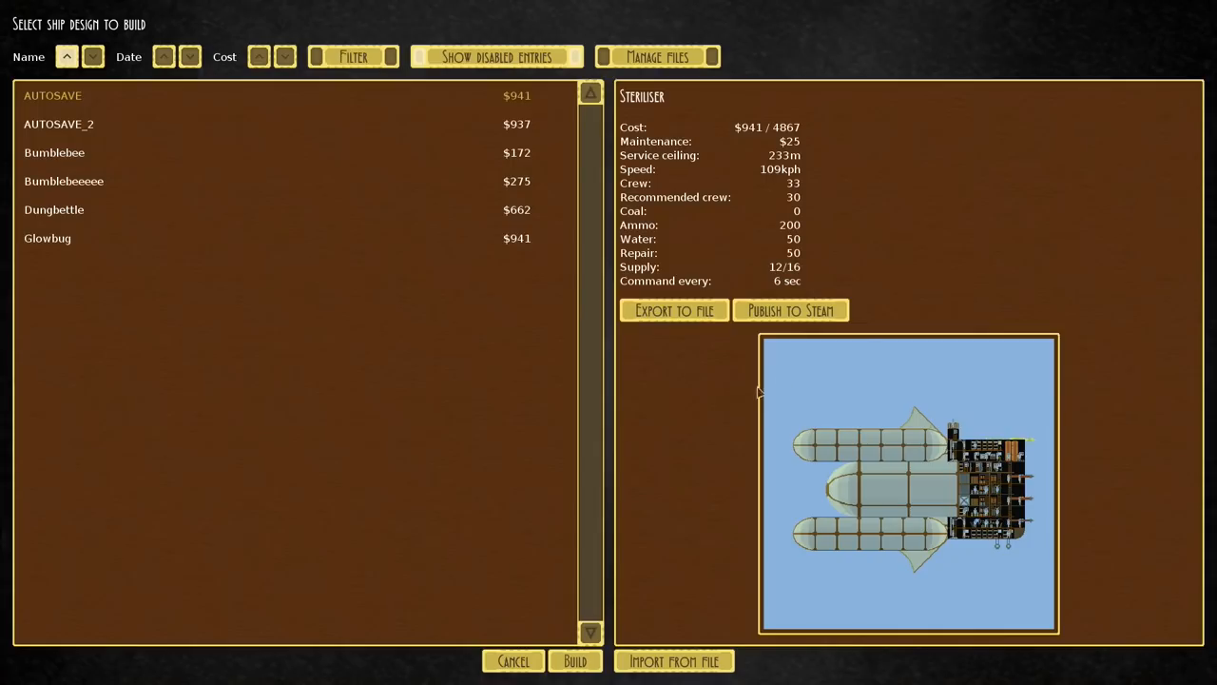
left_click(47, 238)
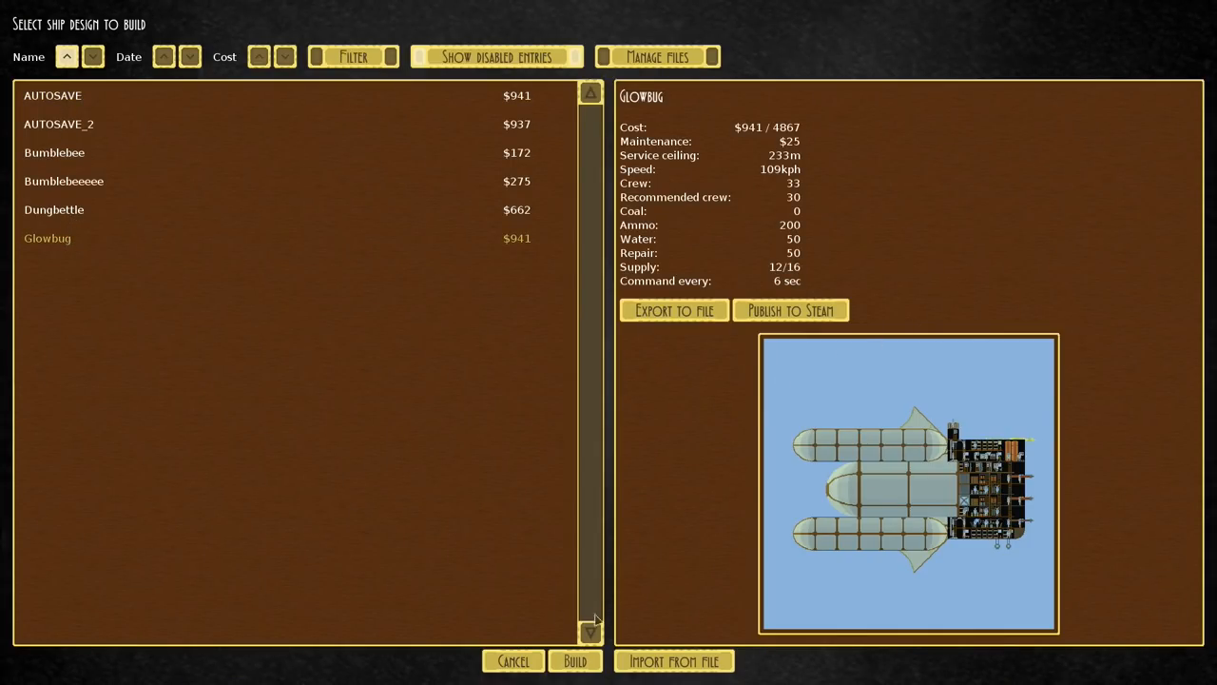
left_click(574, 661)
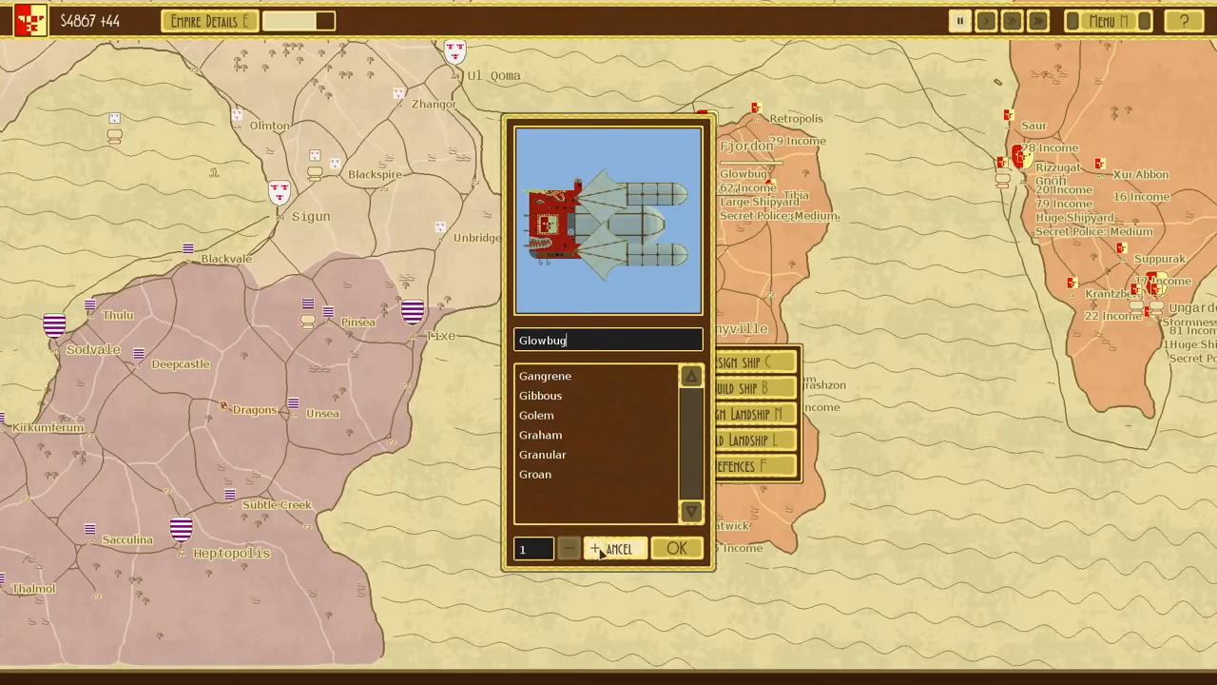
left_click(675, 548)
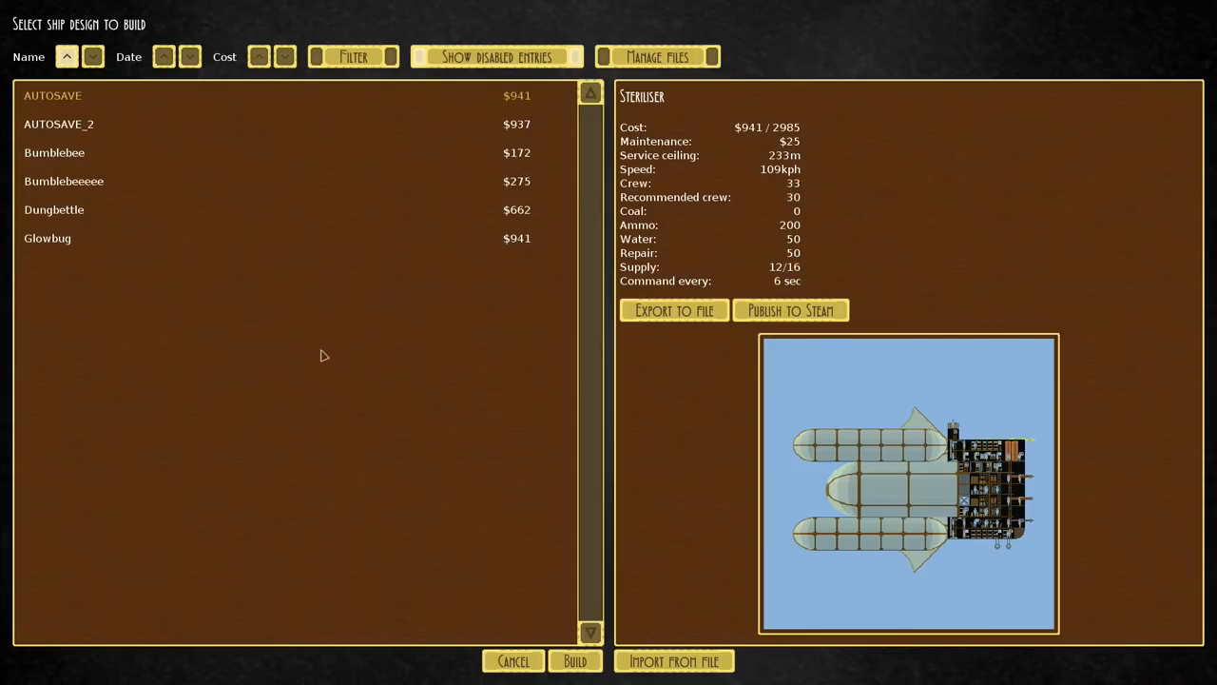
left_click(46, 238)
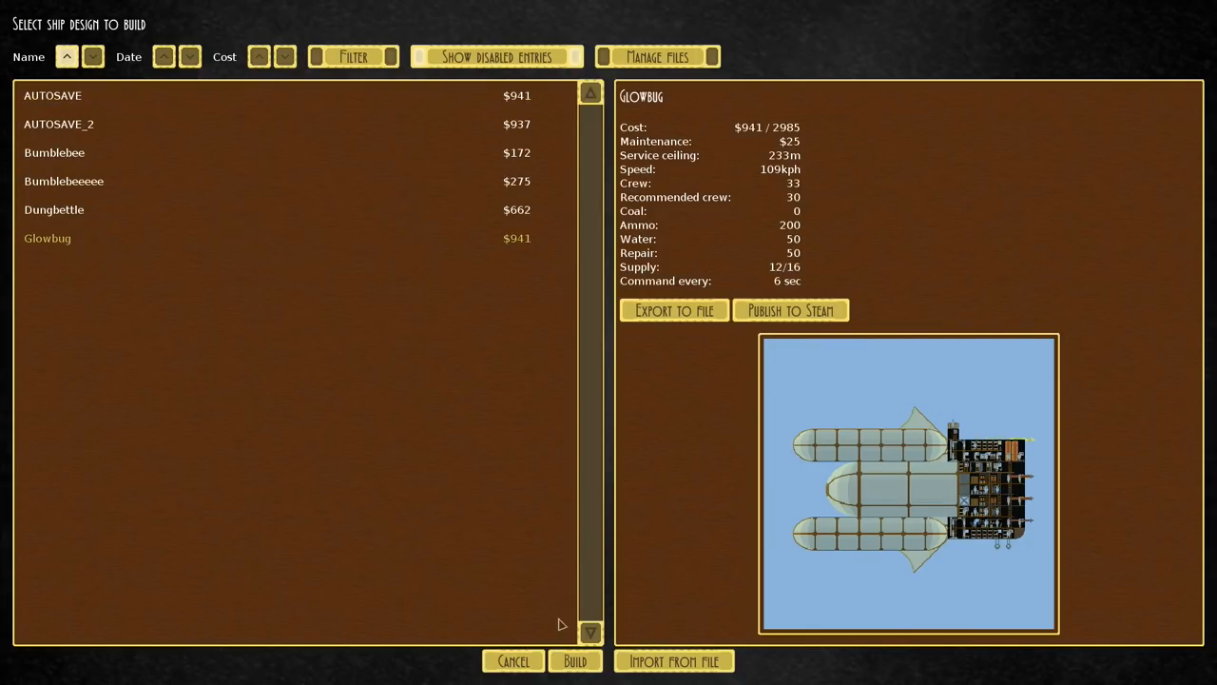
left_click(575, 661)
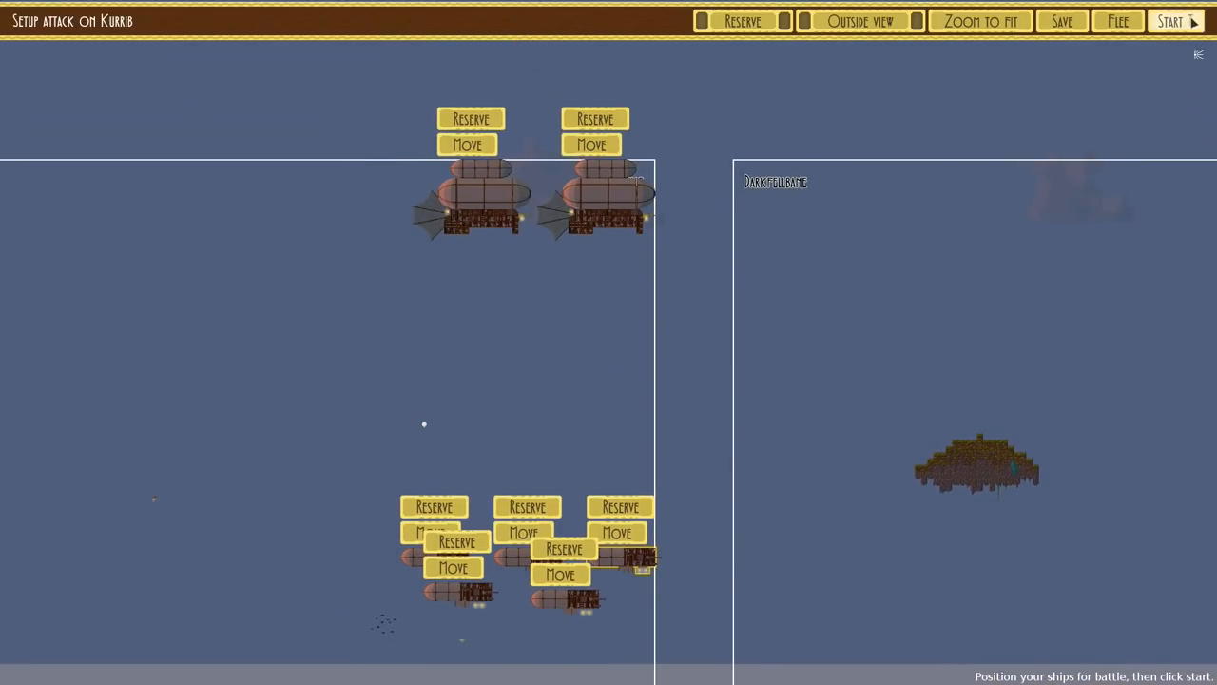
Start the Kurrib battle, command the fleet and speed up until Darkfellbane's Vigilant Rampart surrenders
left_click(1171, 21)
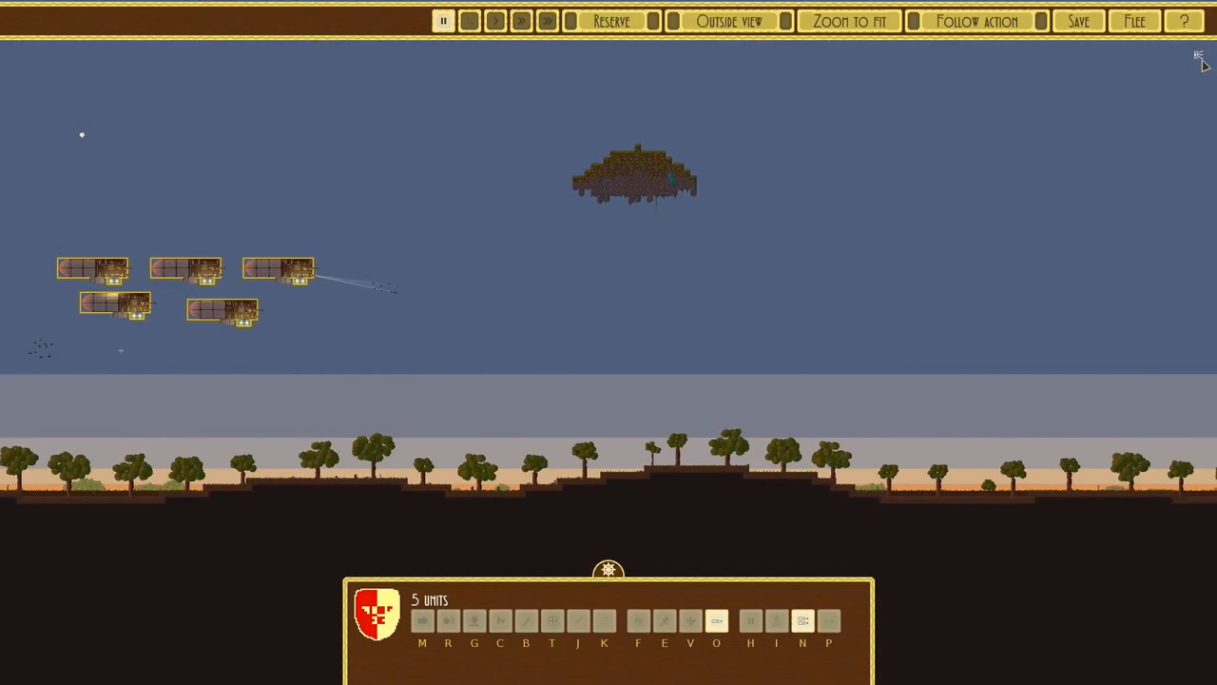
mouse_move(1200, 55)
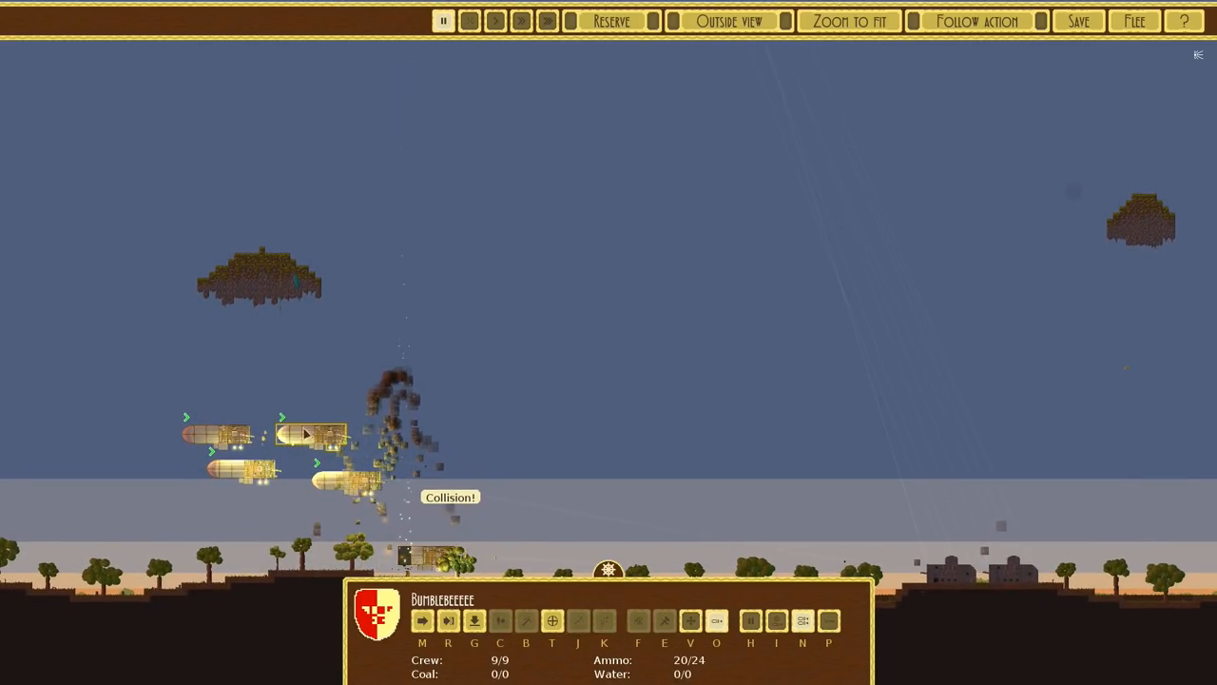
left_click(421, 620)
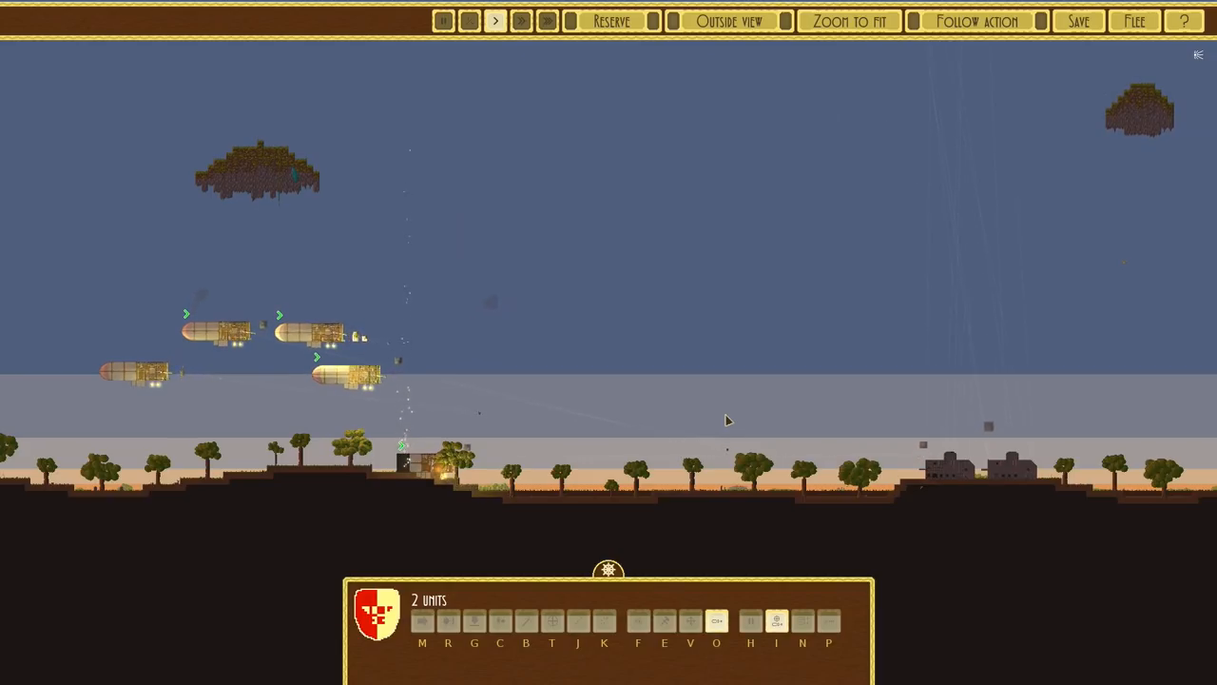
left_click(347, 375)
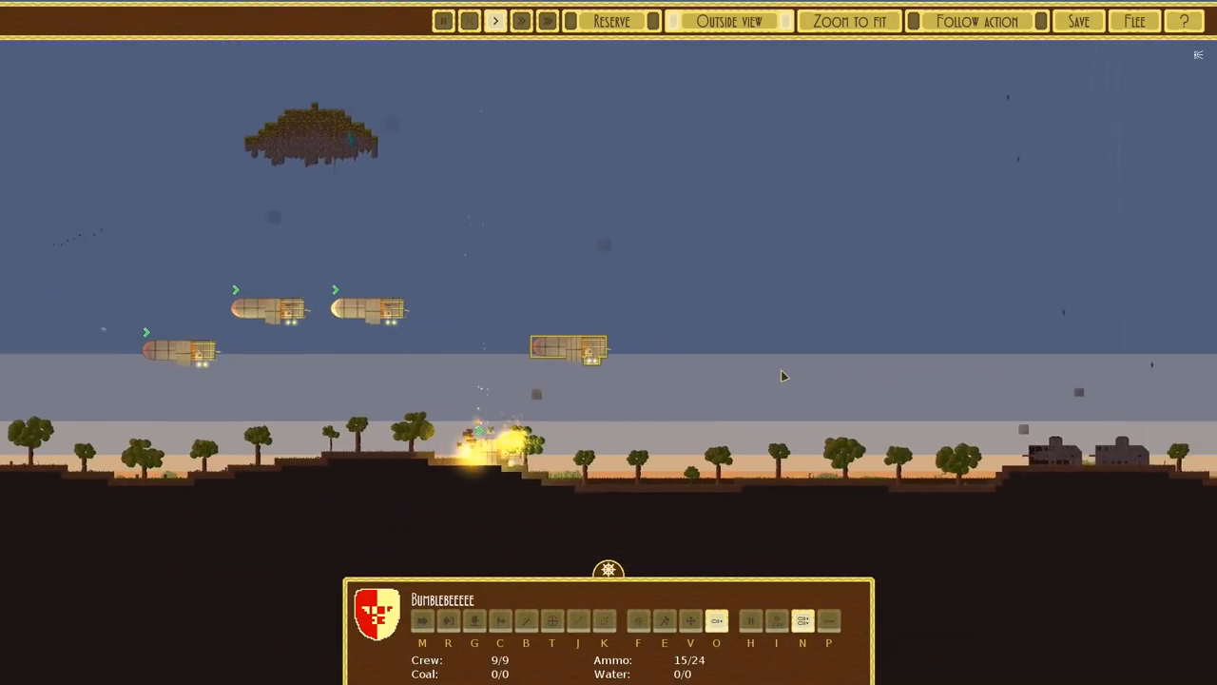
left_click(729, 20)
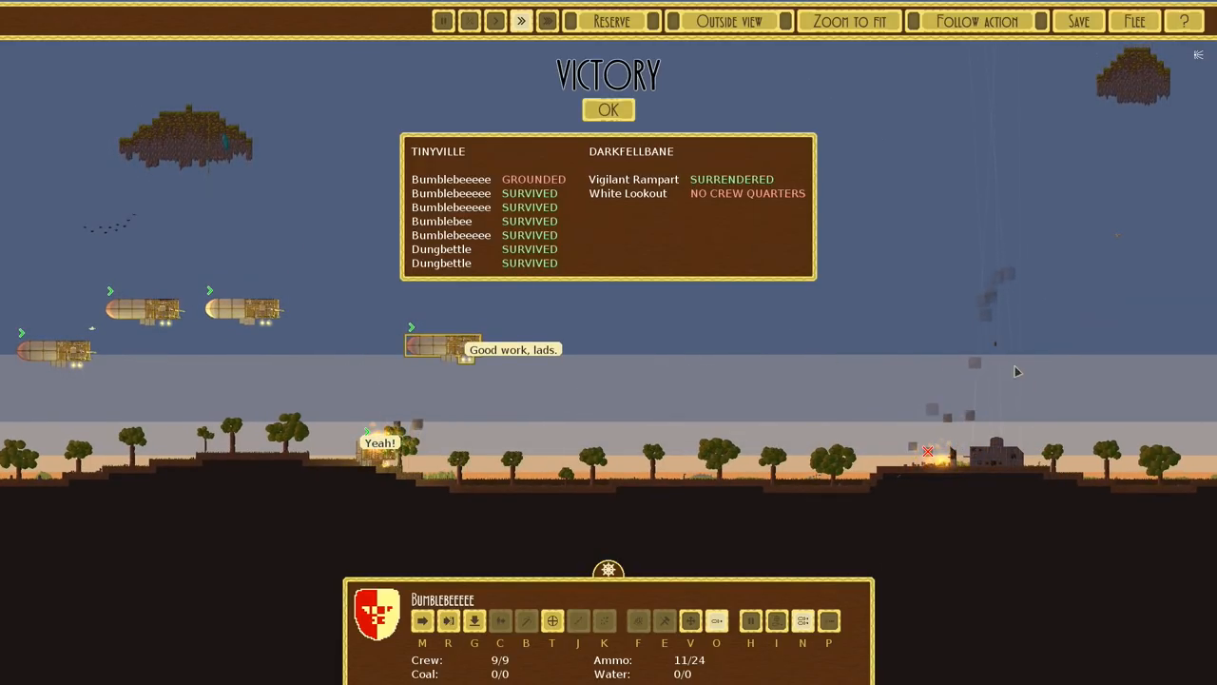
Accept the Kurrib victory and return to the campaign map with Military Training complete
left_click(608, 109)
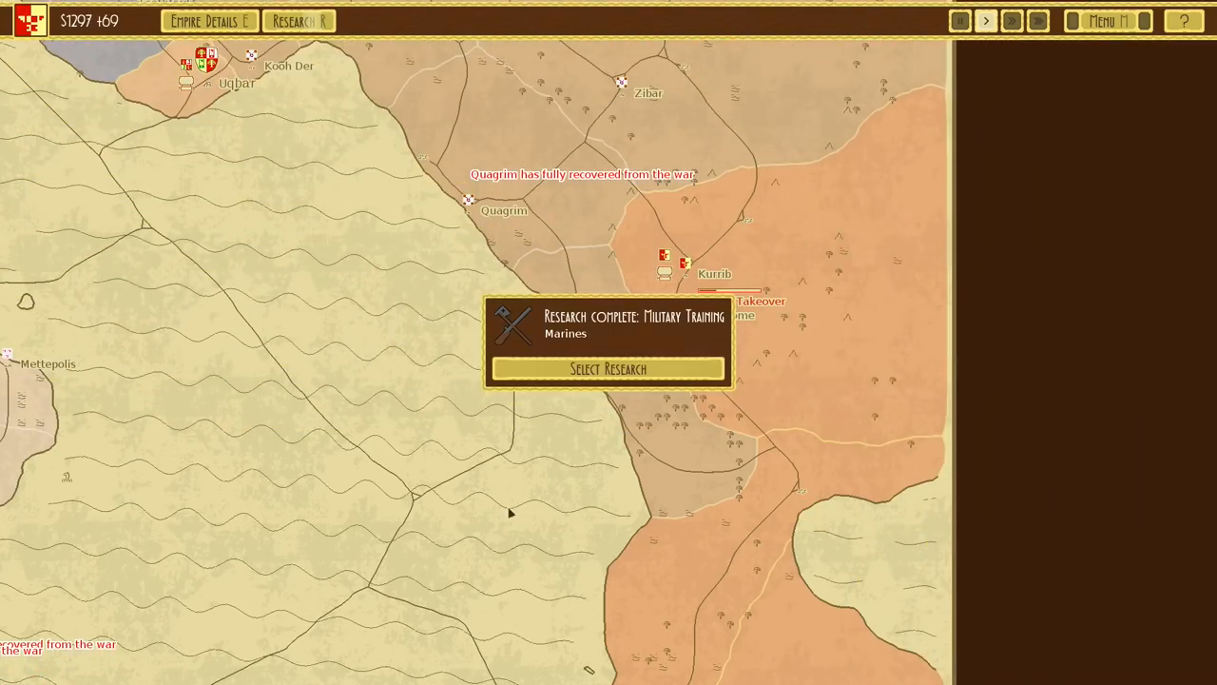
Choose Aerial Corps (Aerial Hussars) from the research tree and leave it
left_click(607, 369)
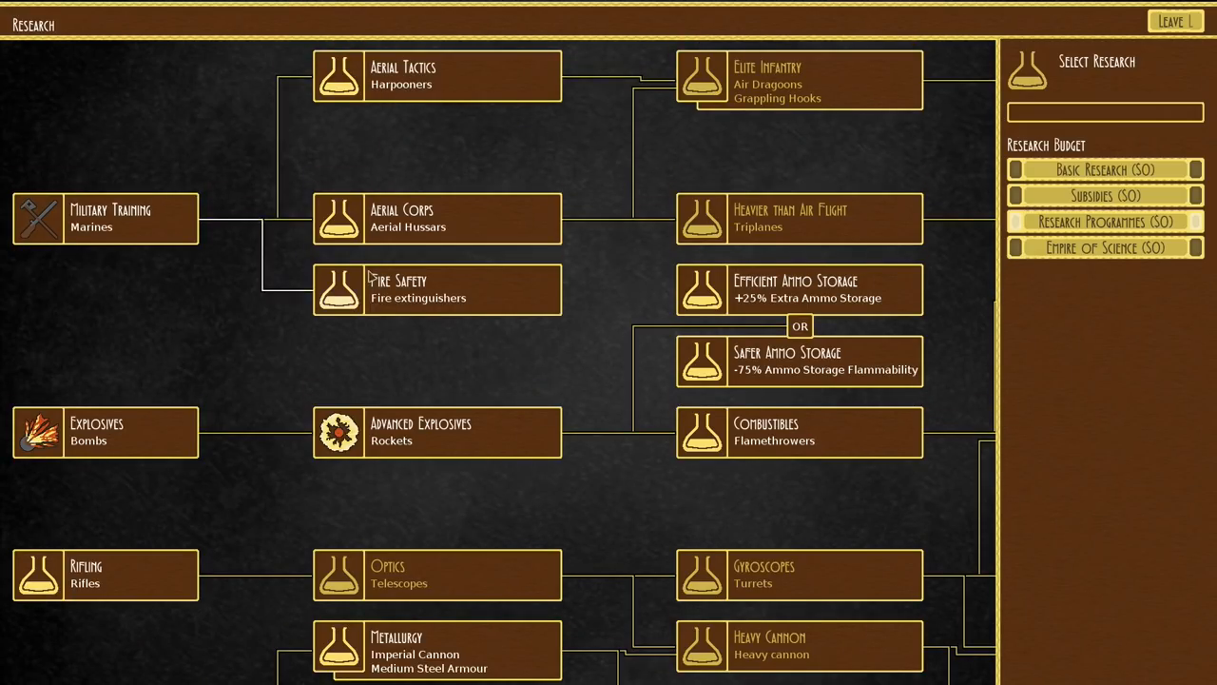
scroll("down", 3)
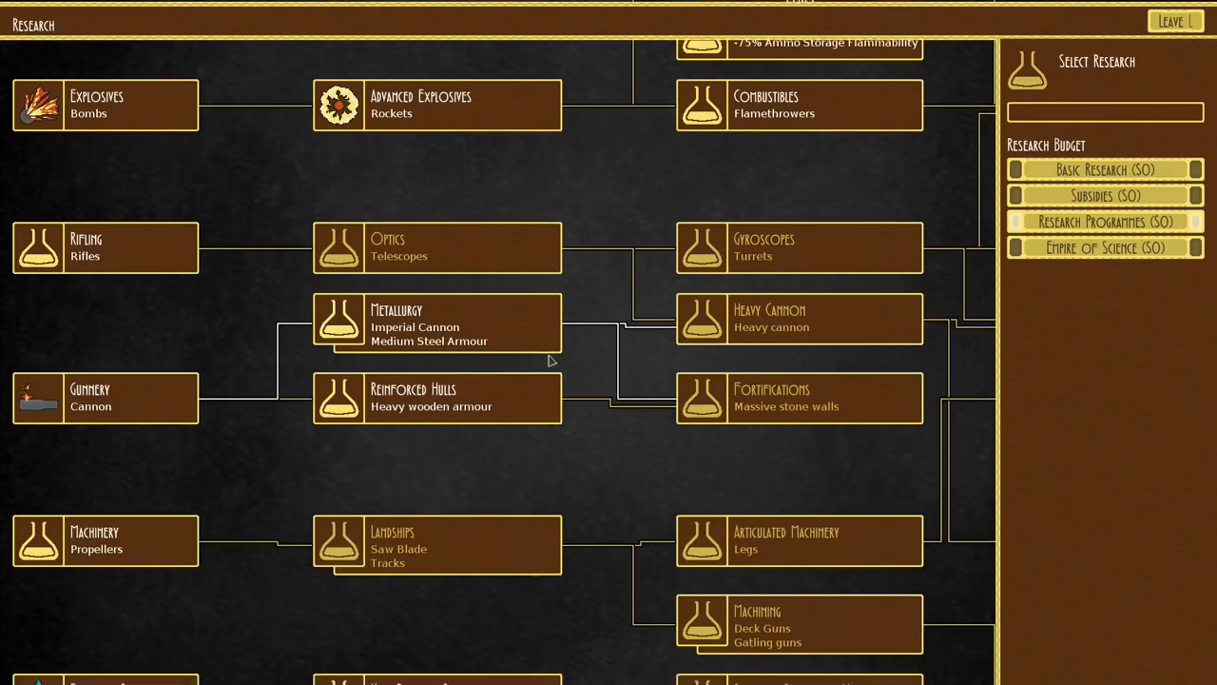
scroll("down", 3)
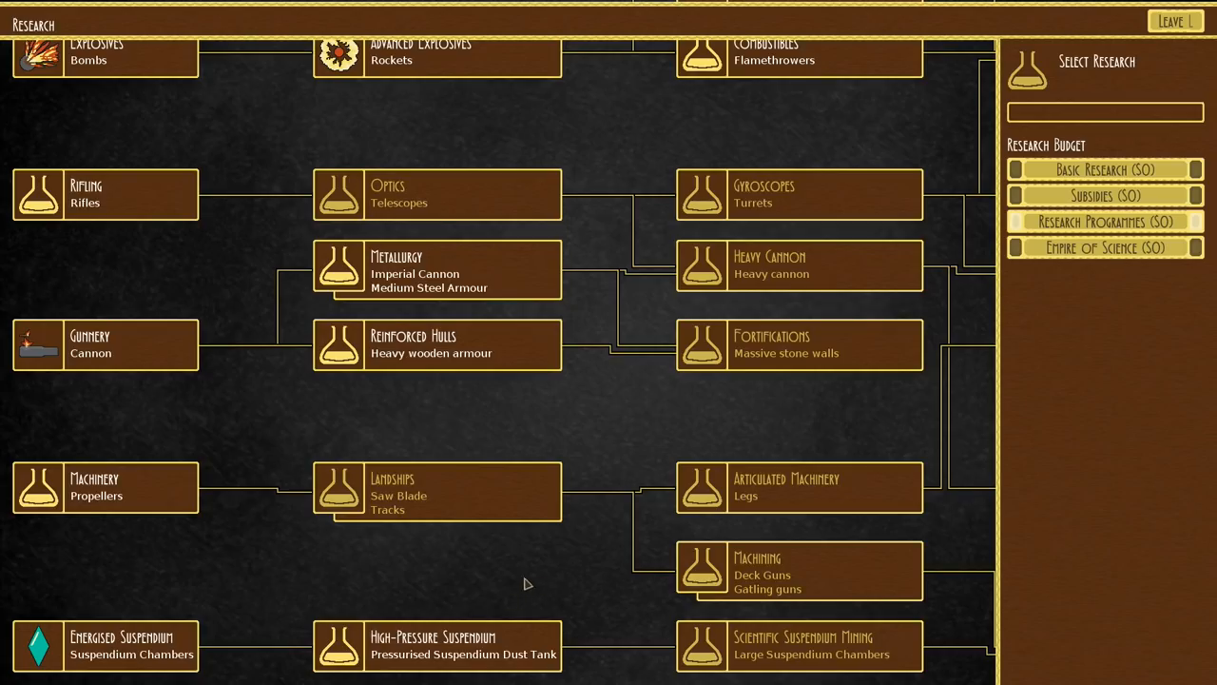
mouse_move(140, 543)
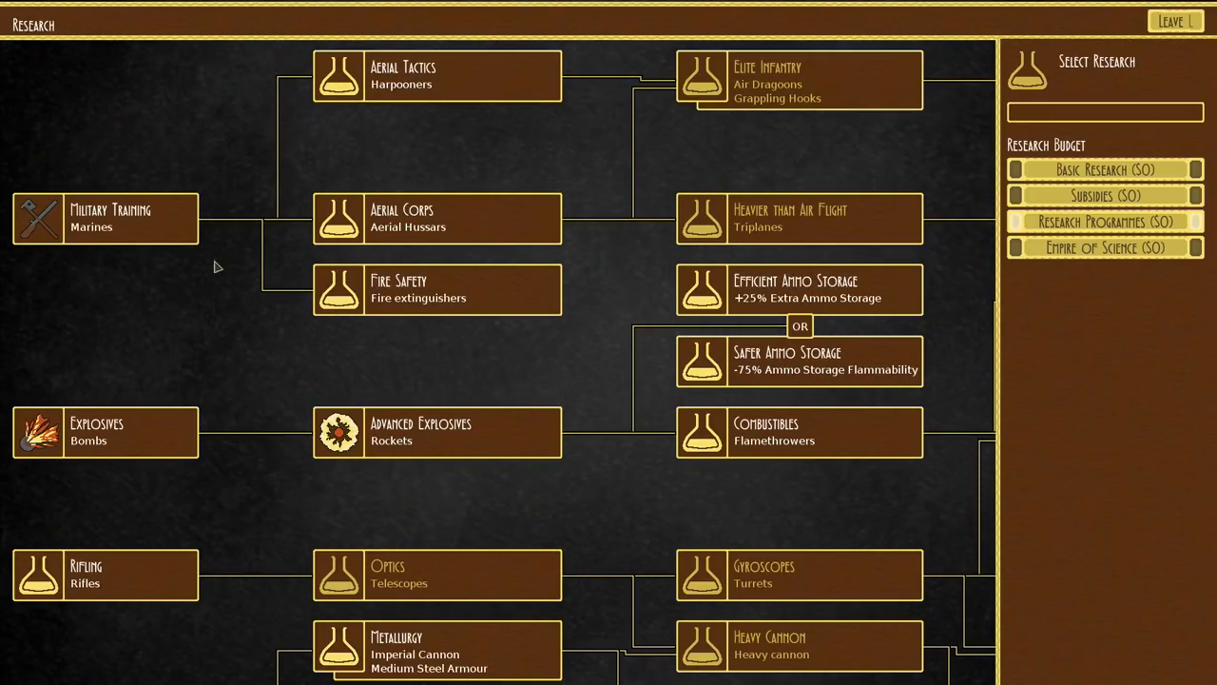
left_click(437, 218)
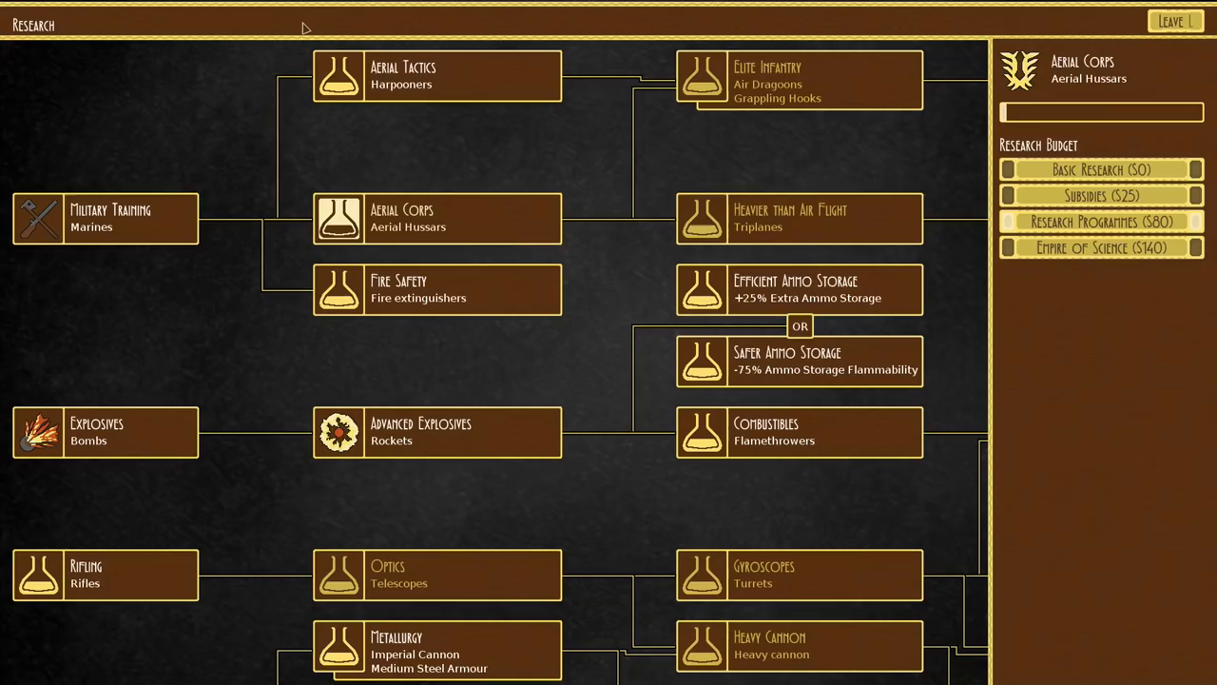
left_click(1175, 20)
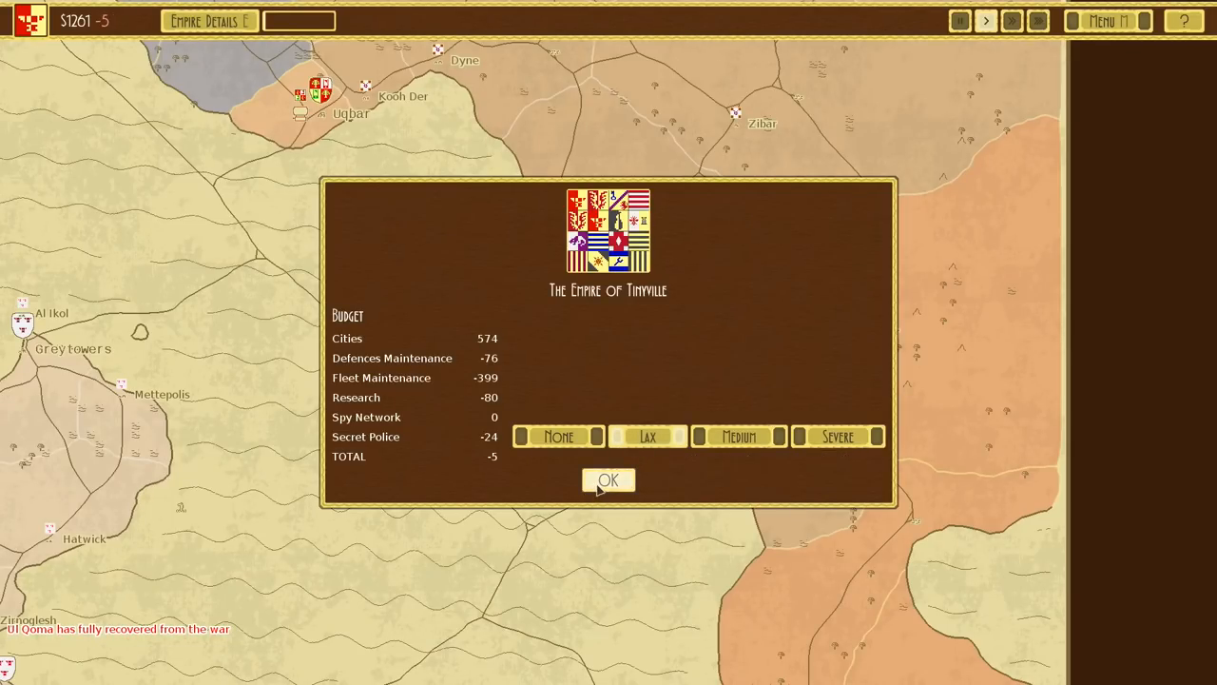
Dismiss Tinyville's empire budget summary showing a -5 total and resume the campaign
left_click(608, 479)
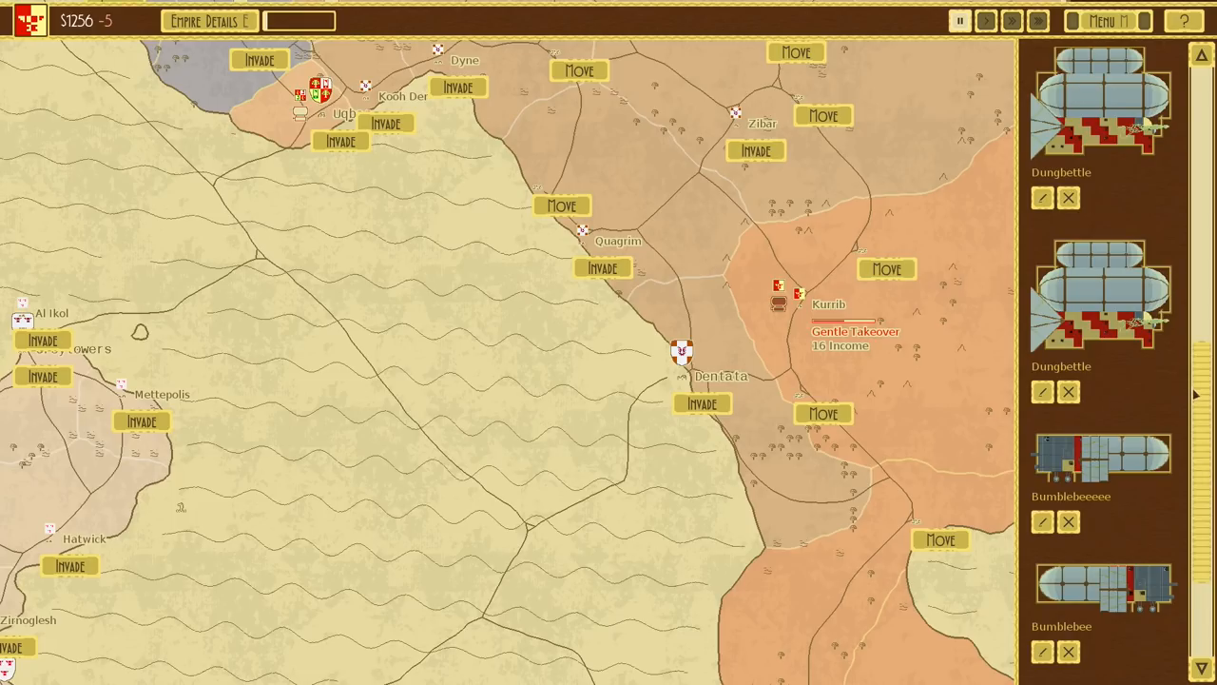
scroll("down", 3)
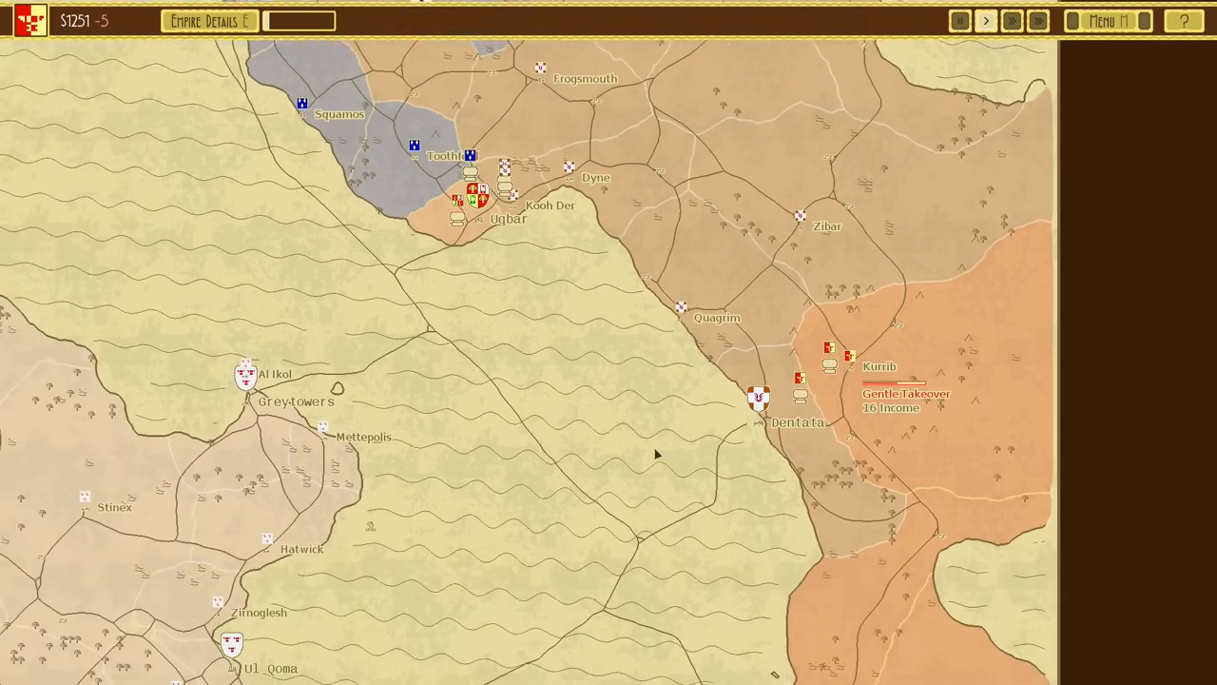
Scroll the campaign map to Dentata and invade it to reach battle setup
scroll("down", 3)
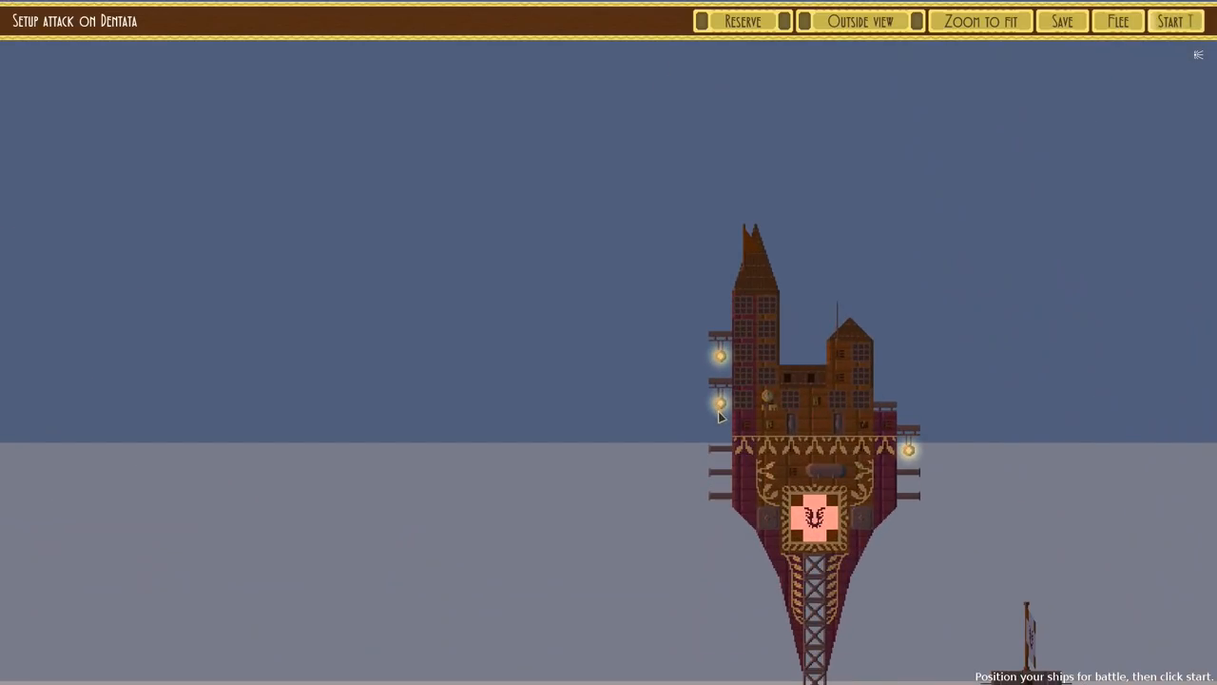
Position Tinyville's ships for the Dentata battle and start the fight
left_click(980, 21)
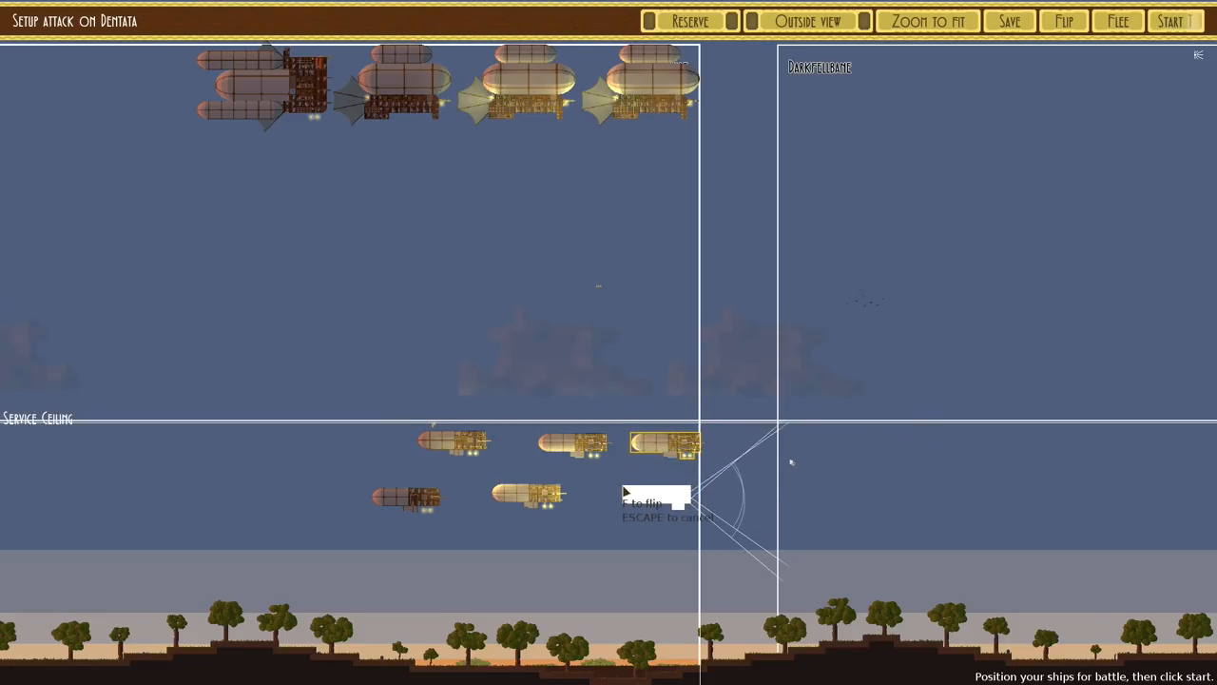
left_click(1175, 21)
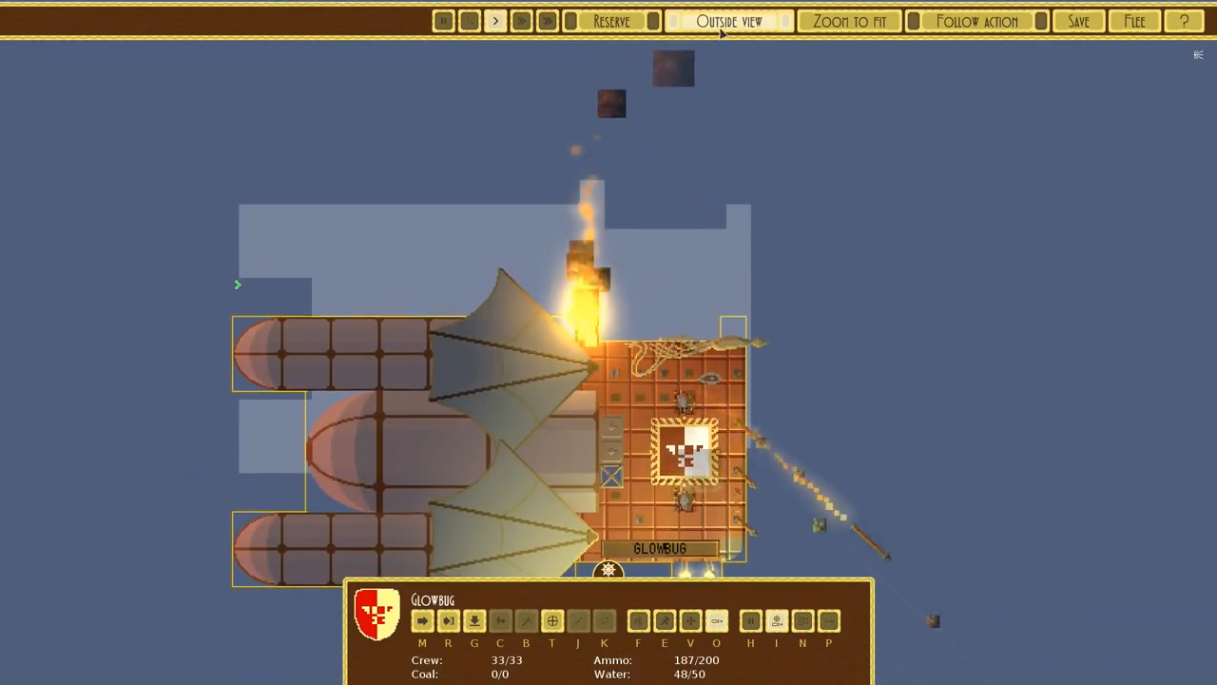
Fight at Dentata until Grand Garrison surrenders, with every Tinyville ship surviving
left_click(728, 21)
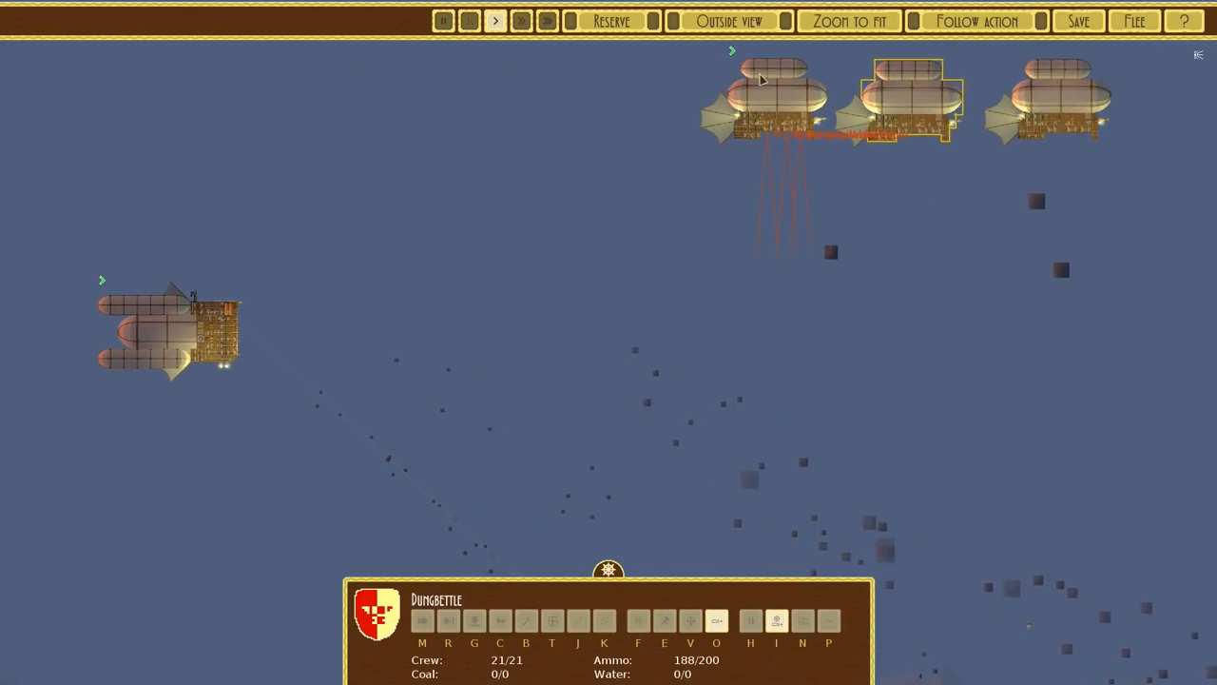
left_click(422, 620)
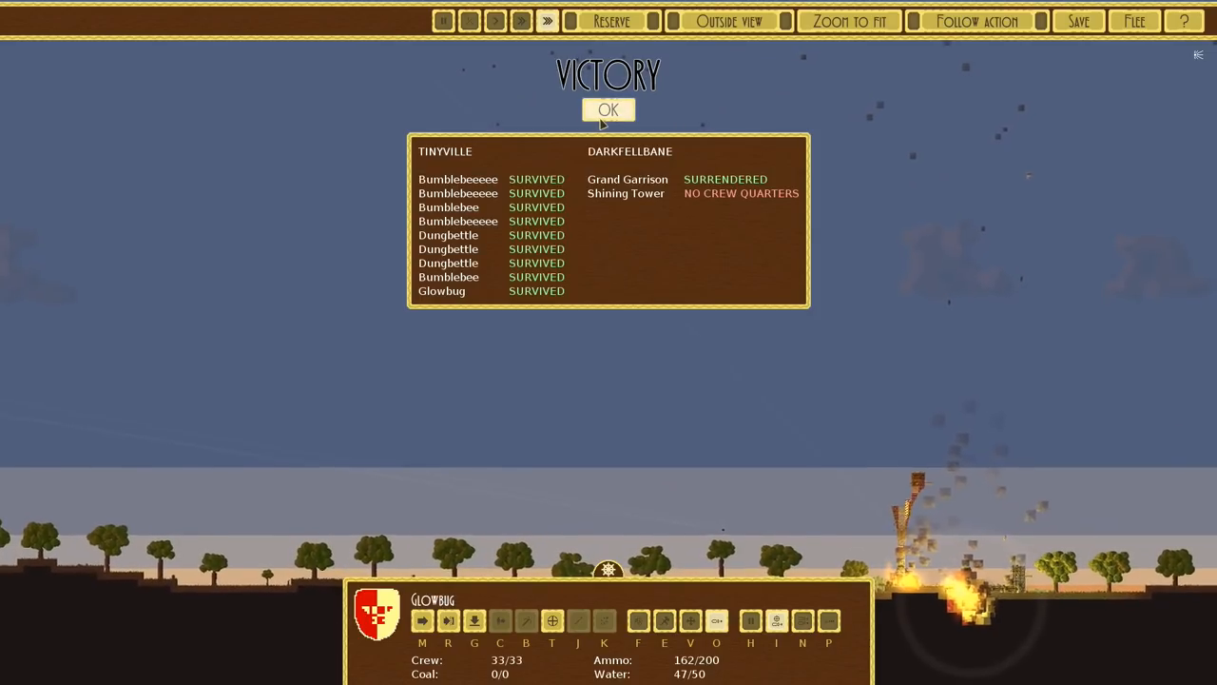
Dismiss the Dentata victory, scroll to Quagrim and invade it with seven airships
left_click(607, 109)
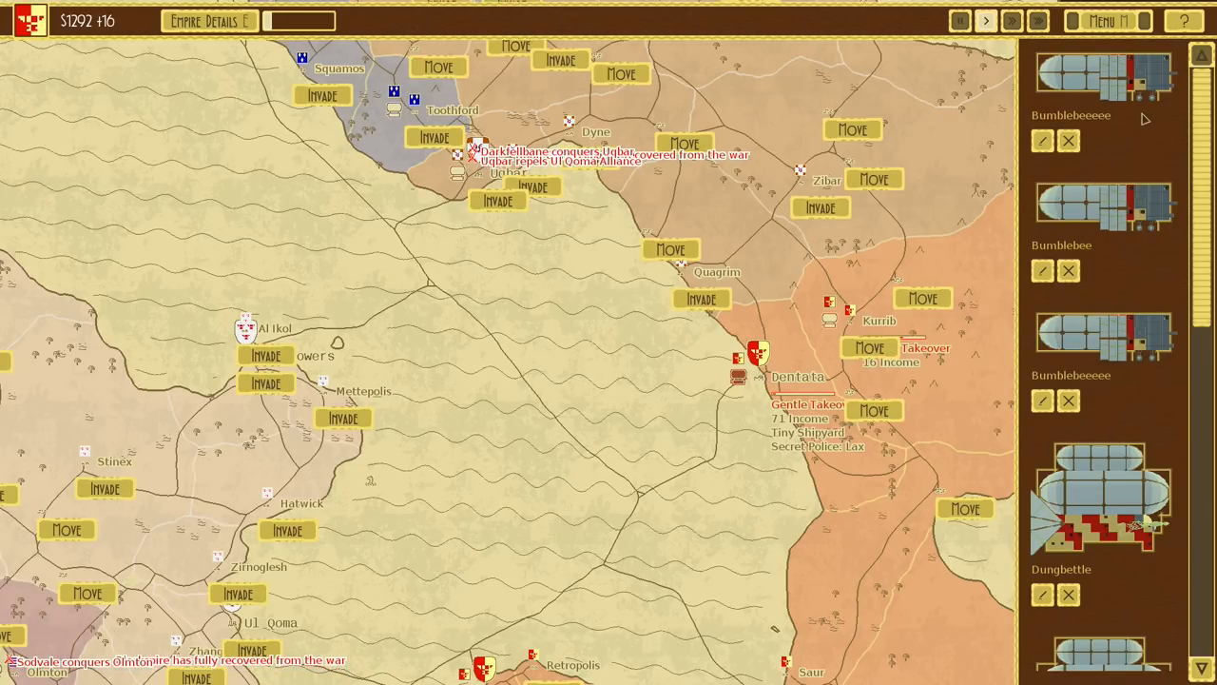
scroll("down", 3)
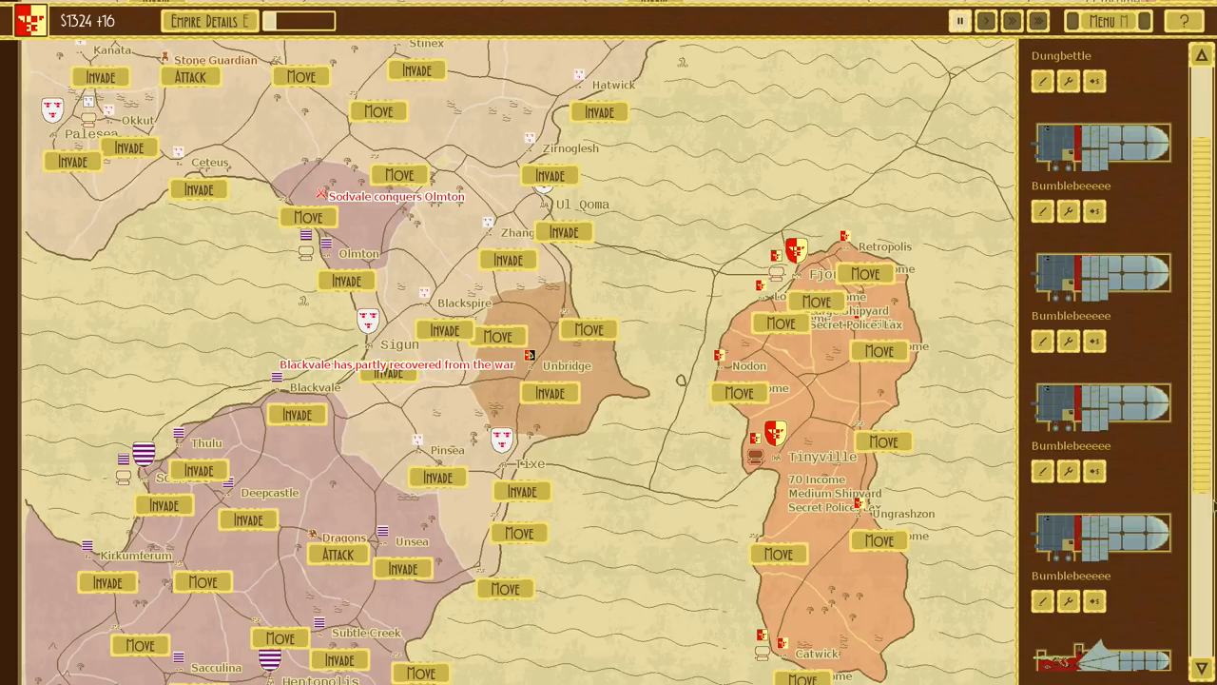
scroll("down", 3)
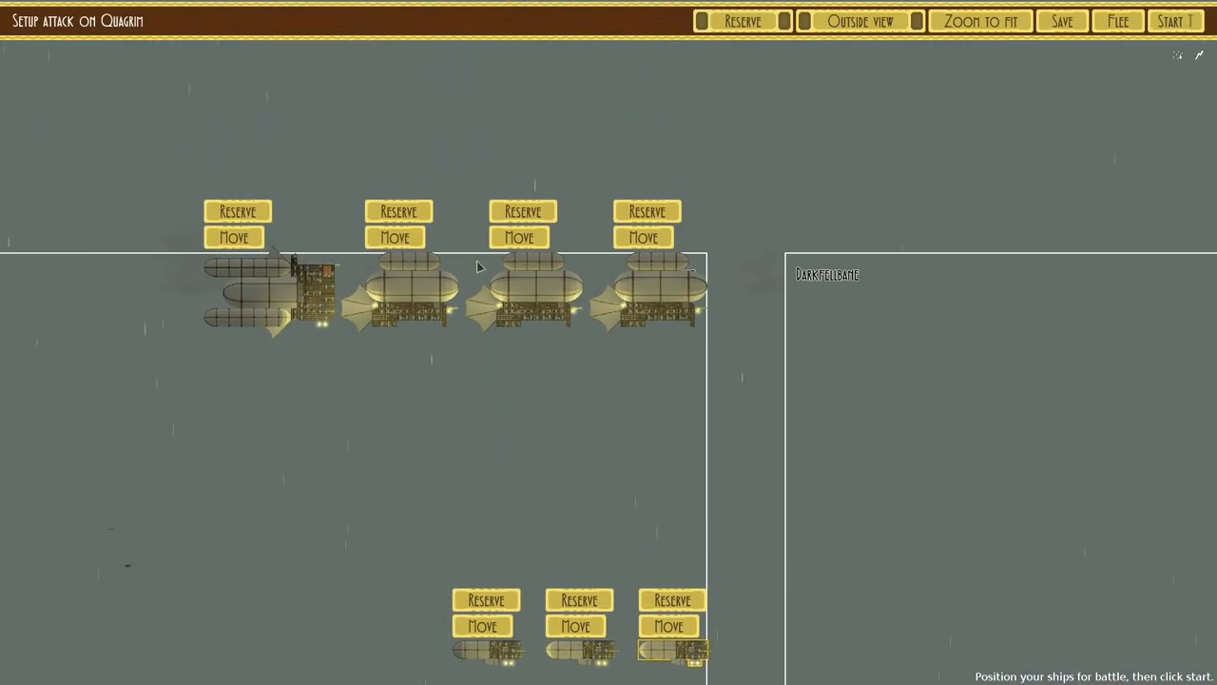
Start the Quagrim battle and win as Iron Fort surrenders with all eight ships intact
left_click(1175, 21)
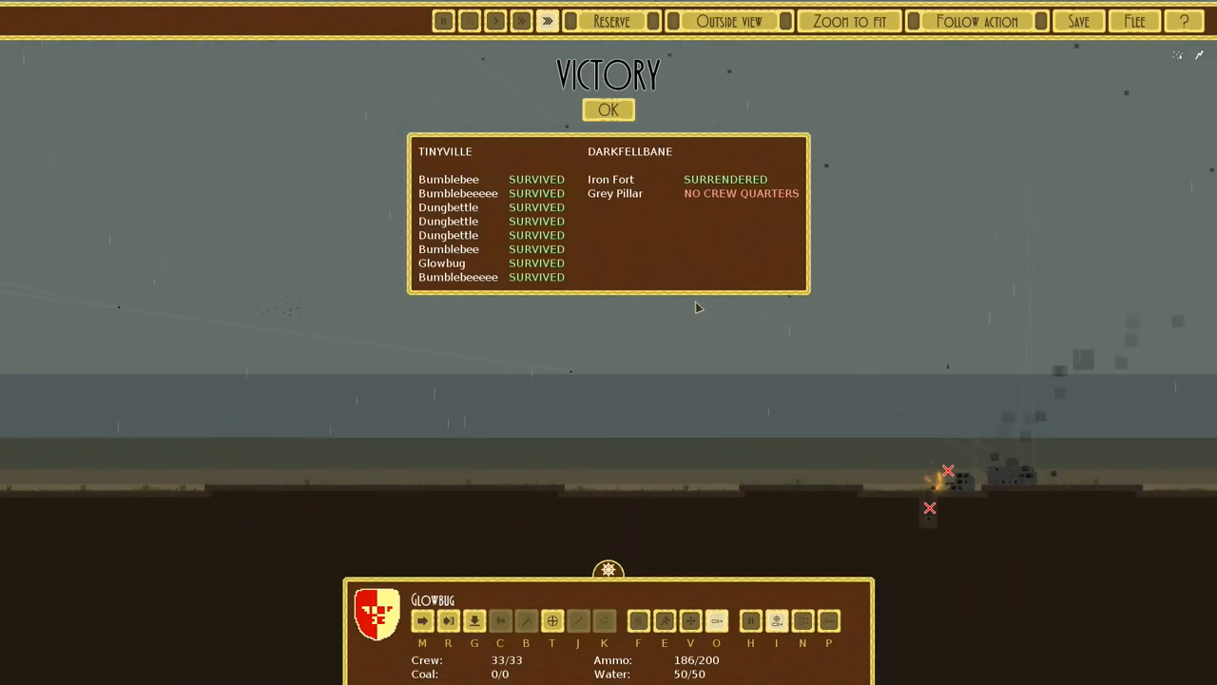
Close the Quagrim victory panel and open the Unbridge attack setup against Tixe
left_click(608, 109)
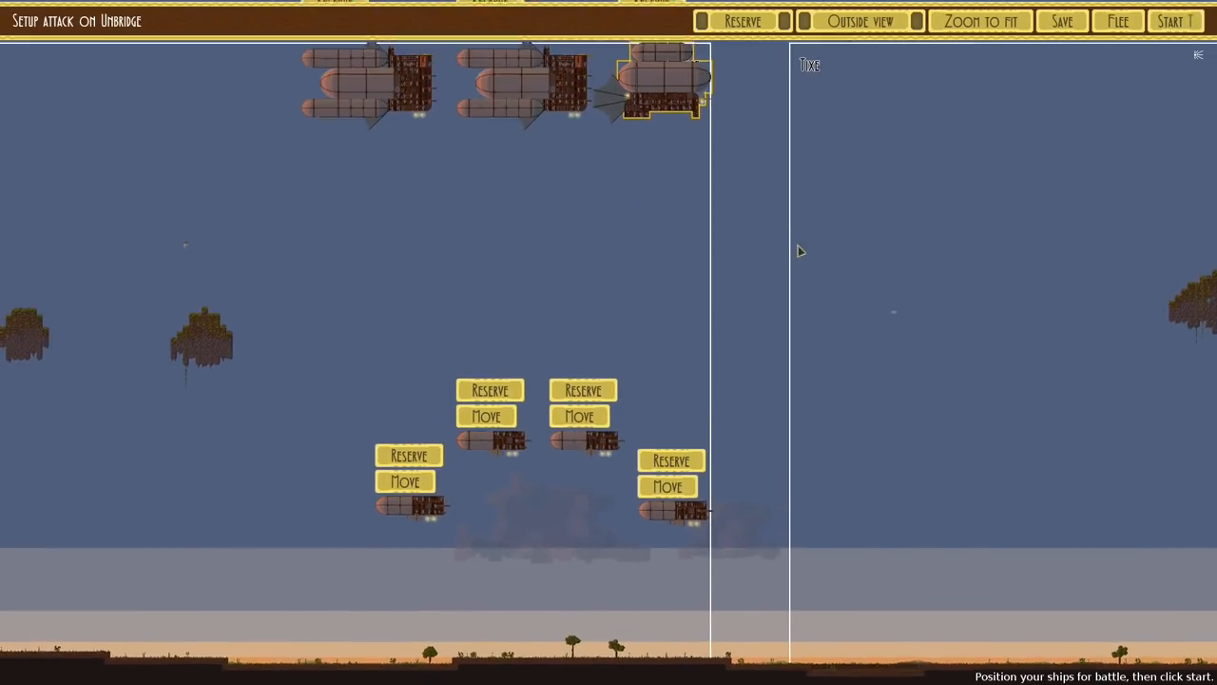
Start the Unbridge battle, move the Dungbettle, win, and dismiss the victory summary
left_click(1176, 21)
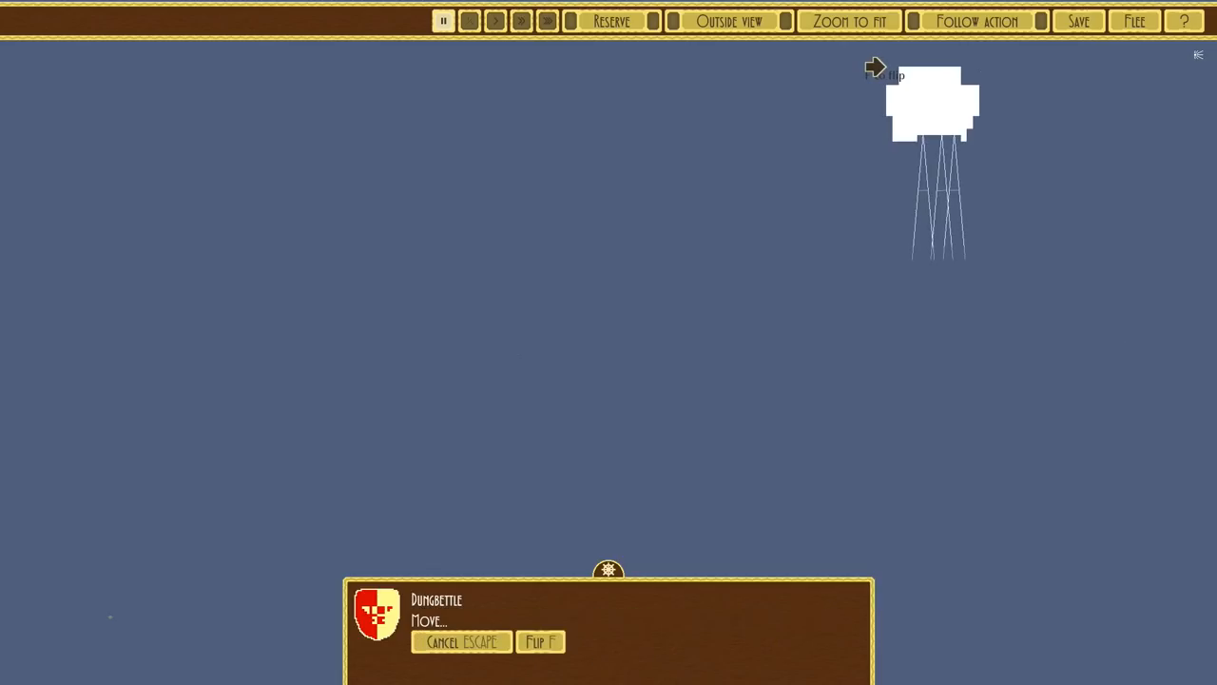
left_click(495, 20)
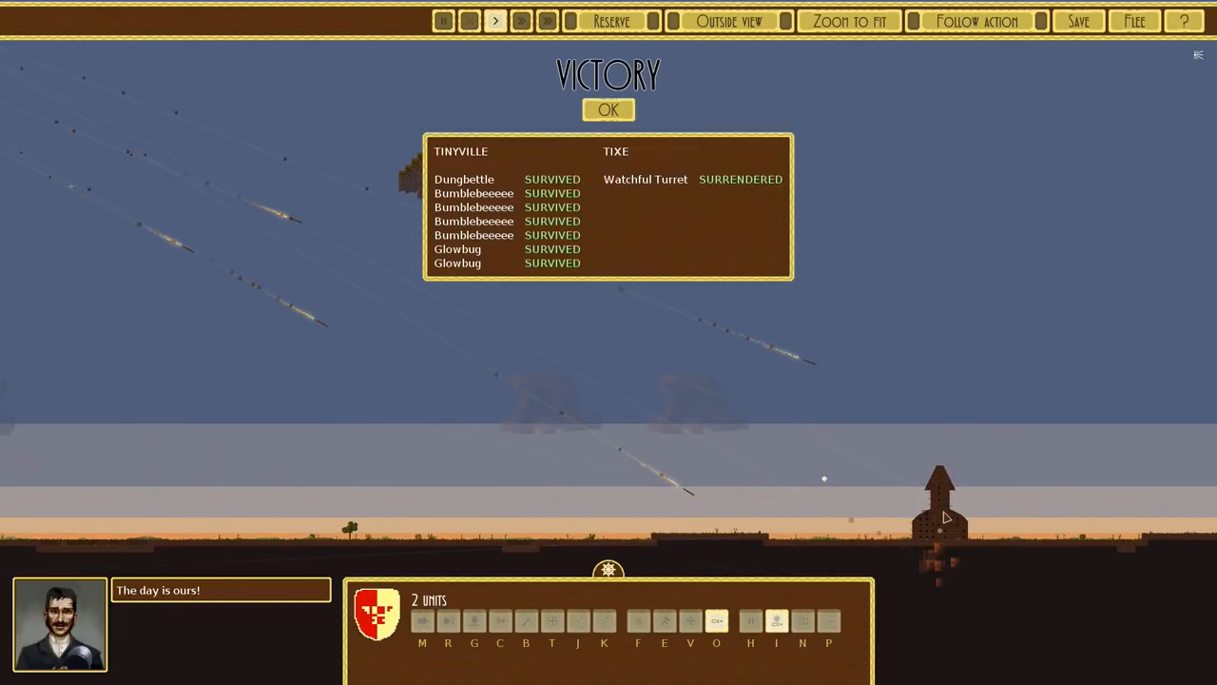
left_click(607, 109)
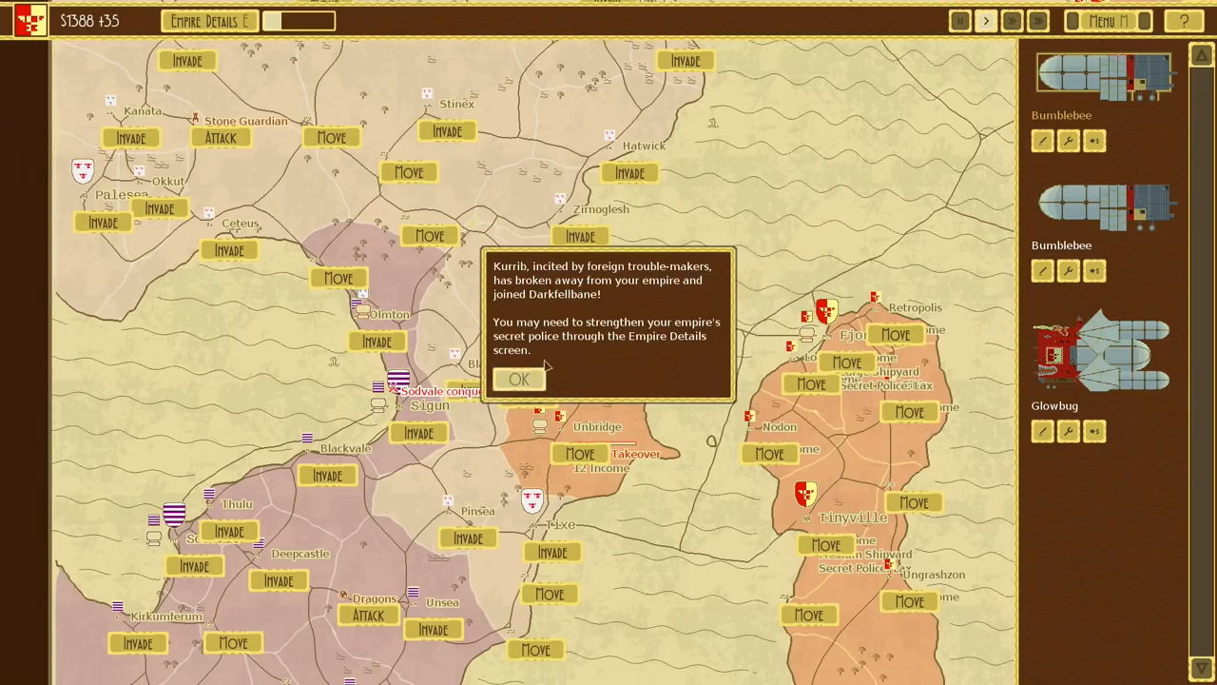
Acknowledge that Kurrib has broken away to join Darkfellbane
left_click(519, 378)
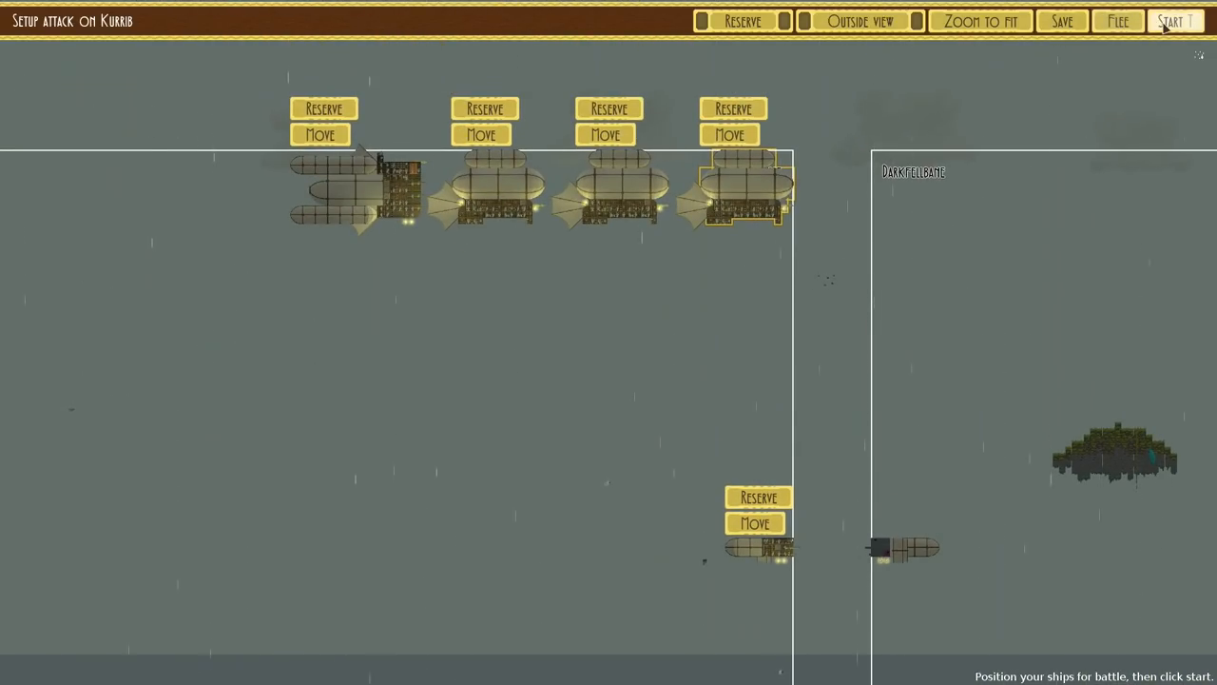
Reposition the small airship further left, then win the Kurrib battle with all six ships surviving
left_click_drag(756, 546, 339, 532)
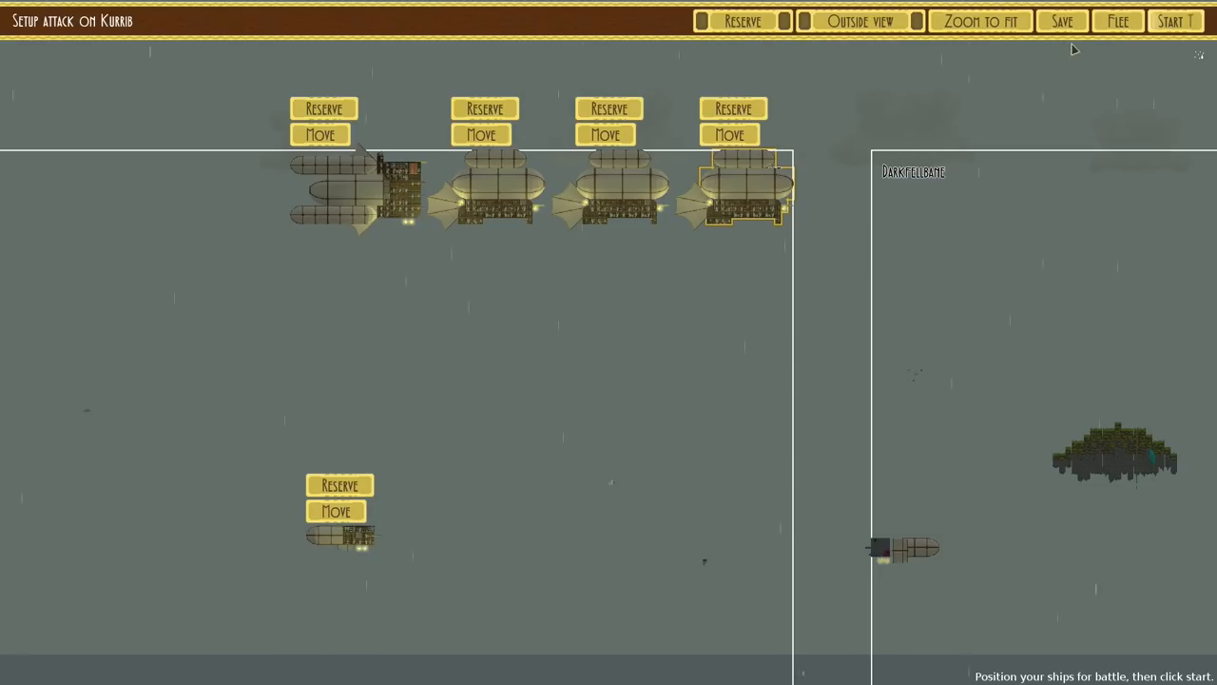
left_click(1176, 21)
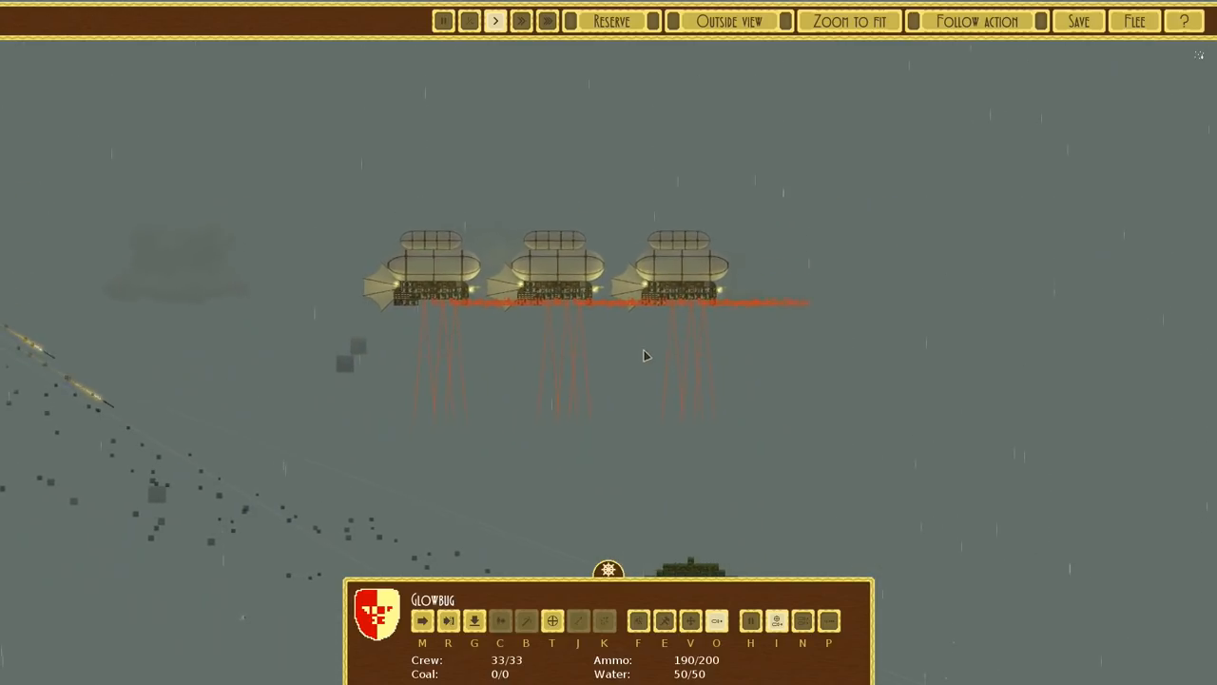
left_click(422, 620)
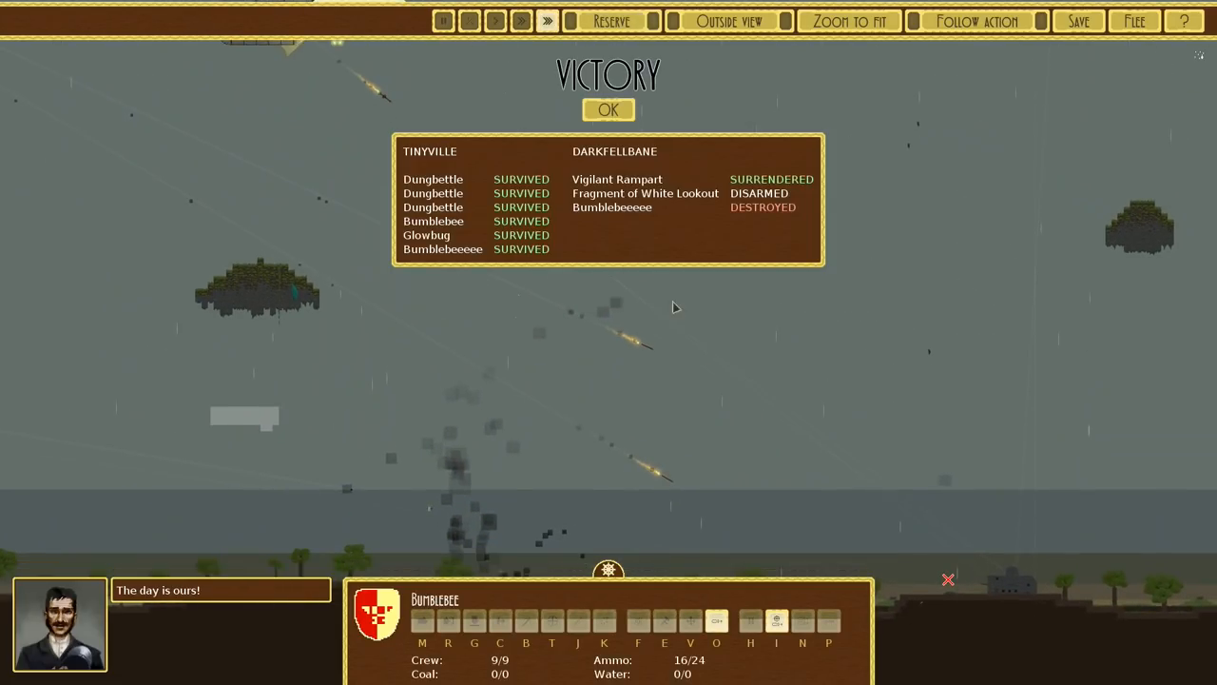
left_click(608, 110)
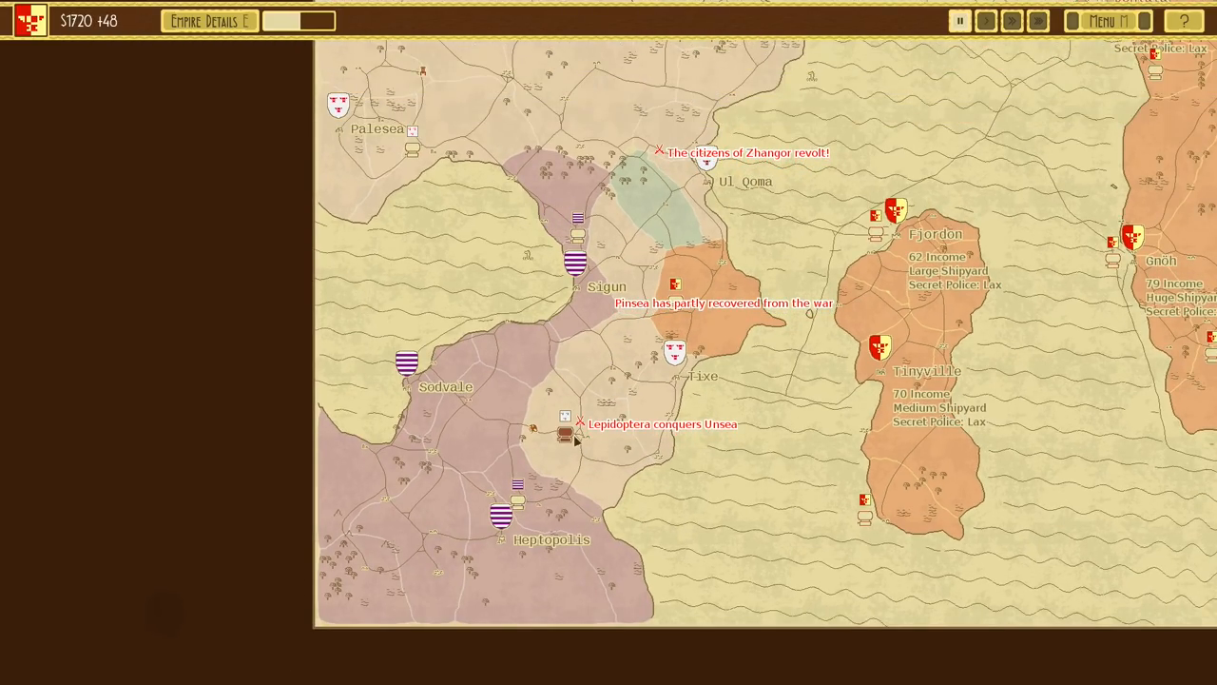
View Unsea's two Lepidoptera ships with Destroy, Bribe and Incite Revolt ($1000) options
left_click(564, 432)
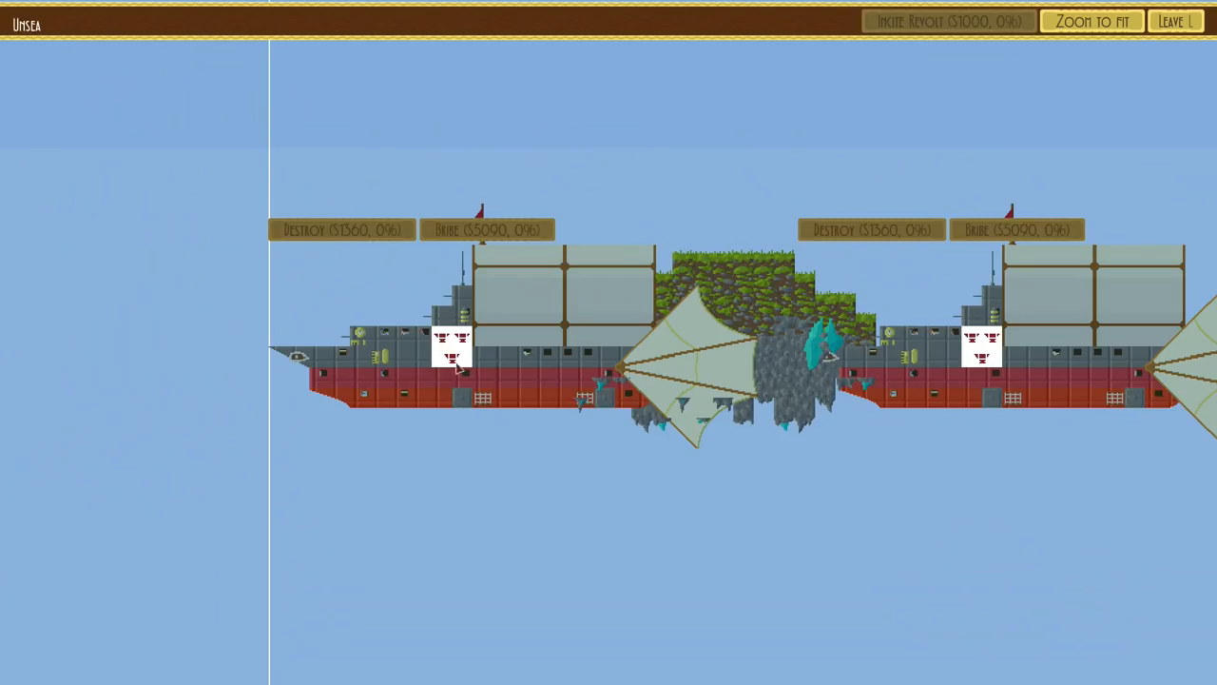
mouse_move(506, 294)
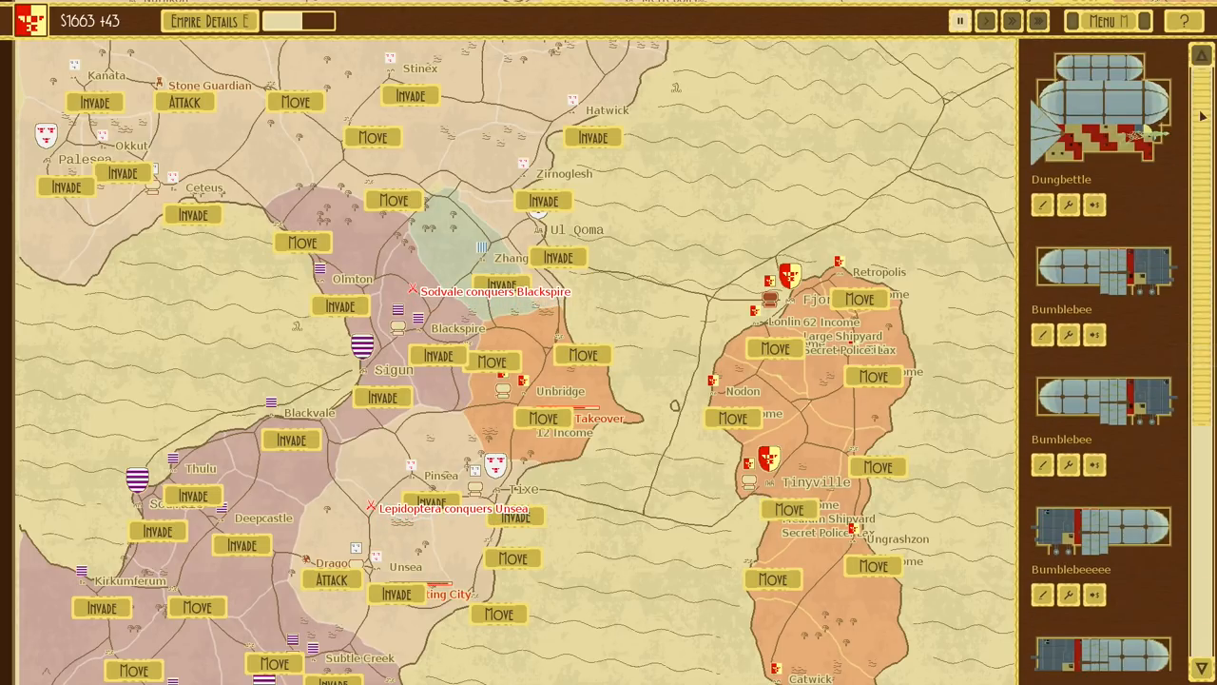
mouse_move(1102, 398)
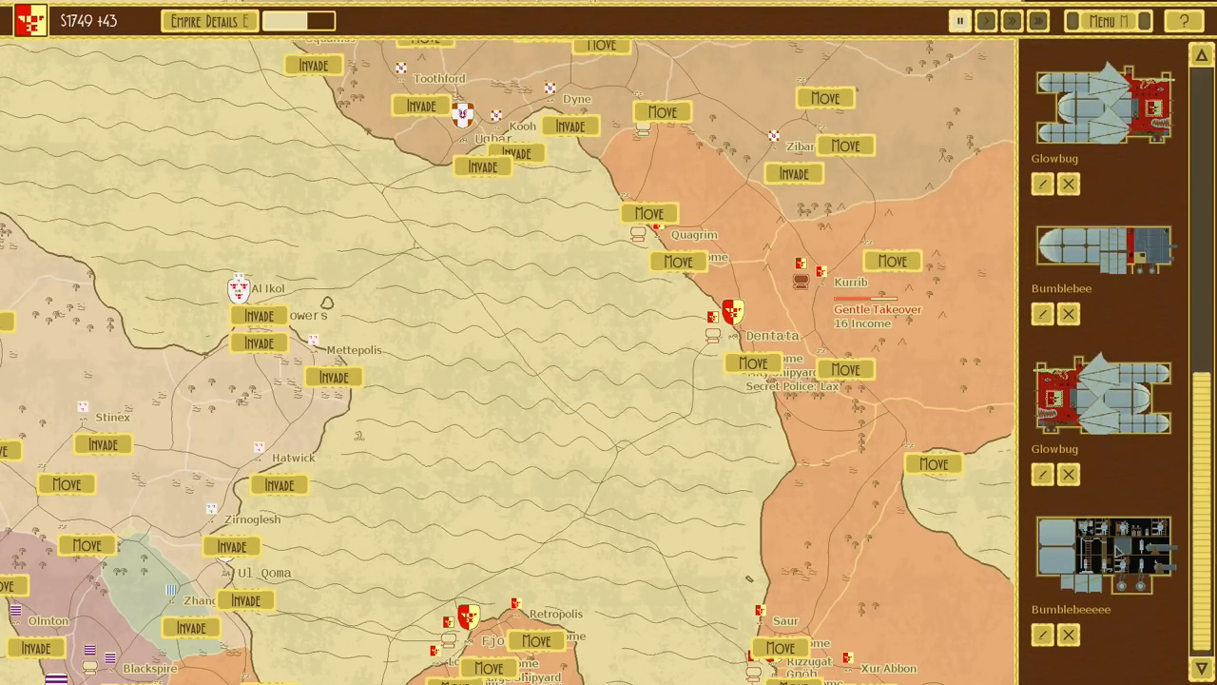
Scroll the map north to Dentata and Kurrib, then invade Zibar
scroll("down", 3)
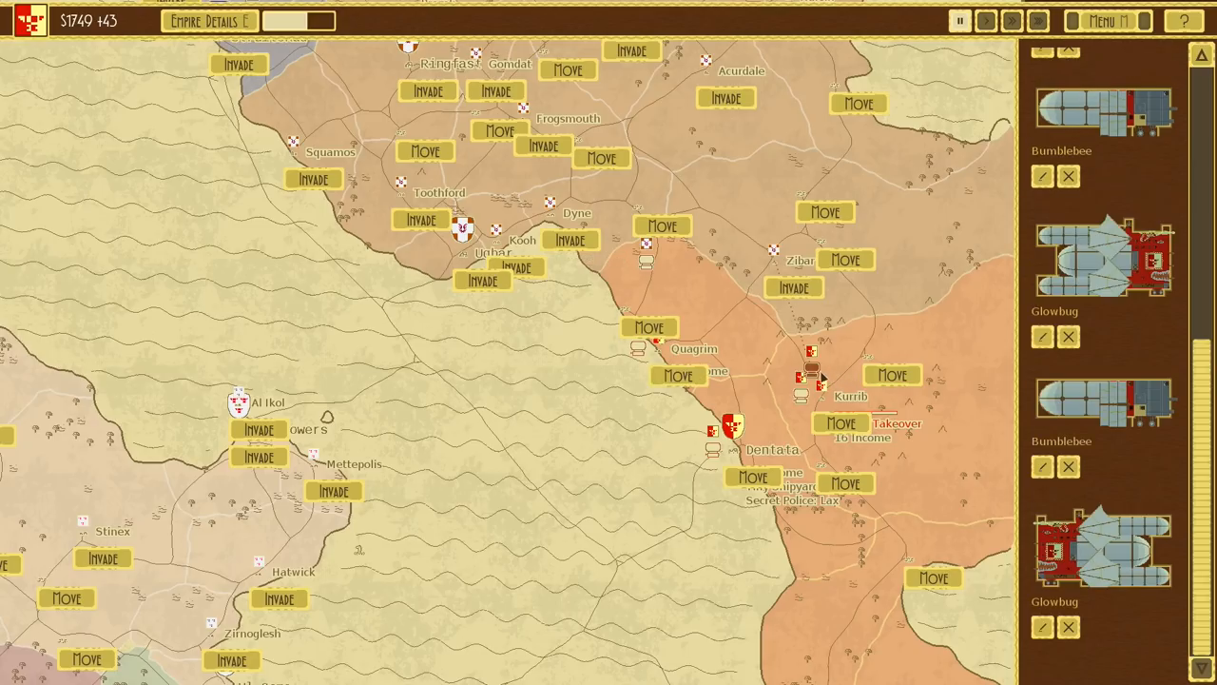
left_click(959, 21)
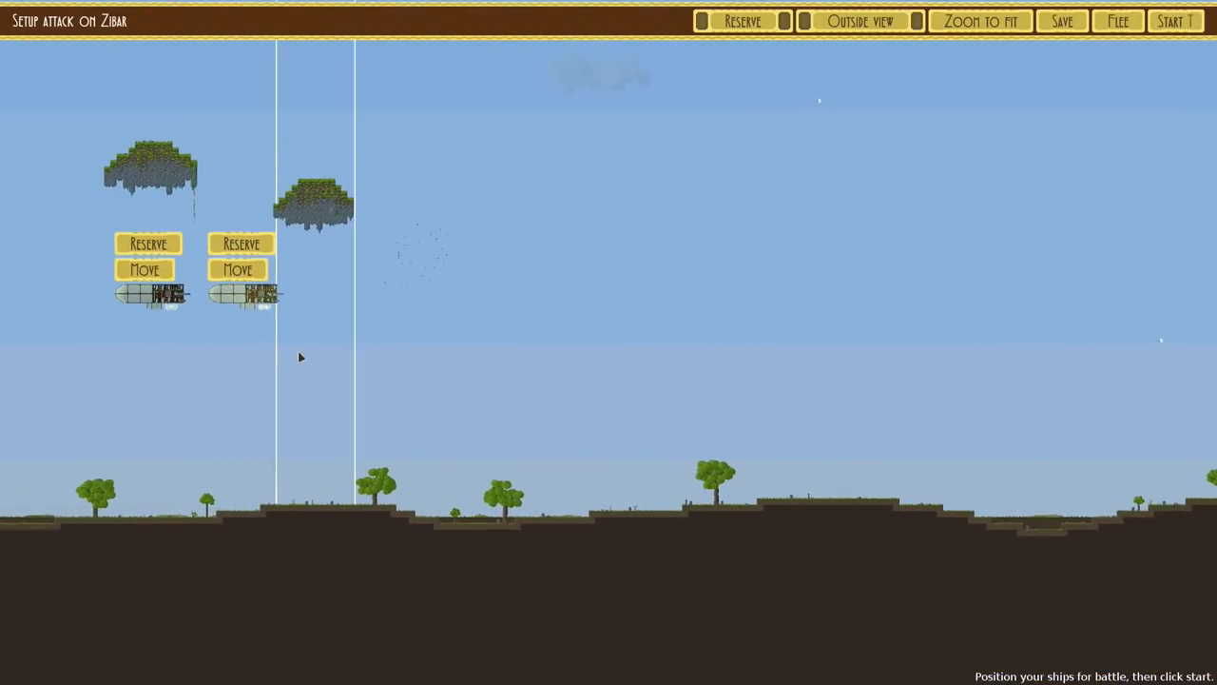
Win at Zibar as Black Citadel and Shining Tower surrender, then dismiss the victory summary
left_click(1176, 21)
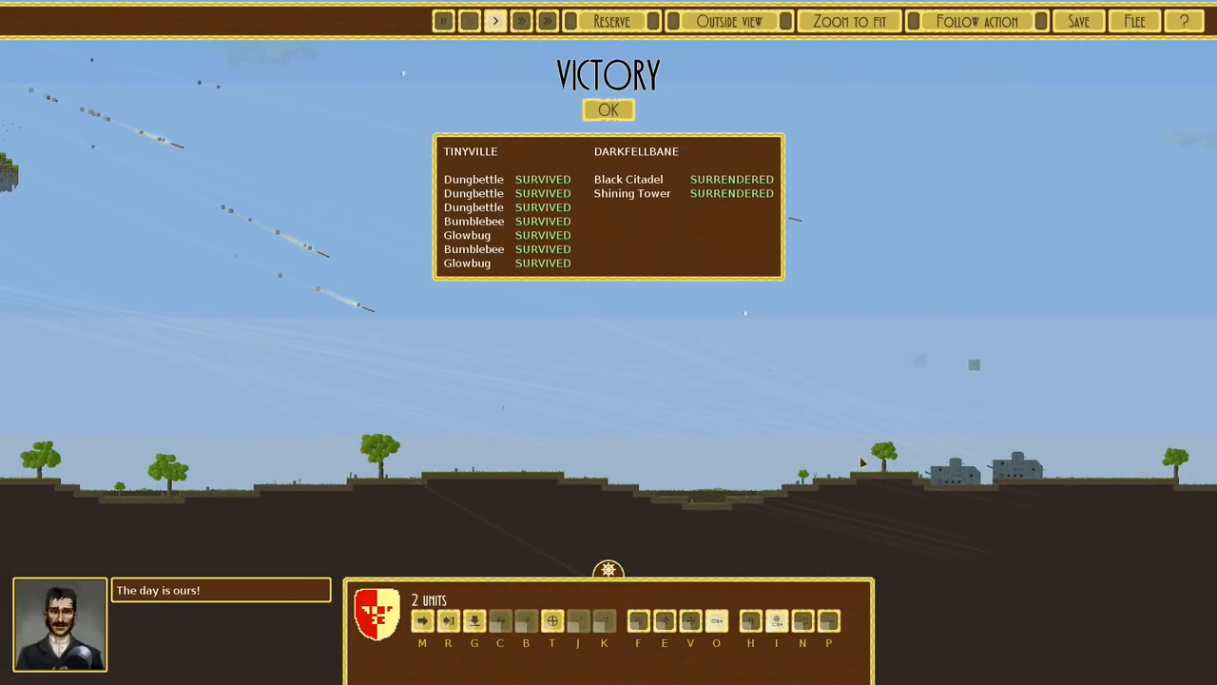
left_click(608, 109)
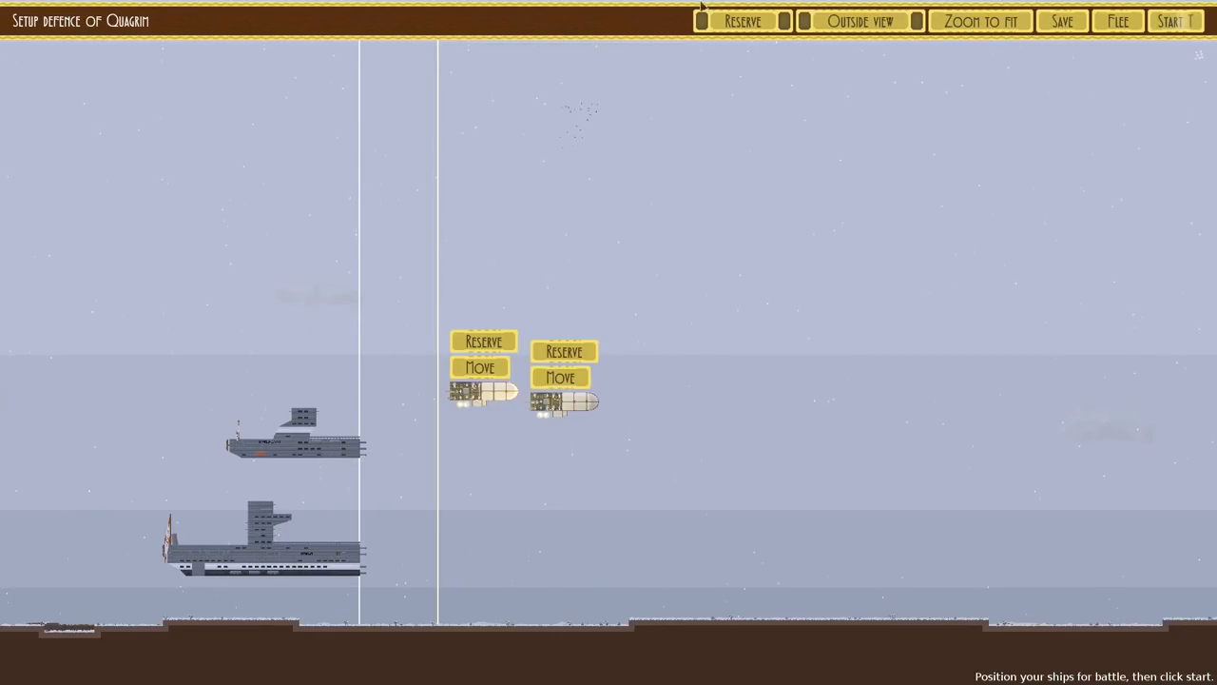
Start the Quagrim defence and accept the defeat after losing both Bumblebees
left_click(1176, 21)
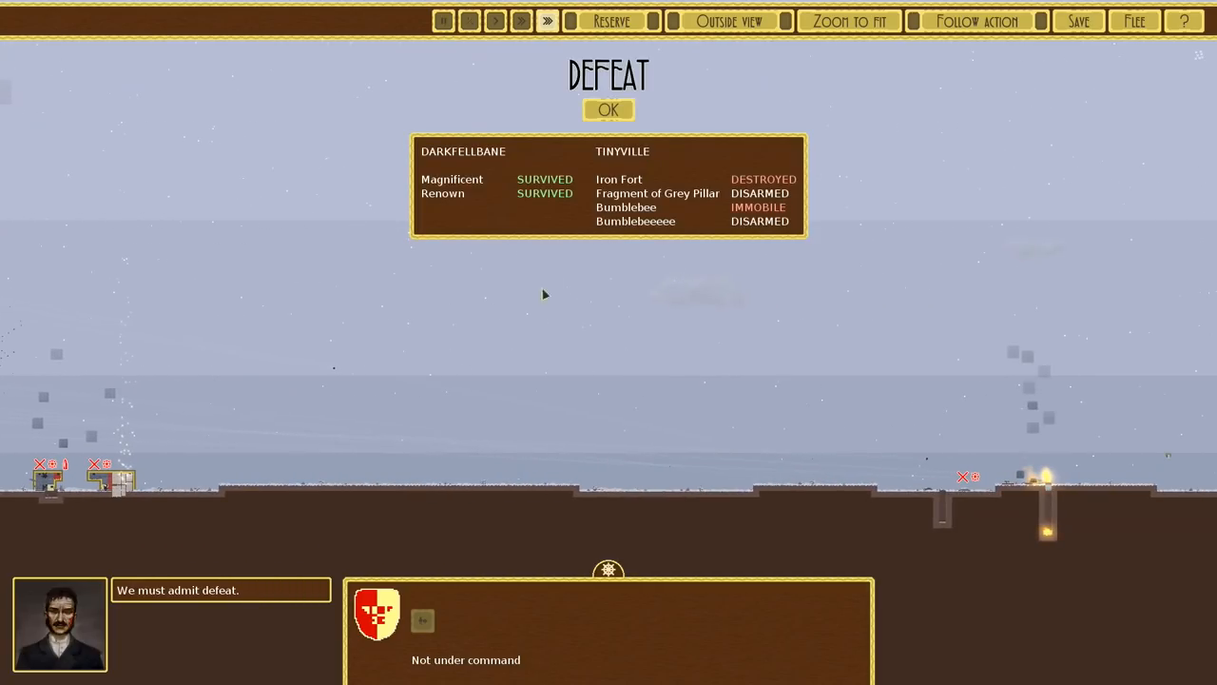
left_click(608, 109)
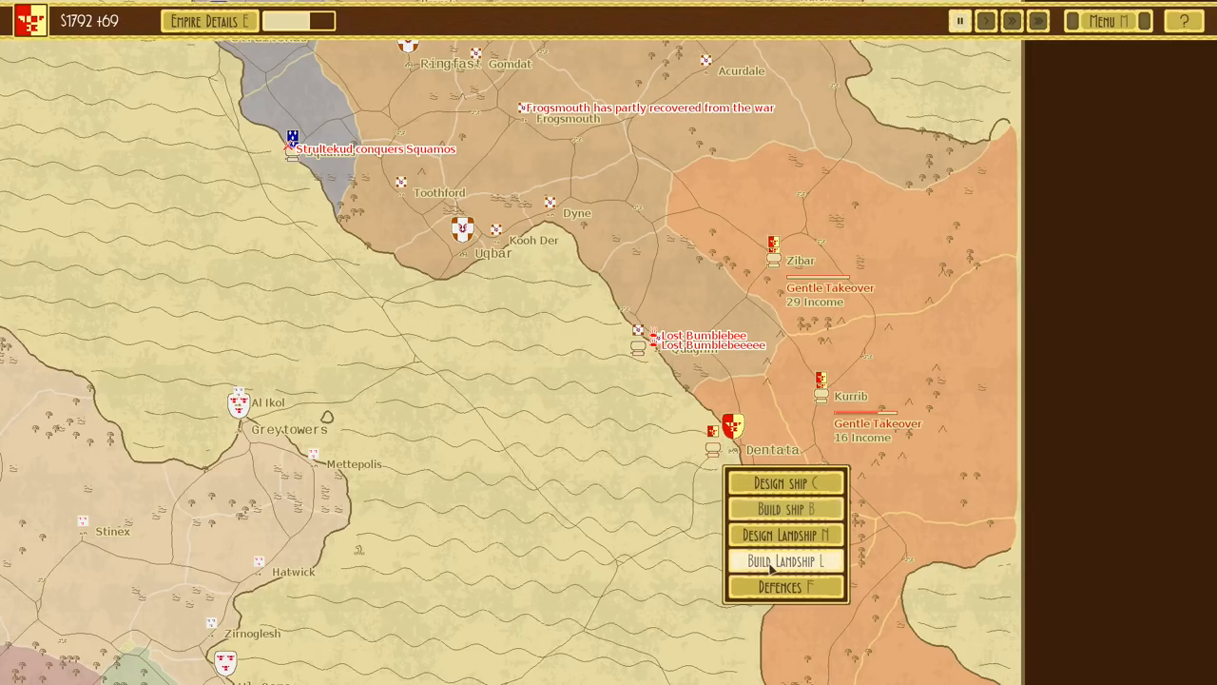
Open Dentata's Defences list of saved structures, previewing Defensive Platform 3 at $241
left_click(784, 560)
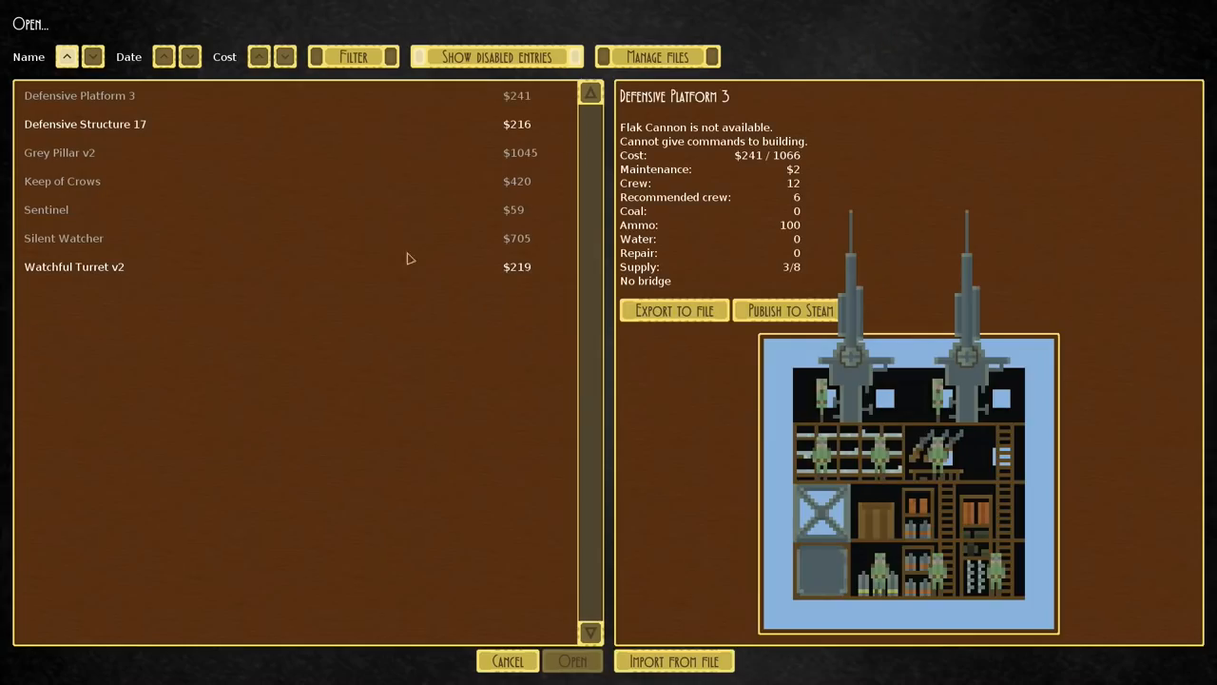
Build the Watchful Turret v2 design at Dentata and return to the campaign map
left_click(74, 266)
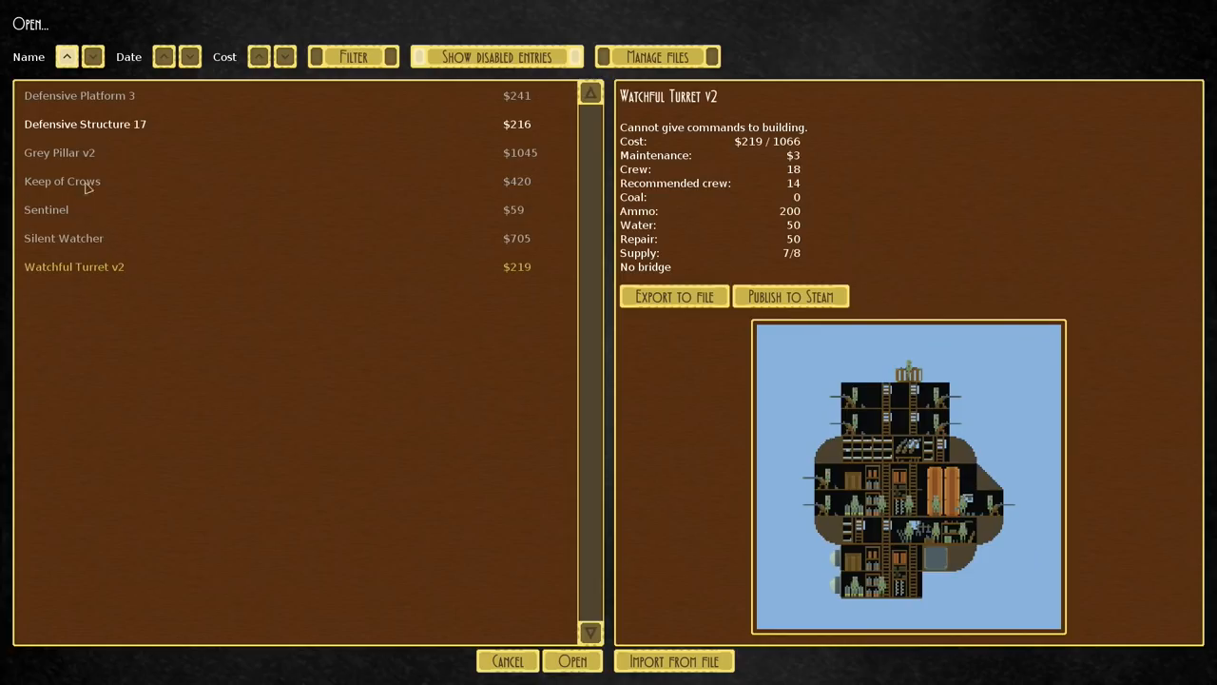
left_click(84, 124)
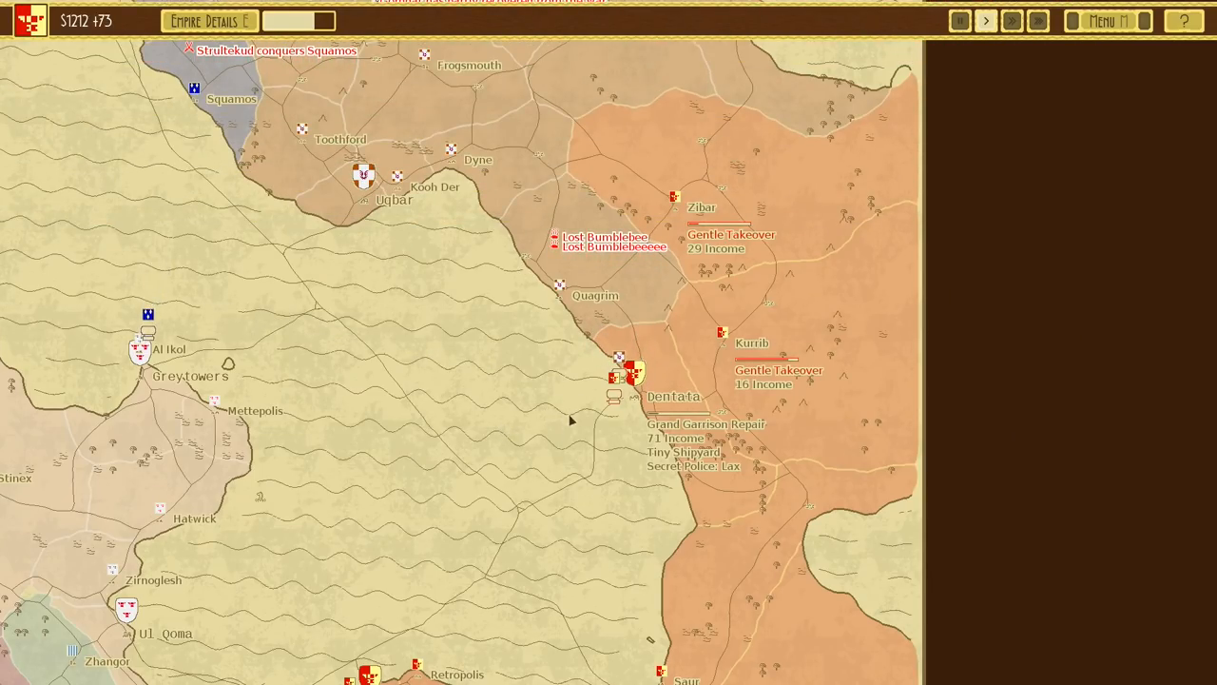
left_click(986, 20)
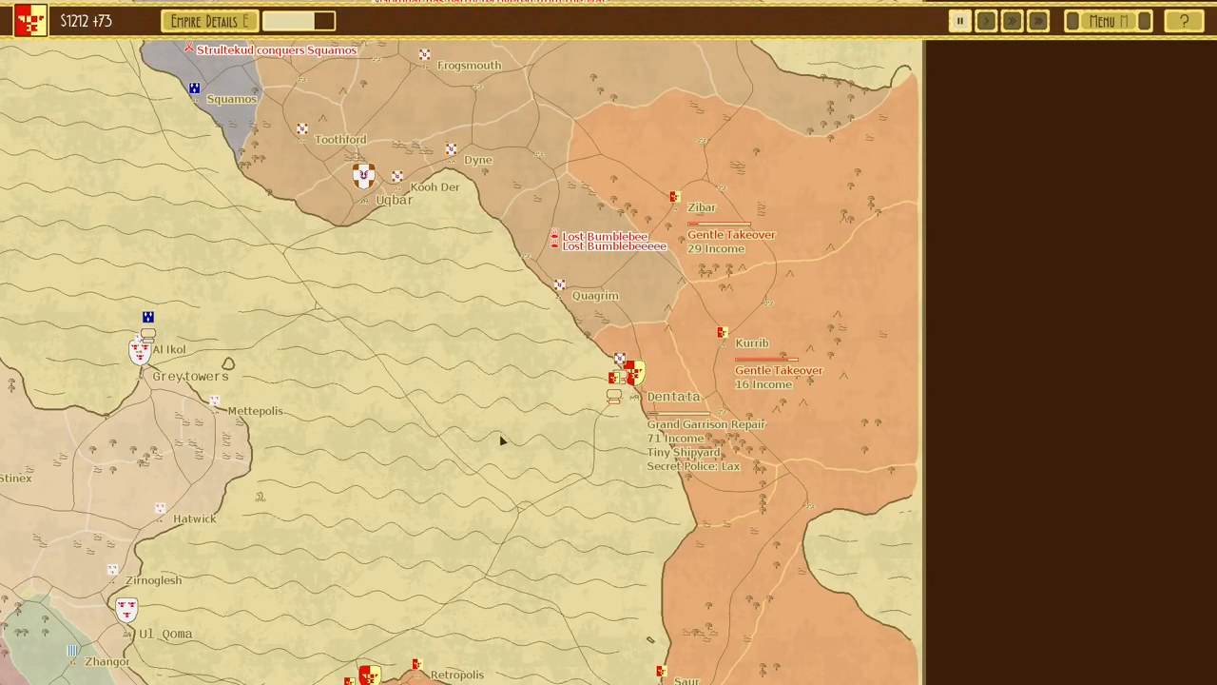